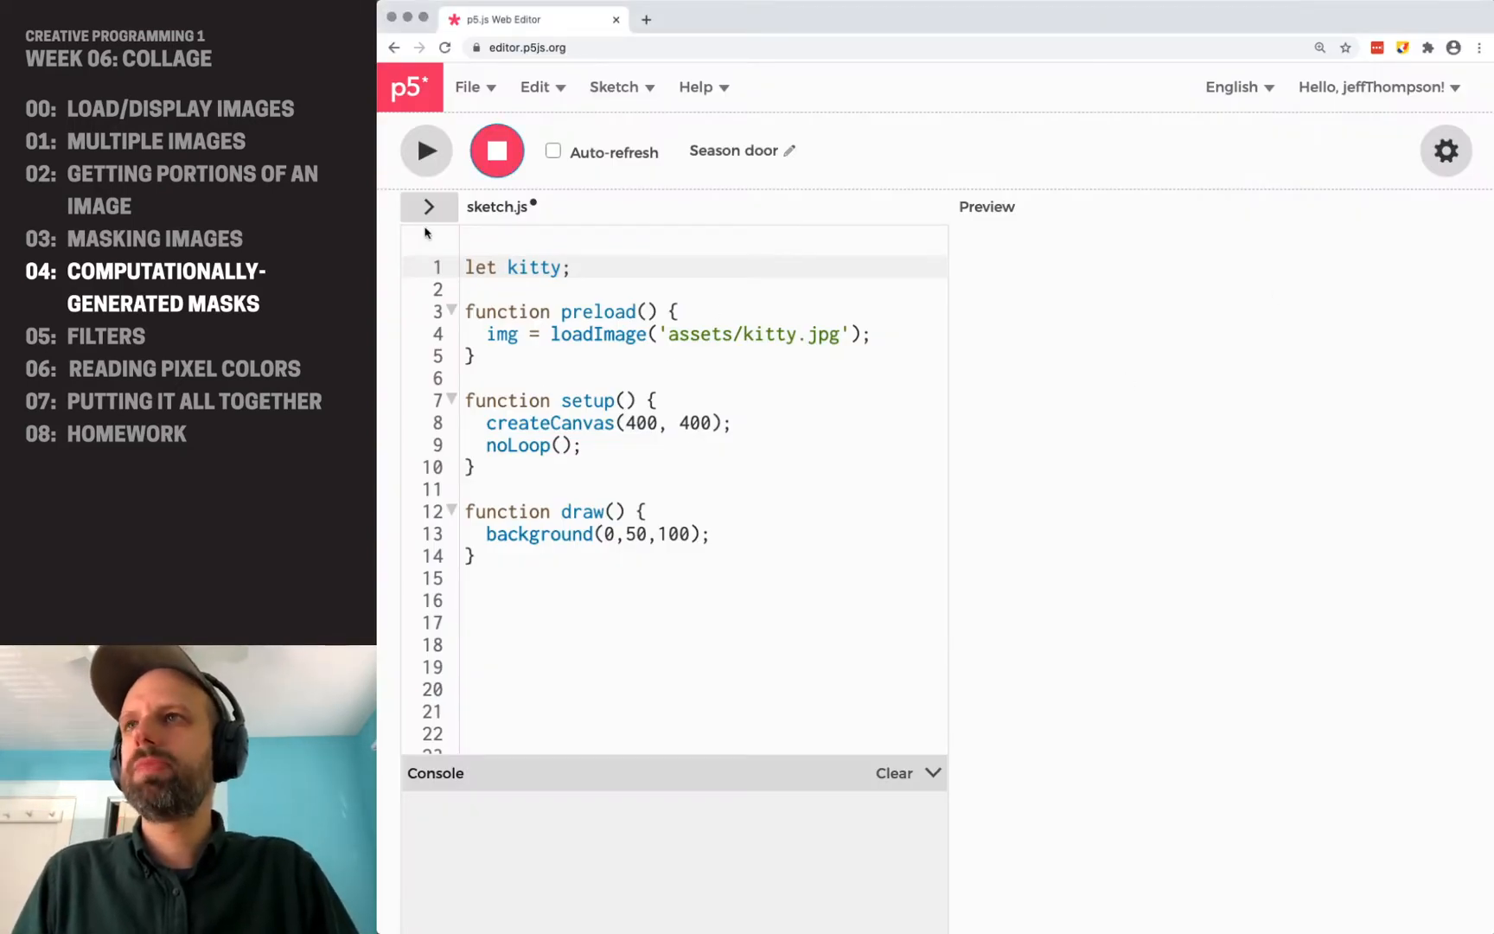
Declare a 'let mask;' variable at the top of the sketch.
click(429, 208)
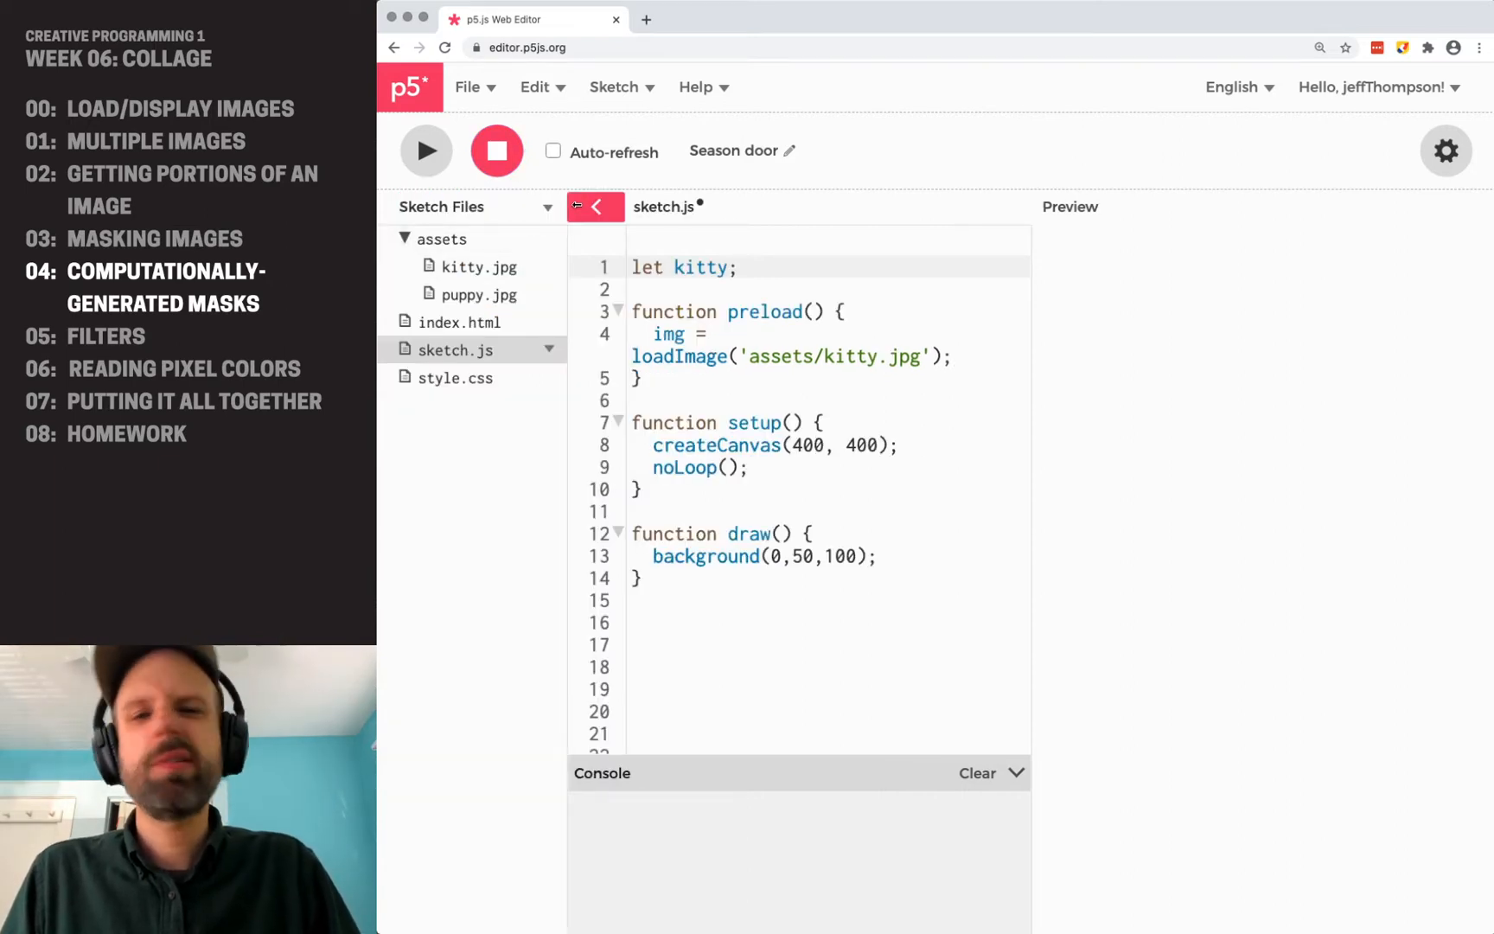
click(594, 208)
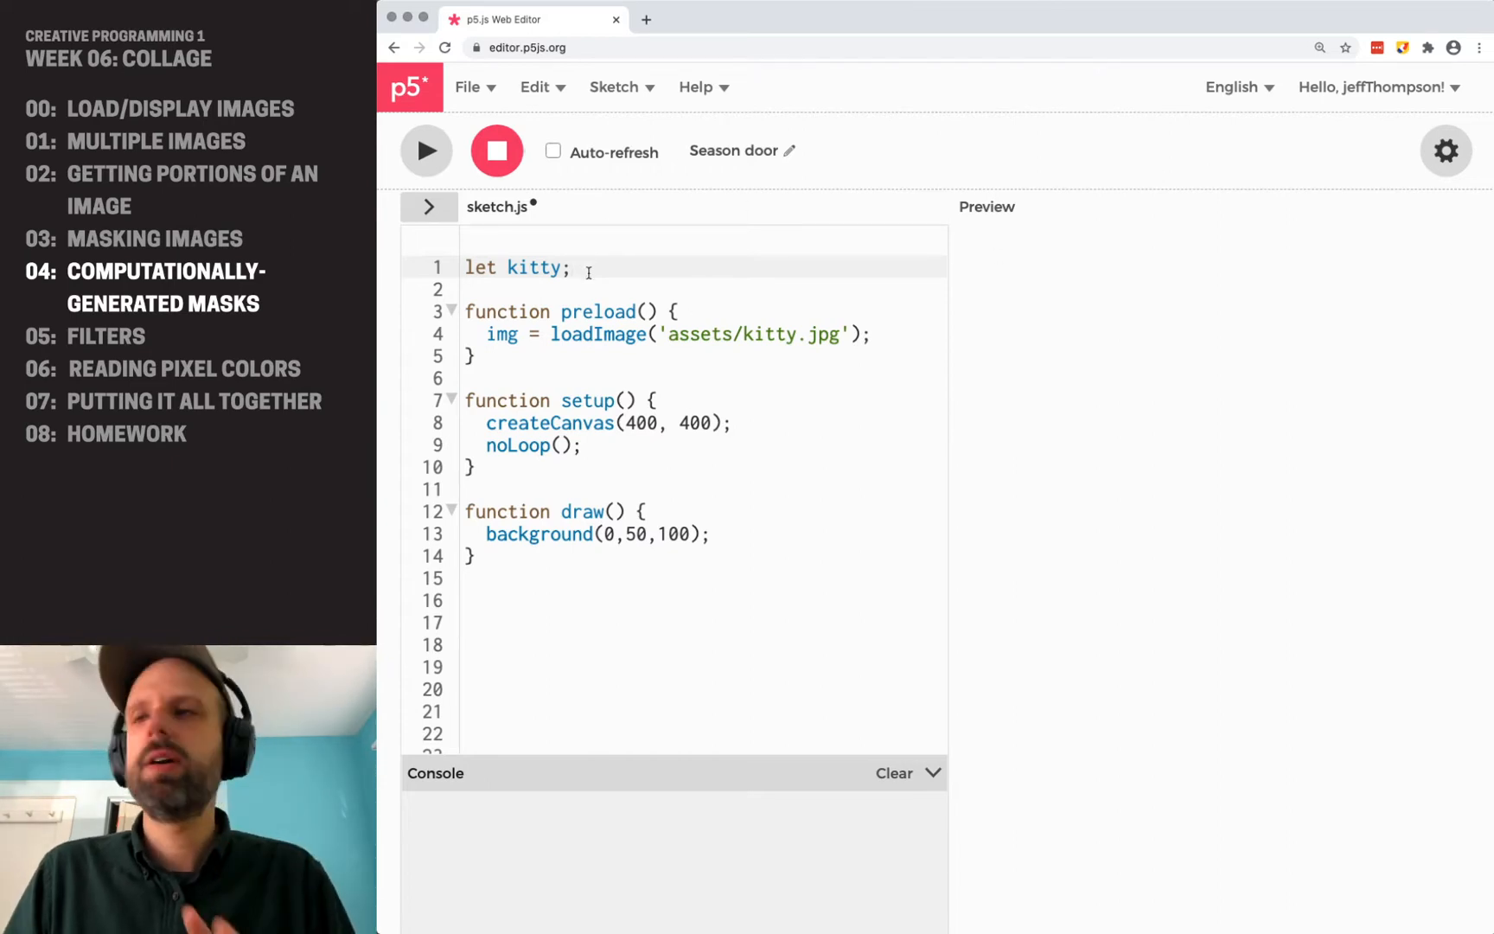
text(let mask)
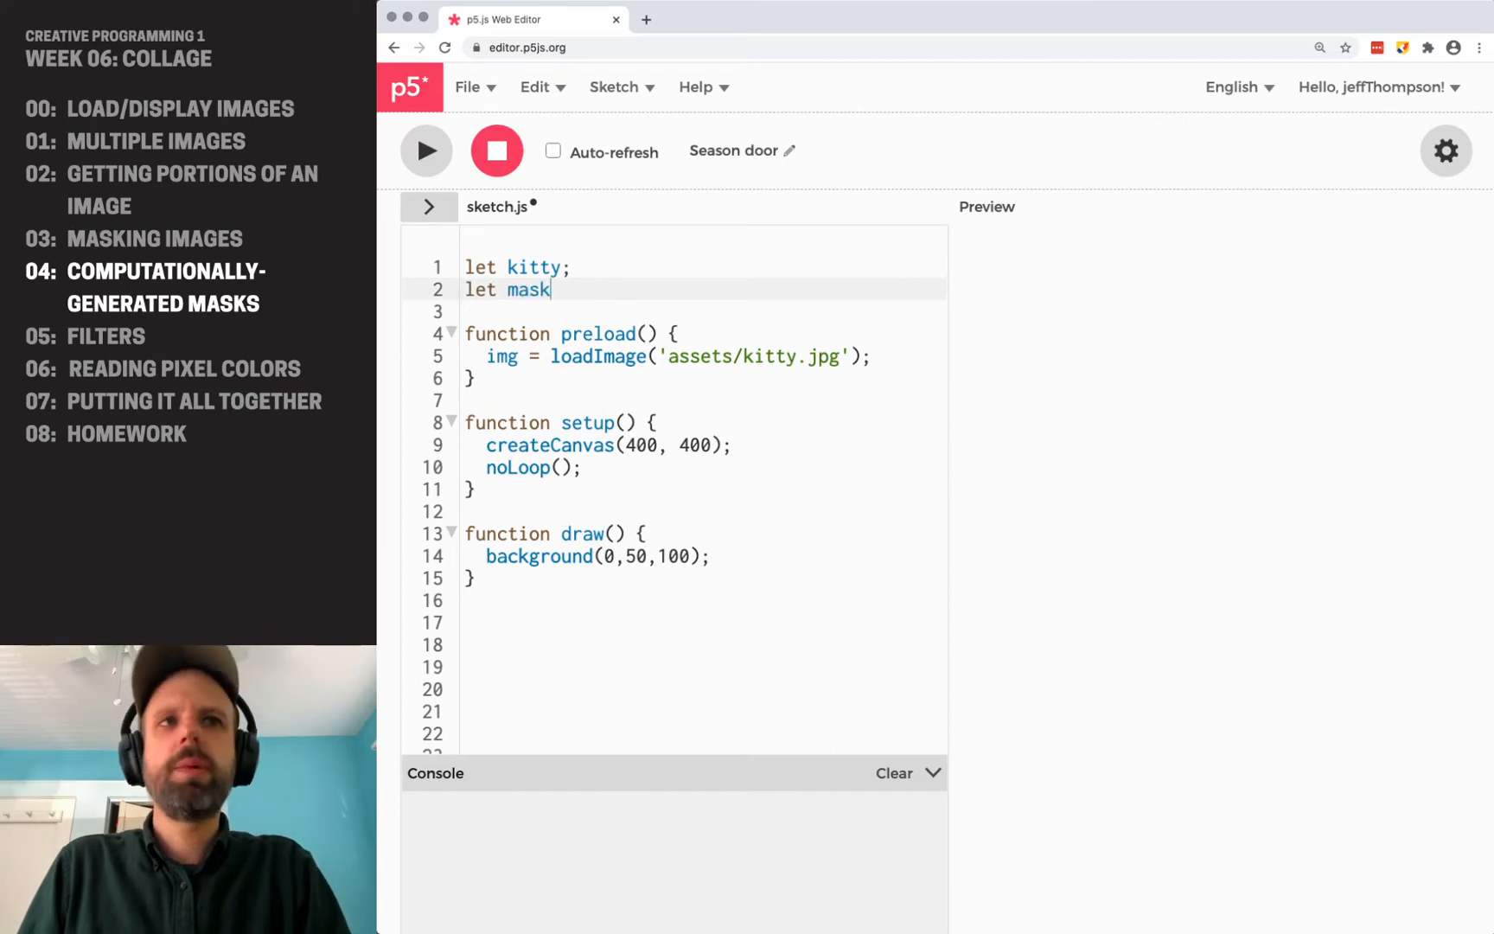
text(;)
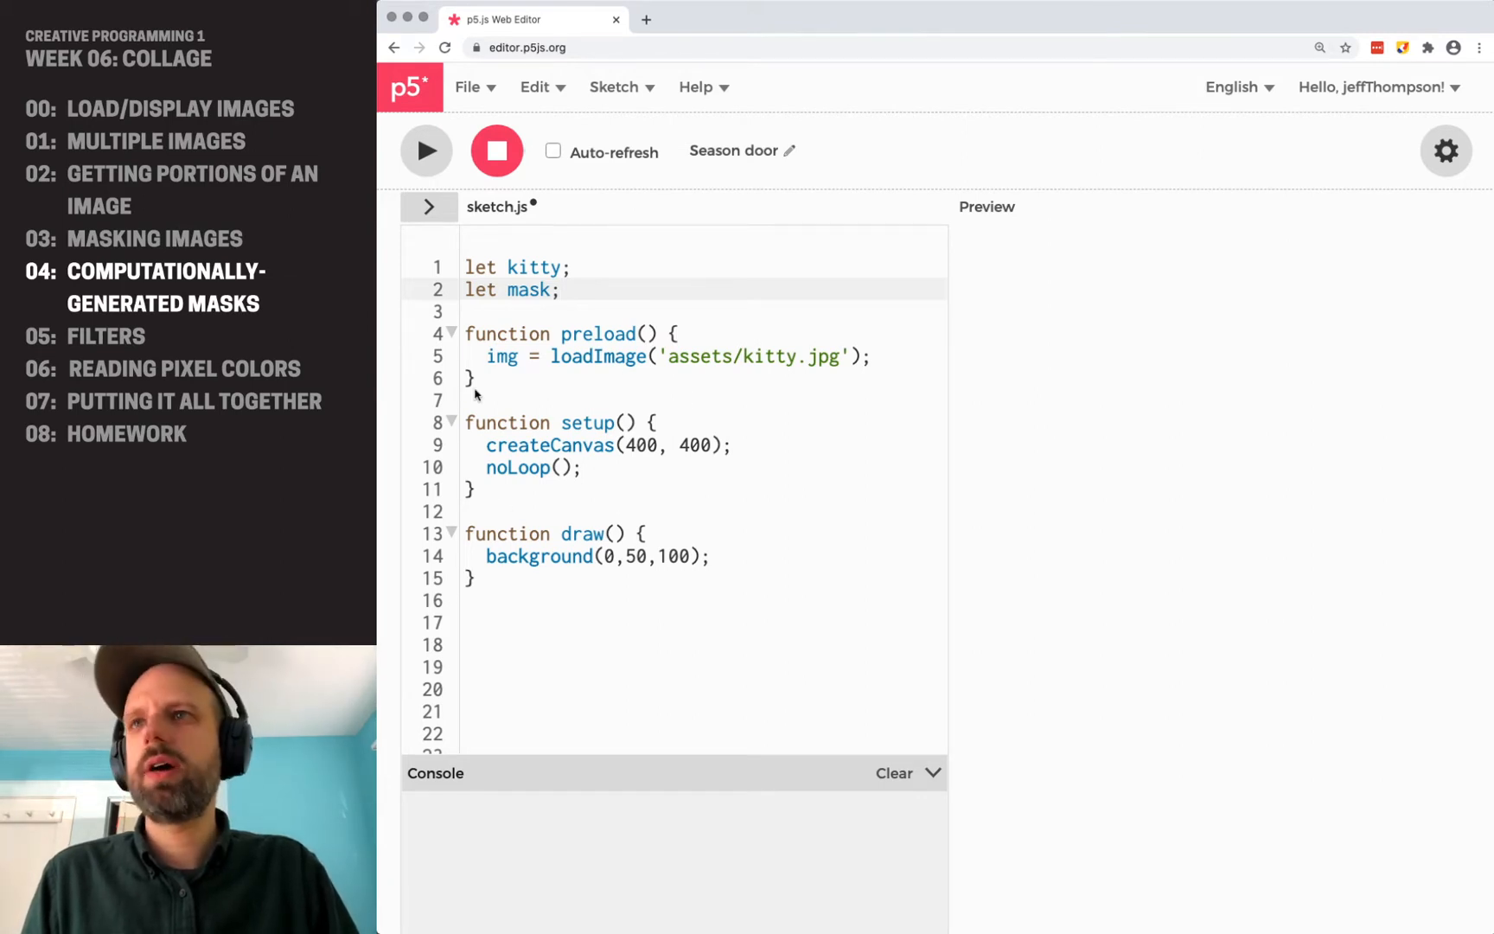
Add a '// create mask' comment inside draw after the background call.
click(723, 556)
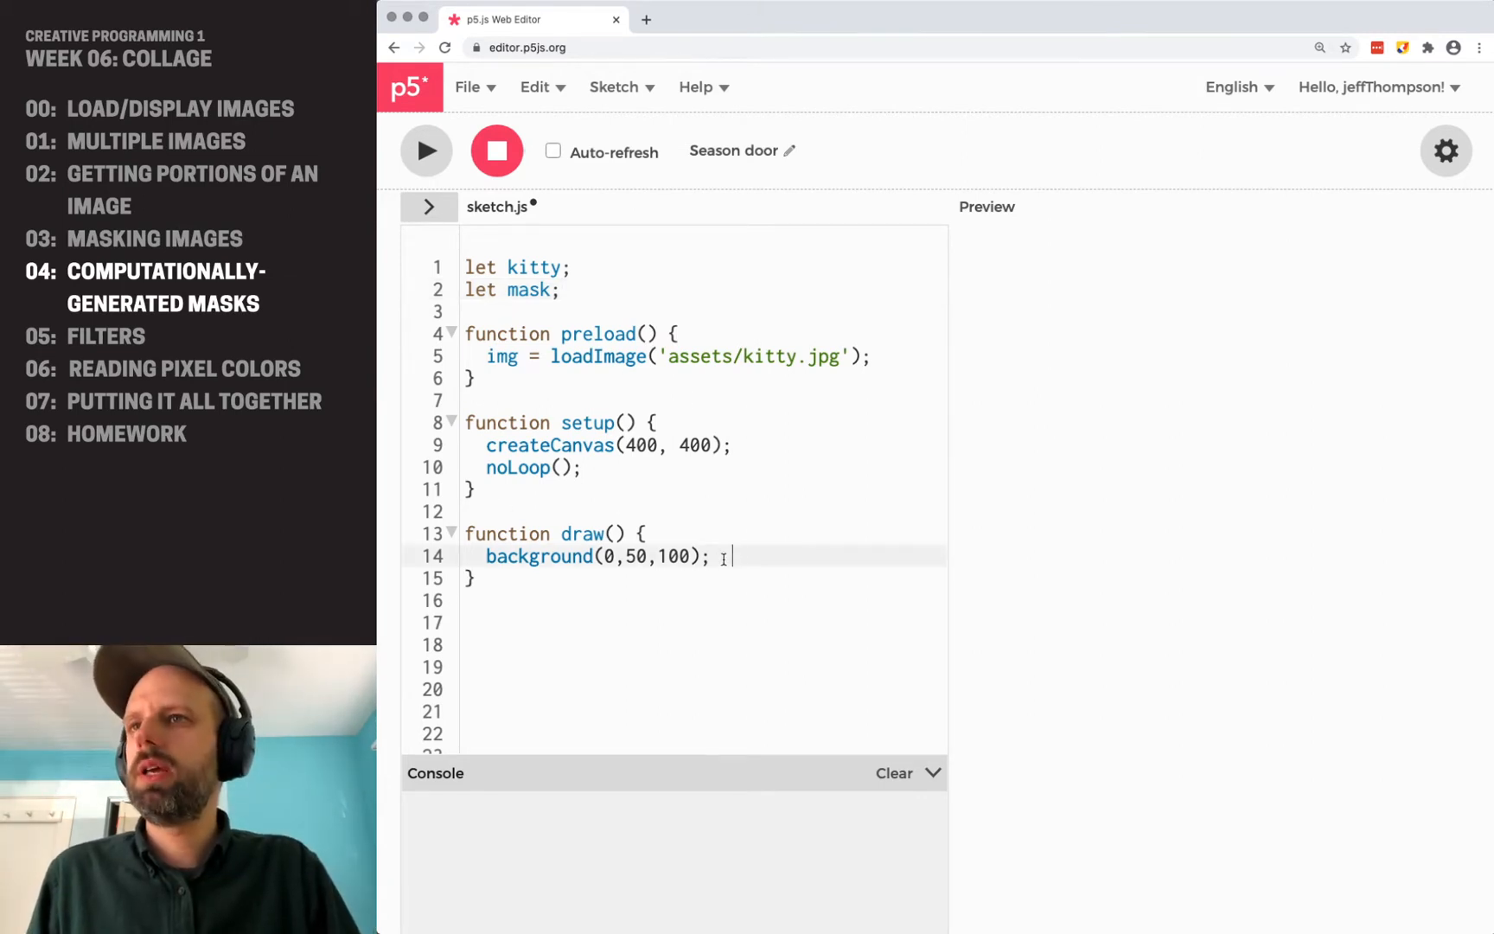
key(Enter)
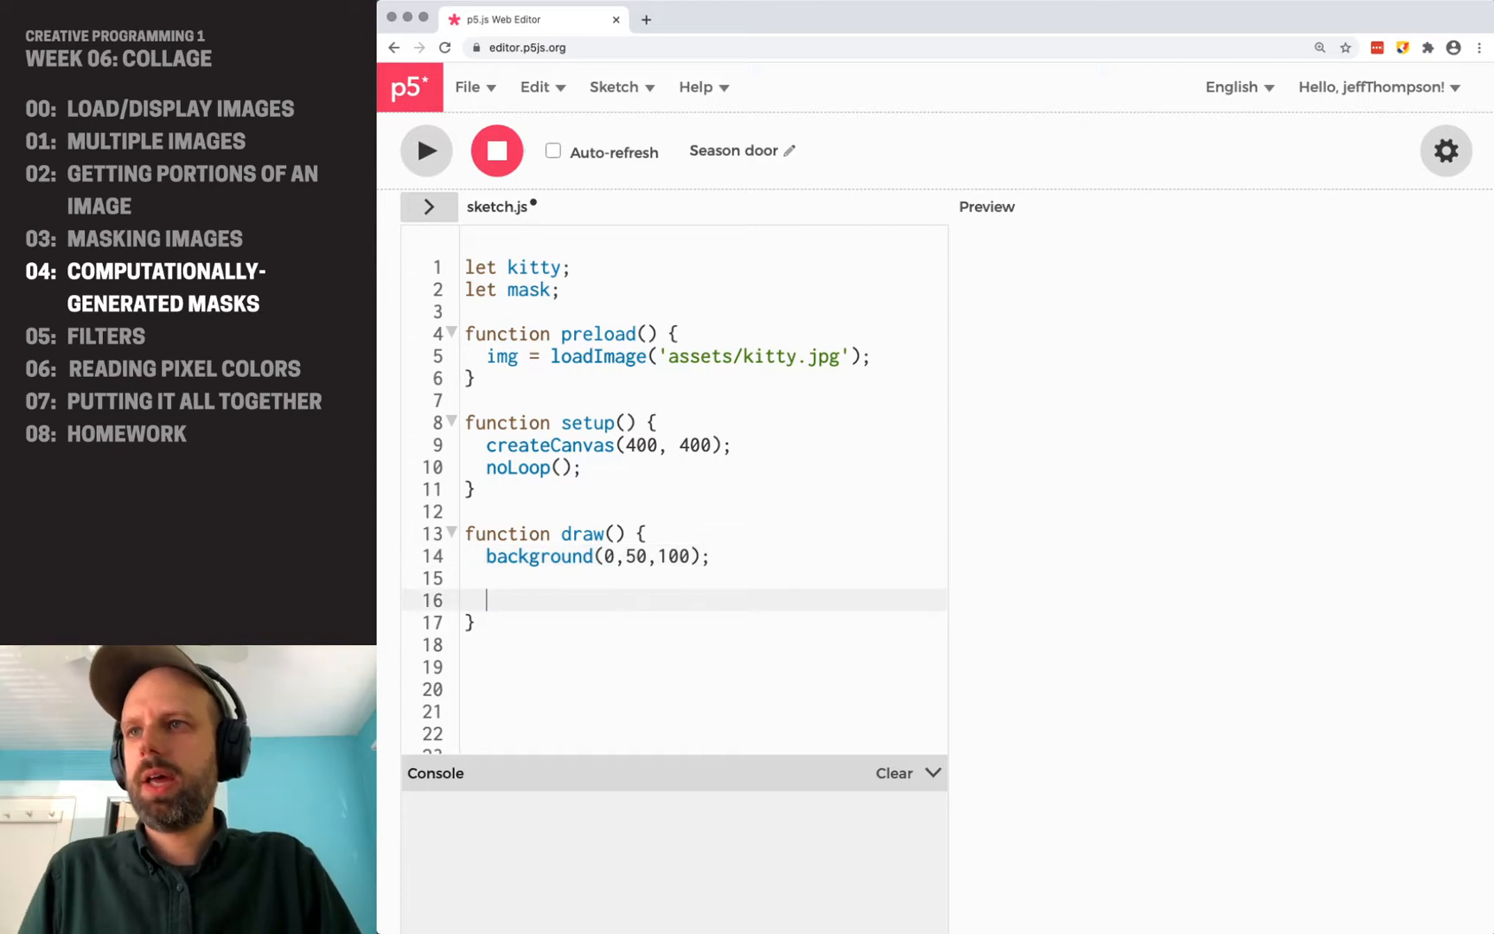
text(// create mask)
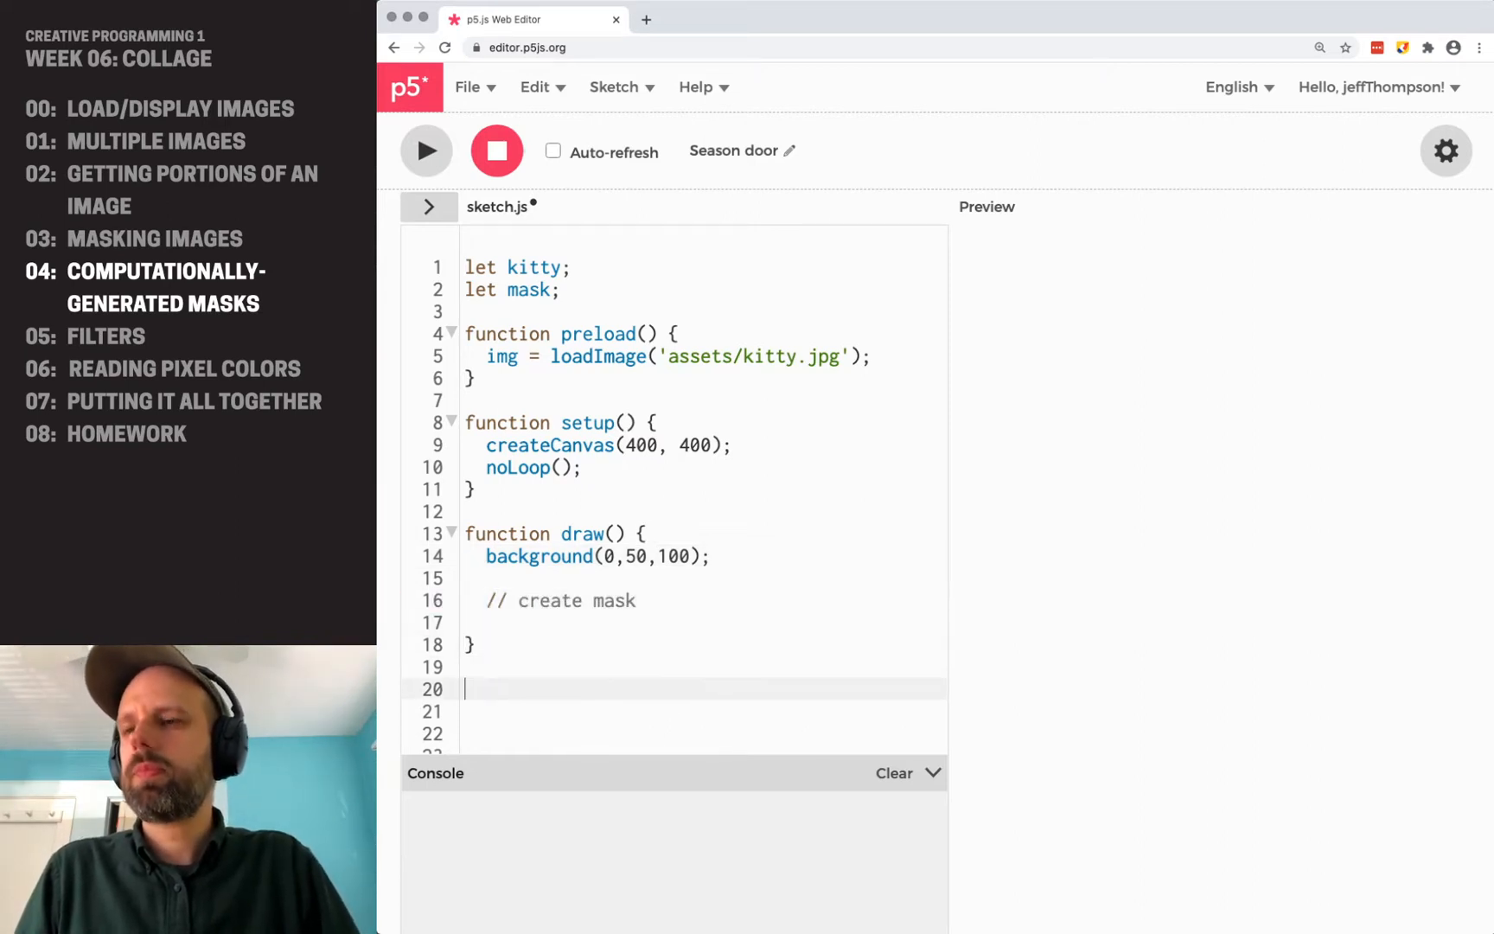
Add a '// graphics' comment below the create-mask note in draw.
scroll(down, 3)
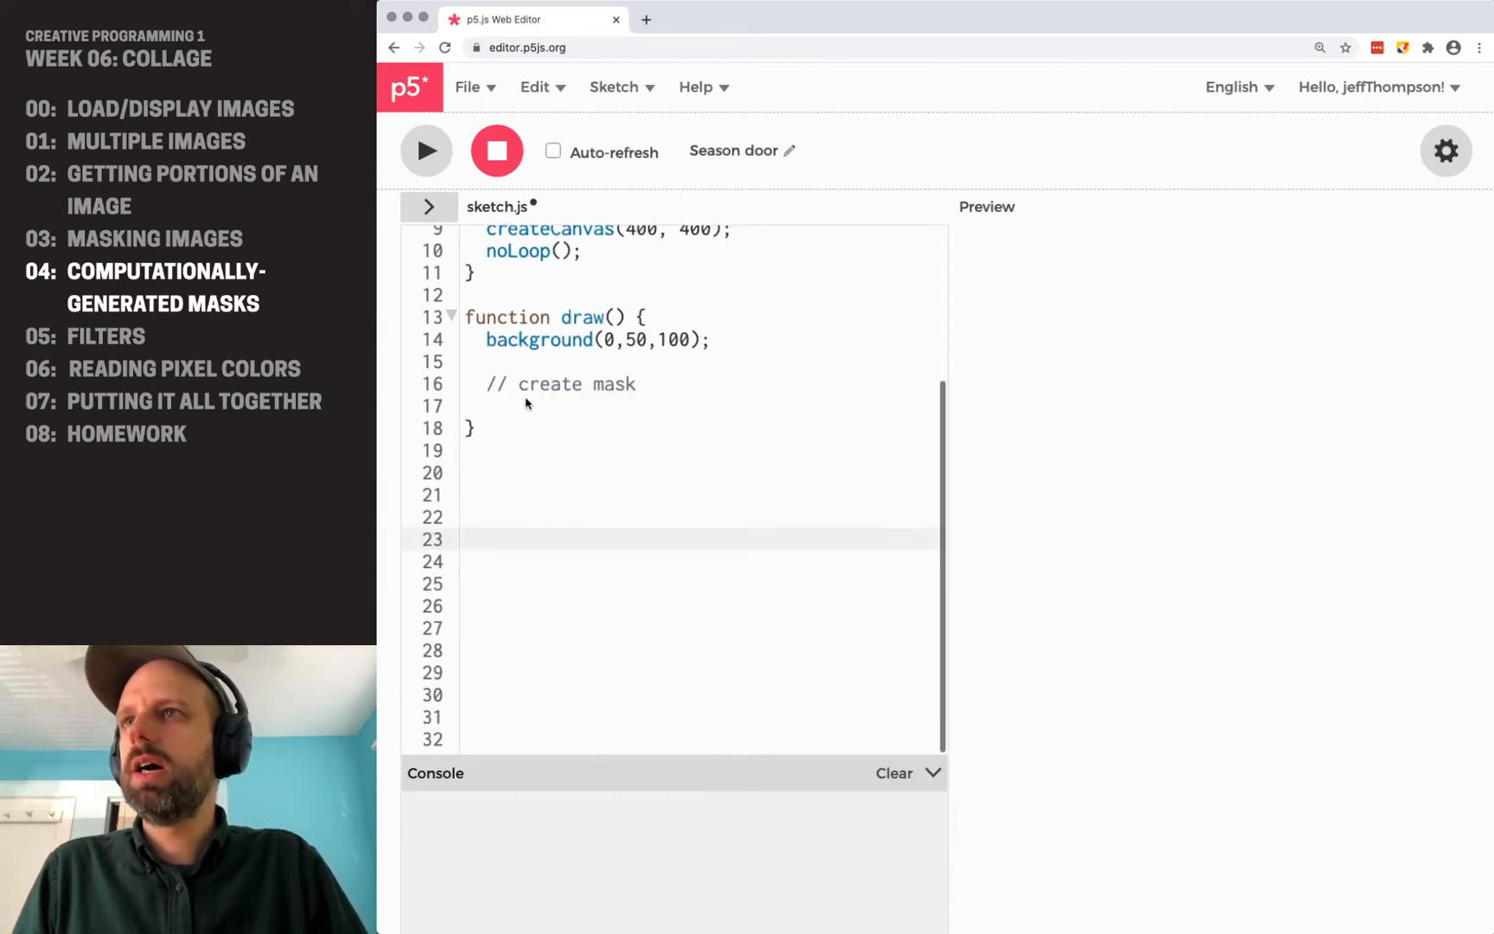
text(//)
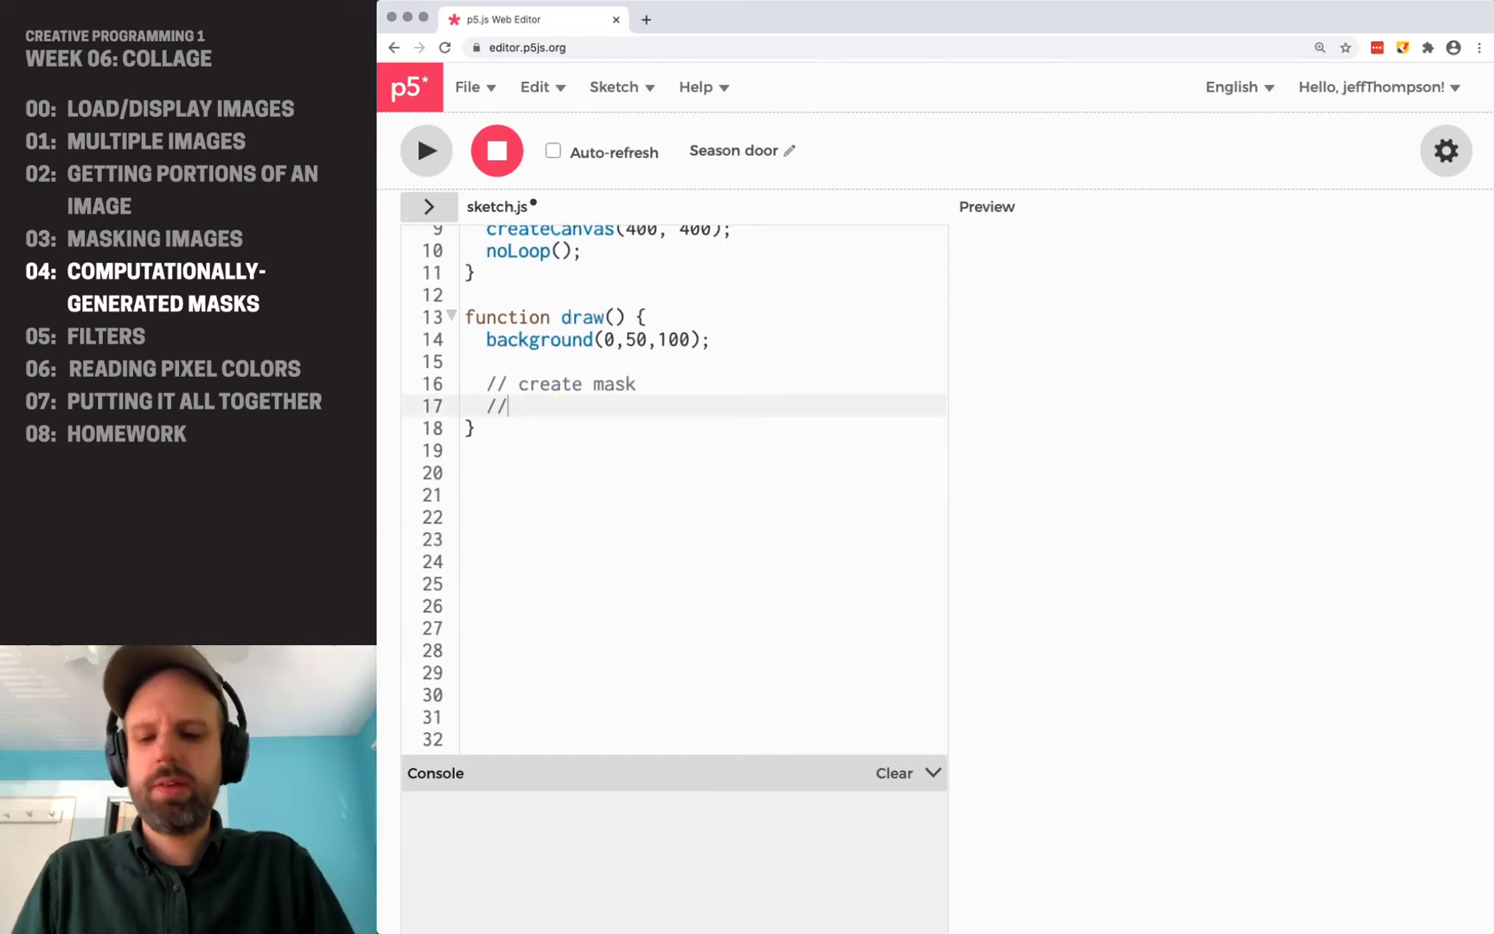
text(graphics)
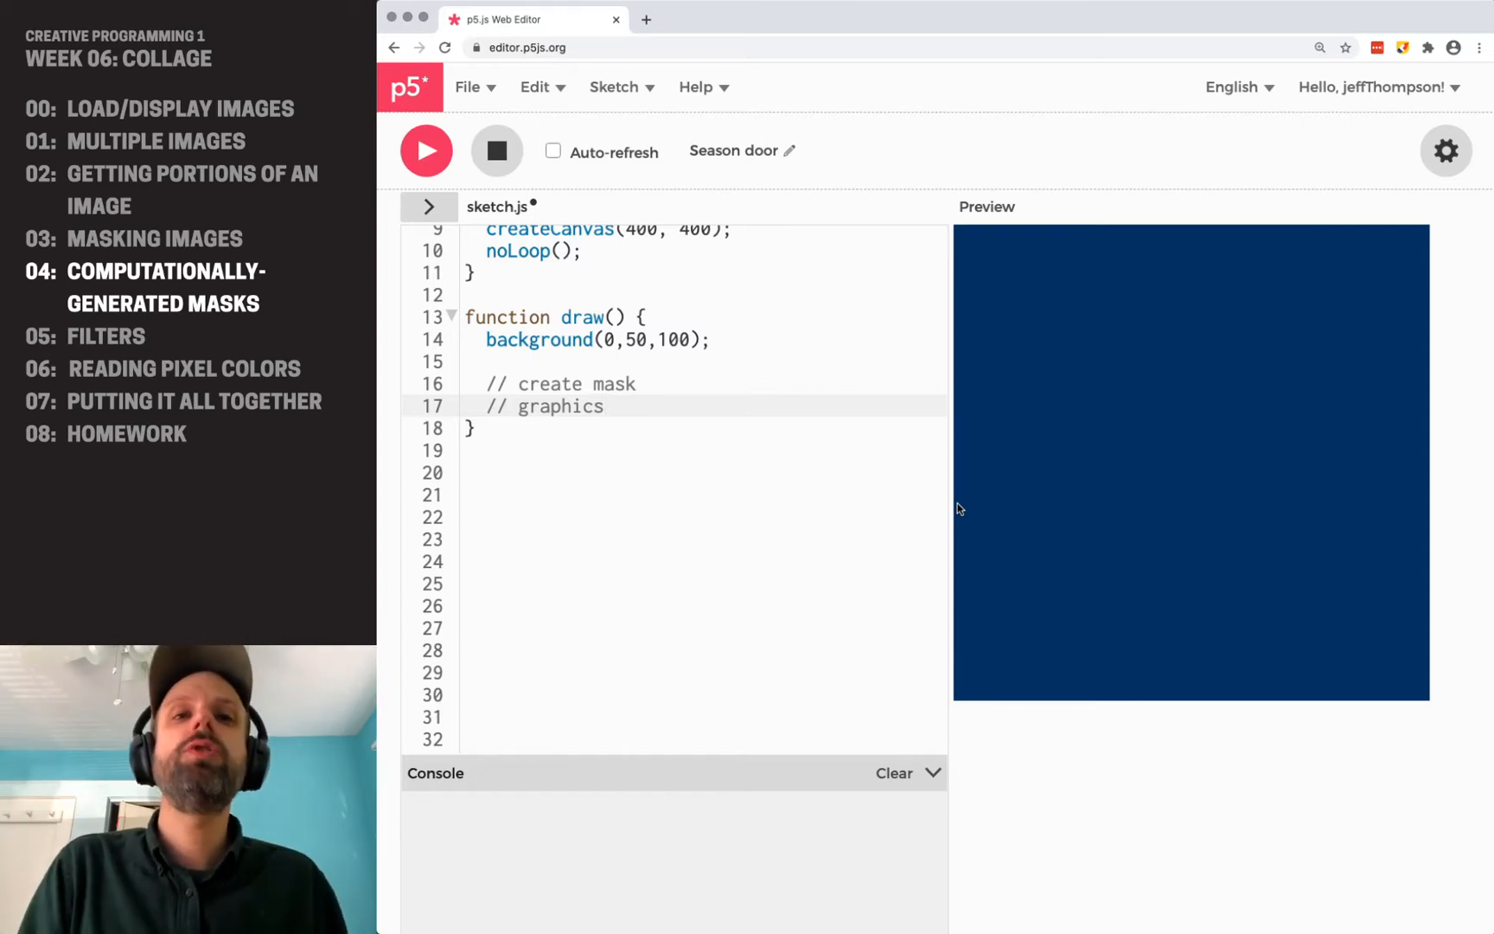
mouse_move(1229, 498)
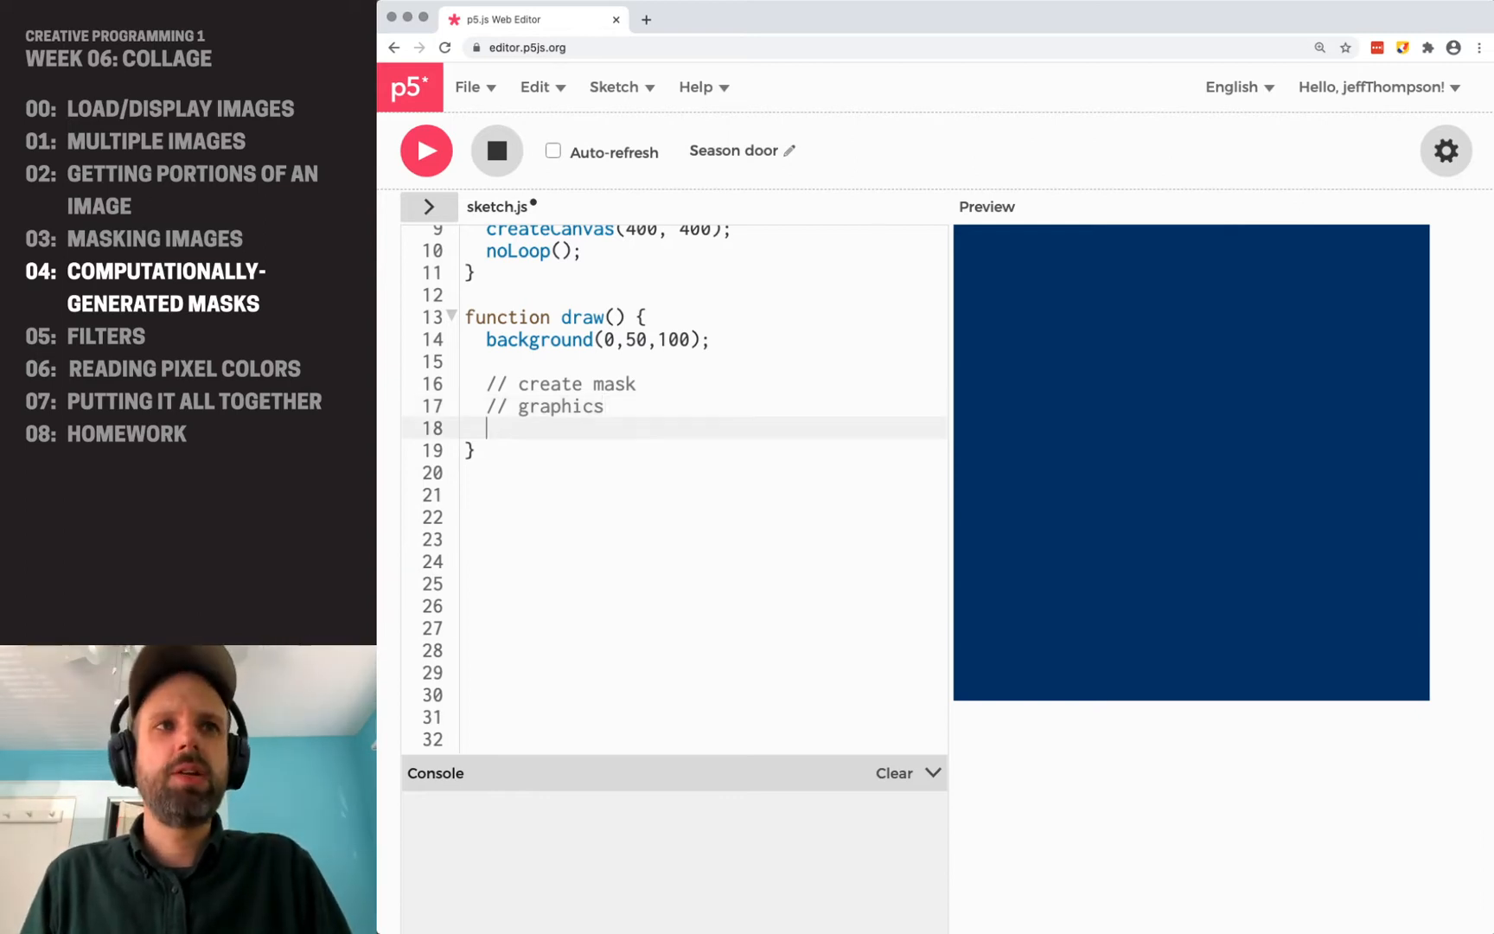
Assign mask = createGraphics(kitty.width, kitty.height) inside draw.
text(mask =)
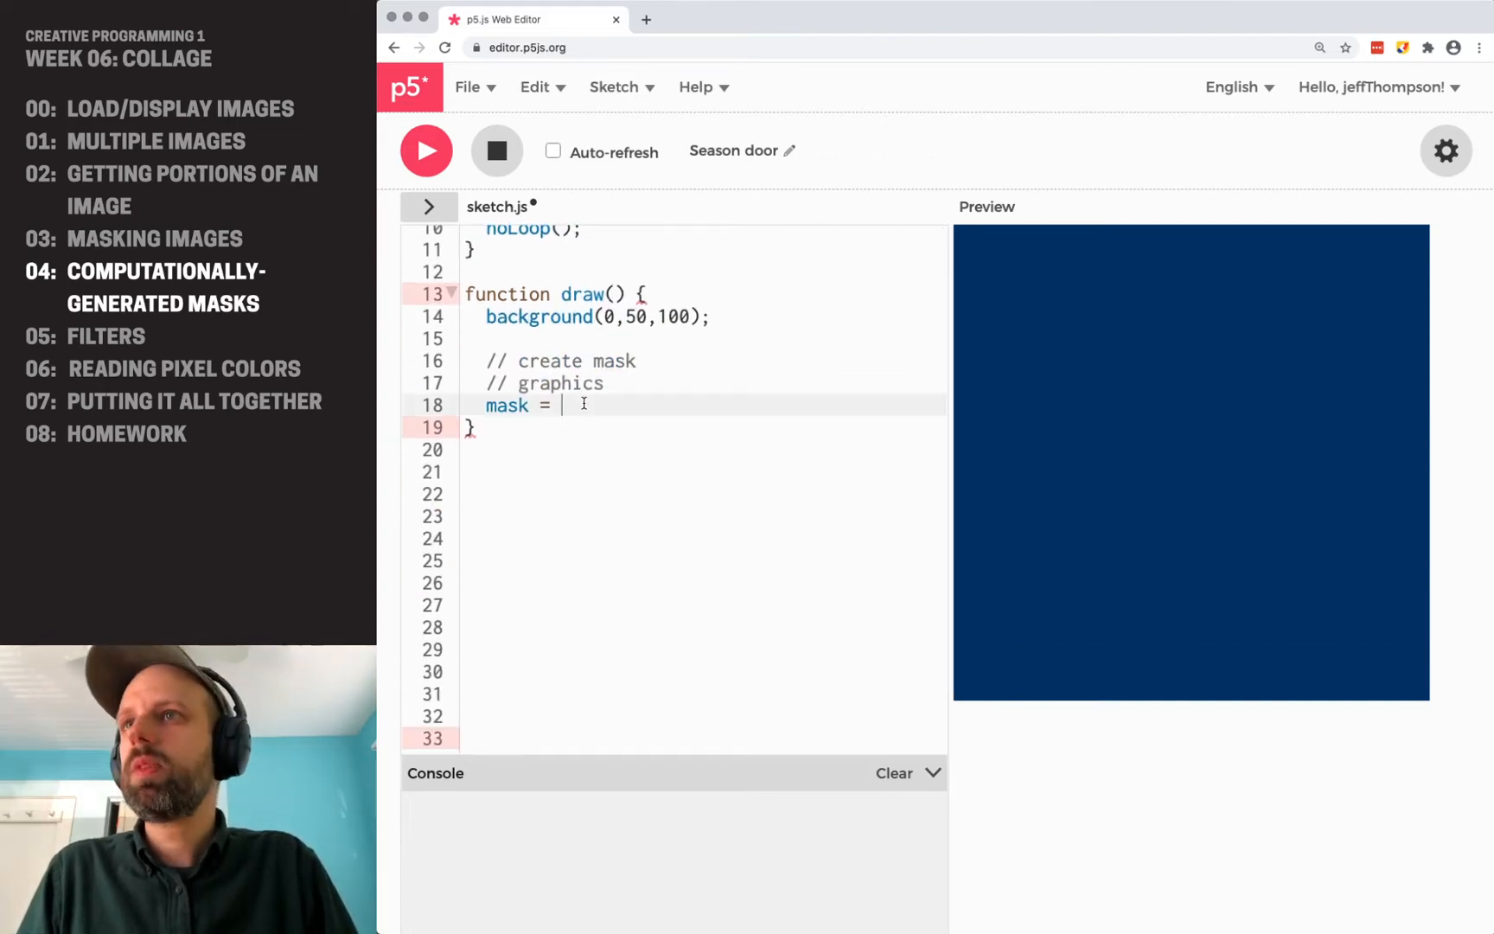
text(createG)
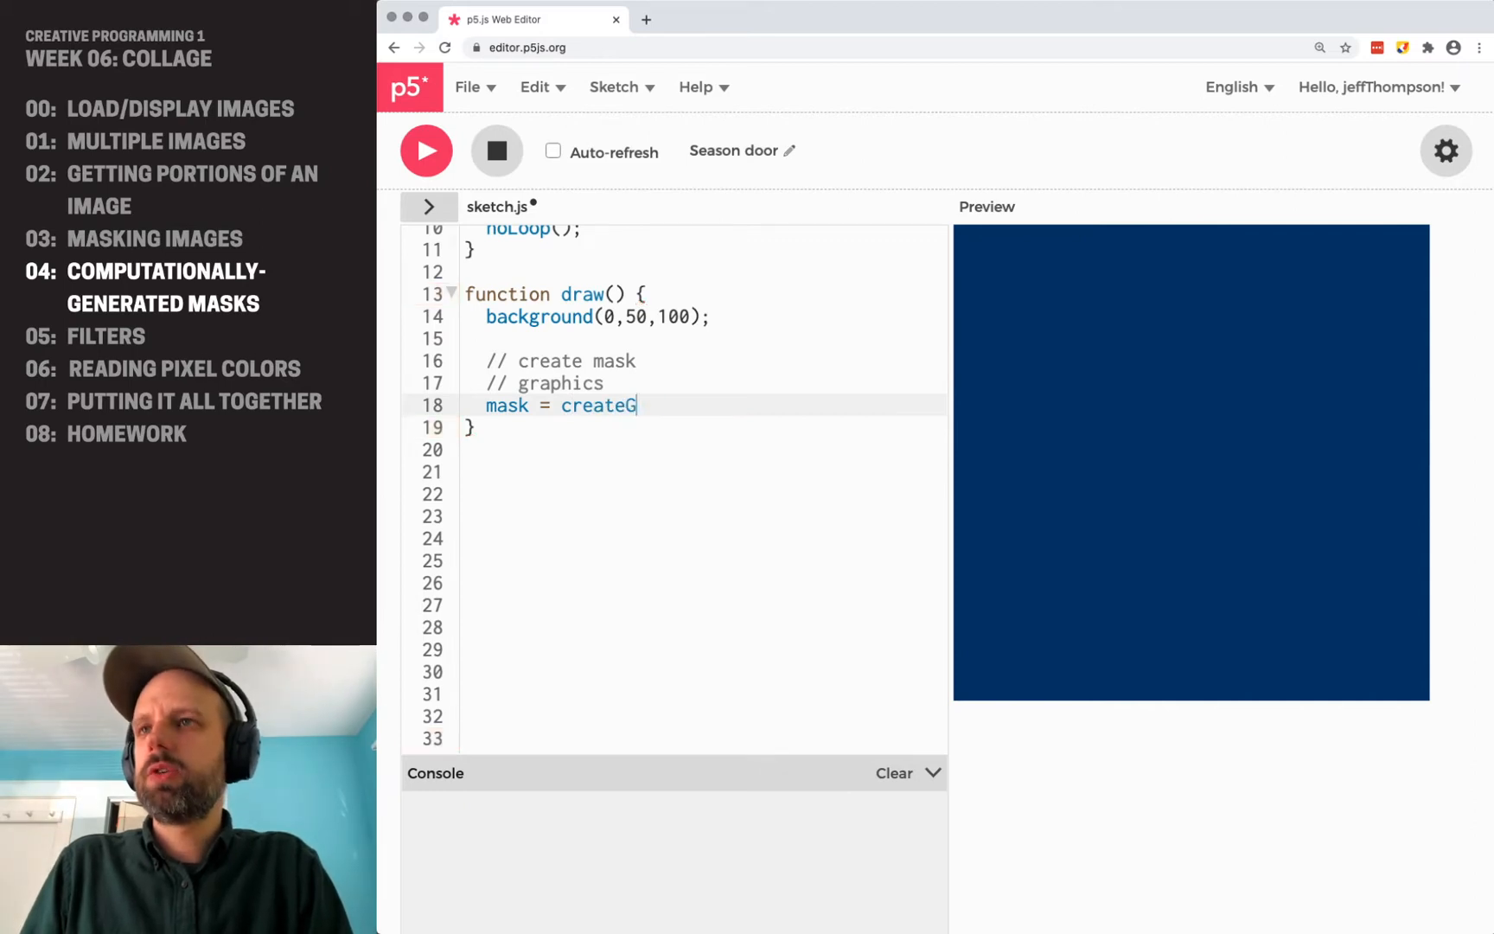
text(raphics())
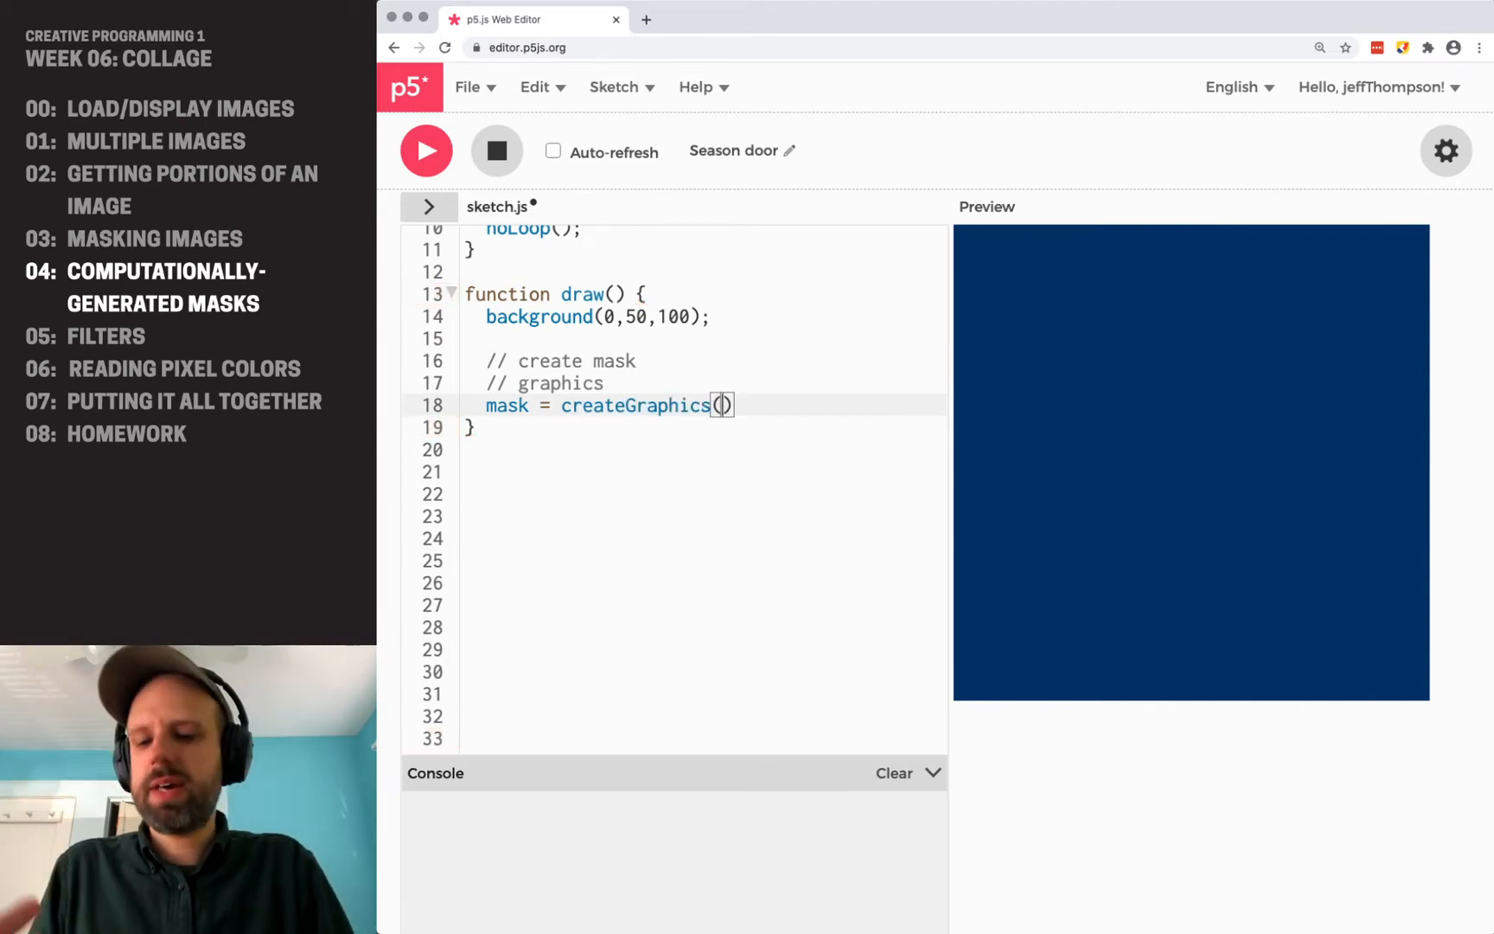
text(kitty.)
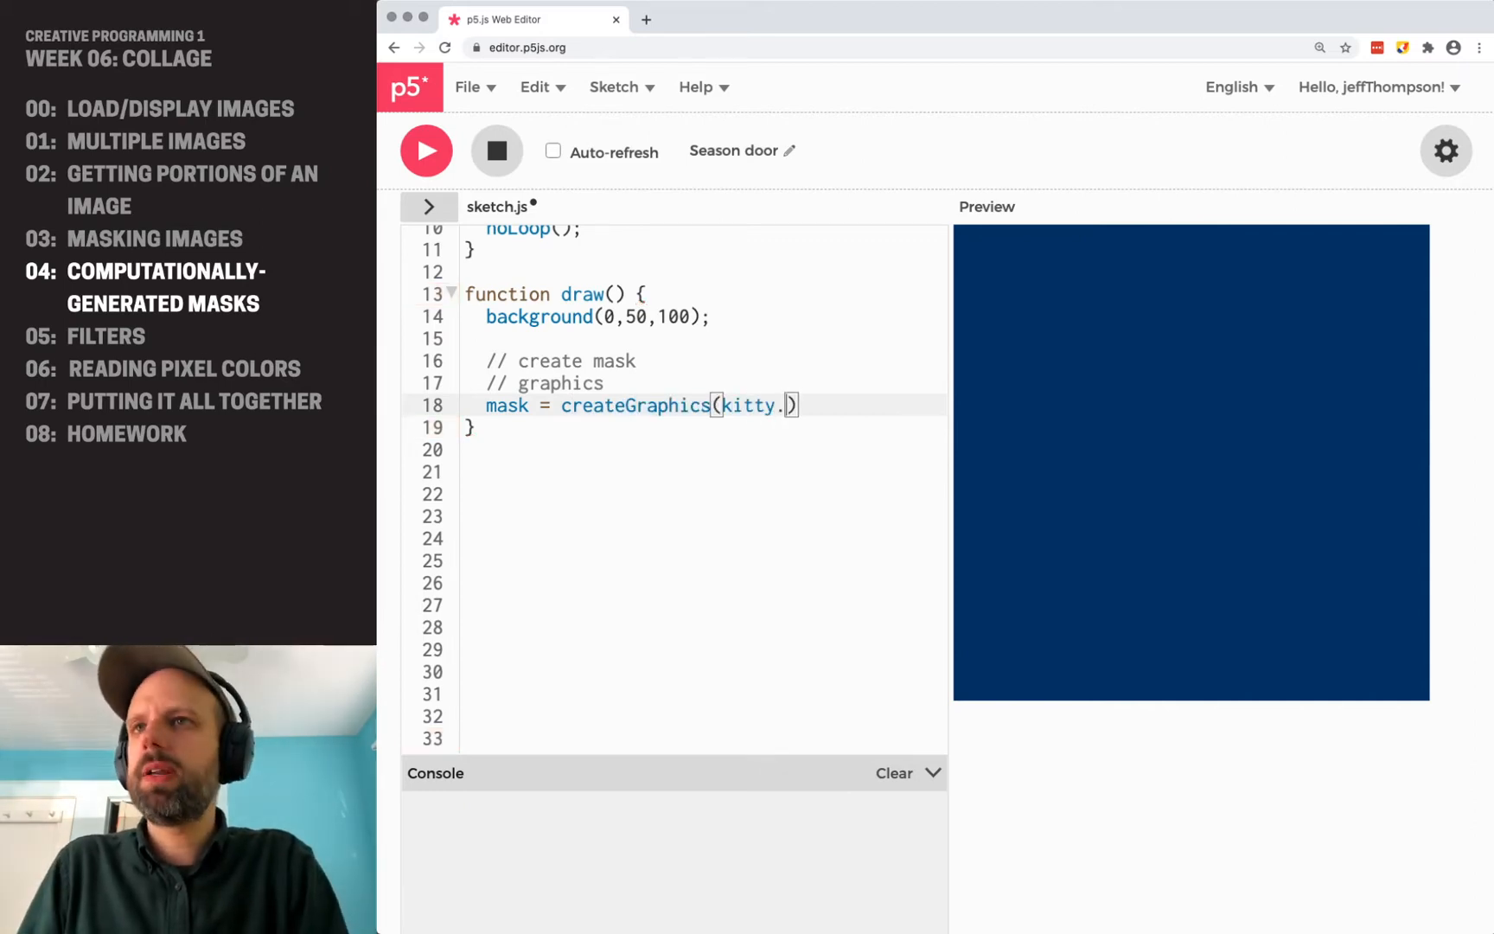
text(width, kitty.height)
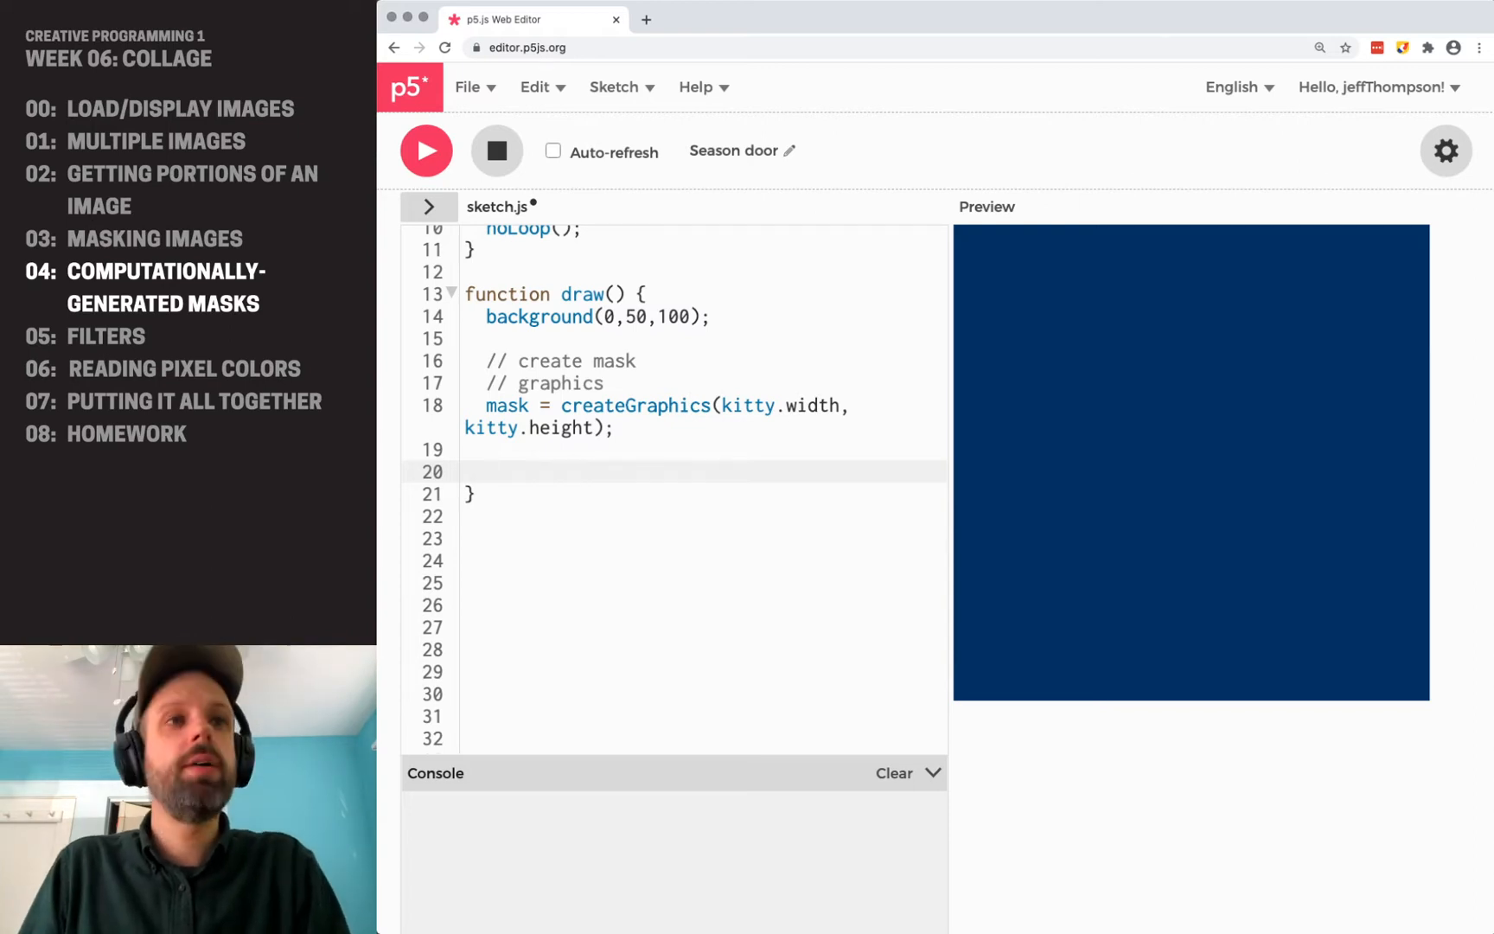
Give the mask noStroke and a white fill of 255, replacing the stray noStroke line.
text(mask.)
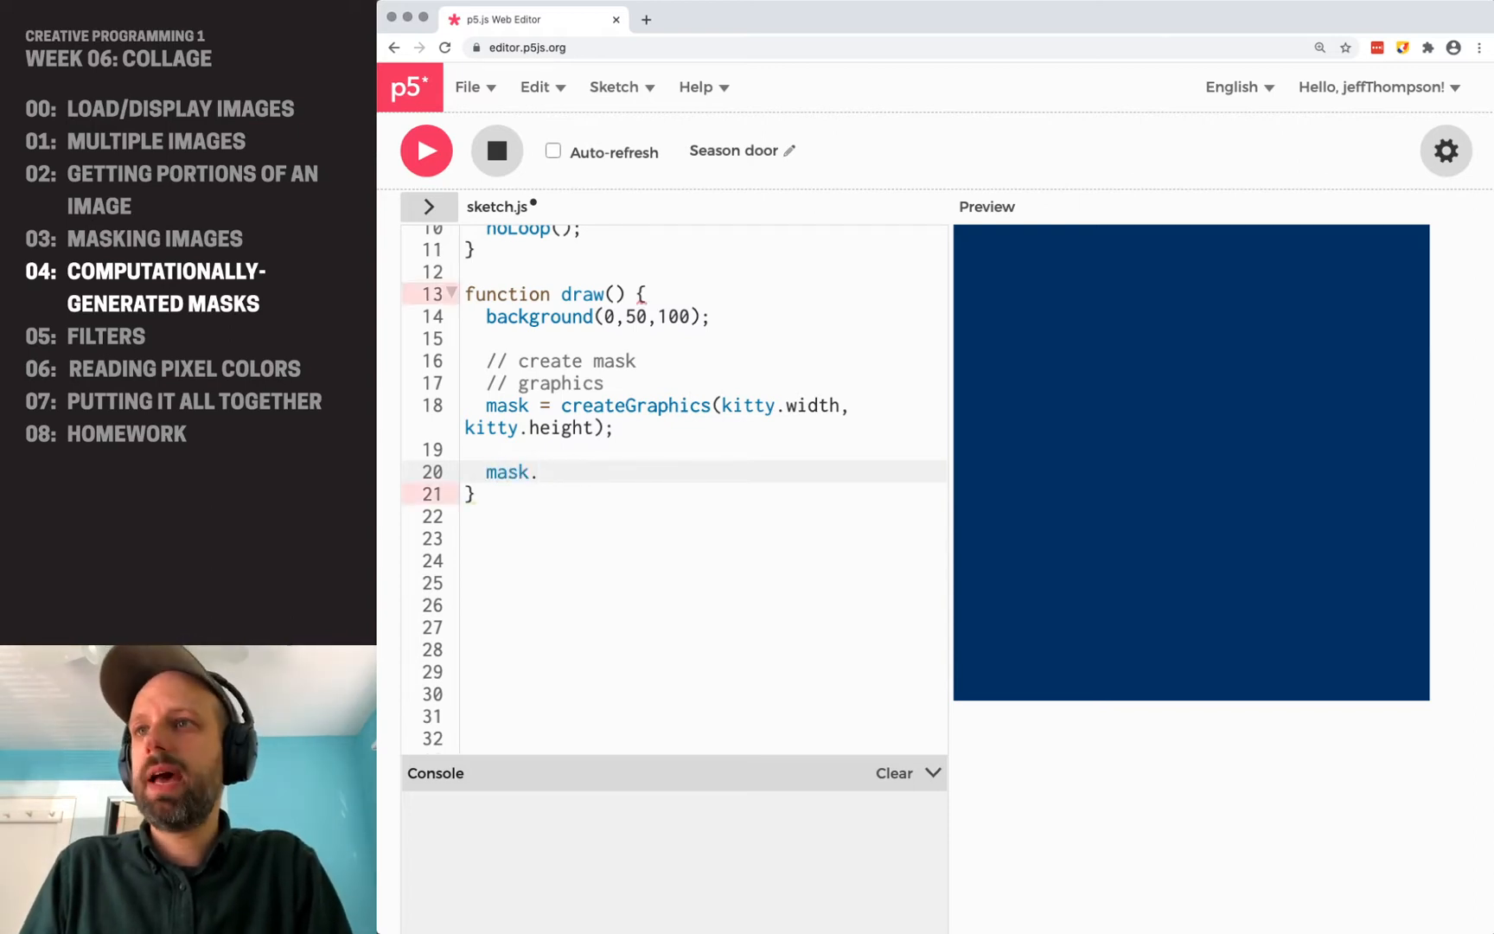
text(noStroke();)
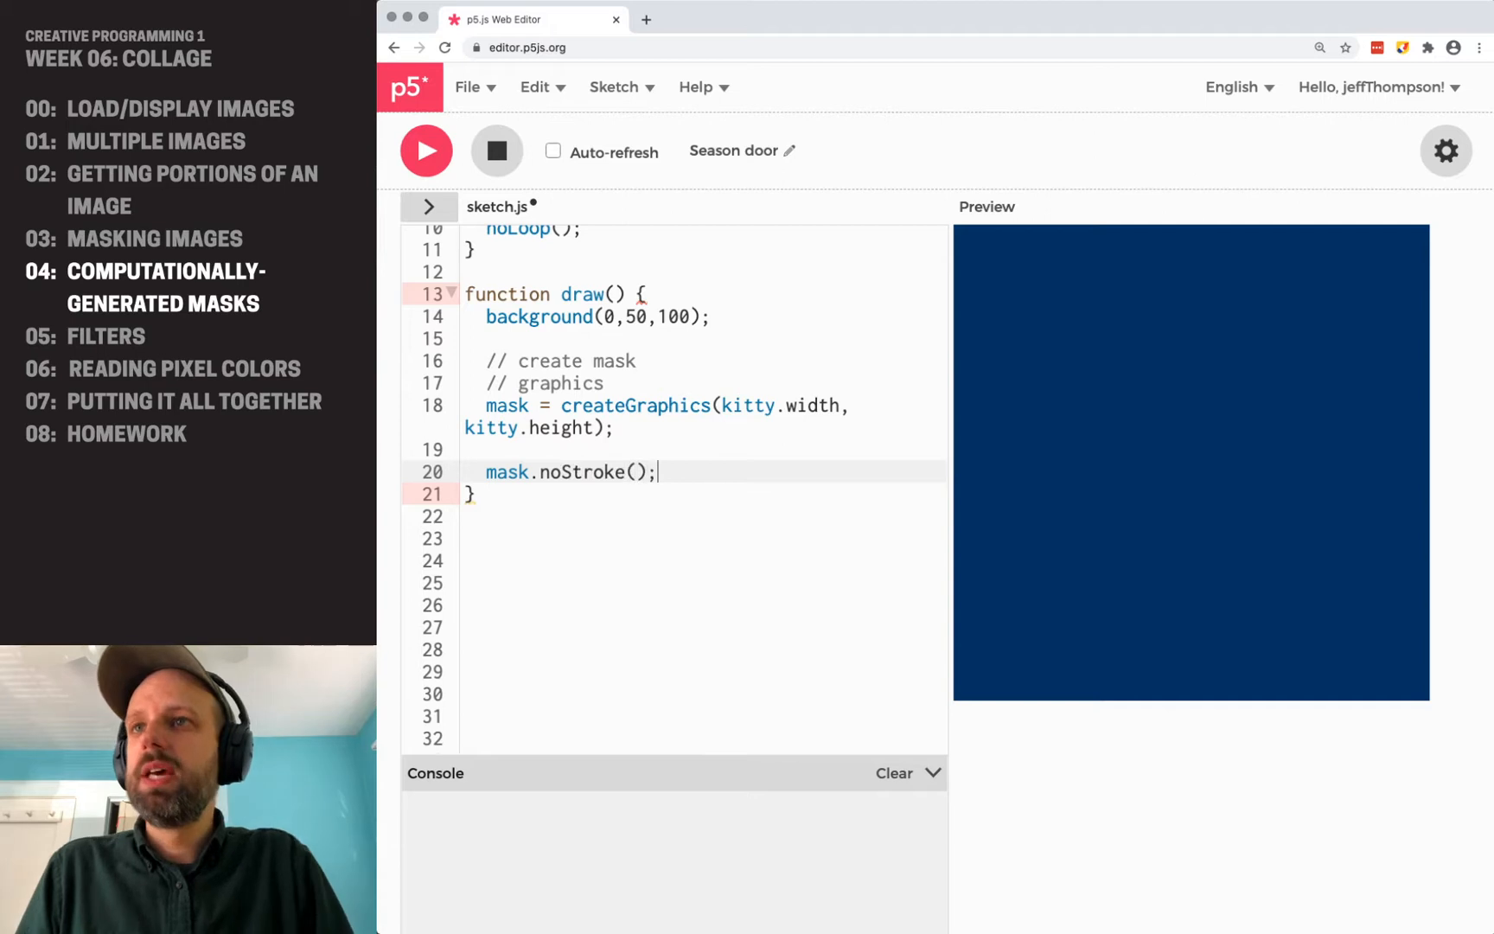
text(noStroke();)
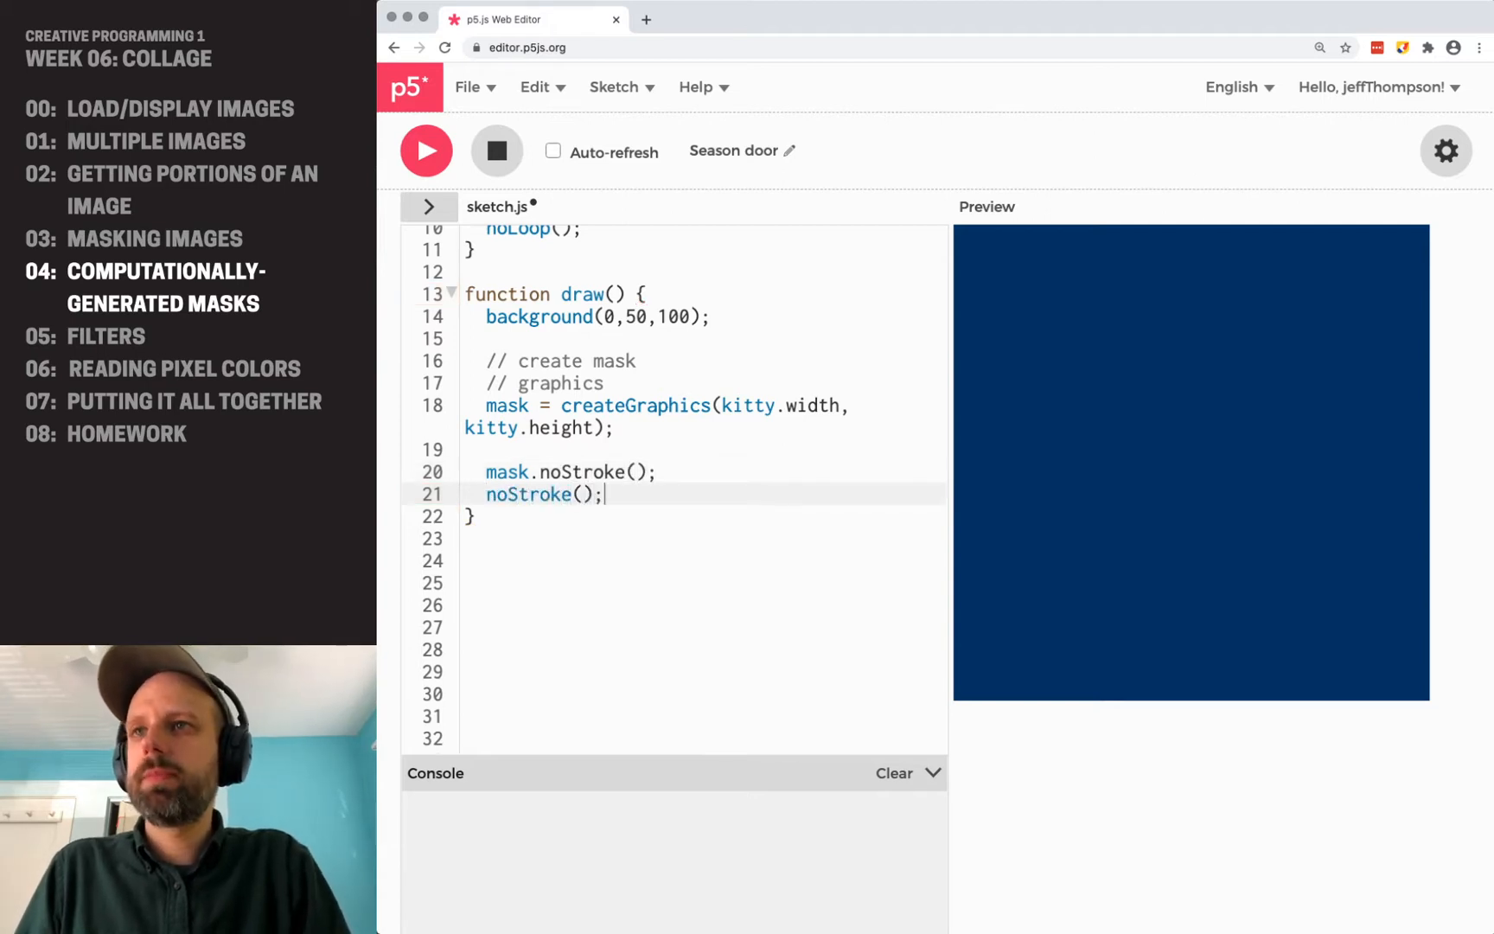
double_click(529, 492)
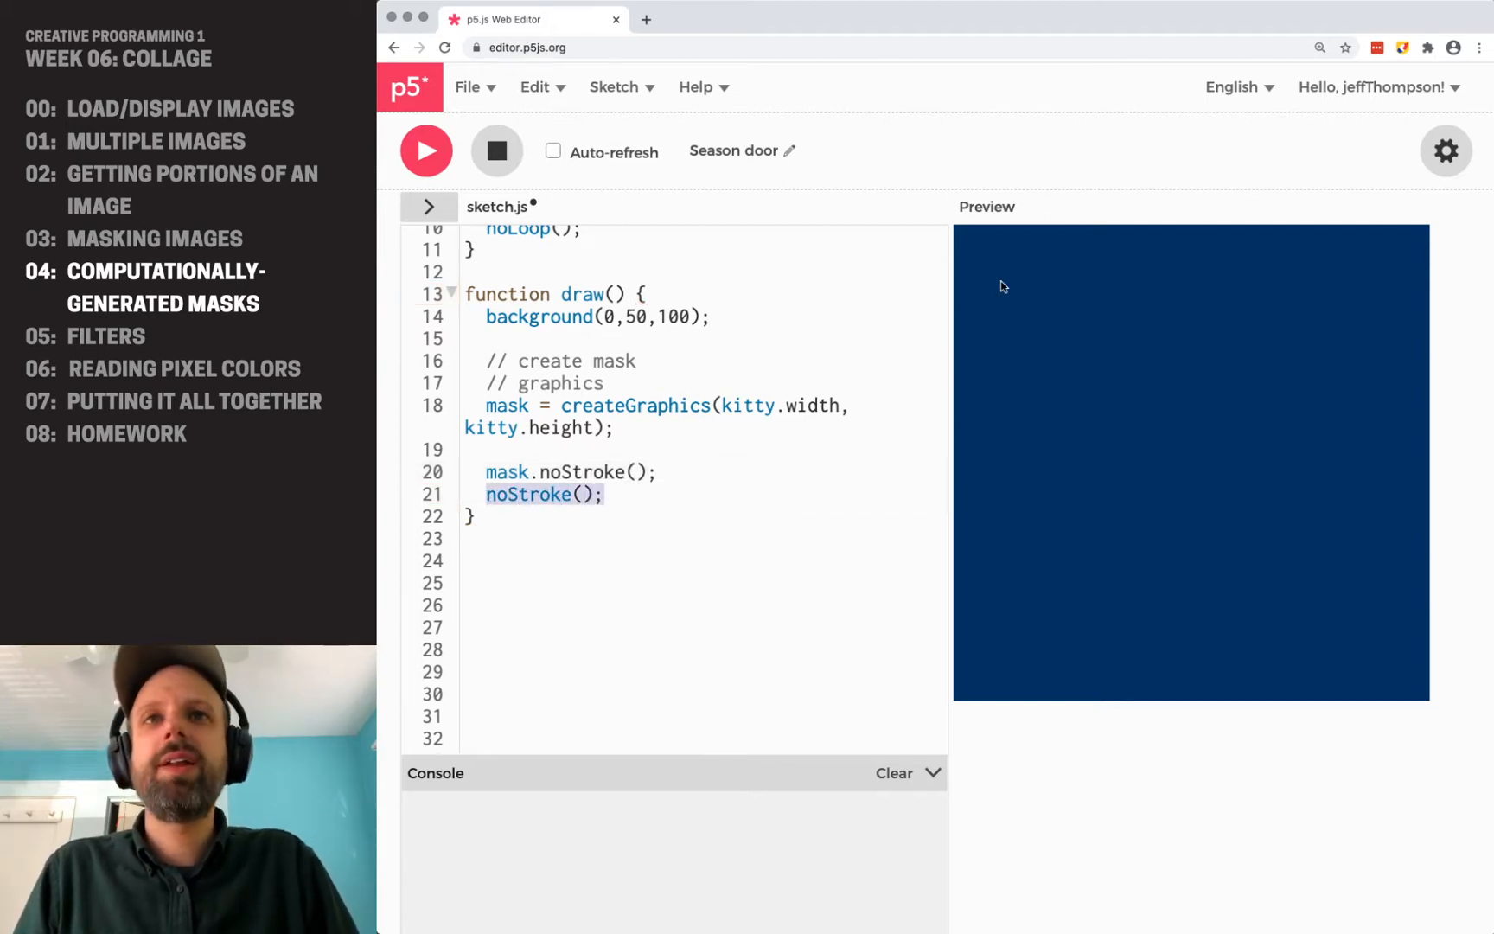
mouse_move(1053, 497)
text(mask)
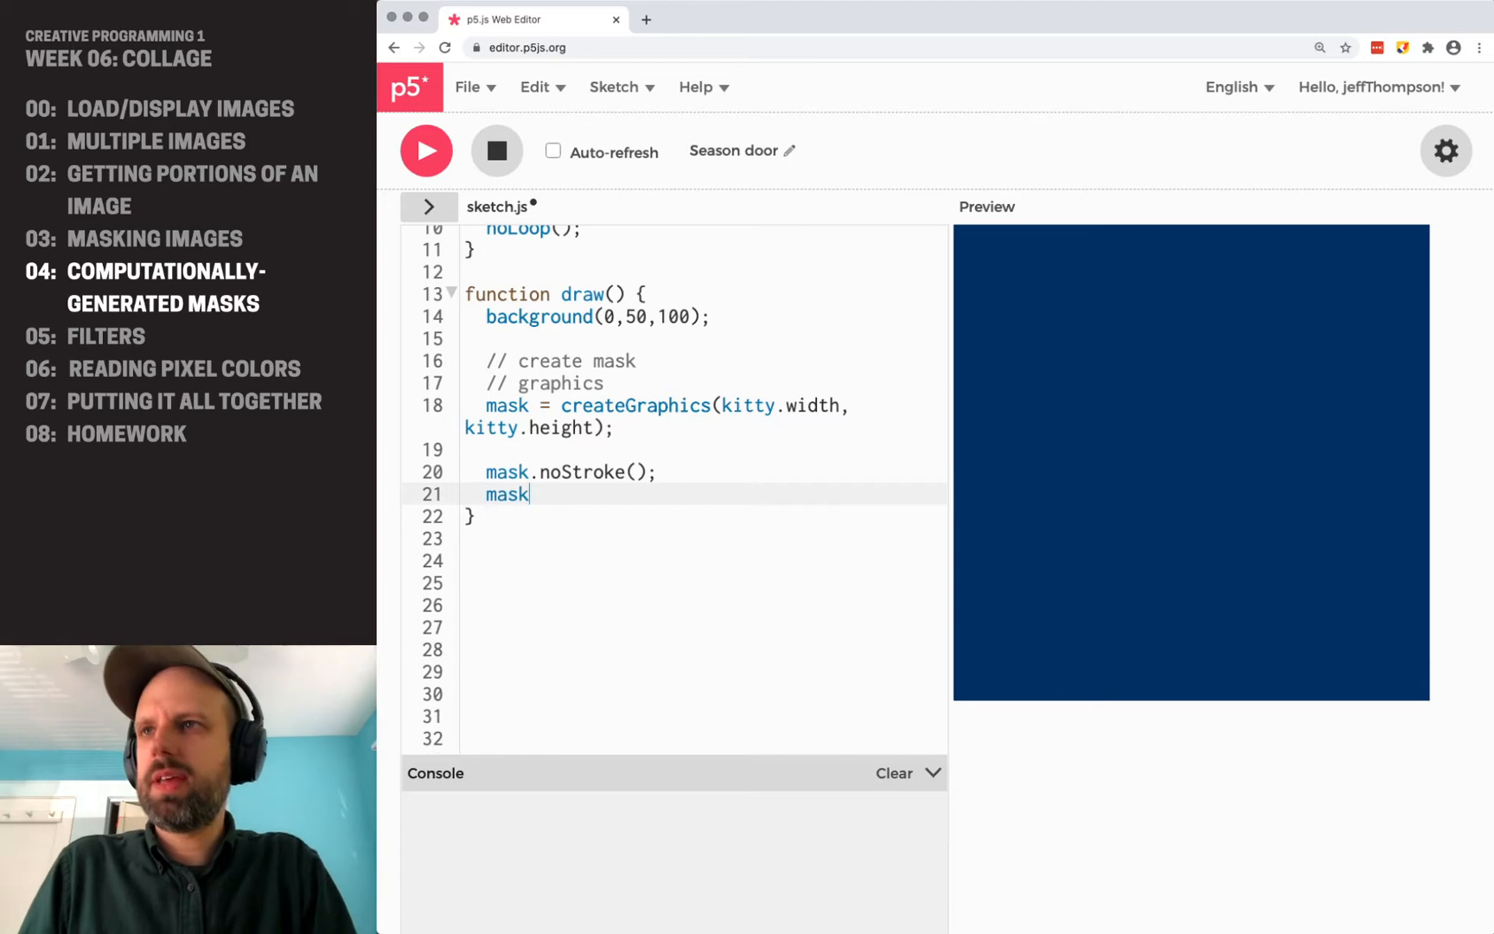
text(.fill();)
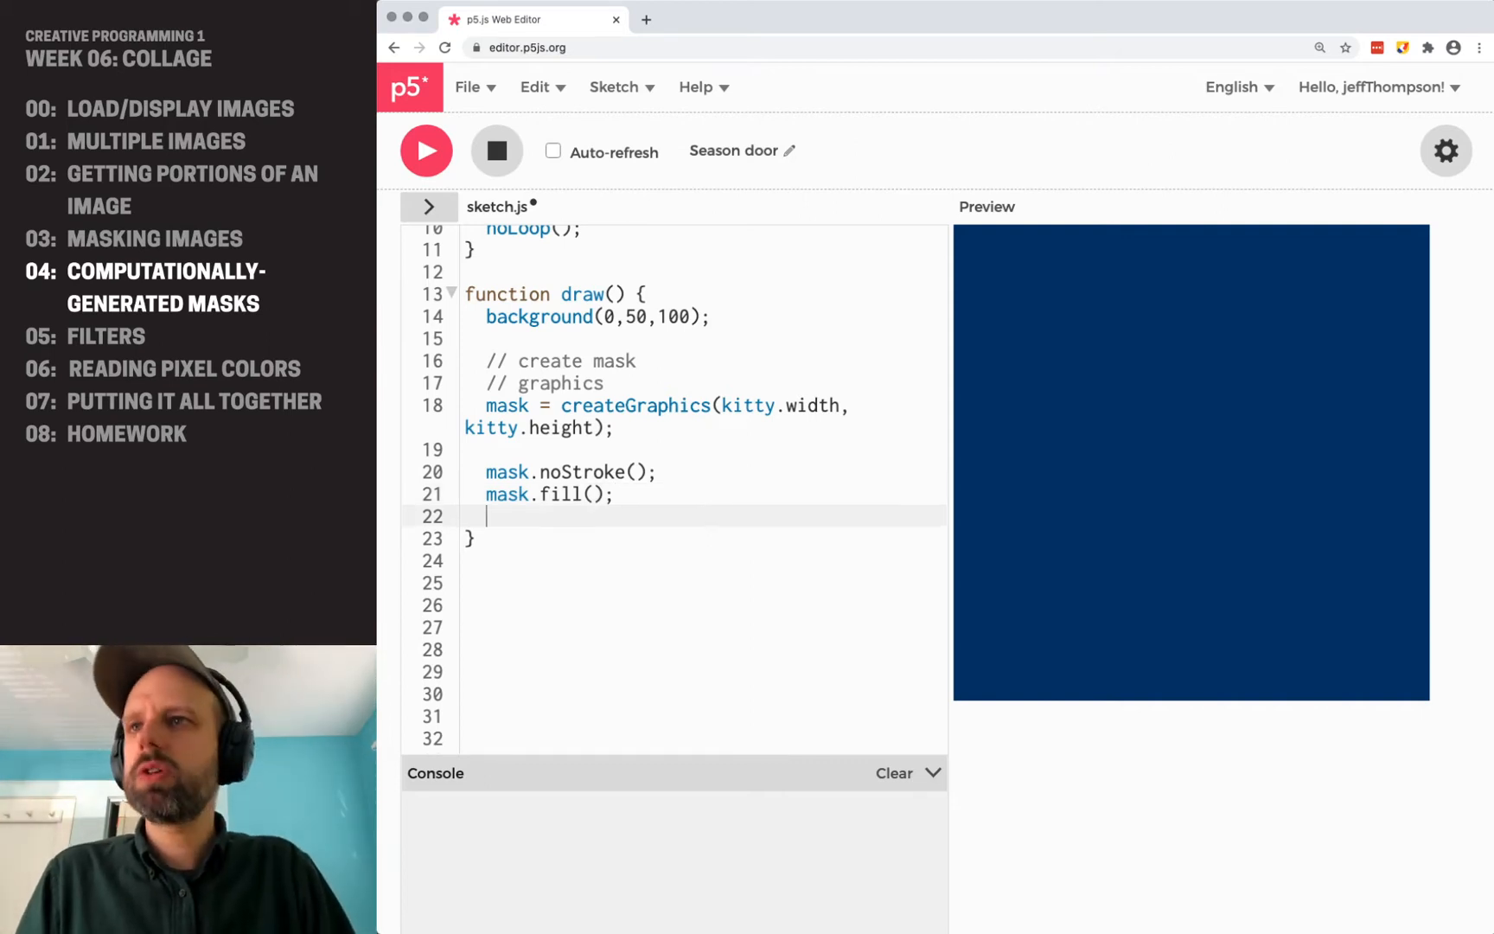
click(592, 494)
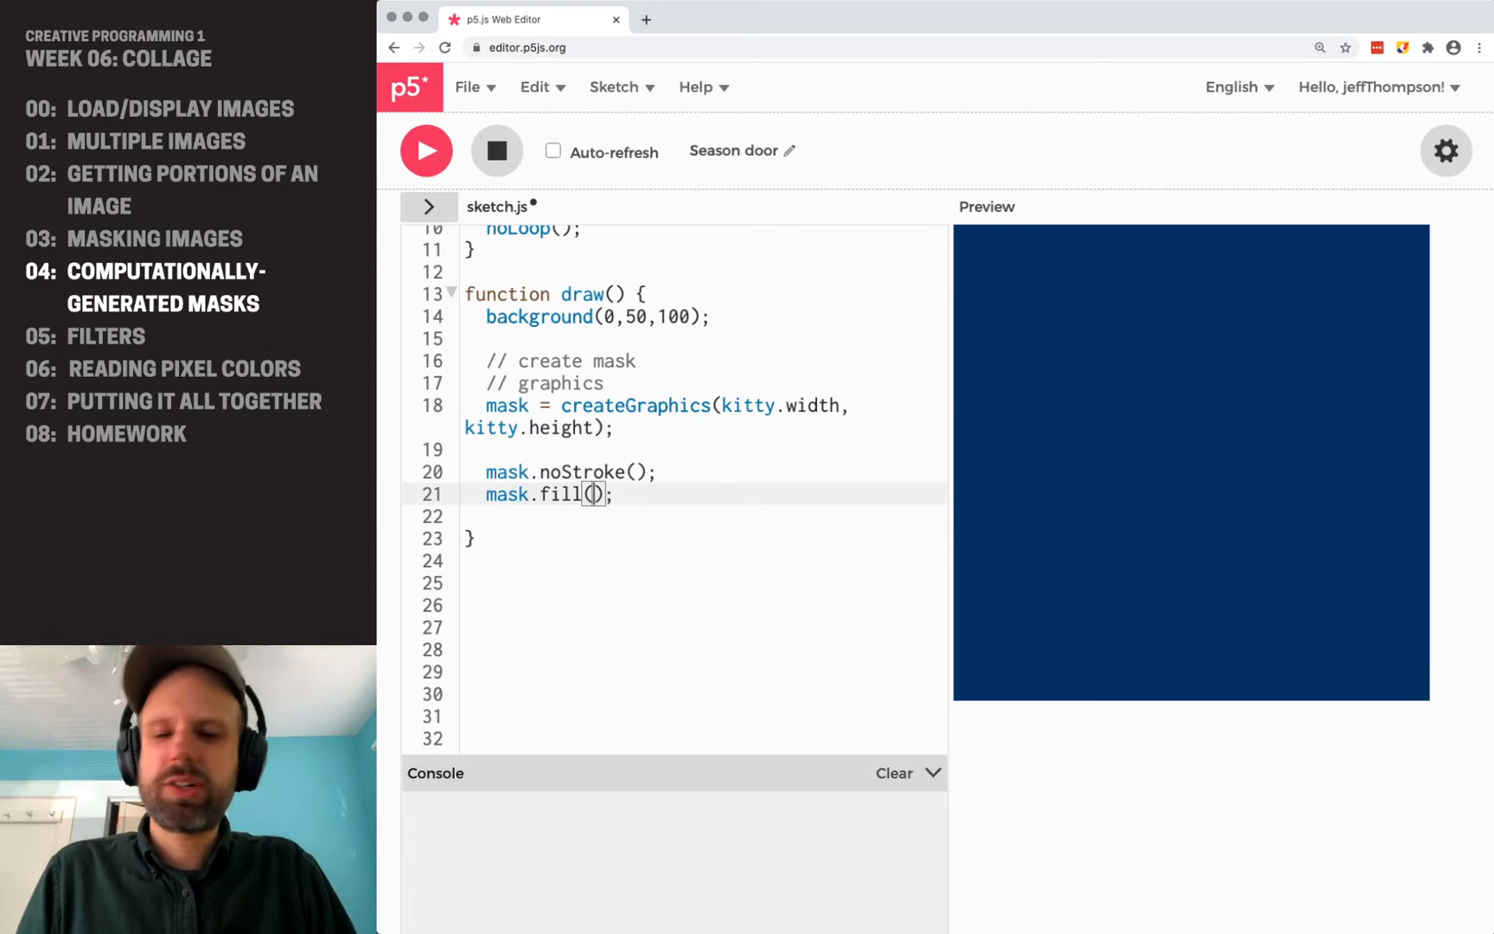
text(255)
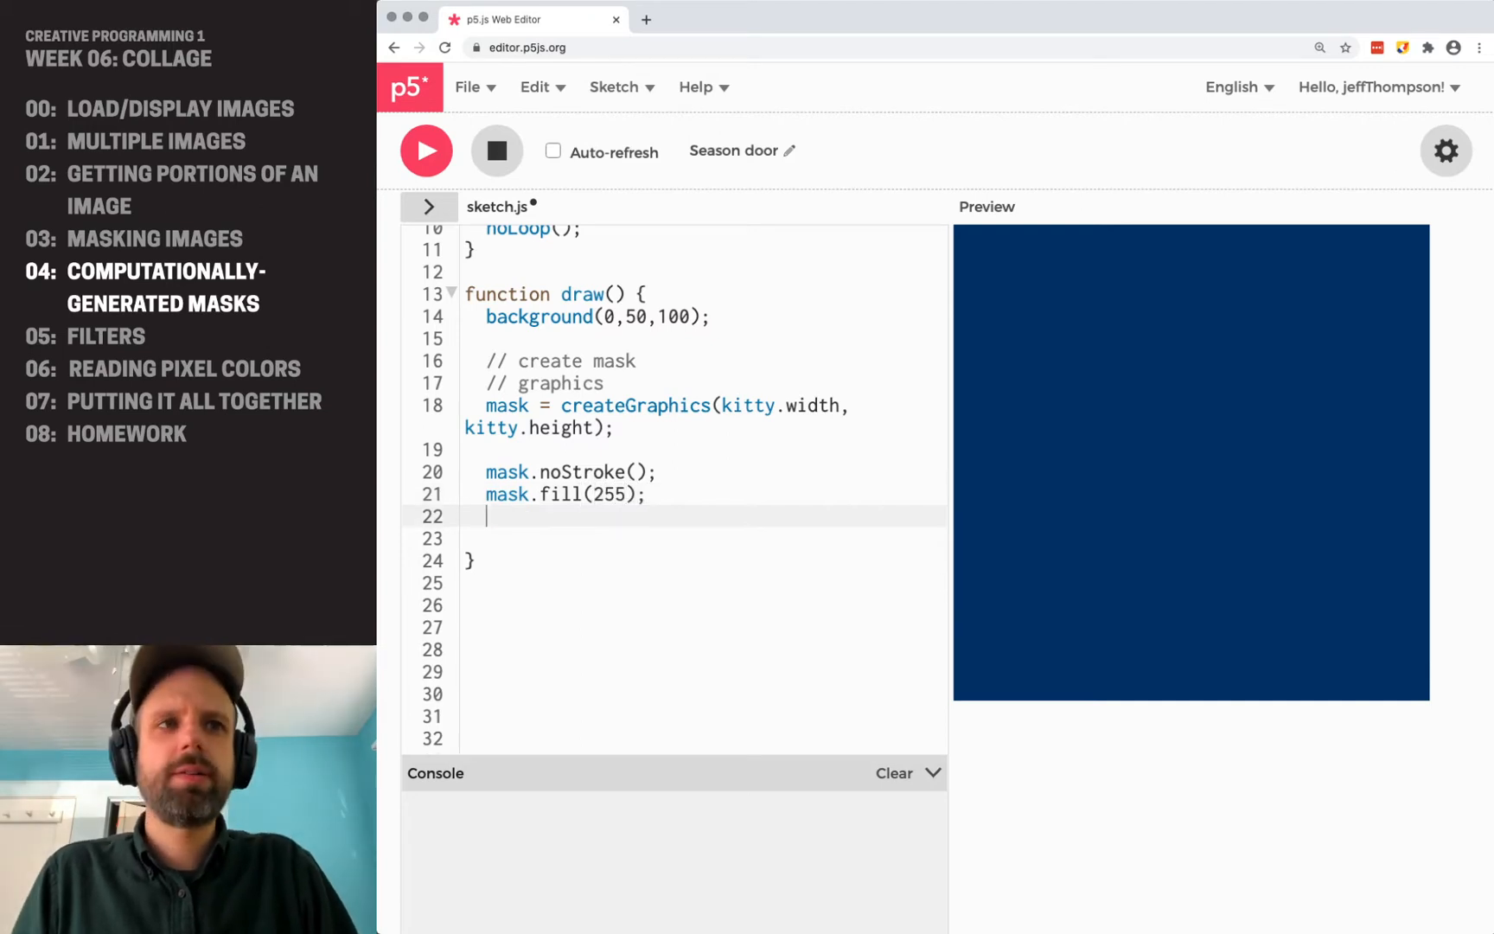
Draw mask.circle(mask.width/2, mask.height/2, 150) centred in the buffer.
text(mask.circle())
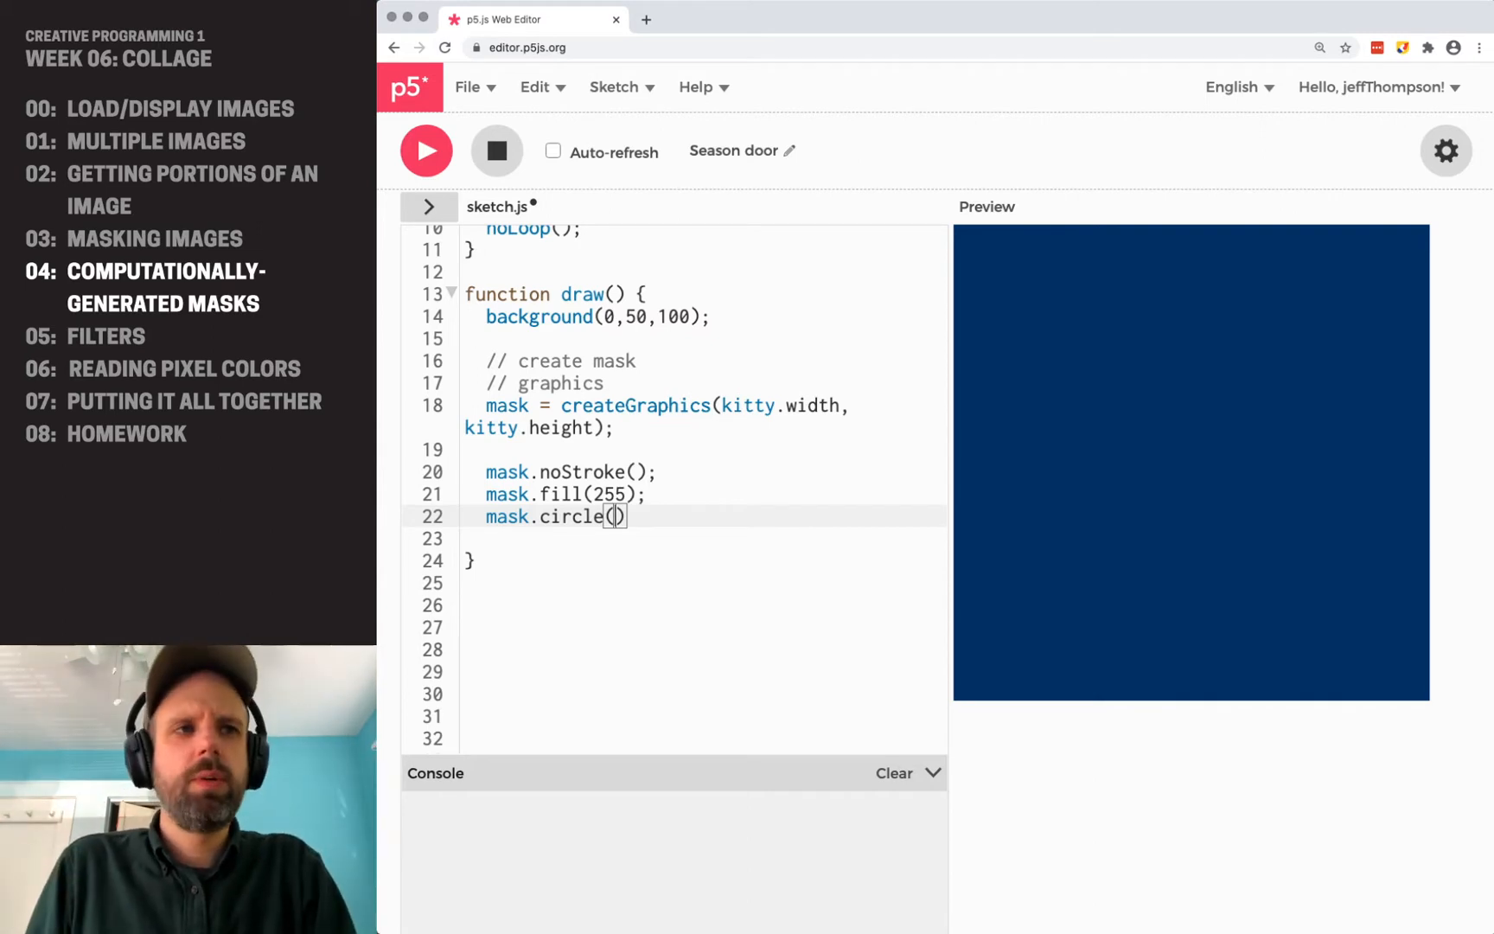
text(mask.width/2)
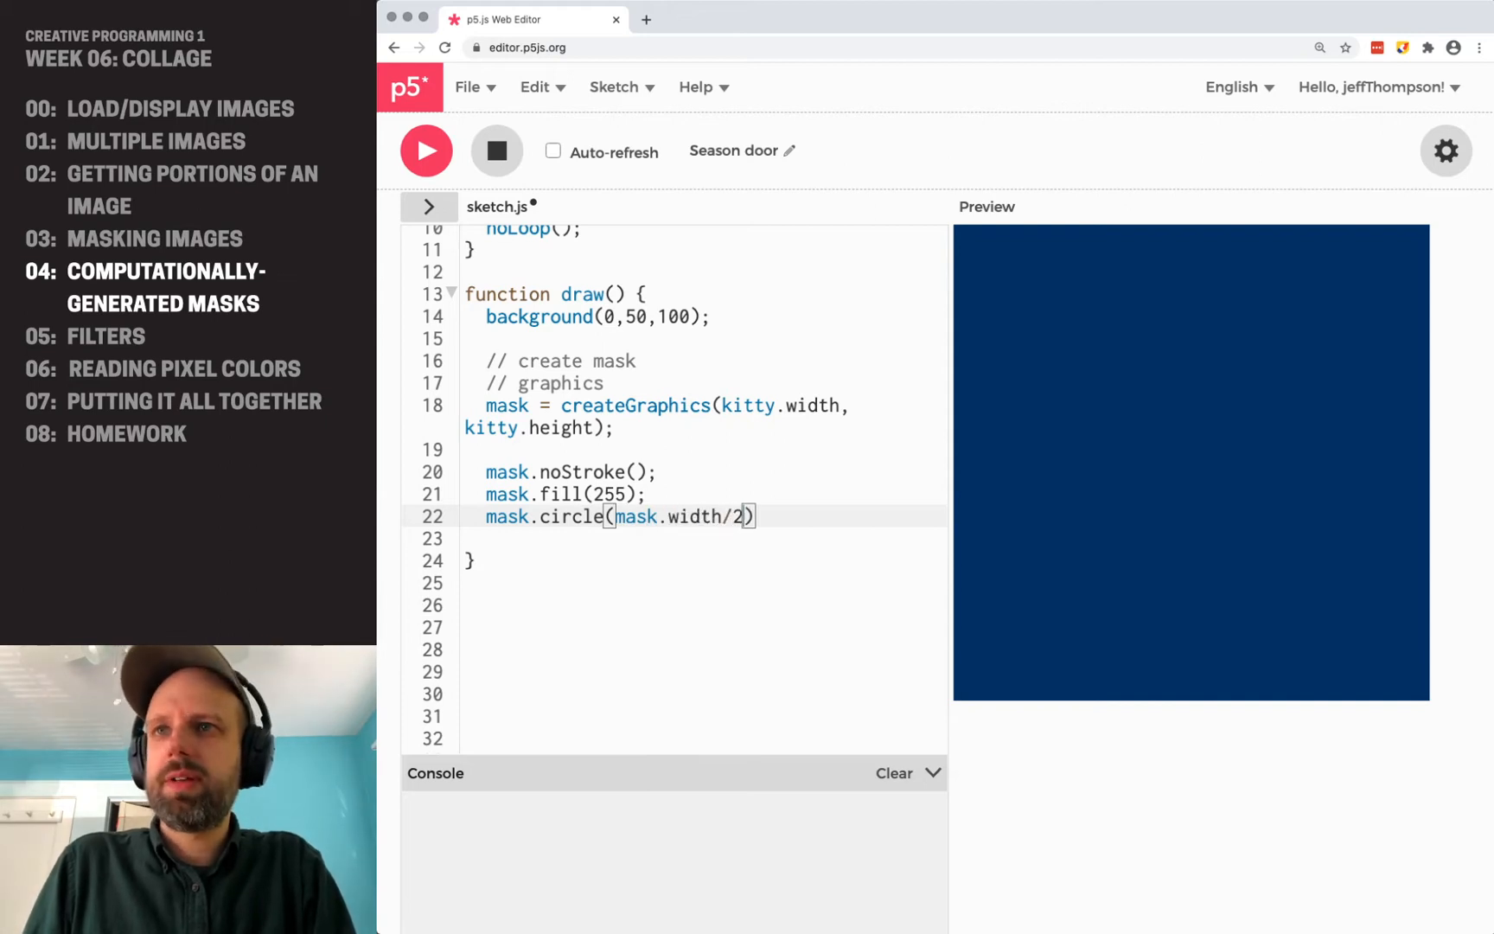
text(, mask.hei)
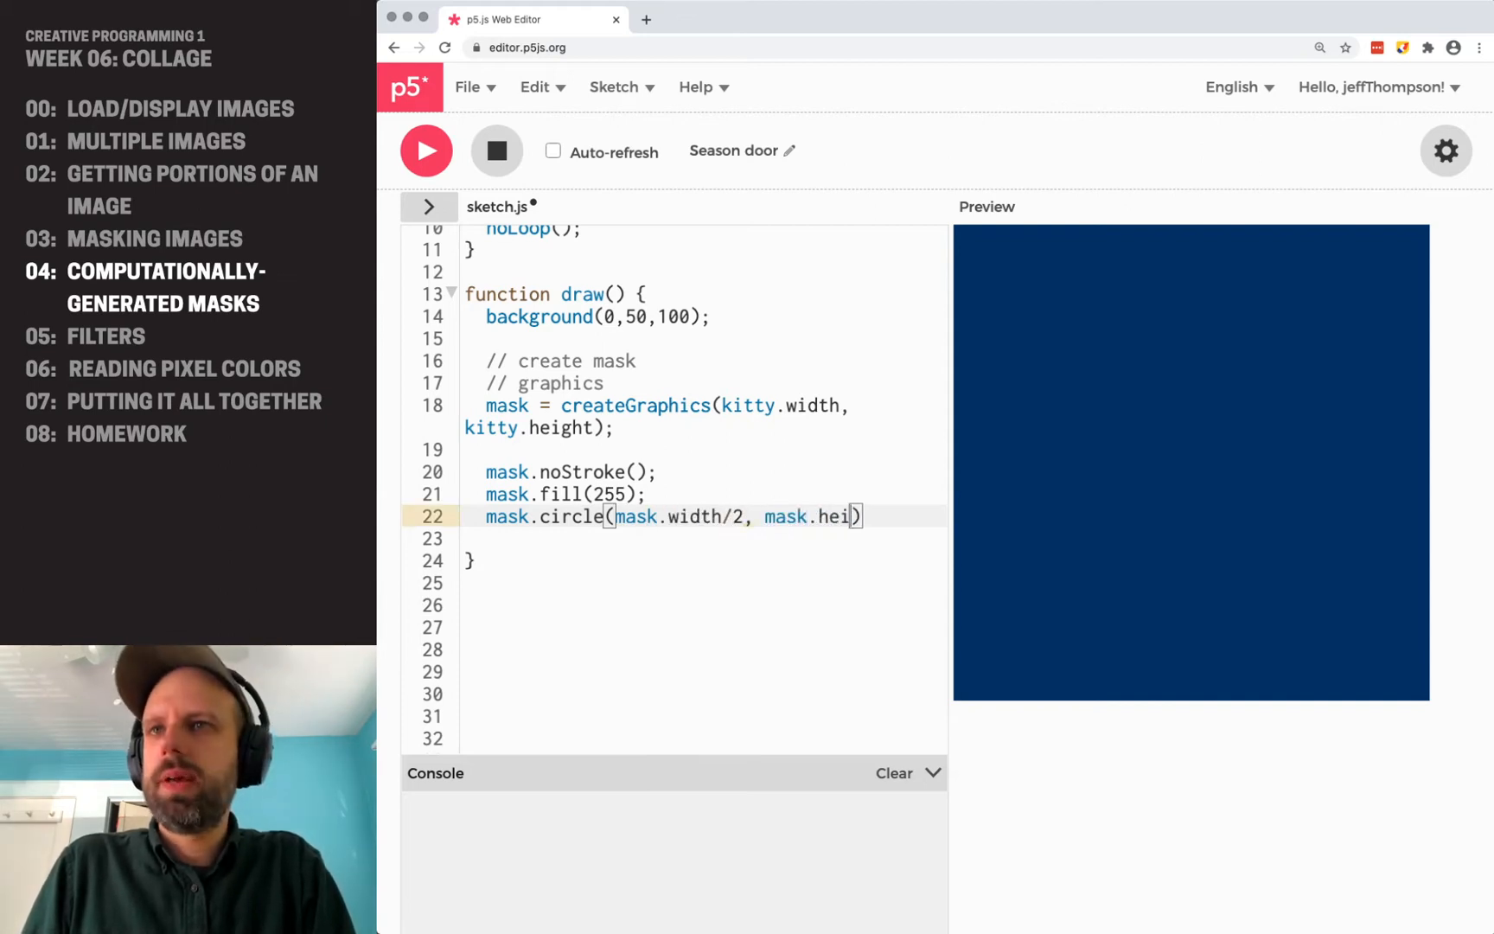
text(ght/2, 150)
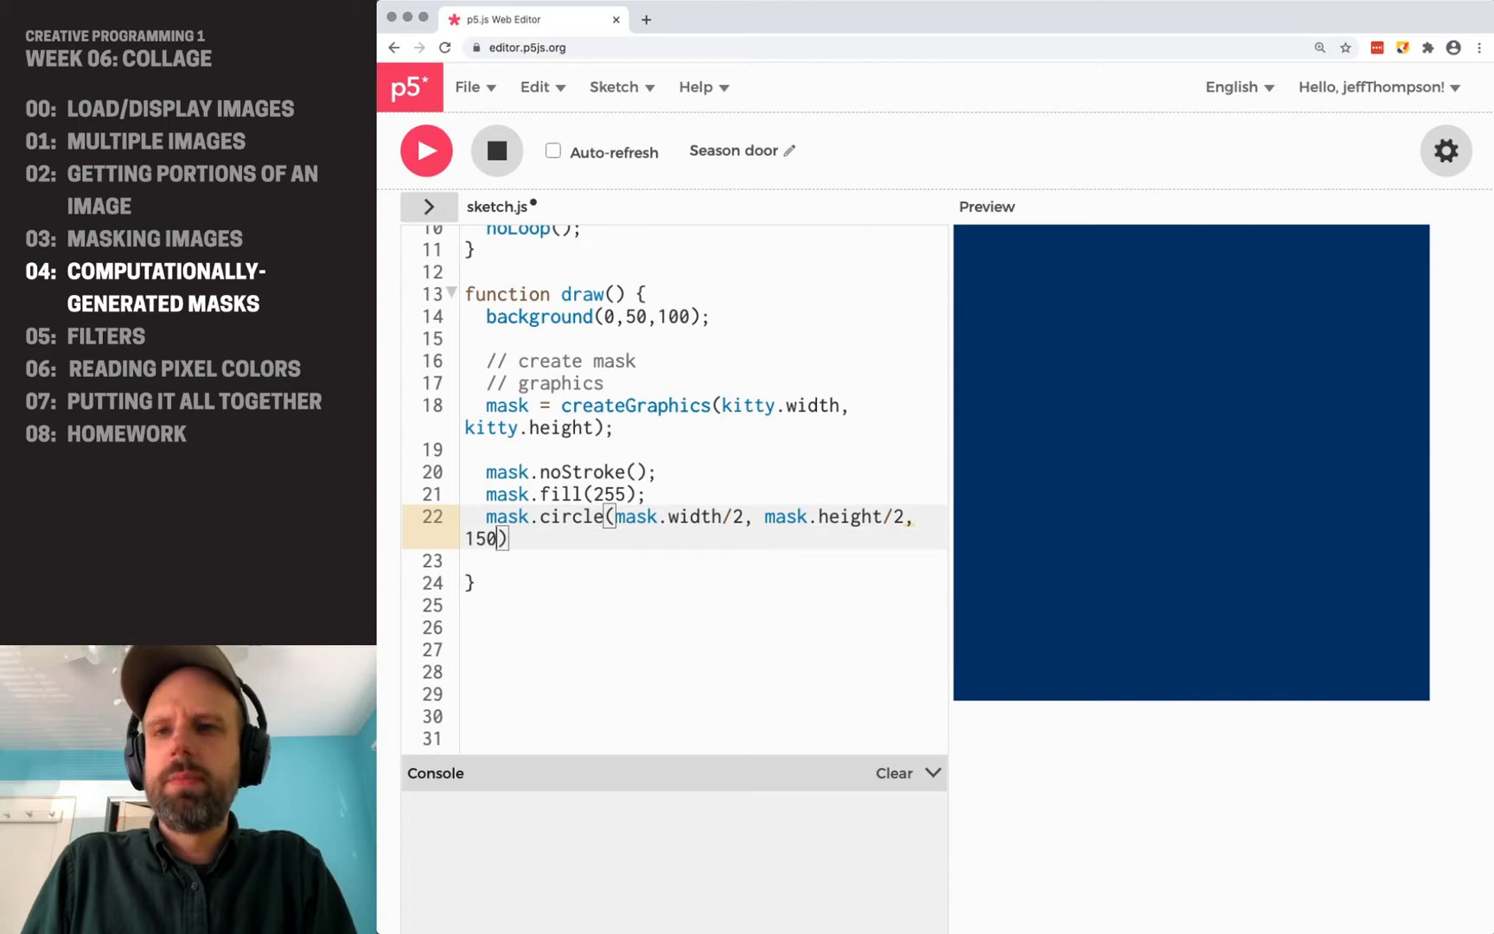
text(;)
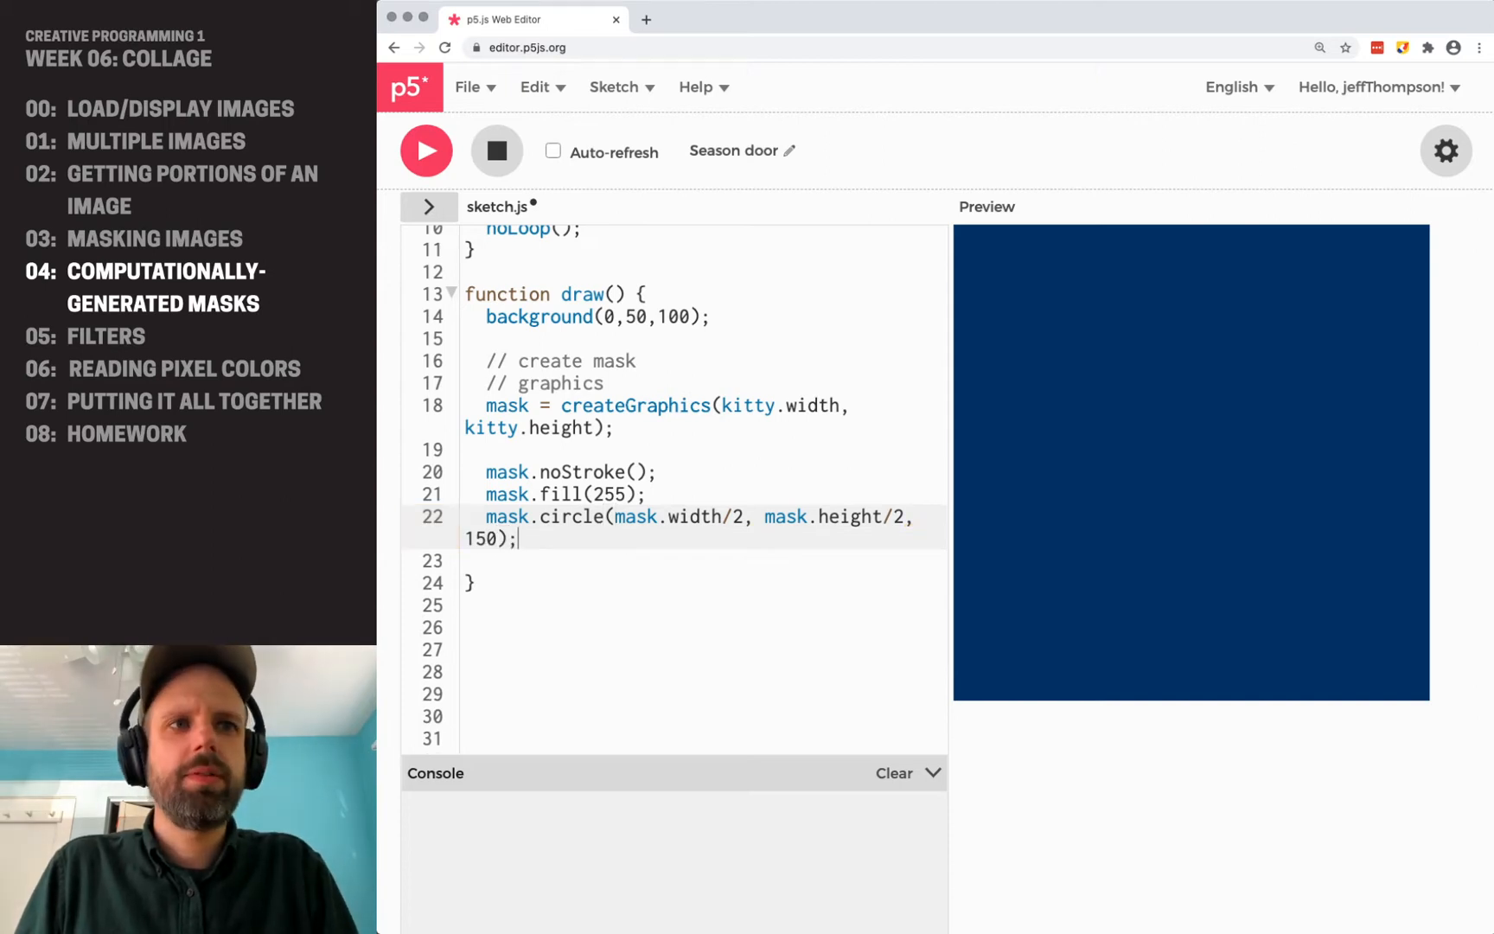
Assign the loaded image to kitty in preload so the undefined-width error clears.
click(426, 150)
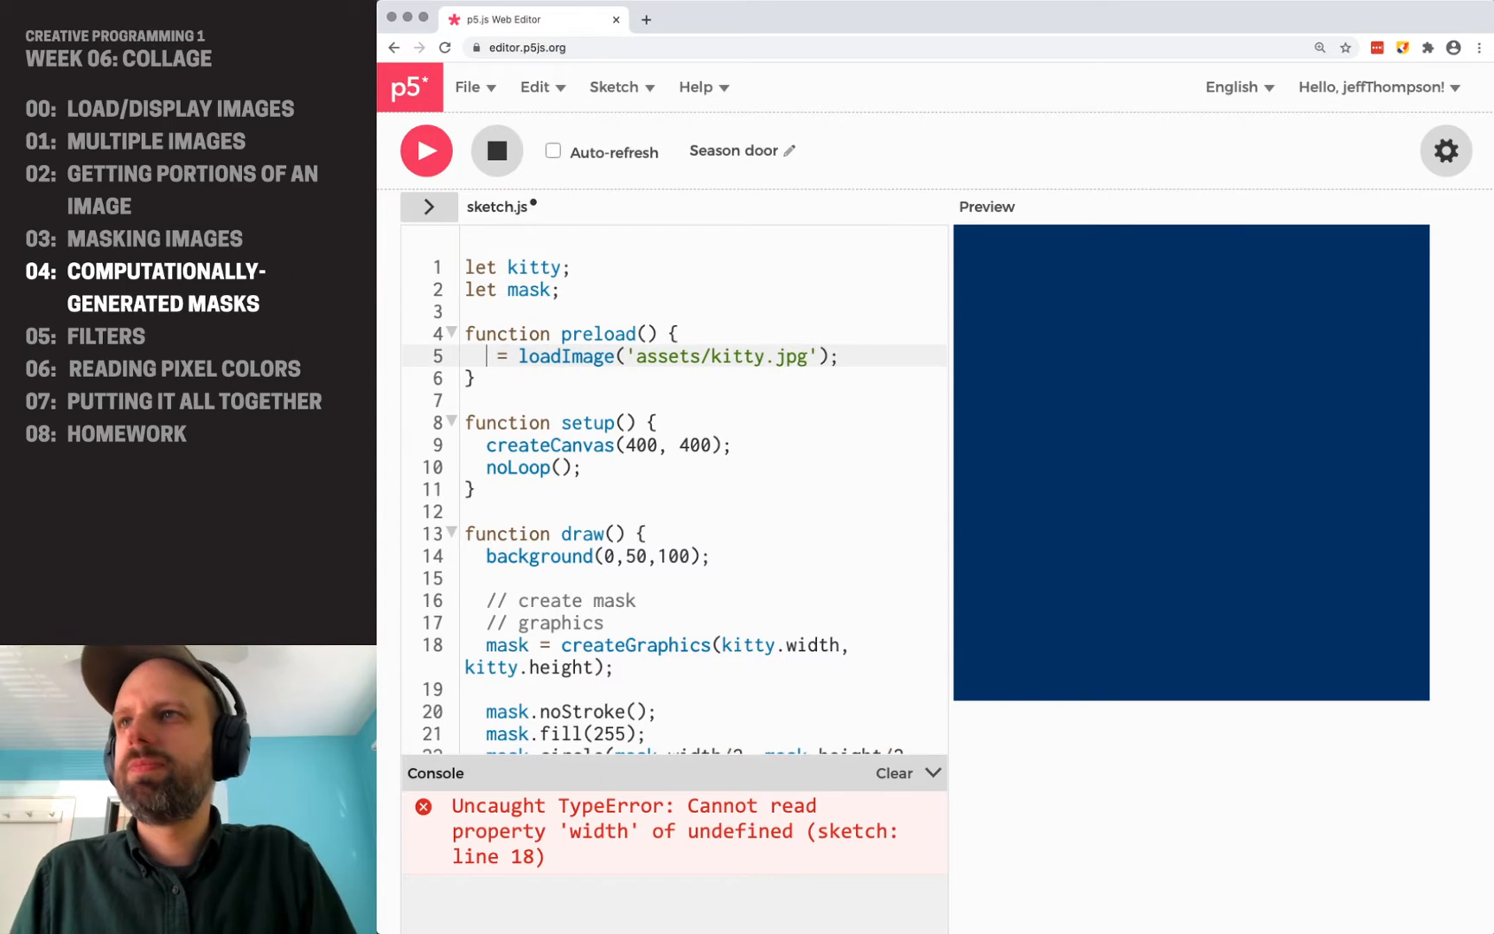
text(kitty)
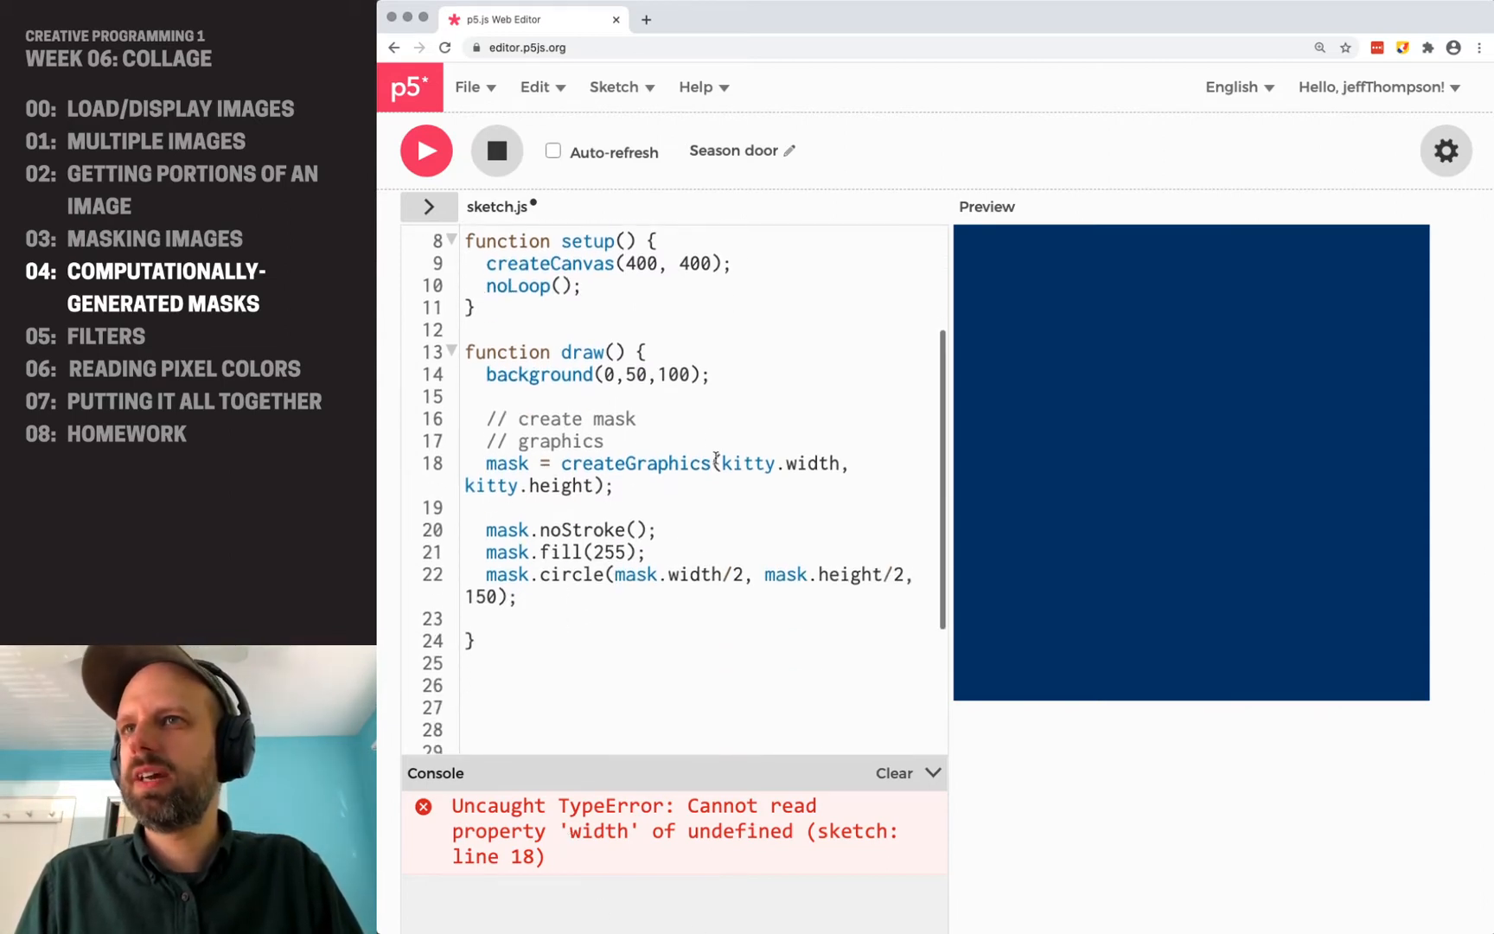
drag(721, 463, 592, 484)
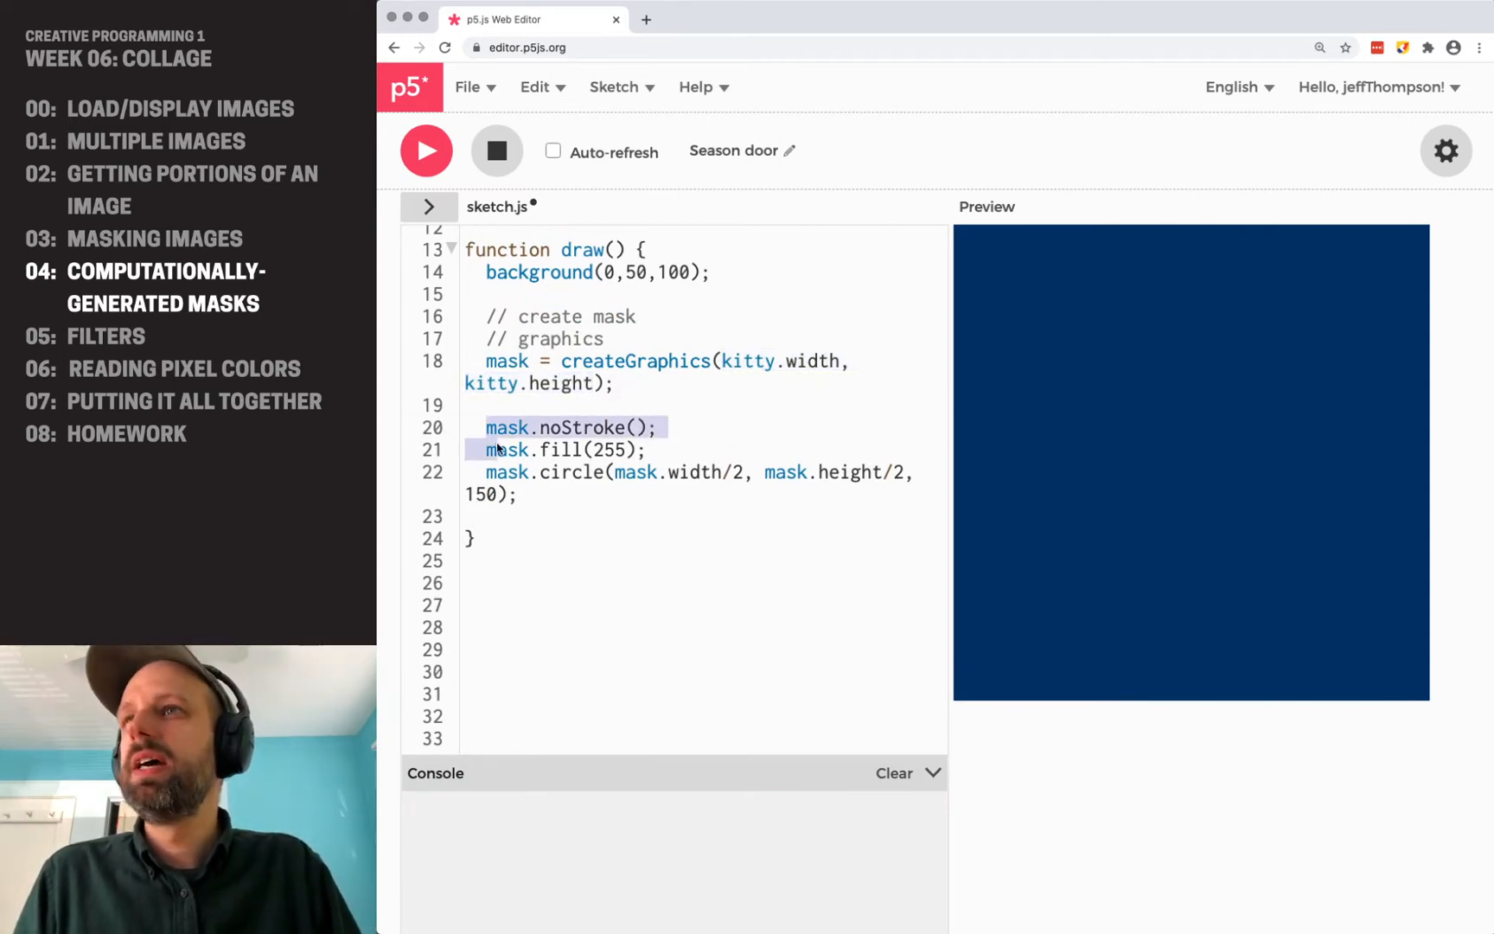
drag(486, 427, 519, 495)
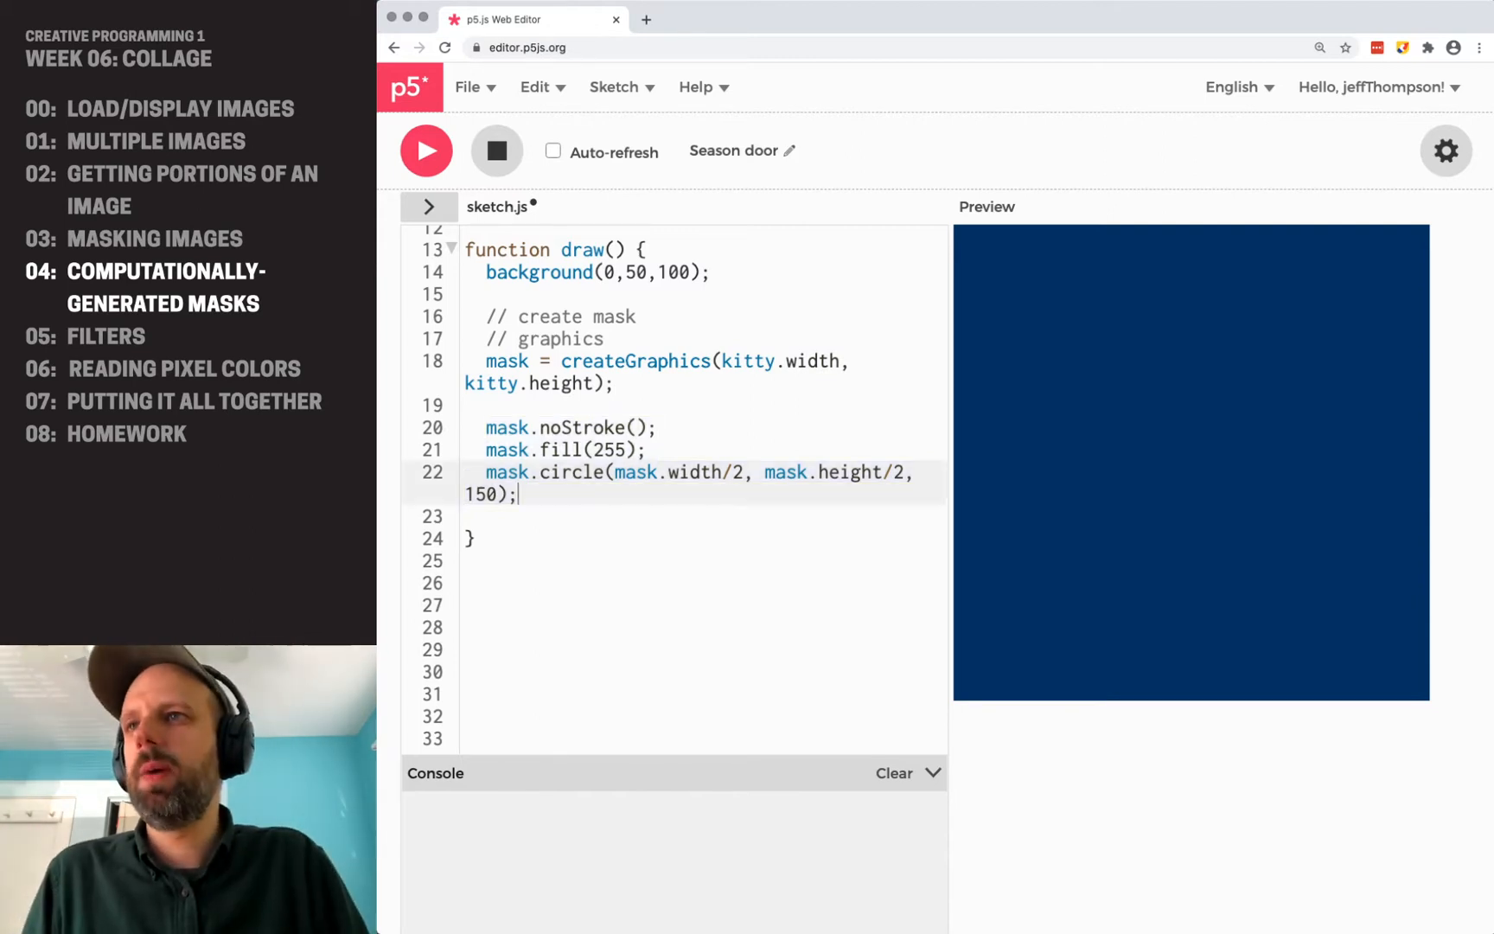
Apply kitty.mask(mask) to cut the kitty image into the circle.
text(image()
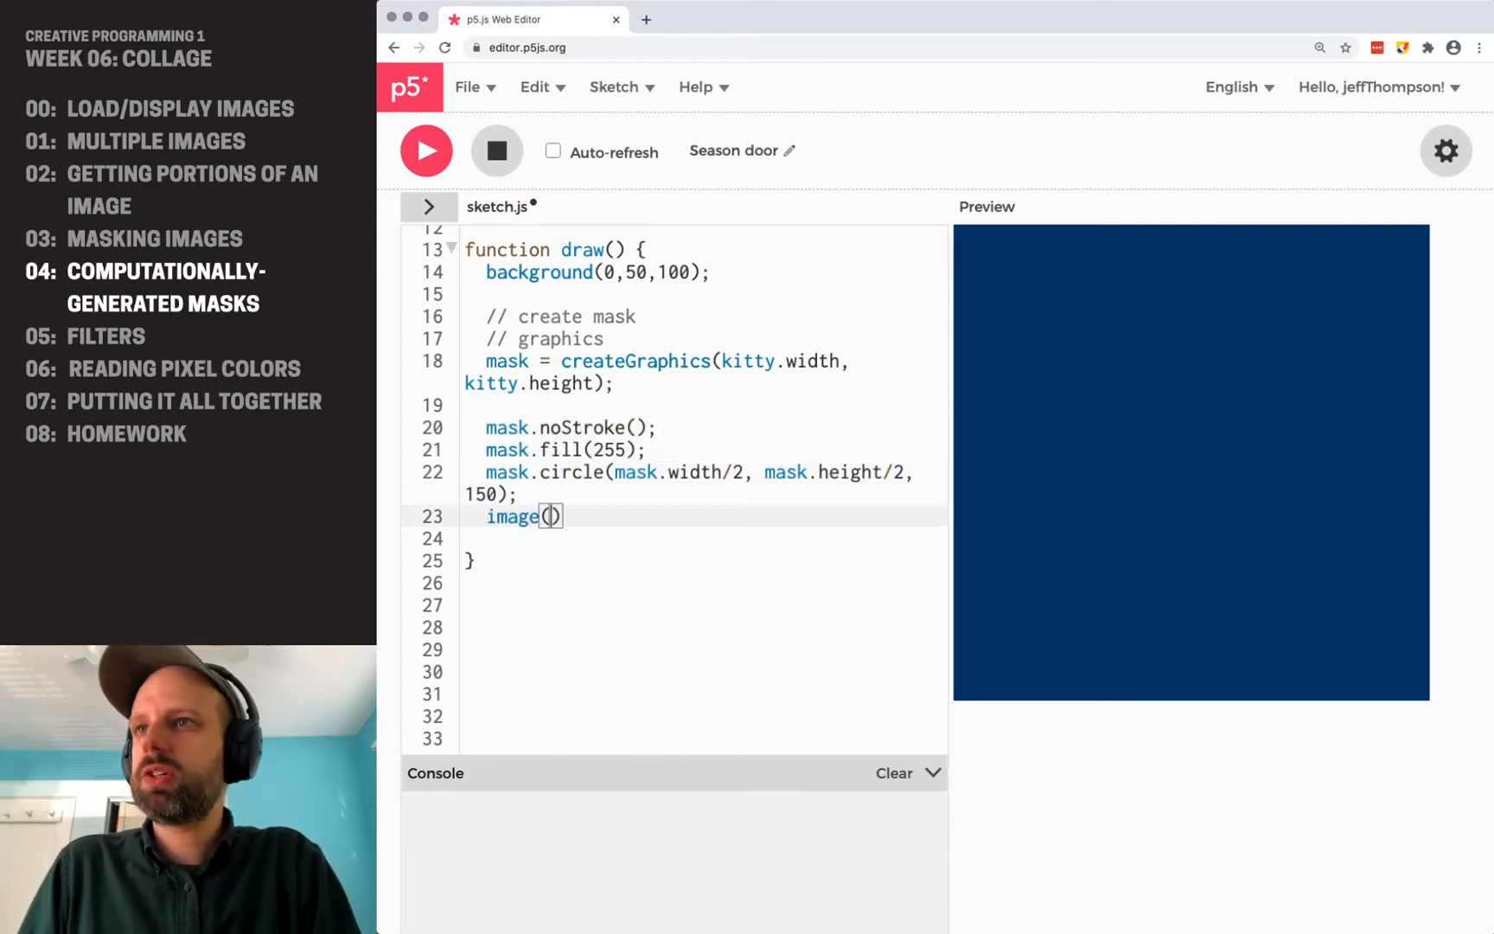
text(mask, 0,0)
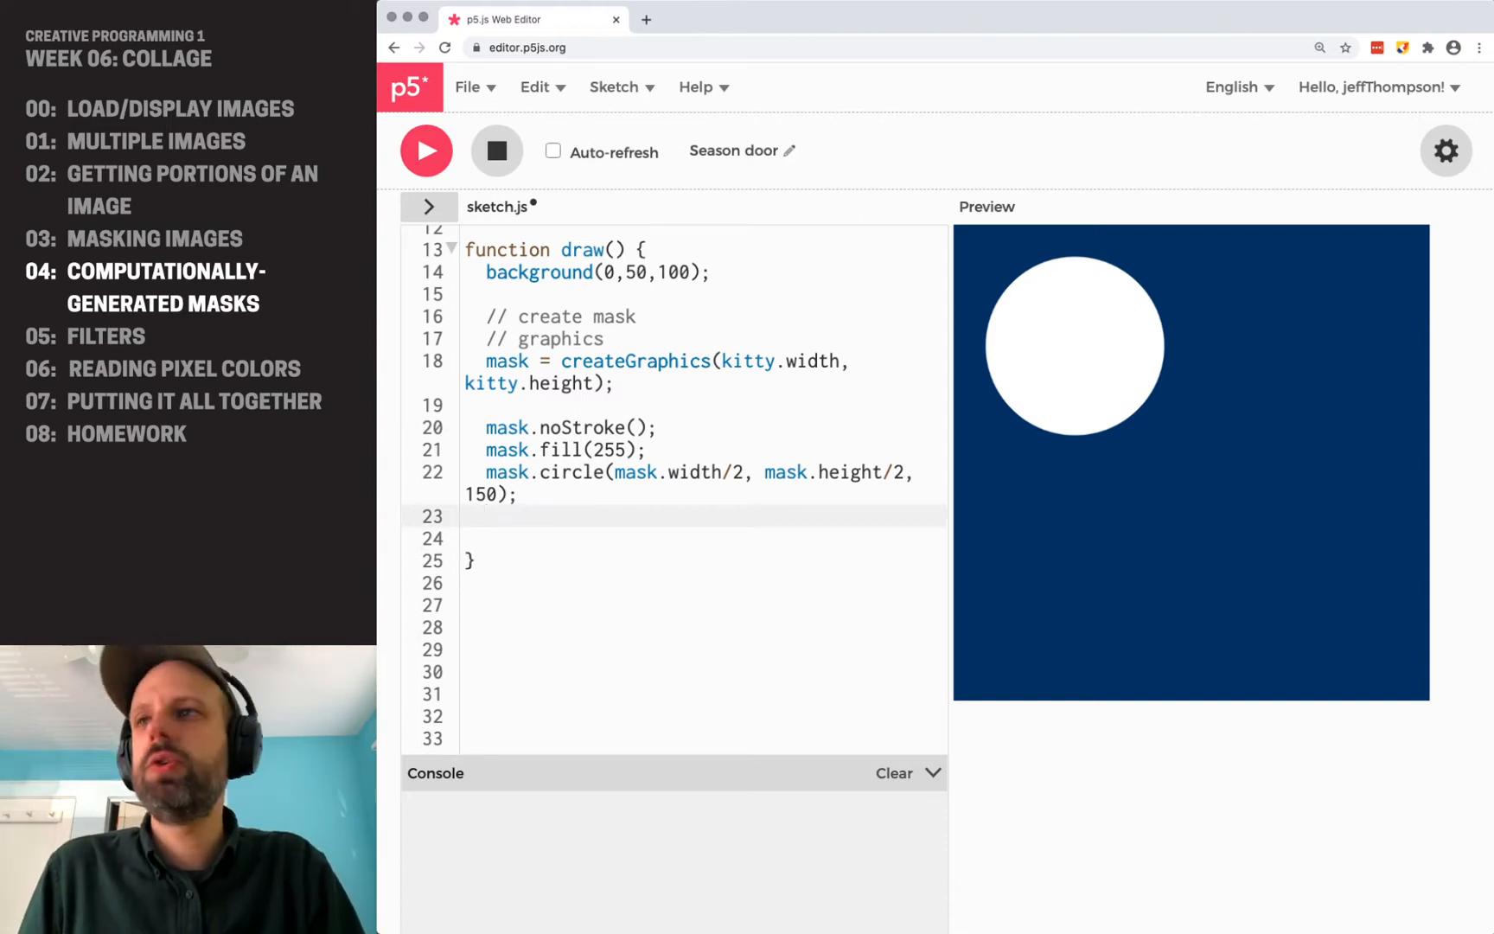
text(ki)
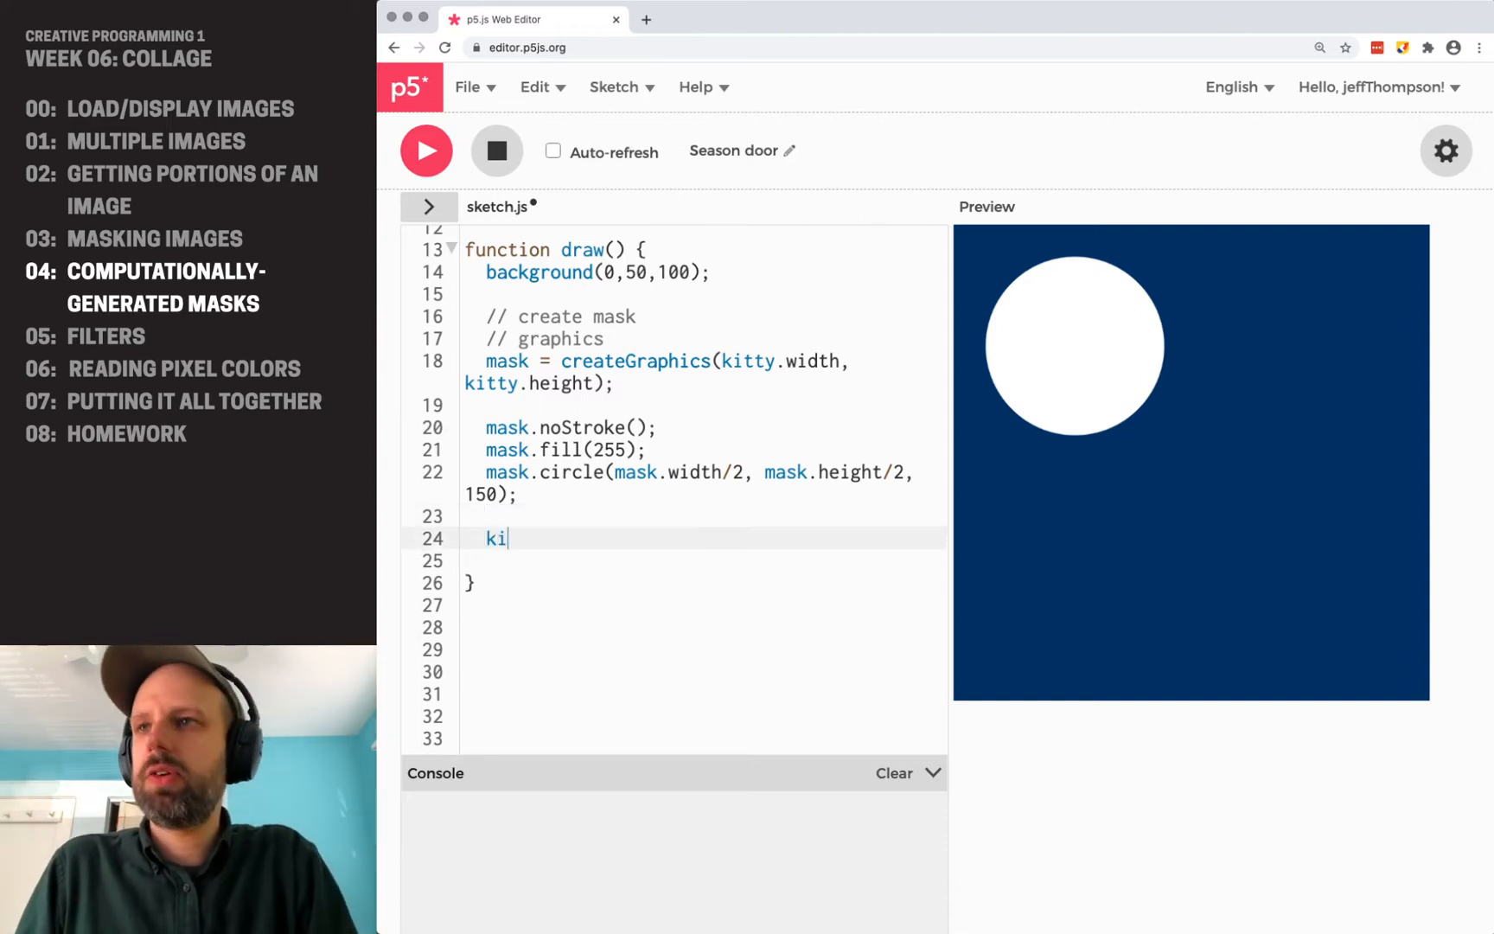
text(tty.mask)
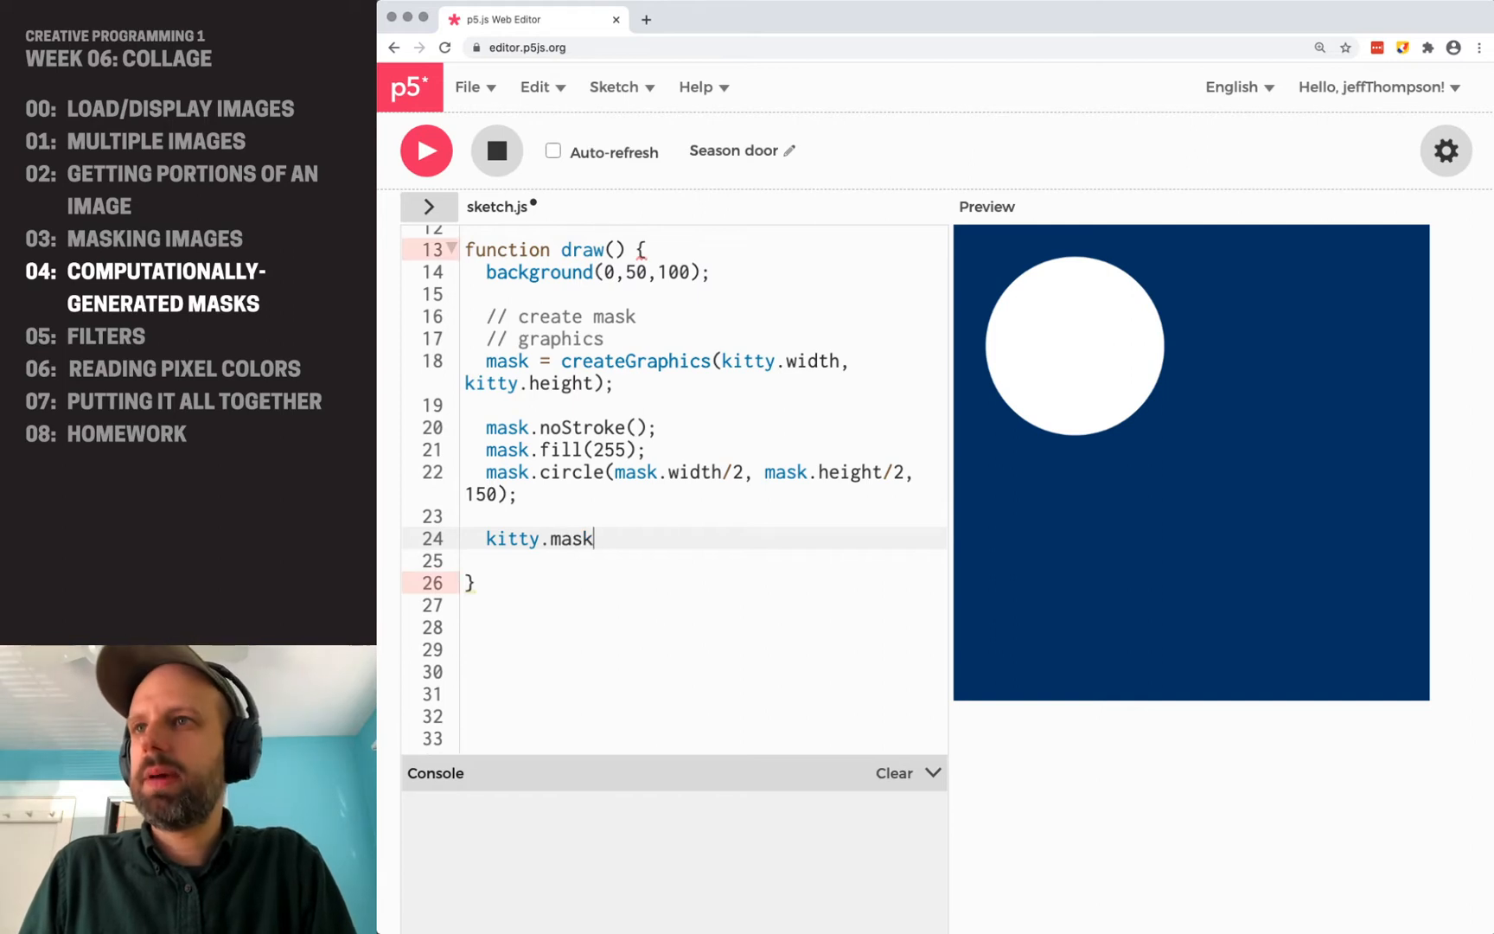
text((mask);)
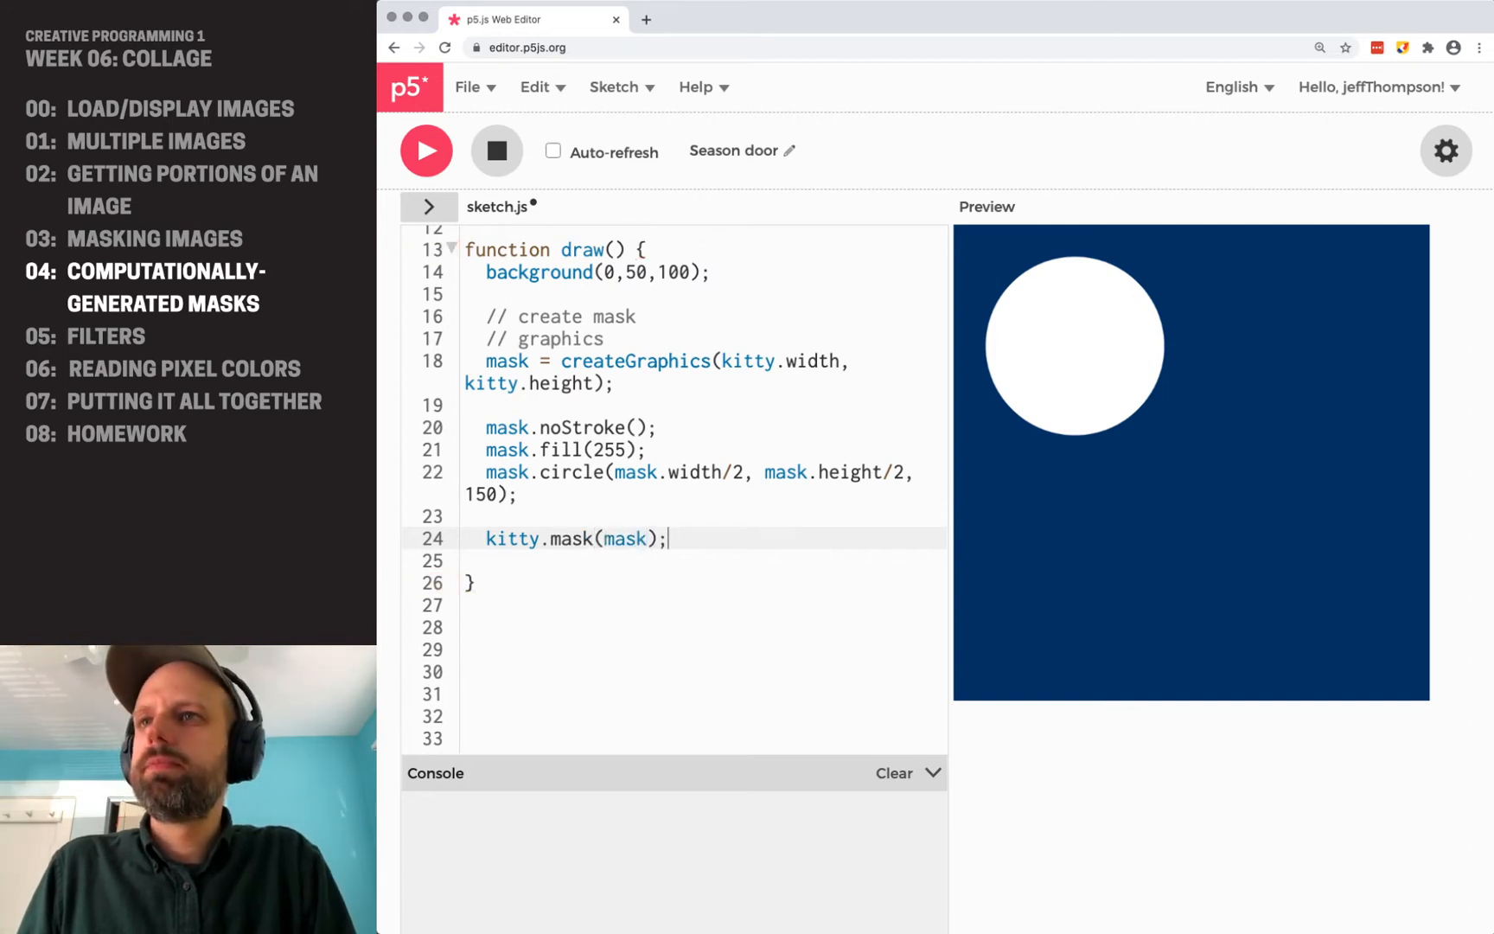
double_click(509, 472)
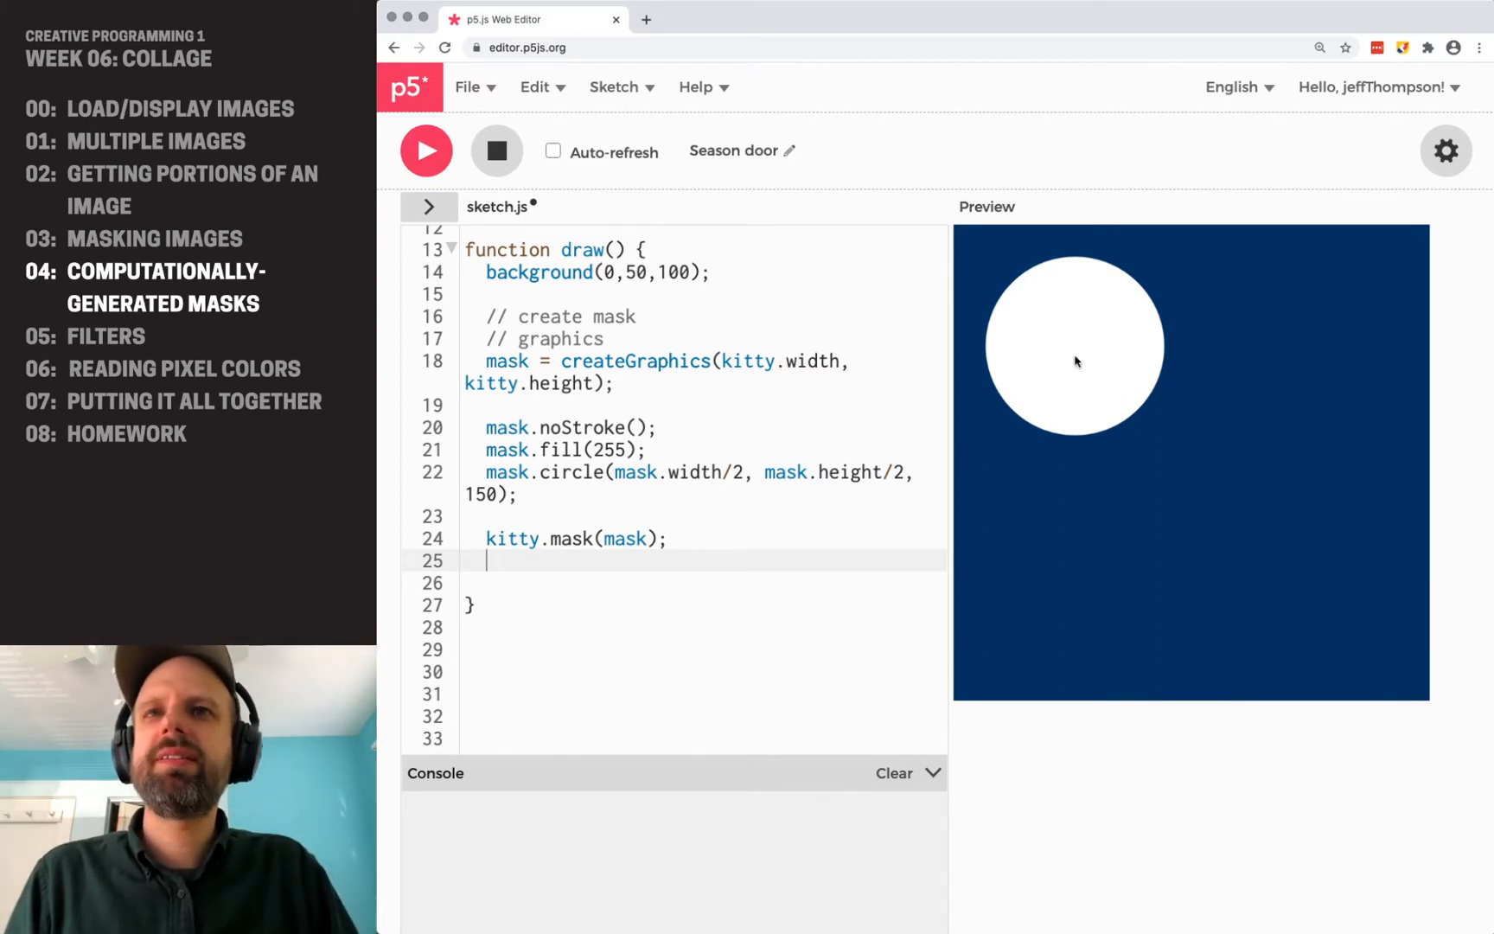
mouse_move(1421, 313)
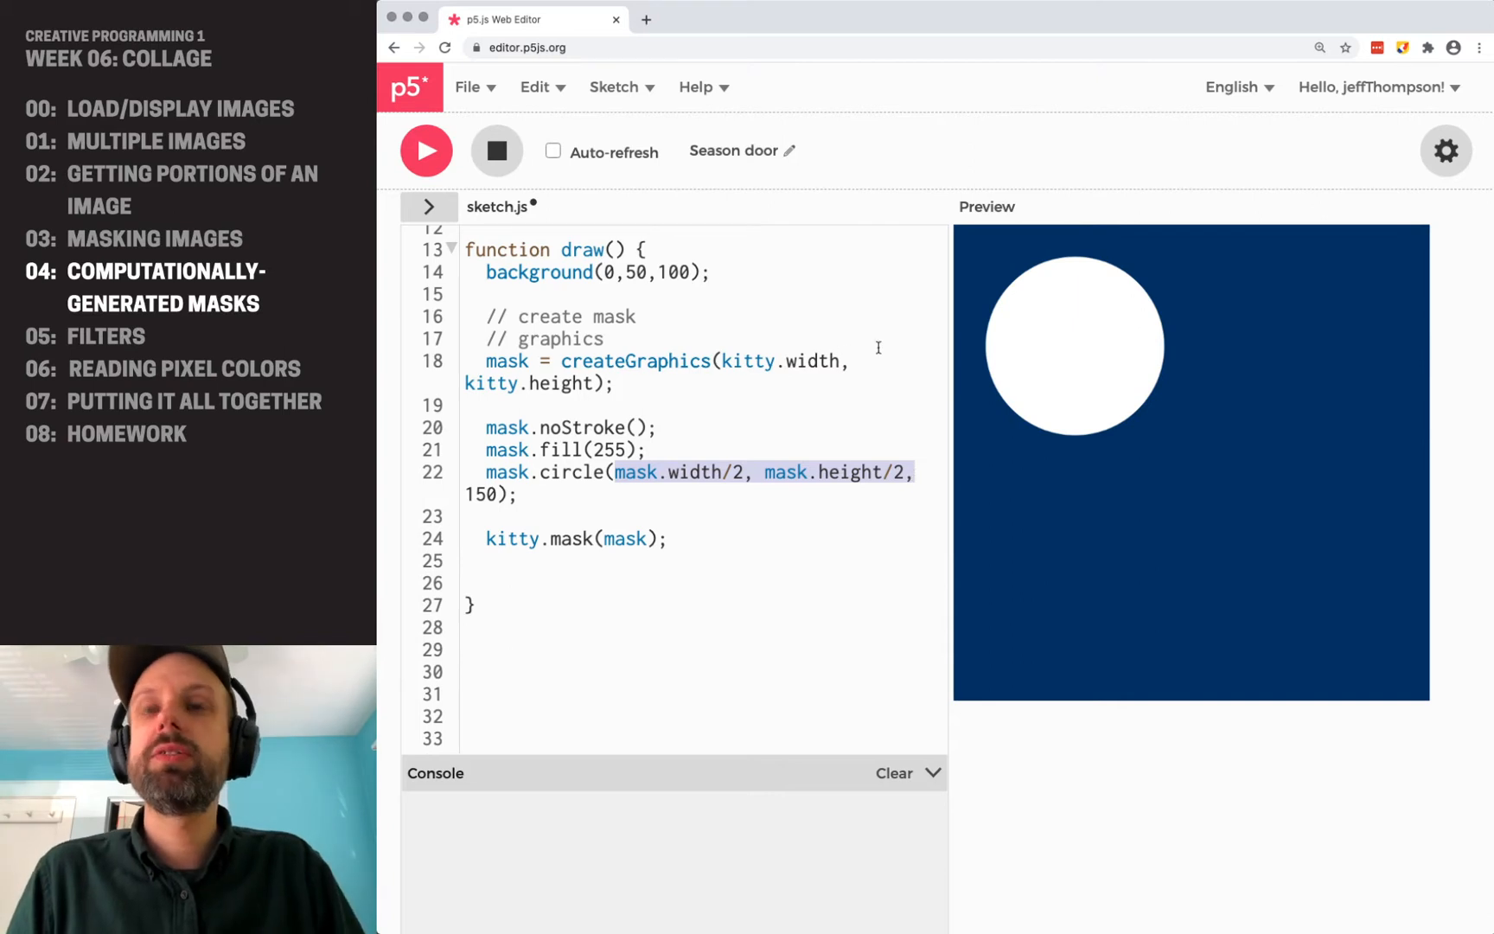
mouse_move(958, 234)
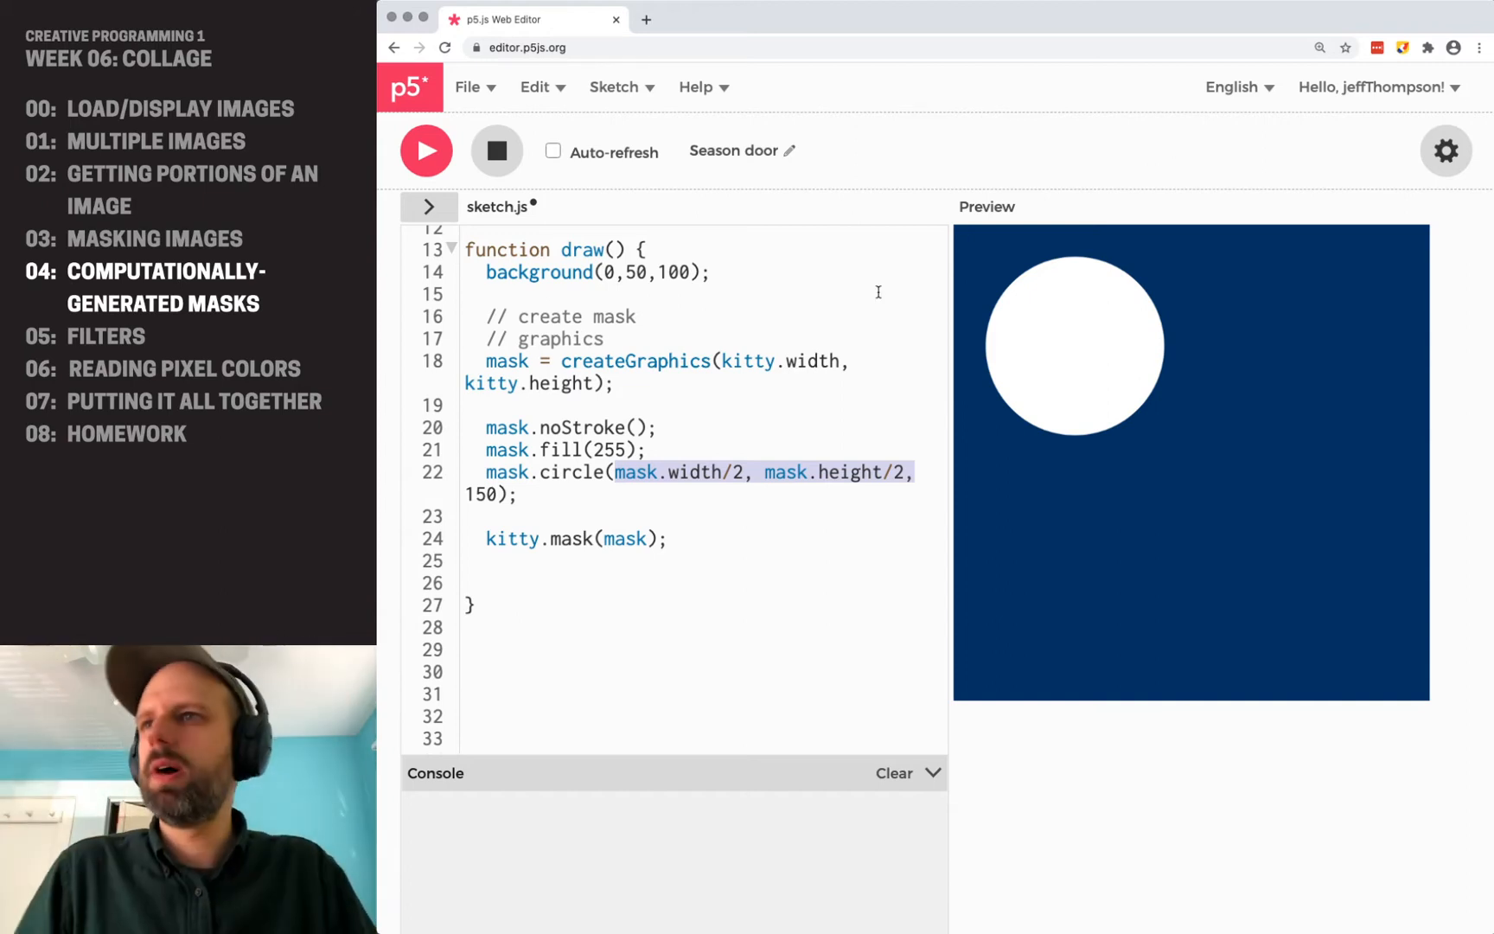
Draw the masked kitty with imageMode(CENTER) at width/2, height/4 and run the sketch.
text(im)
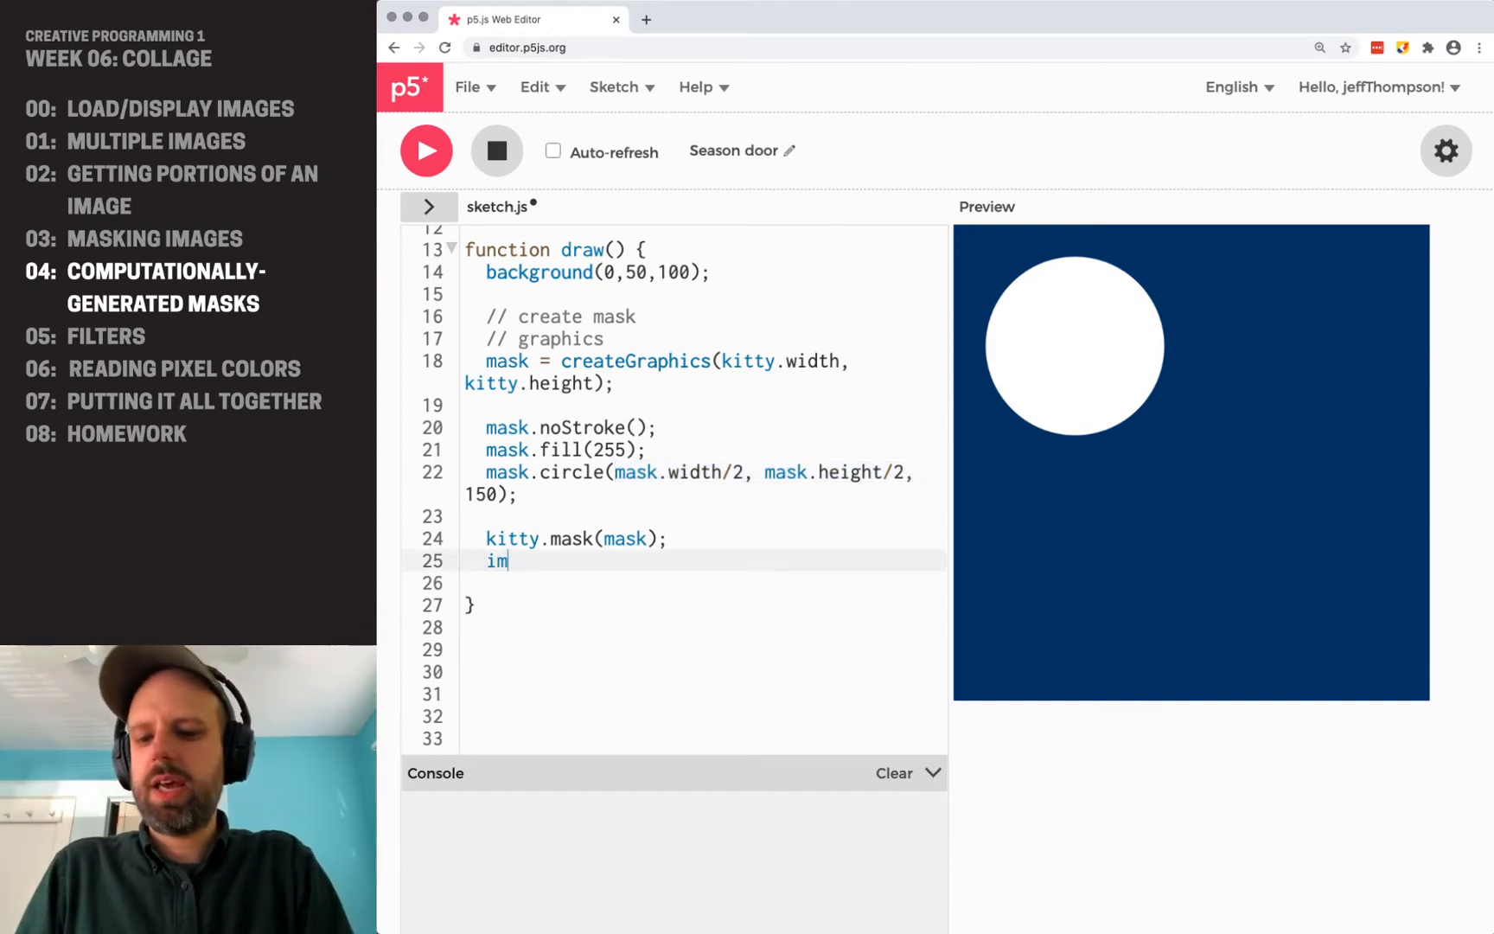
text(ageMode(CENTER);)
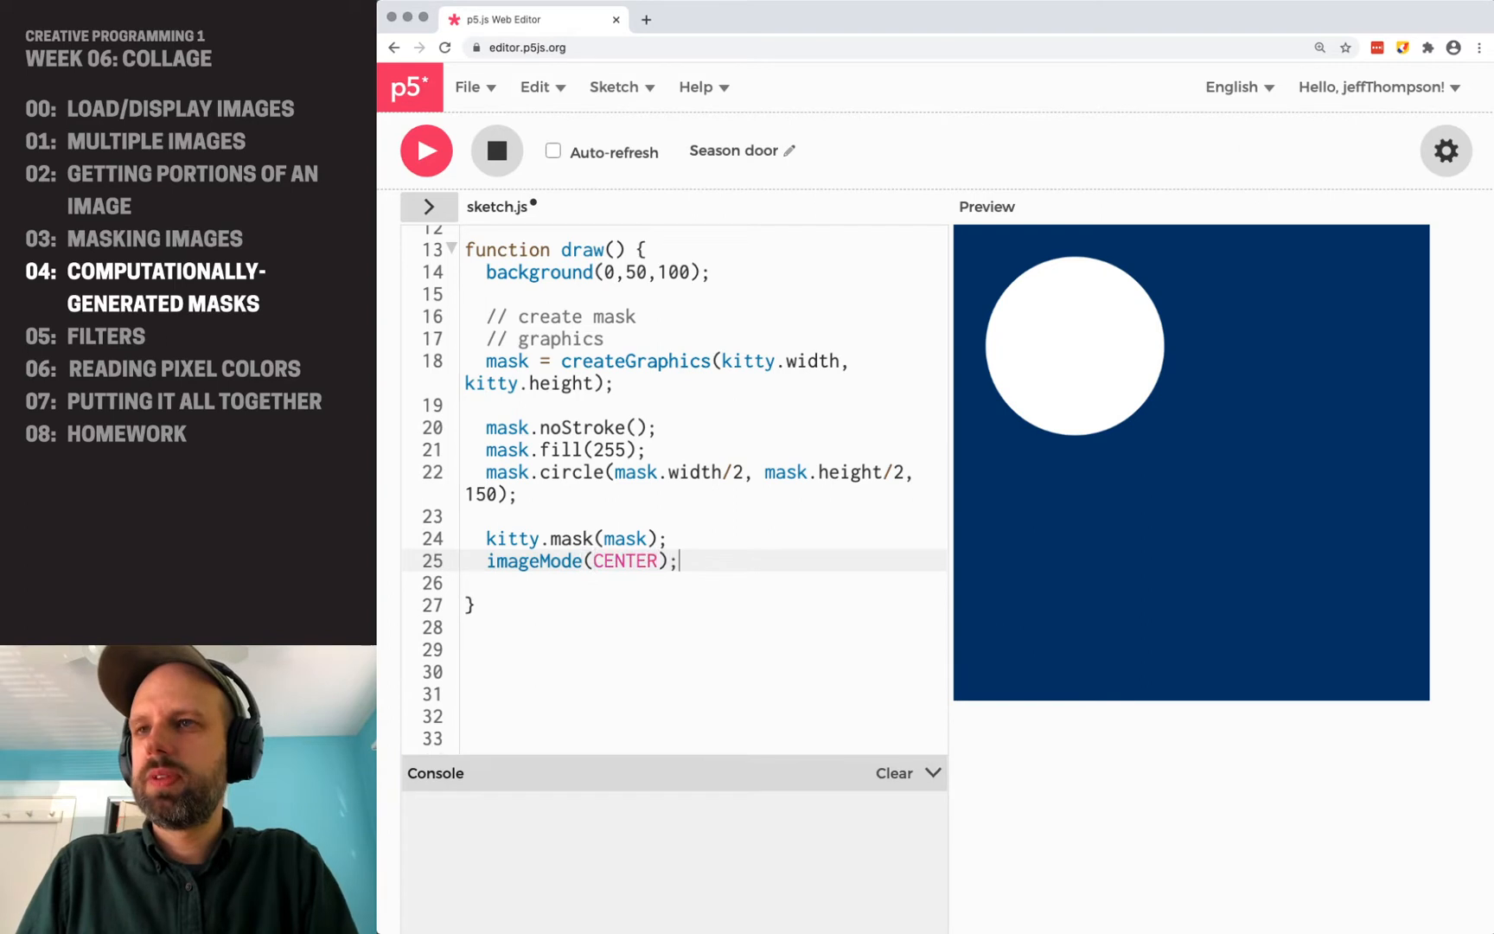
double_click(626, 560)
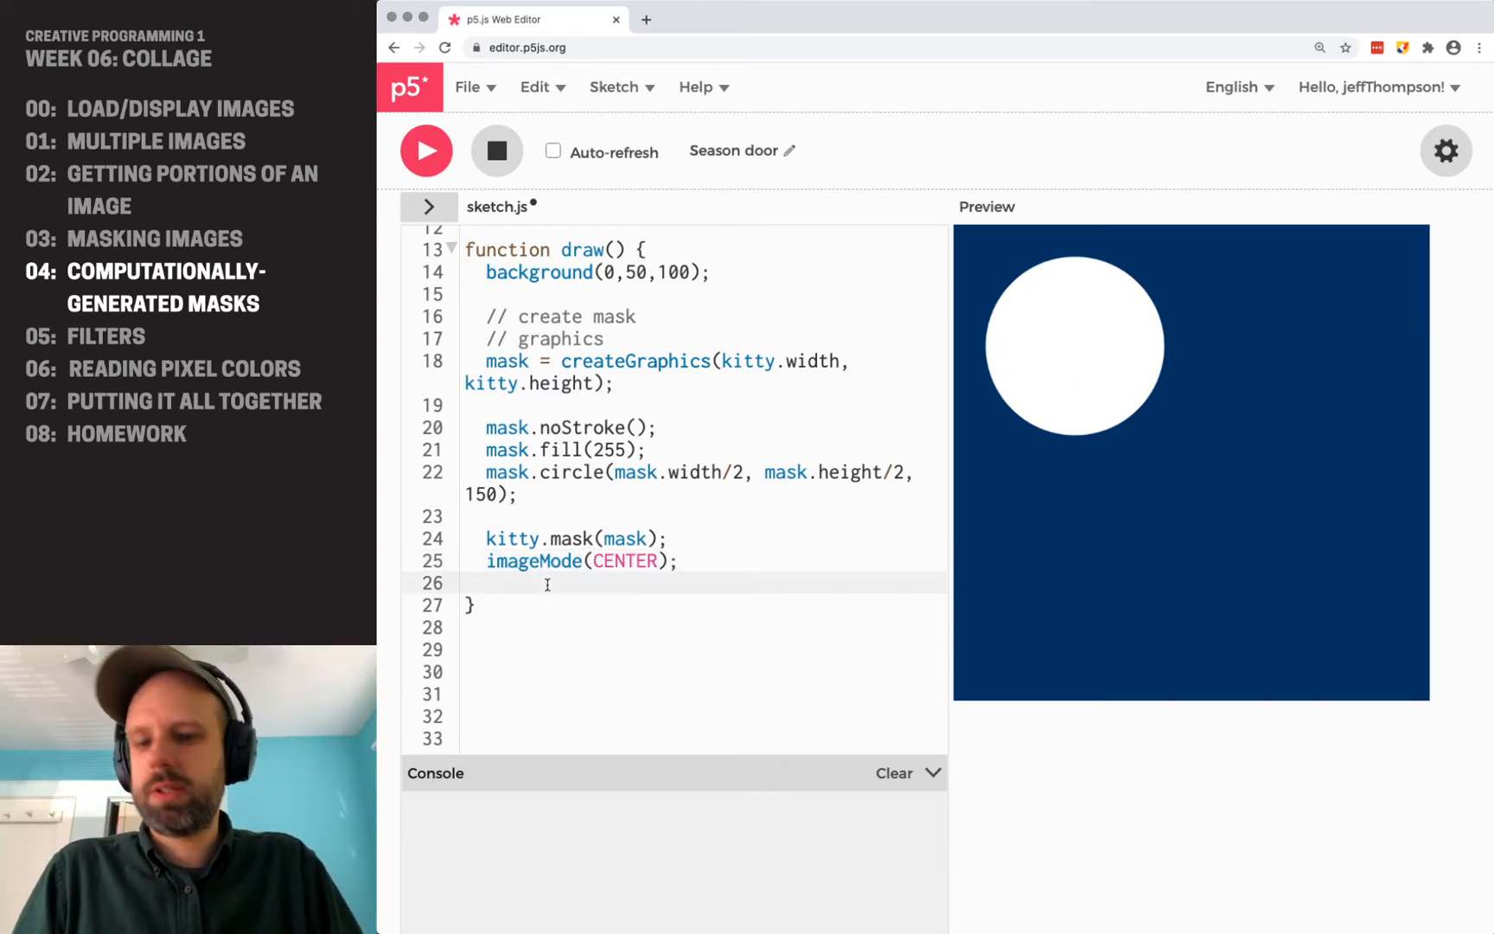
text(image(kitty))
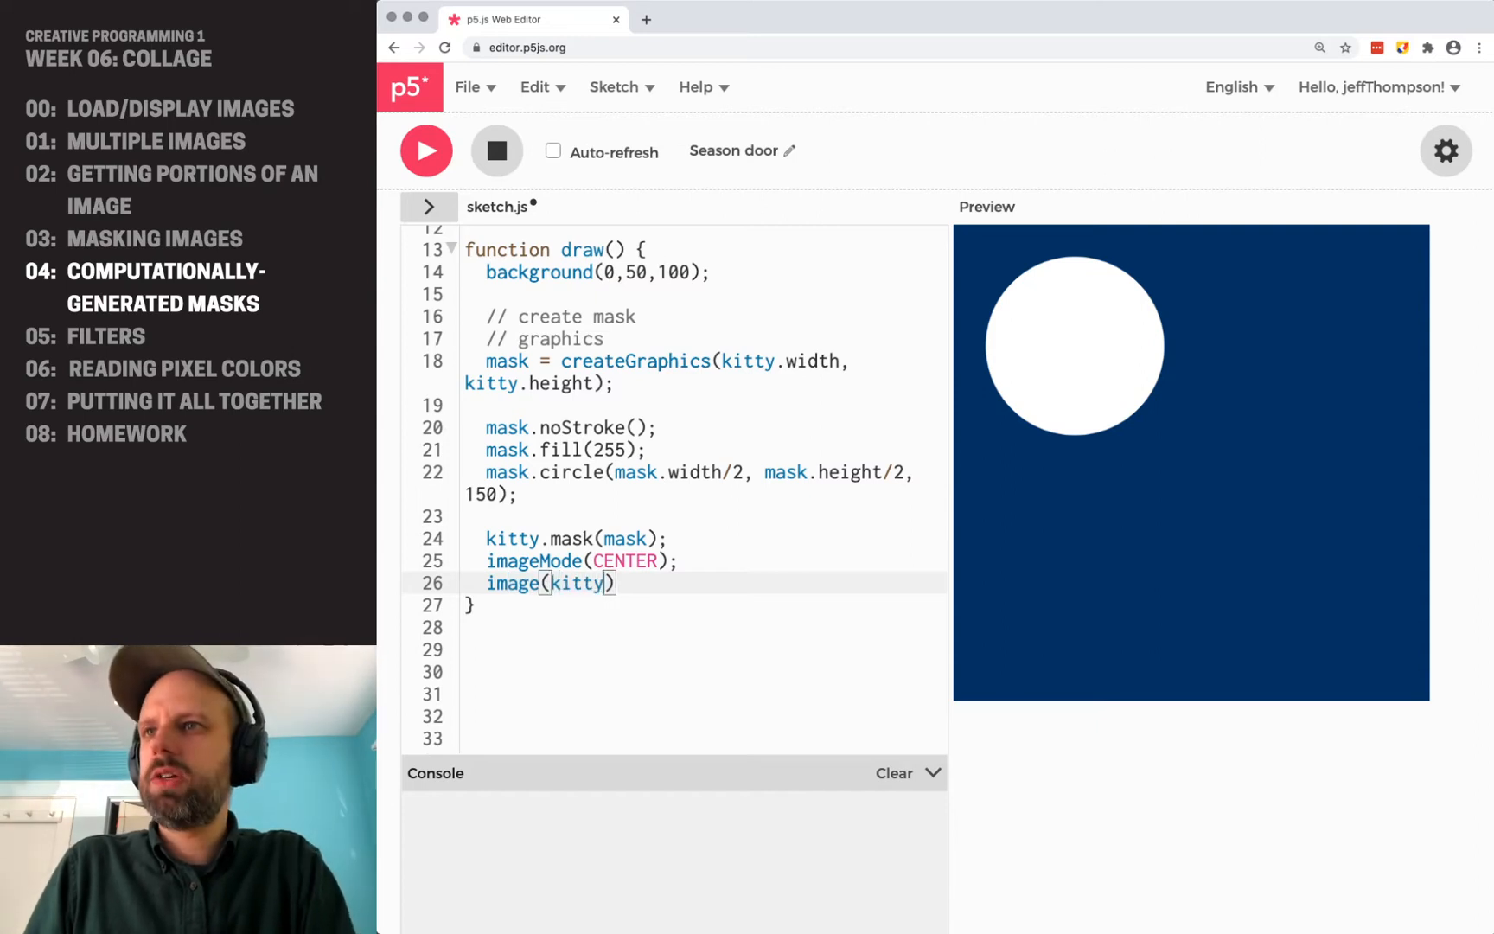
text(, width/2,)
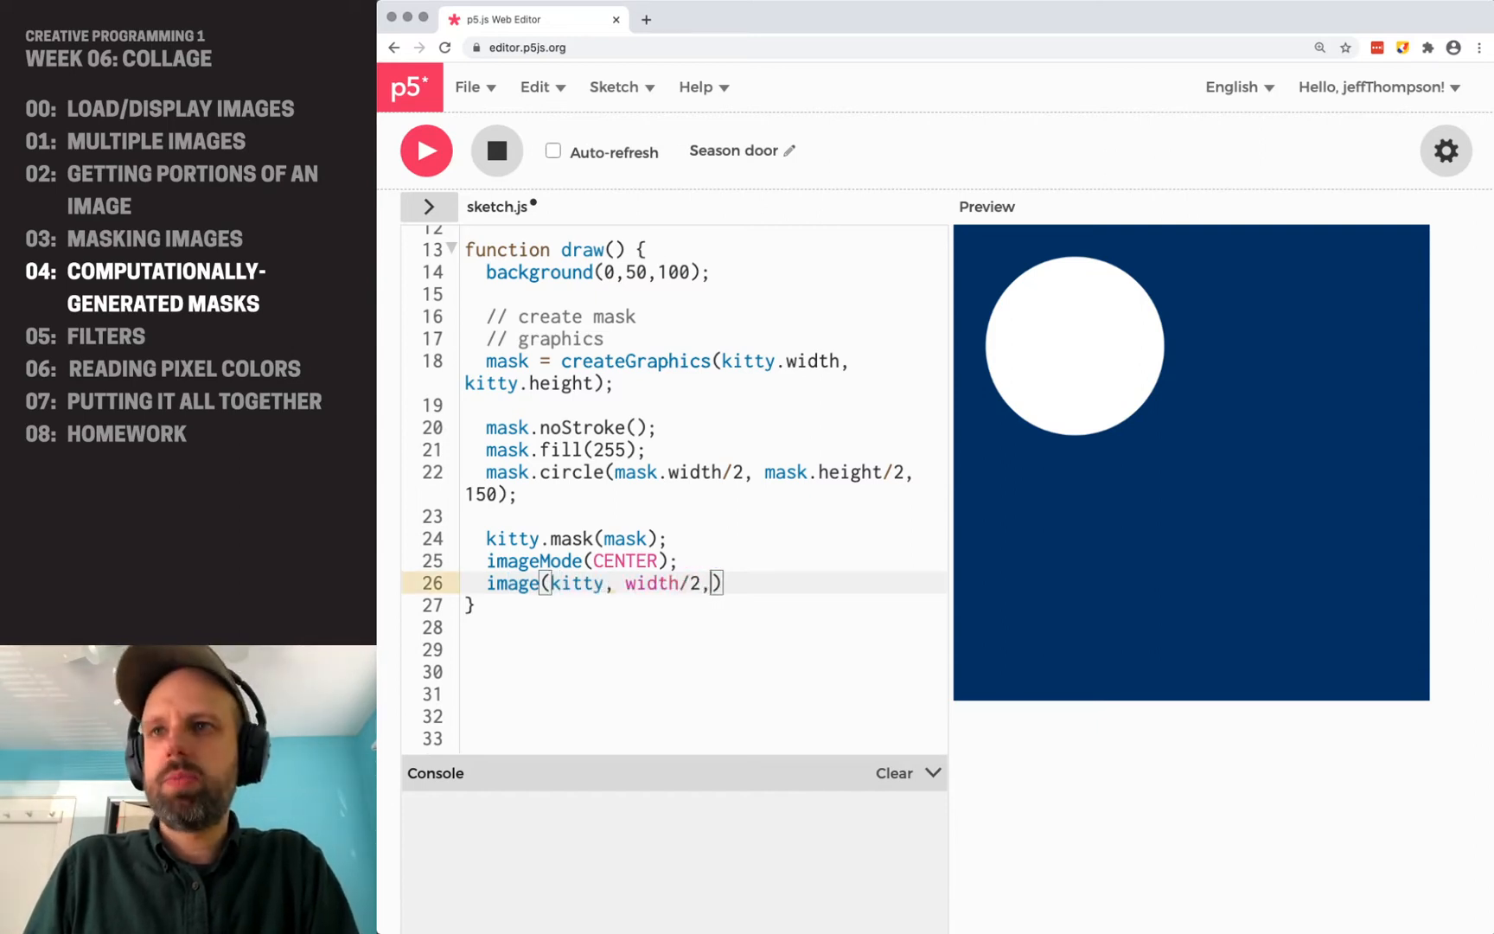
text(height/4)
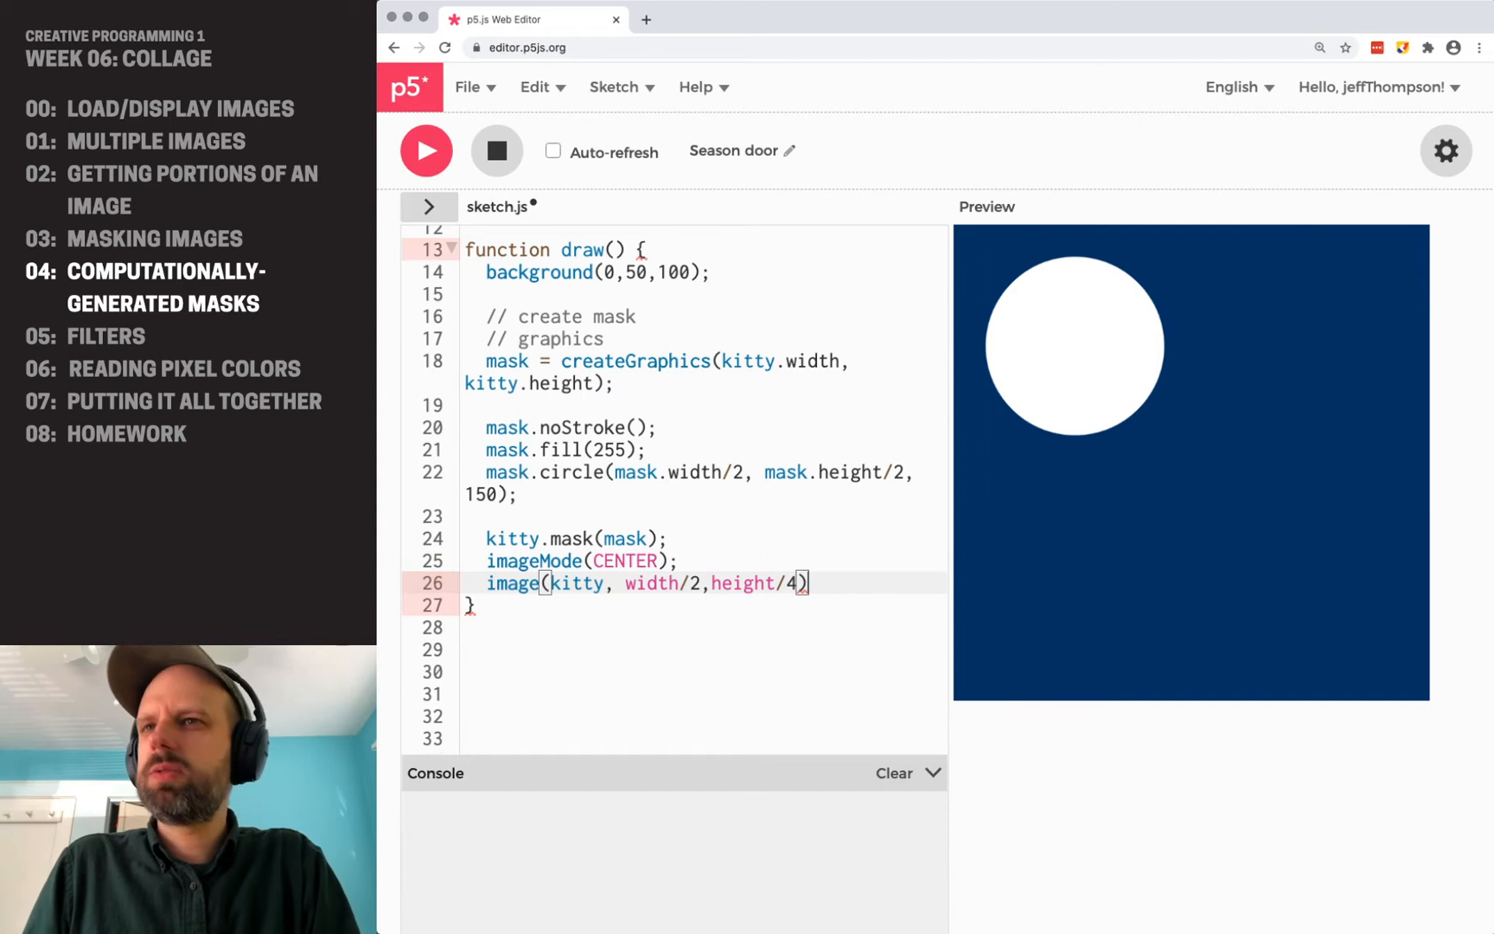
click(426, 151)
text(;)
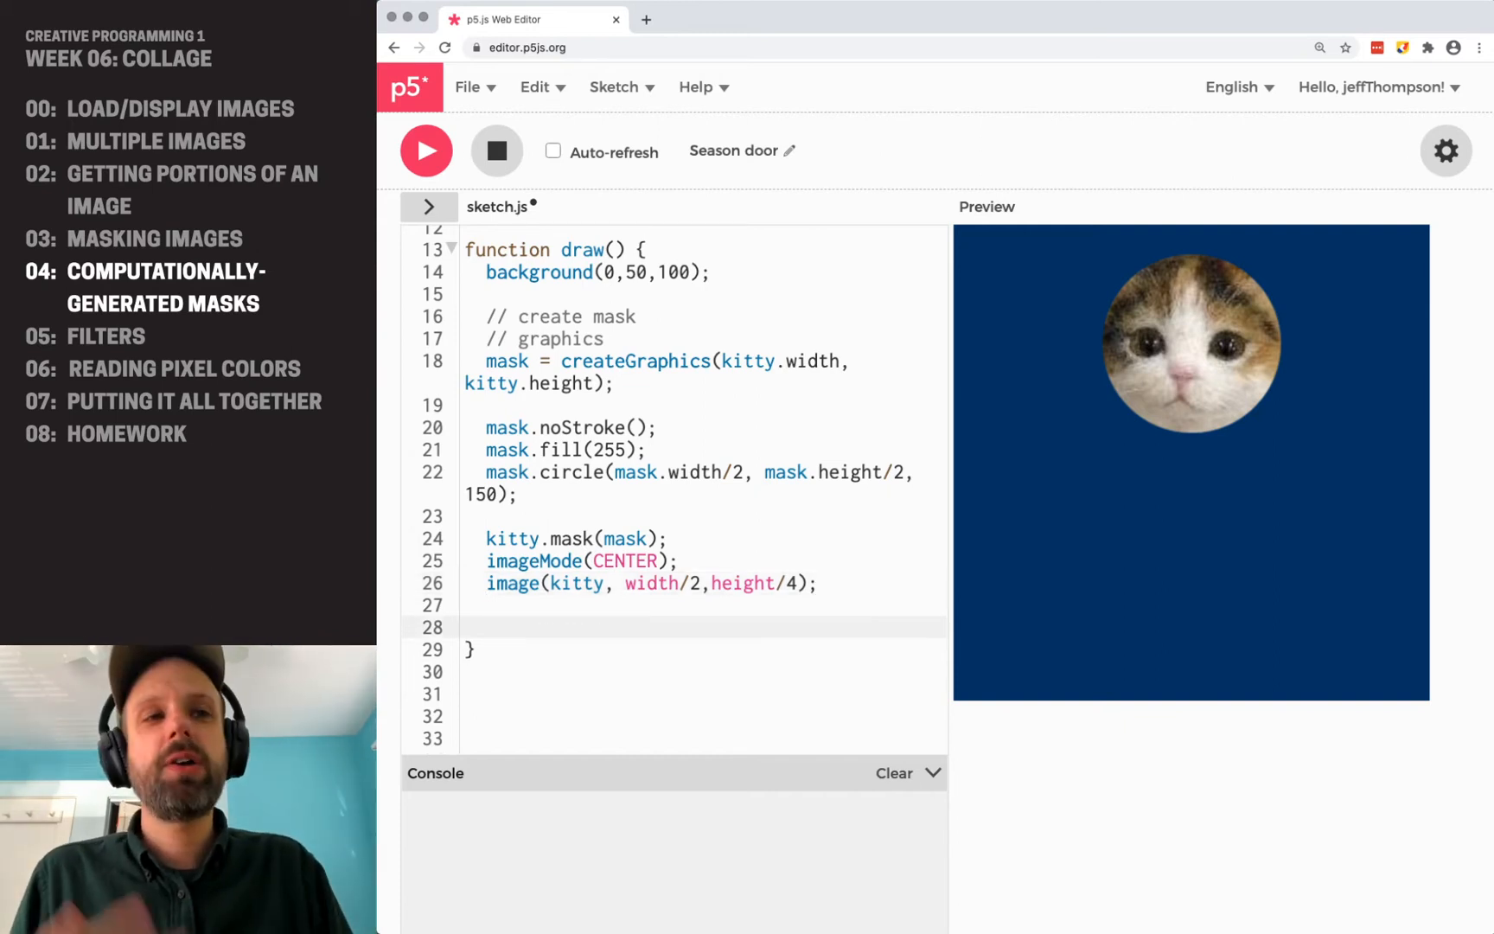
Load 'assets/puppy.jpg' into puppy with an addPuppyStars callback.
text(puppy)
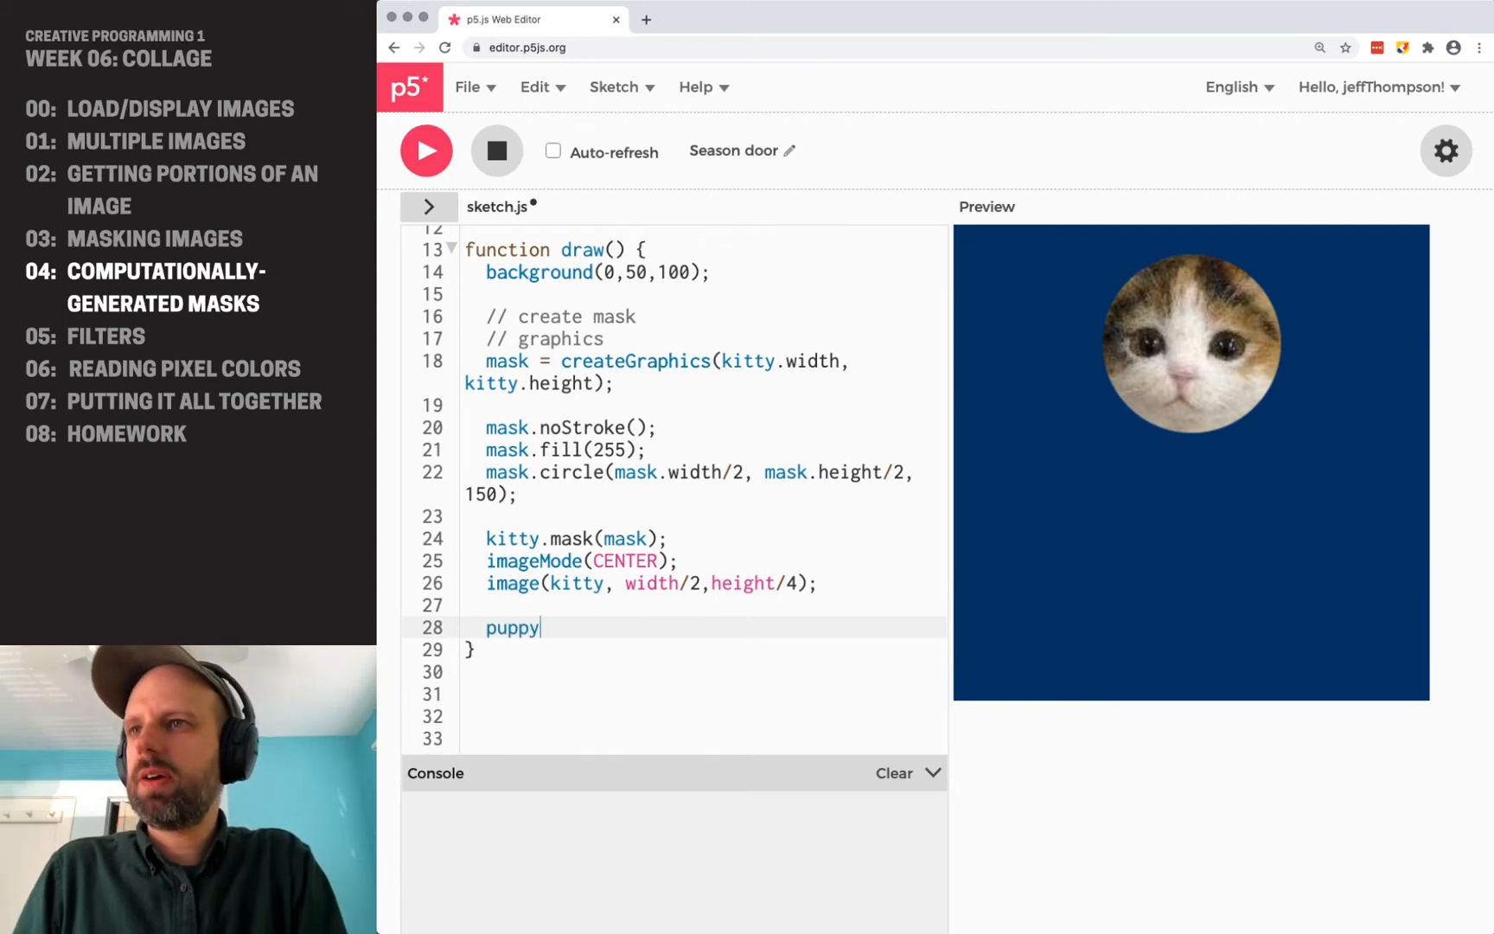
text(= loadI)
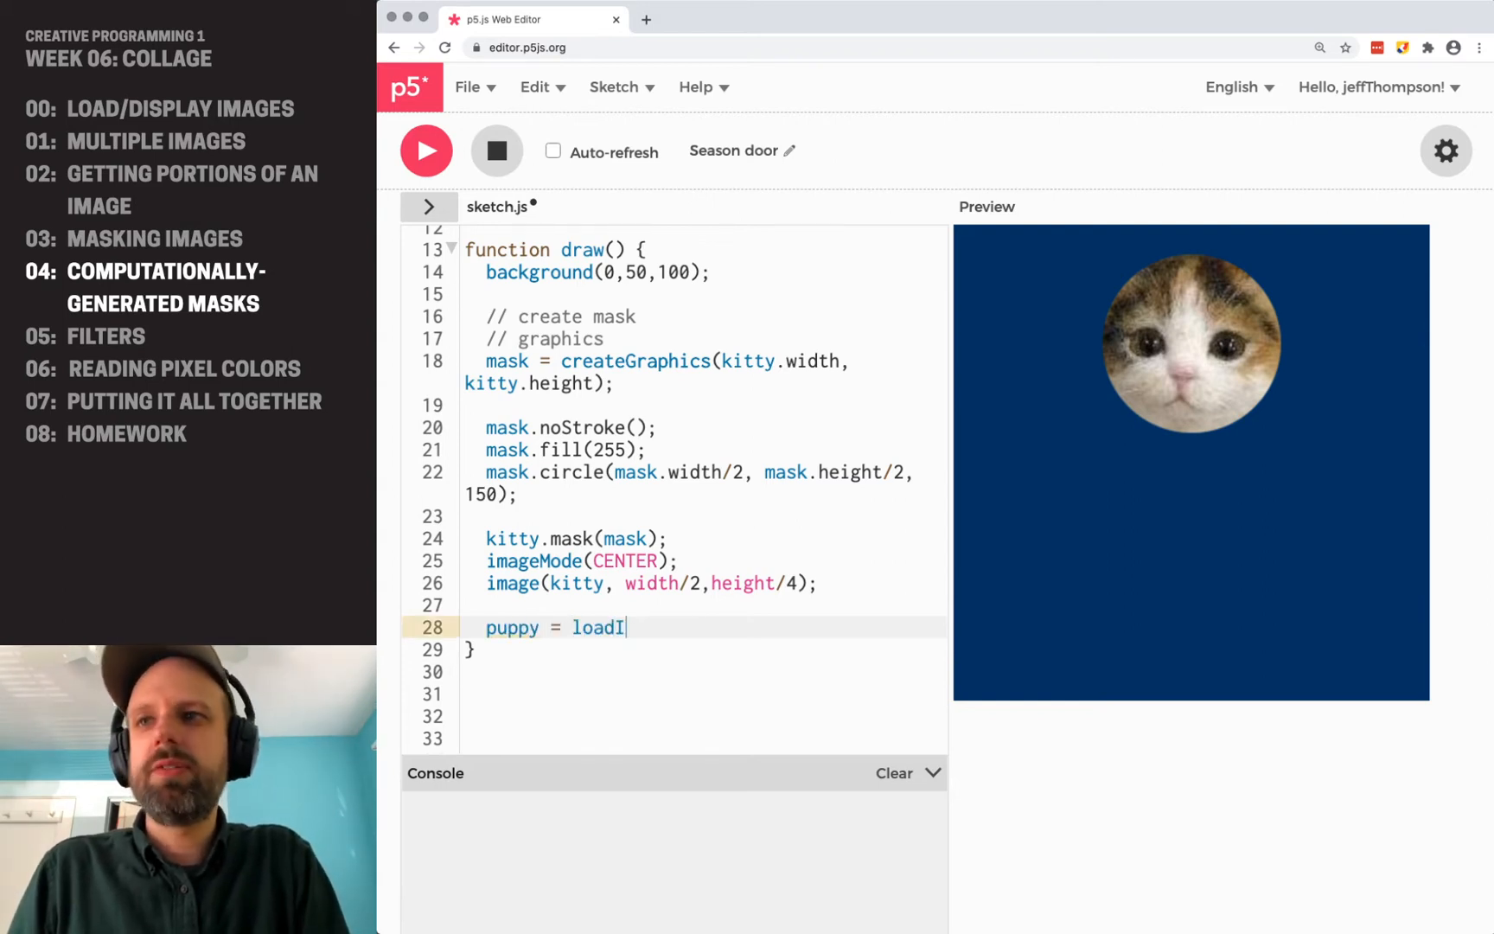
text(mage())
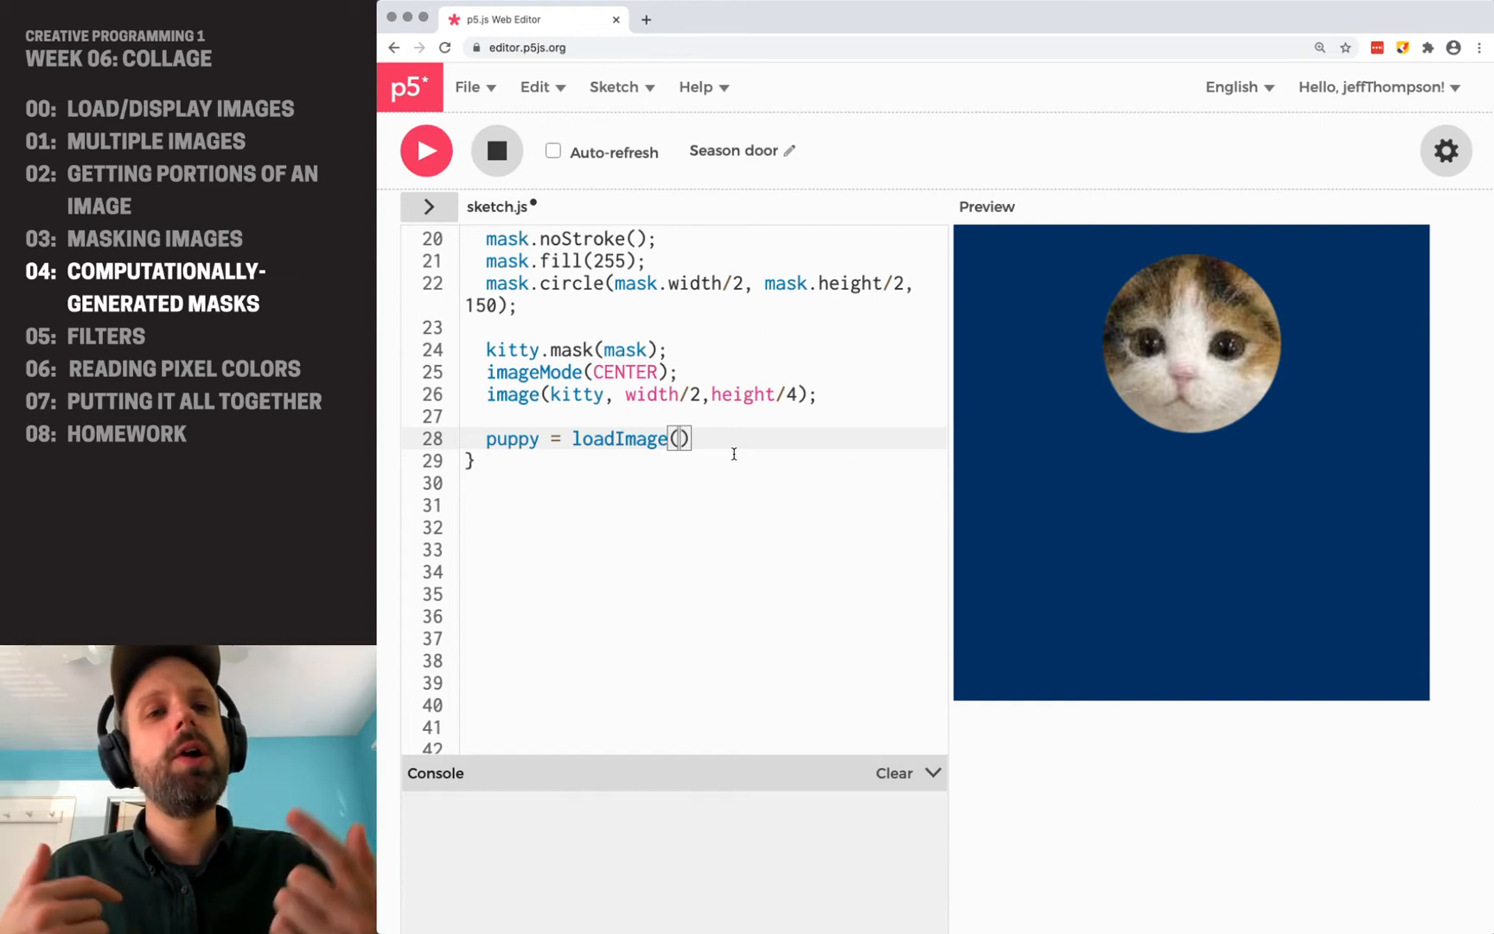
text('as')
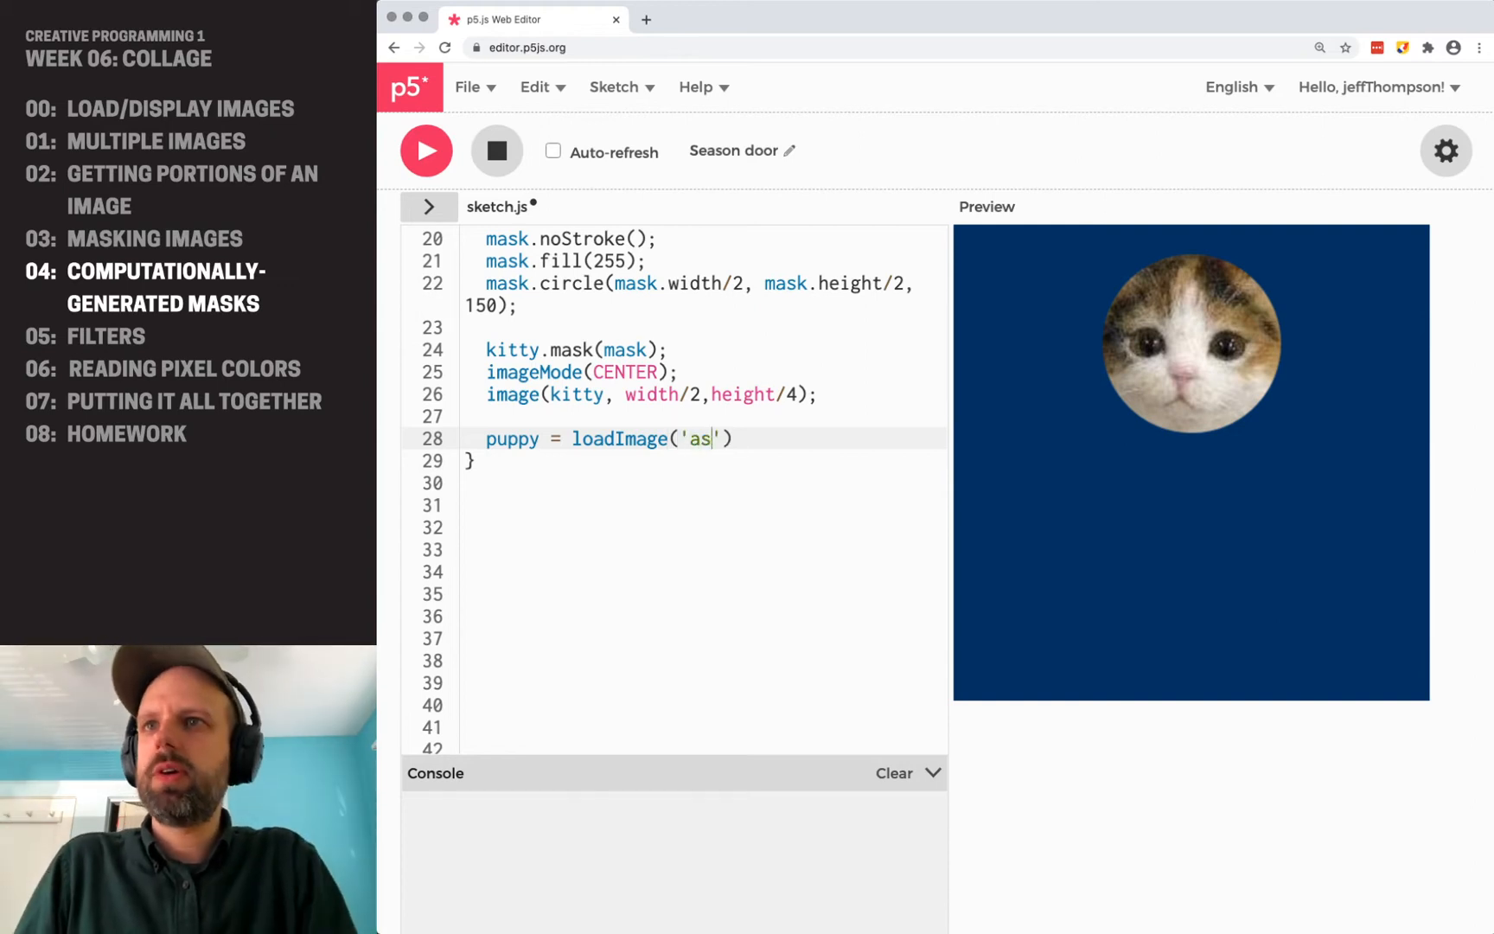
text(sets)
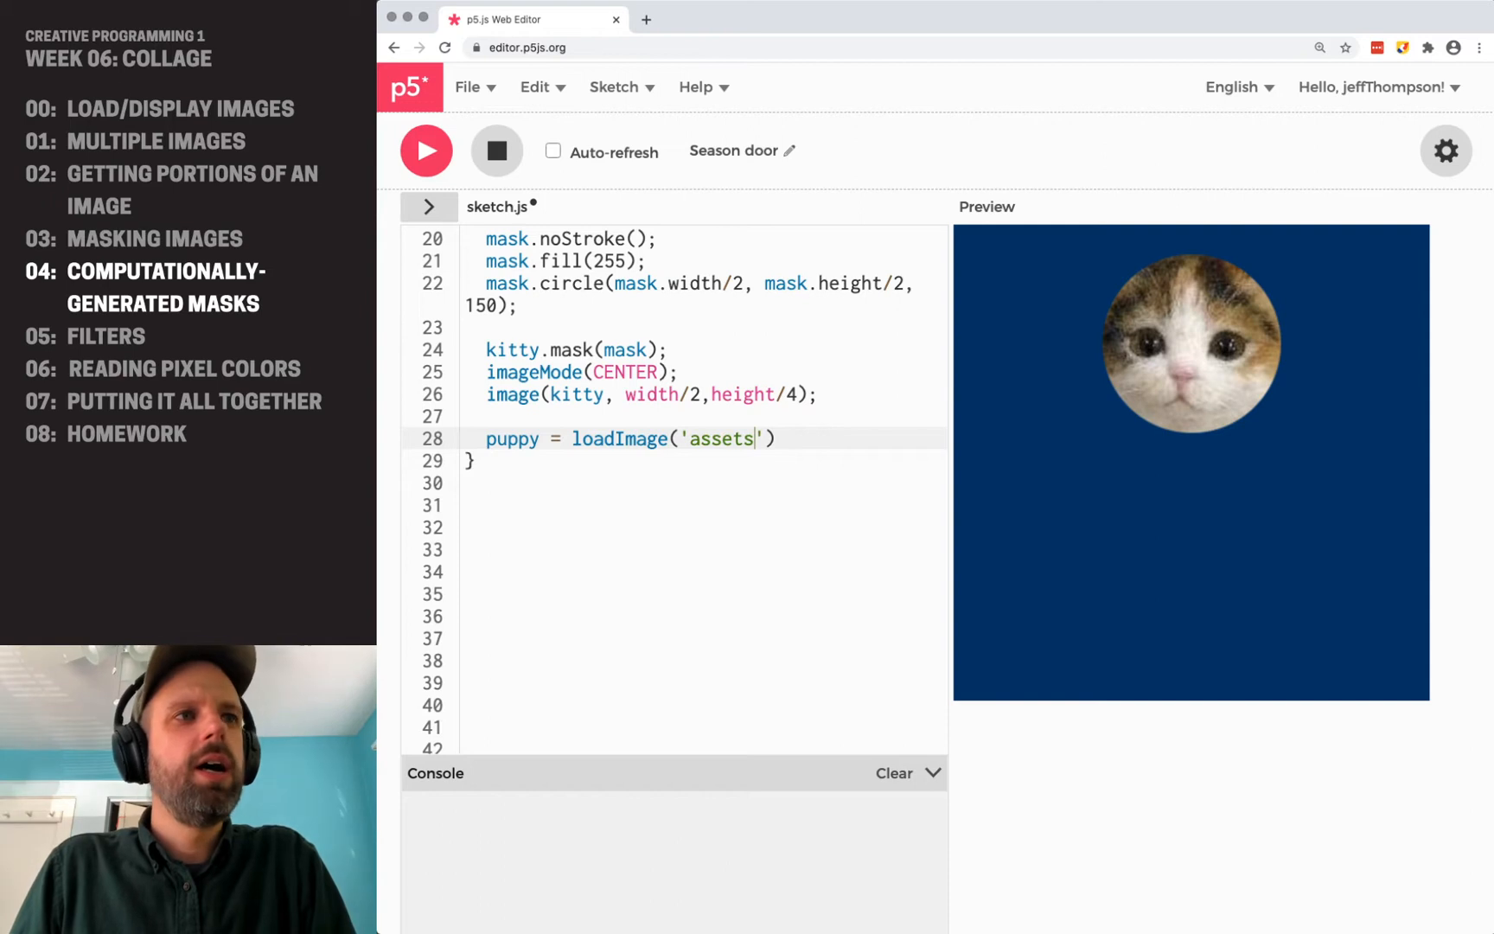
text(/puppy.jpg)
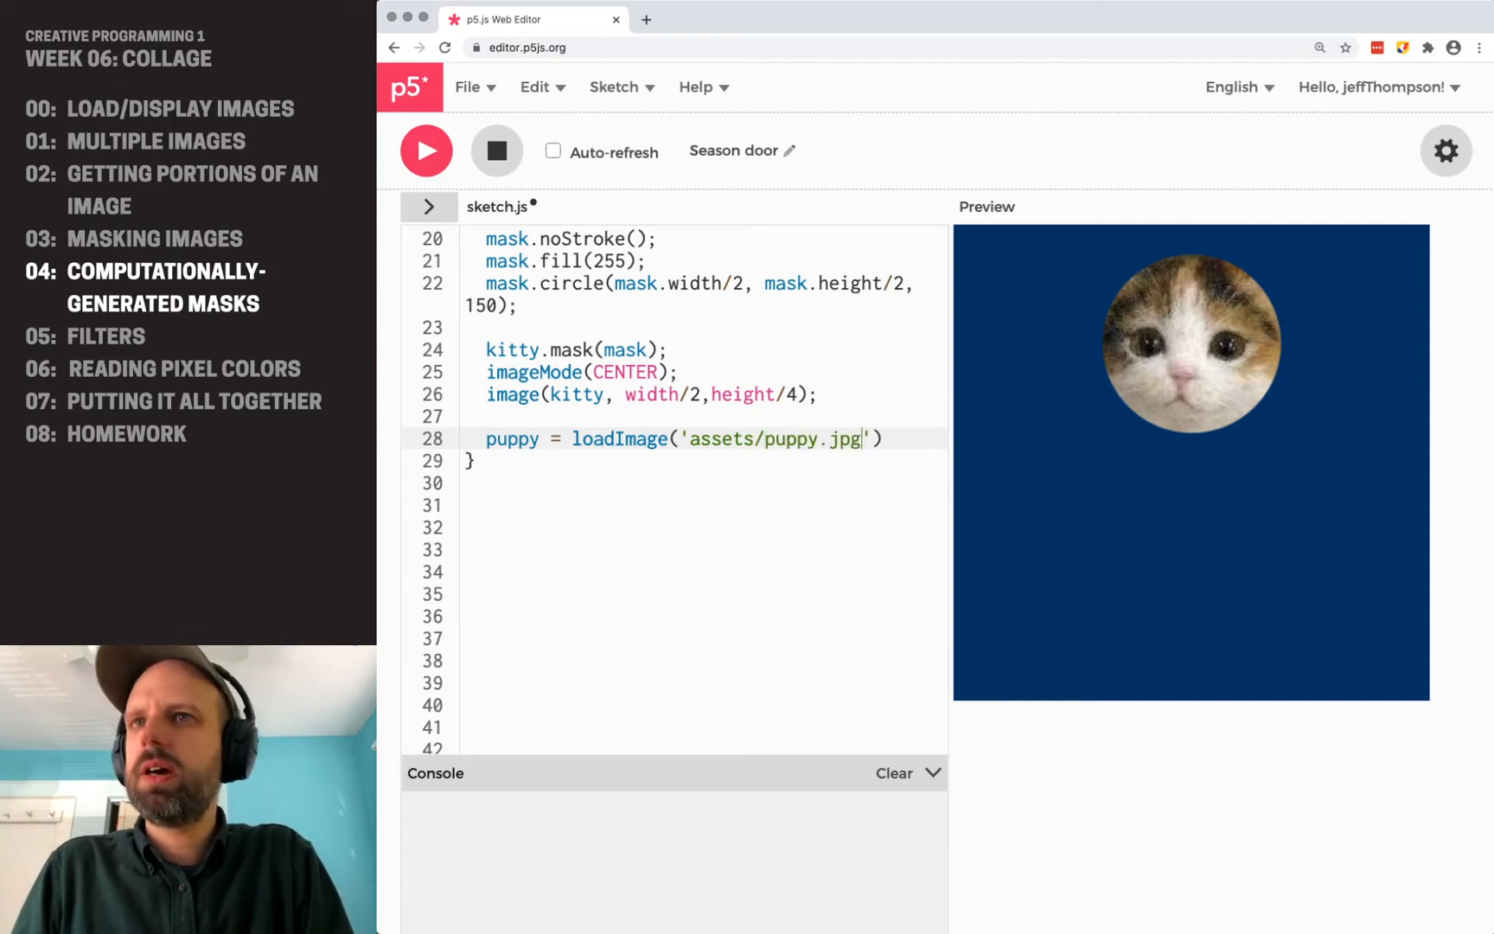
text(, addPuppyStars)
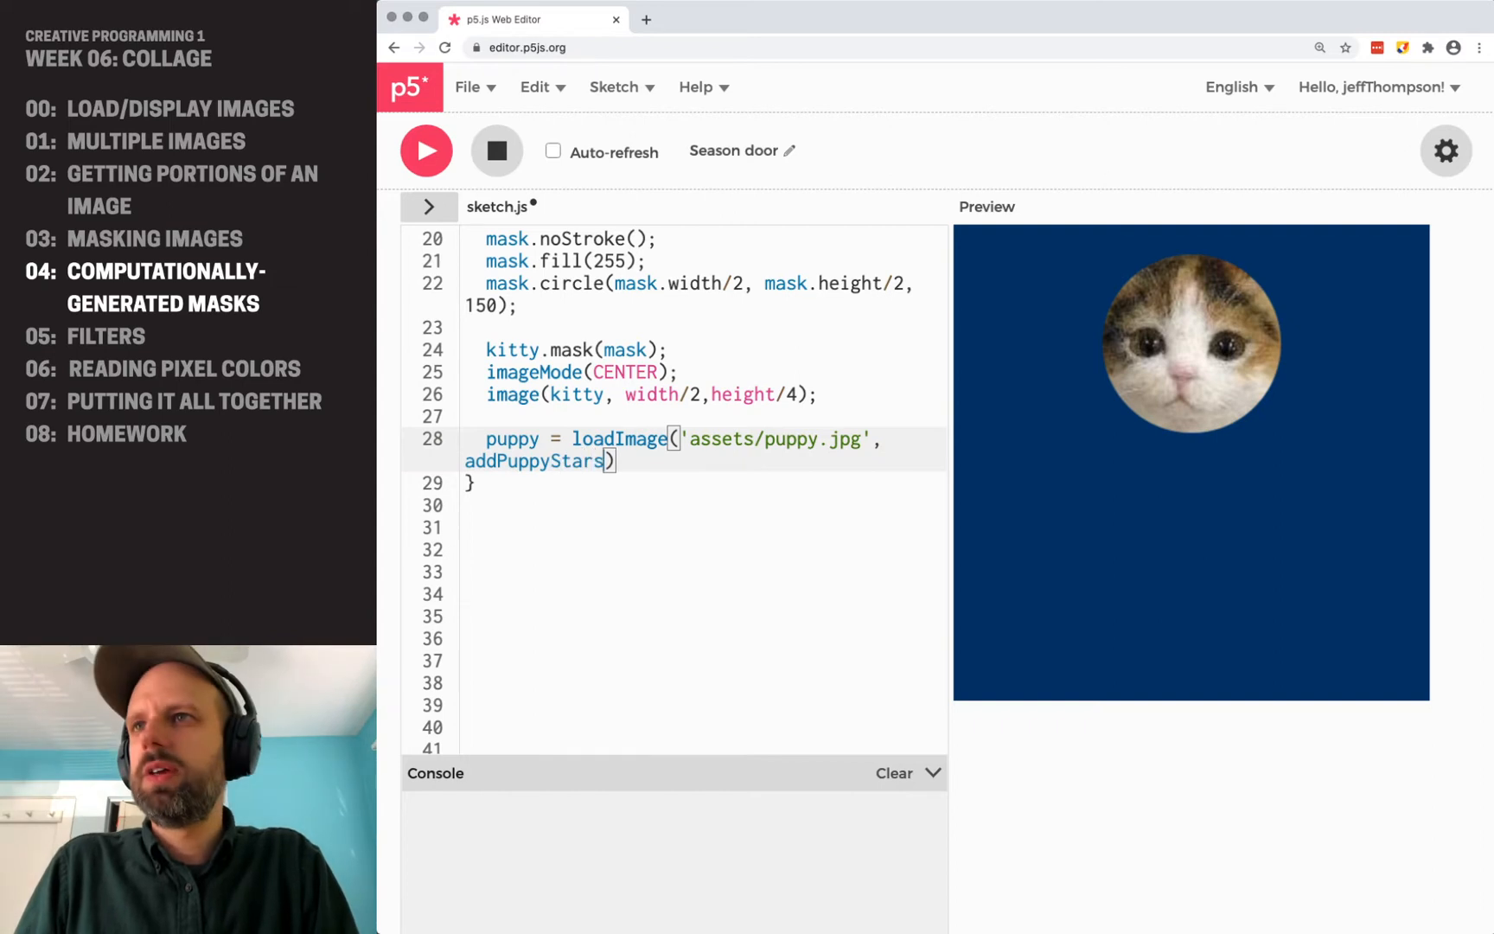
text(;)
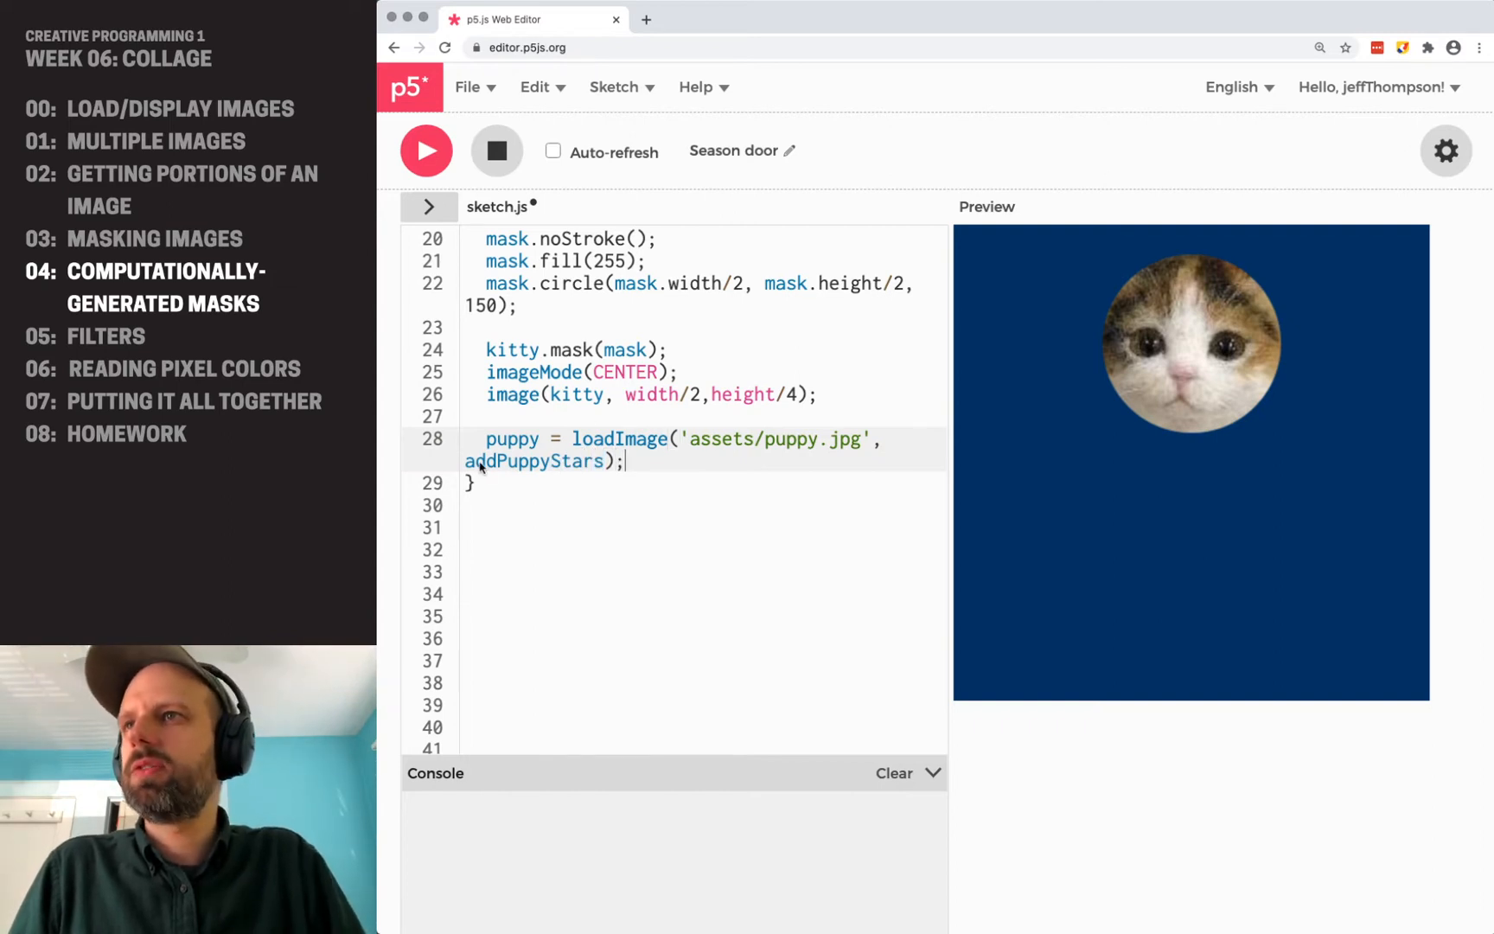
Define an empty addPuppyStars() function below setup.
double_click(534, 462)
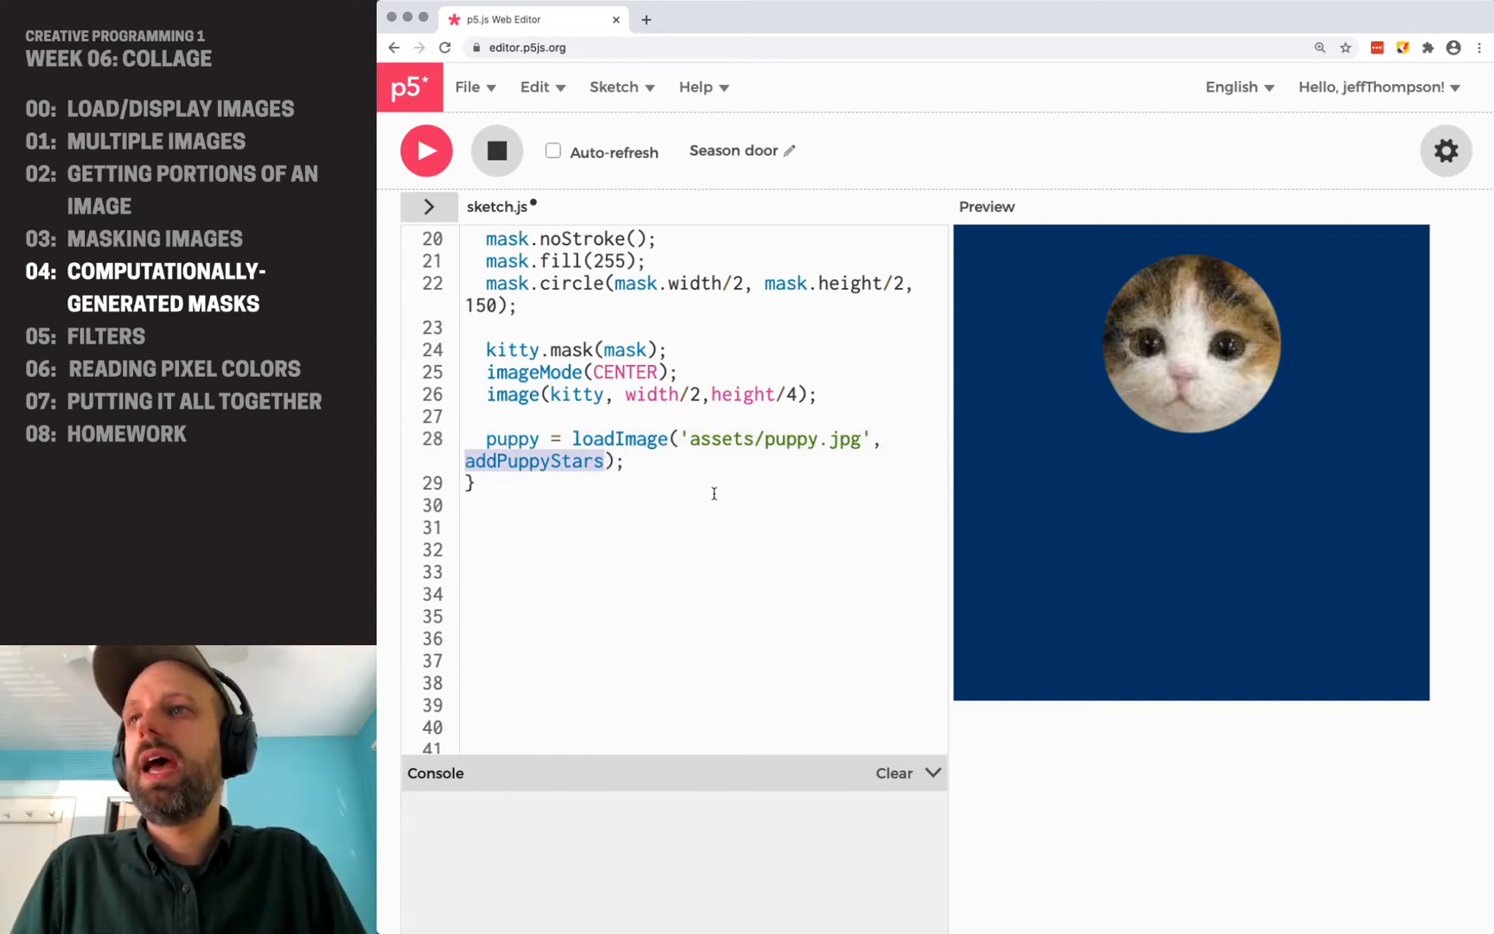
click(481, 483)
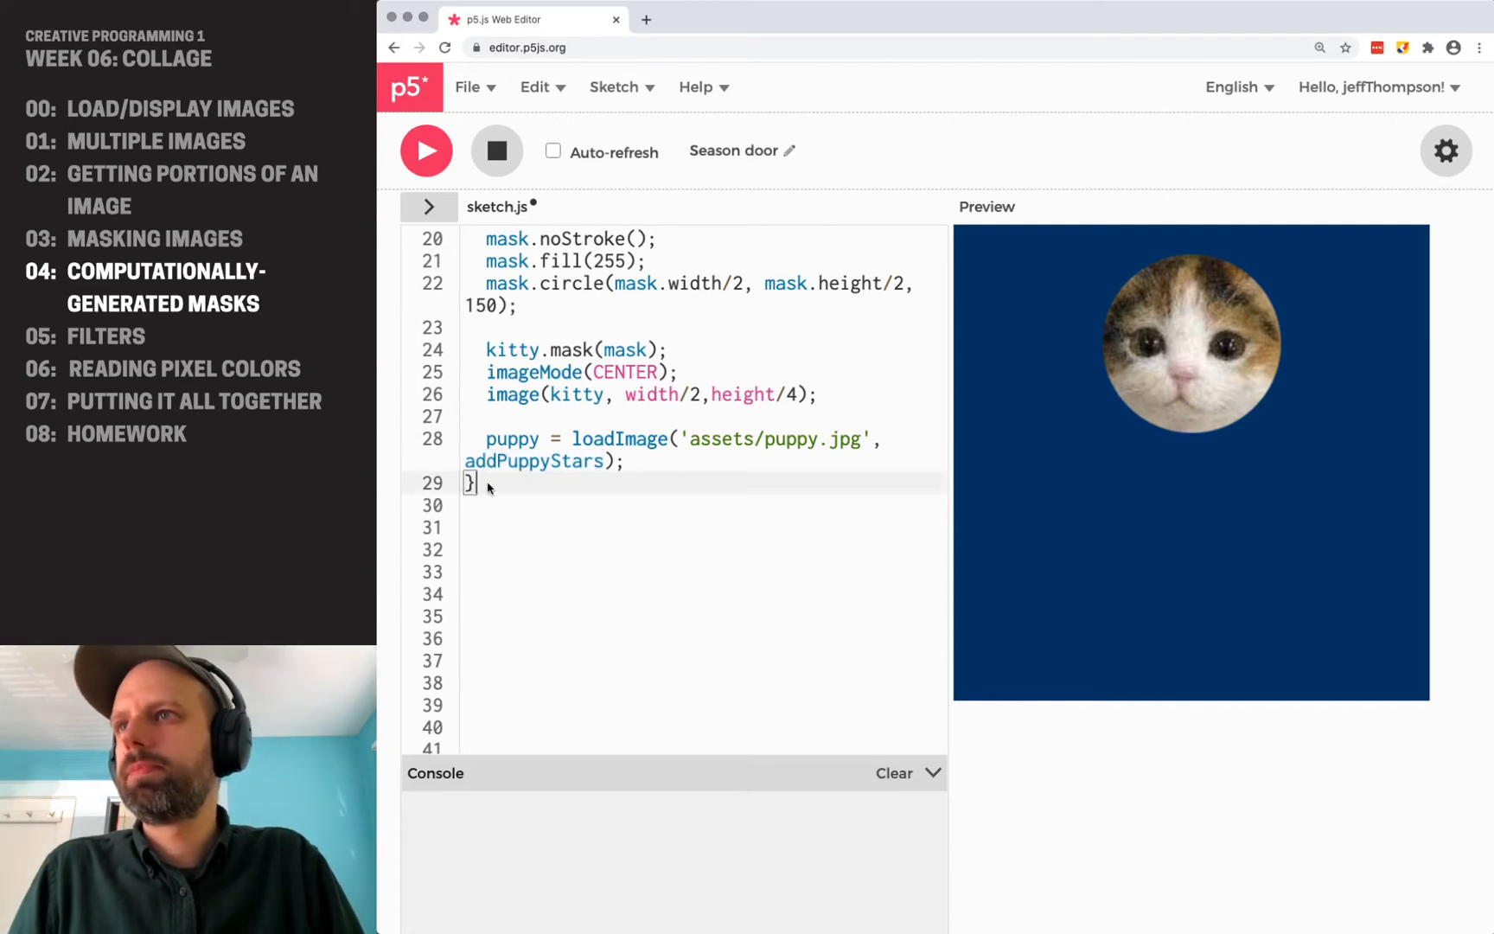
text(func)
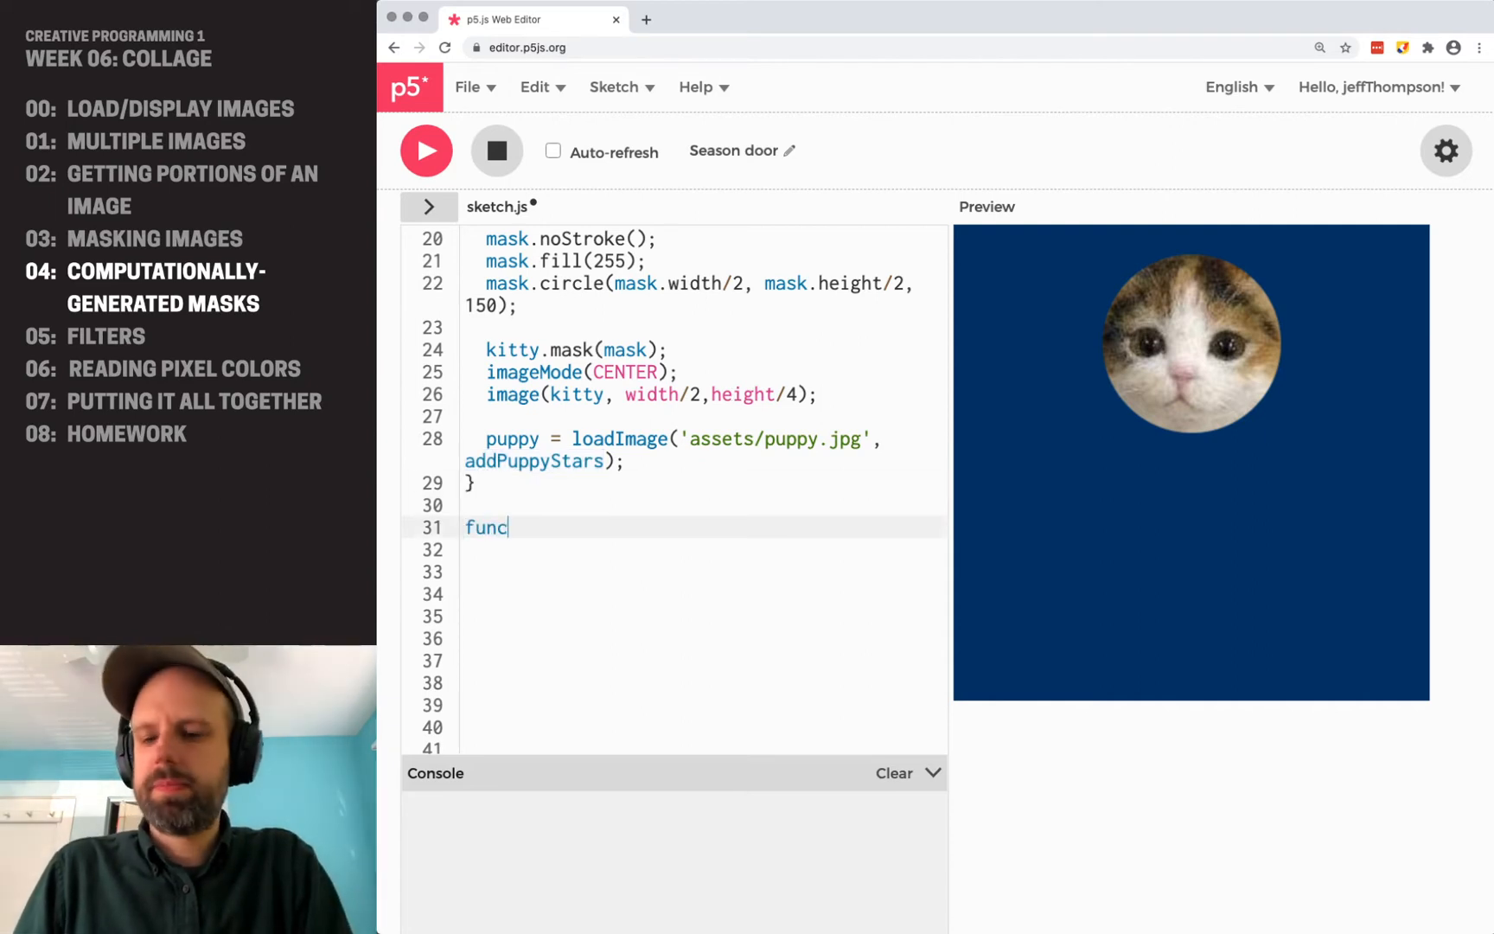
text(tion addPuppySt)
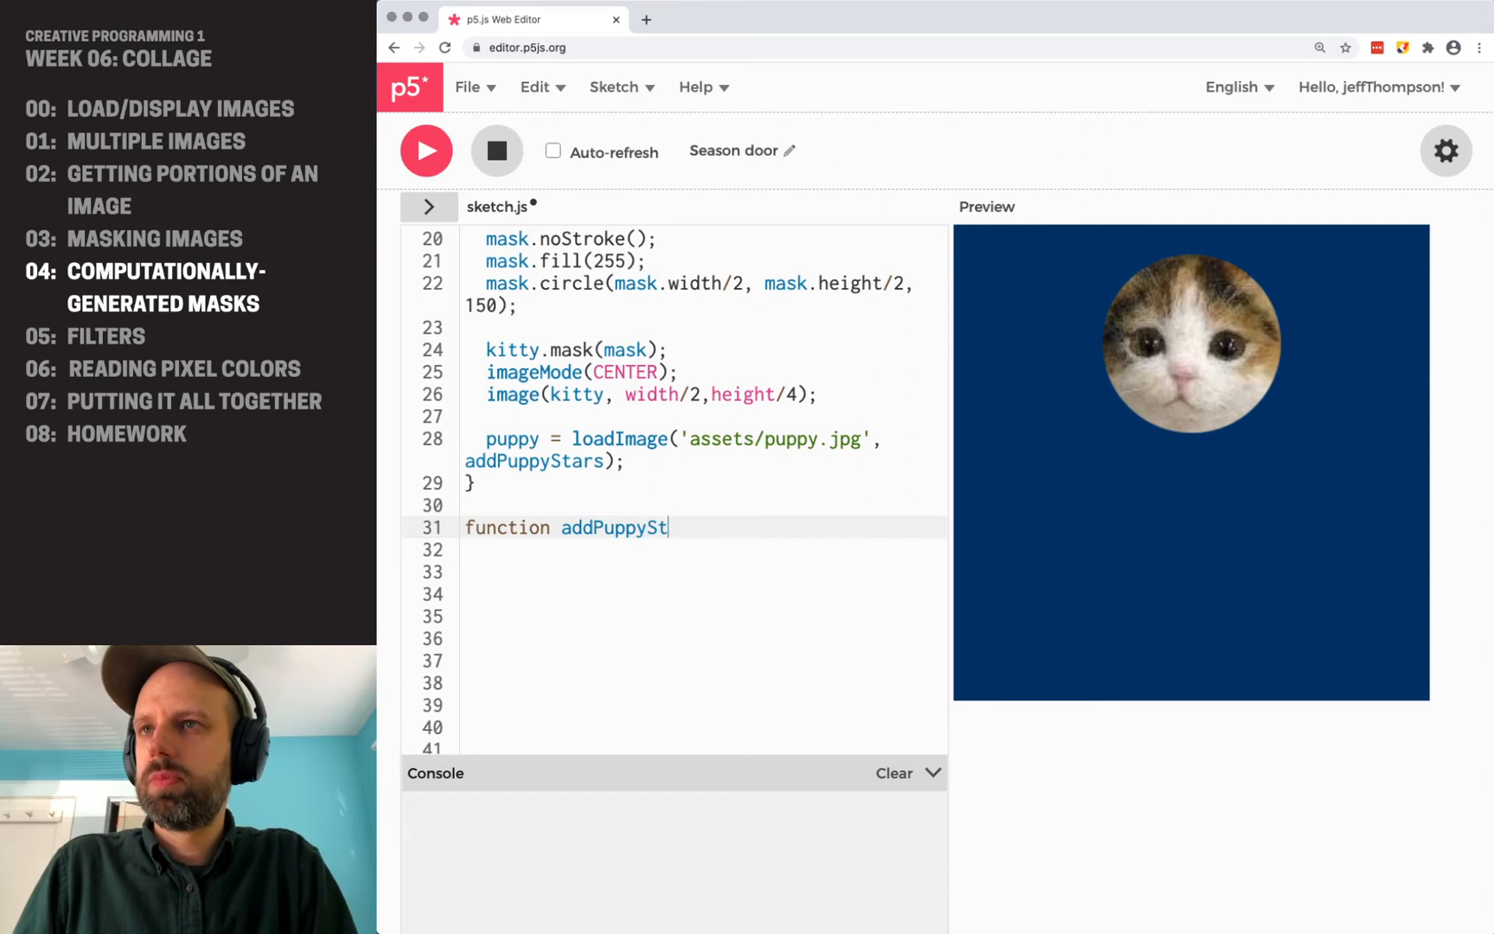
text(ars() {)
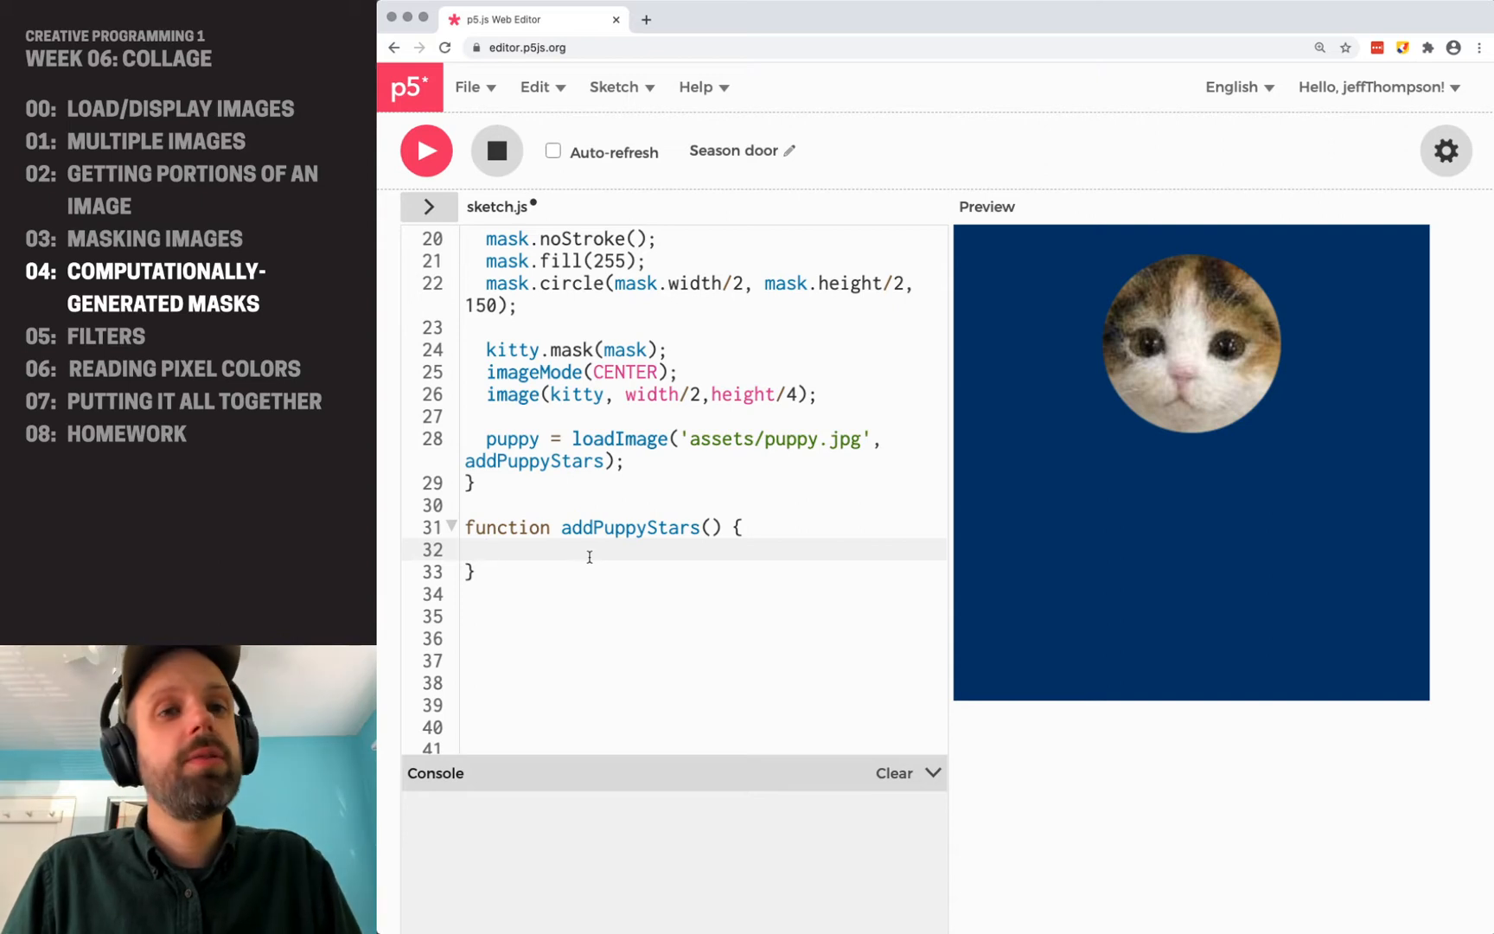
drag(486, 437, 625, 462)
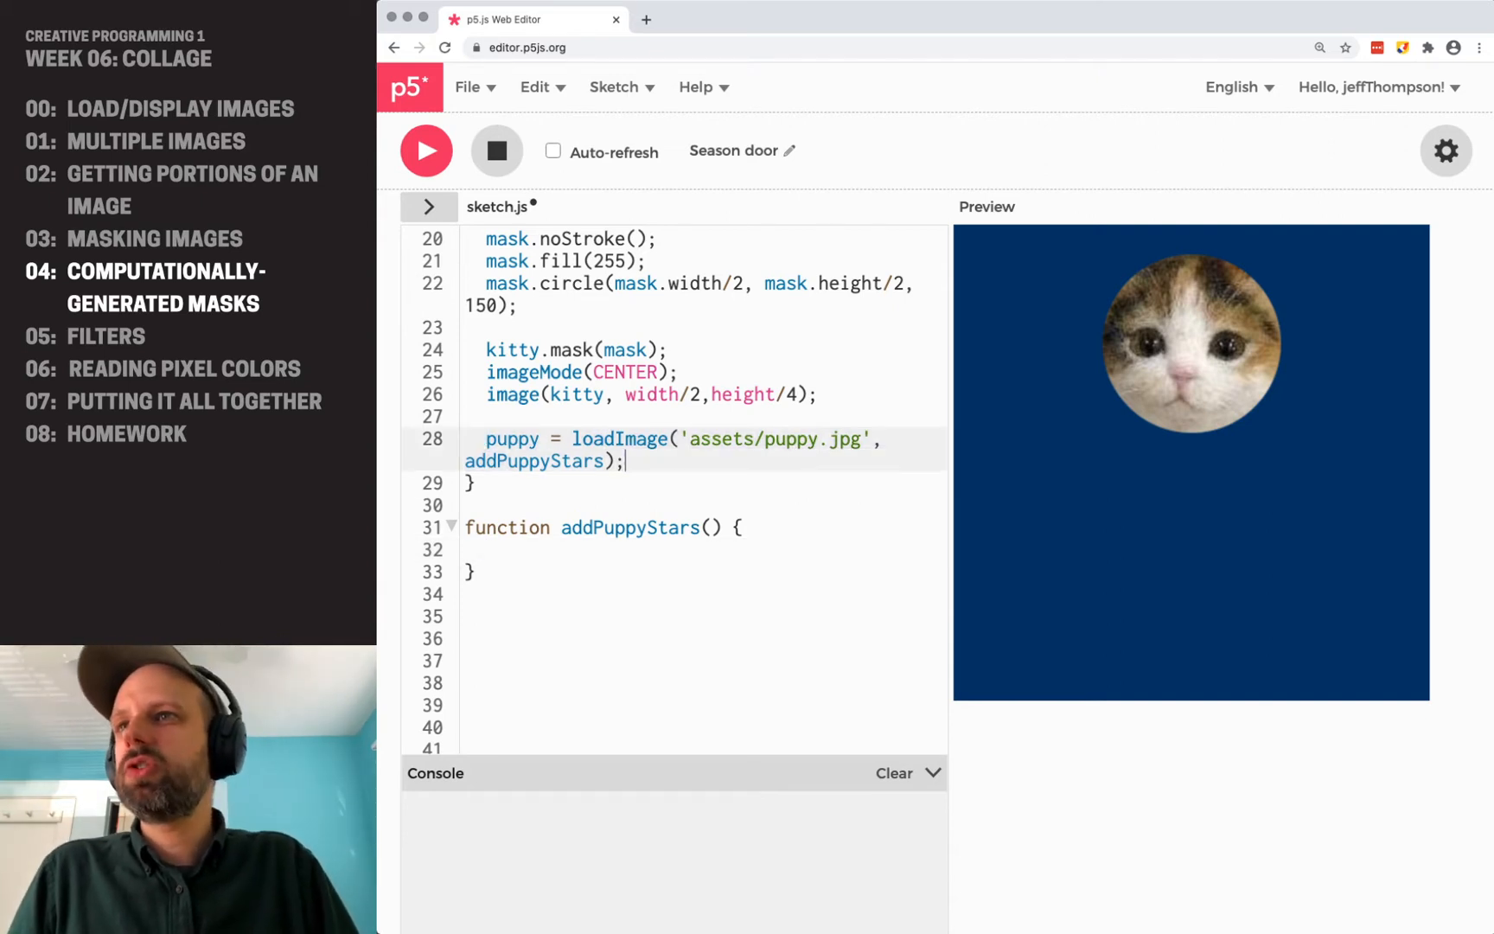
text(image(puppy)
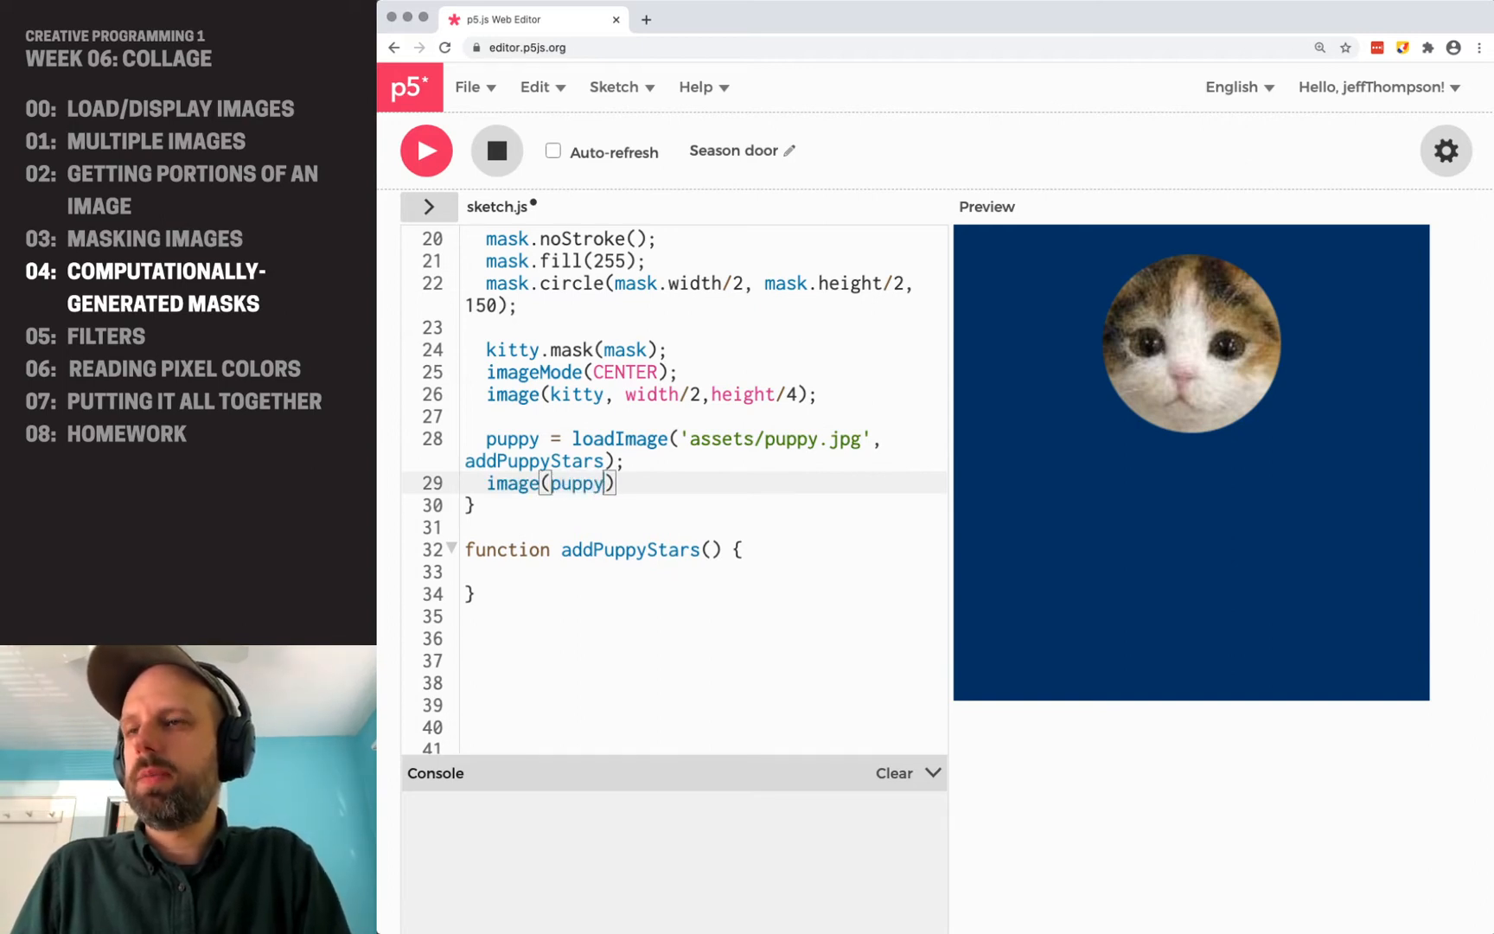
text(, 0,0)
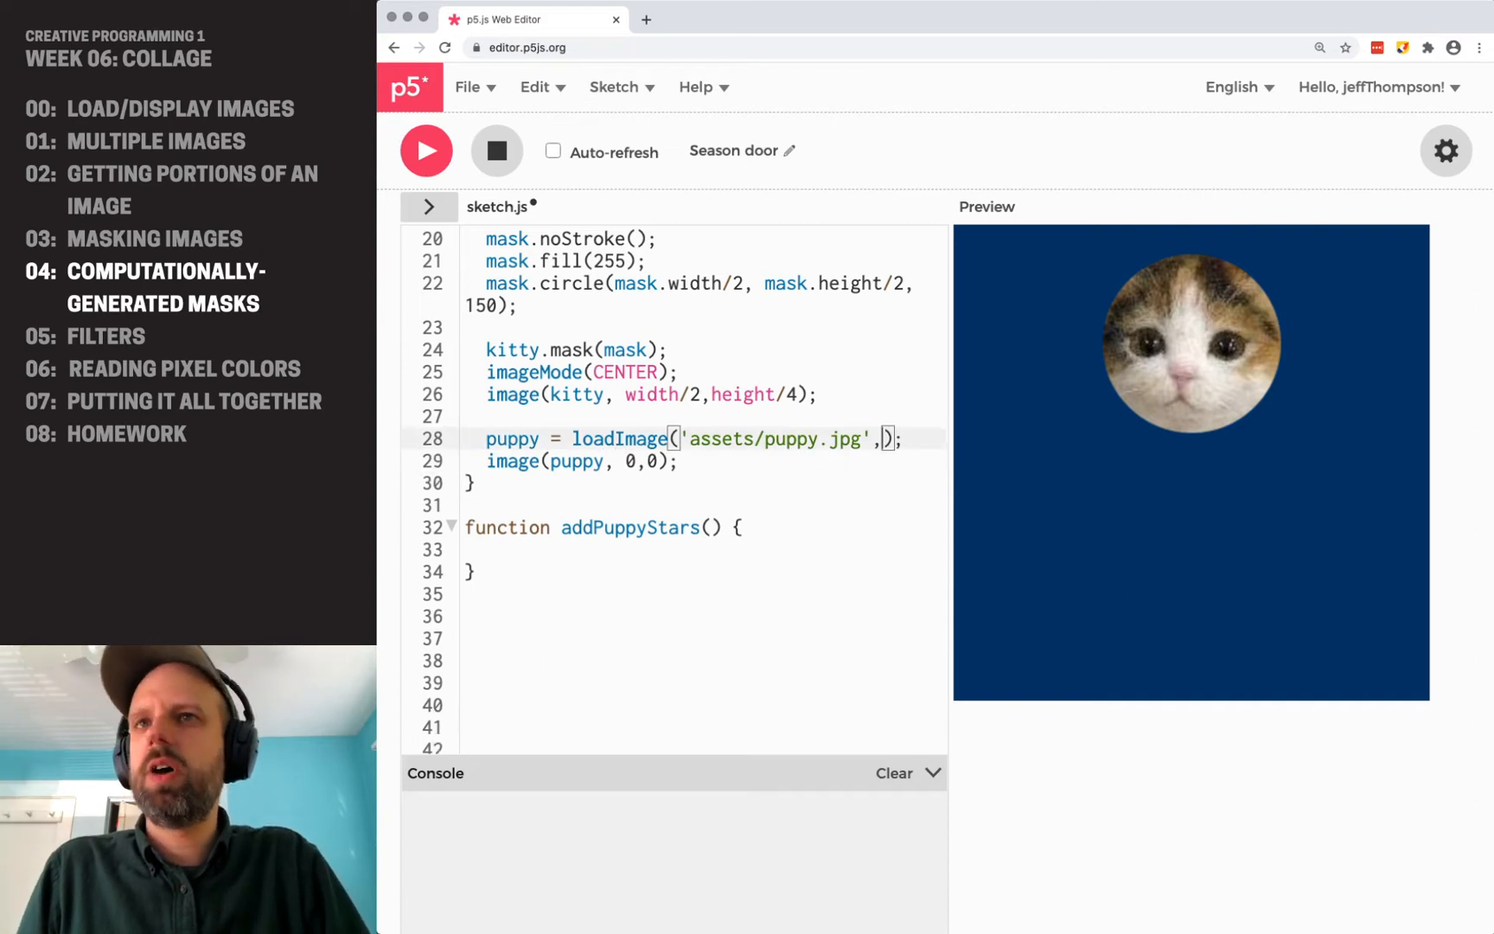
key(Backspace)
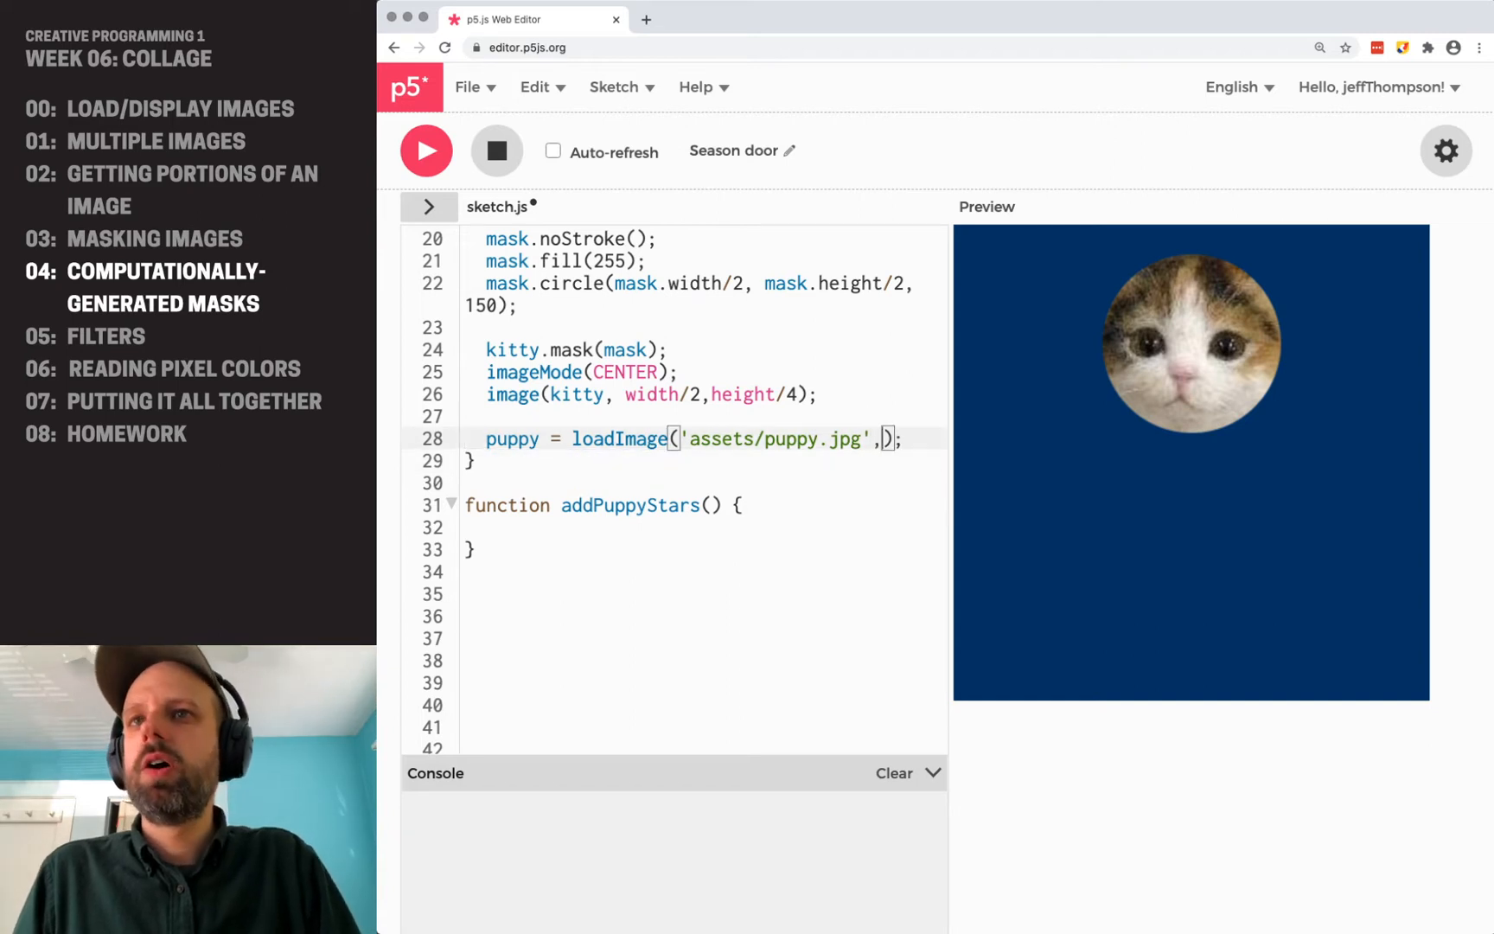
text(addPuppyStars)
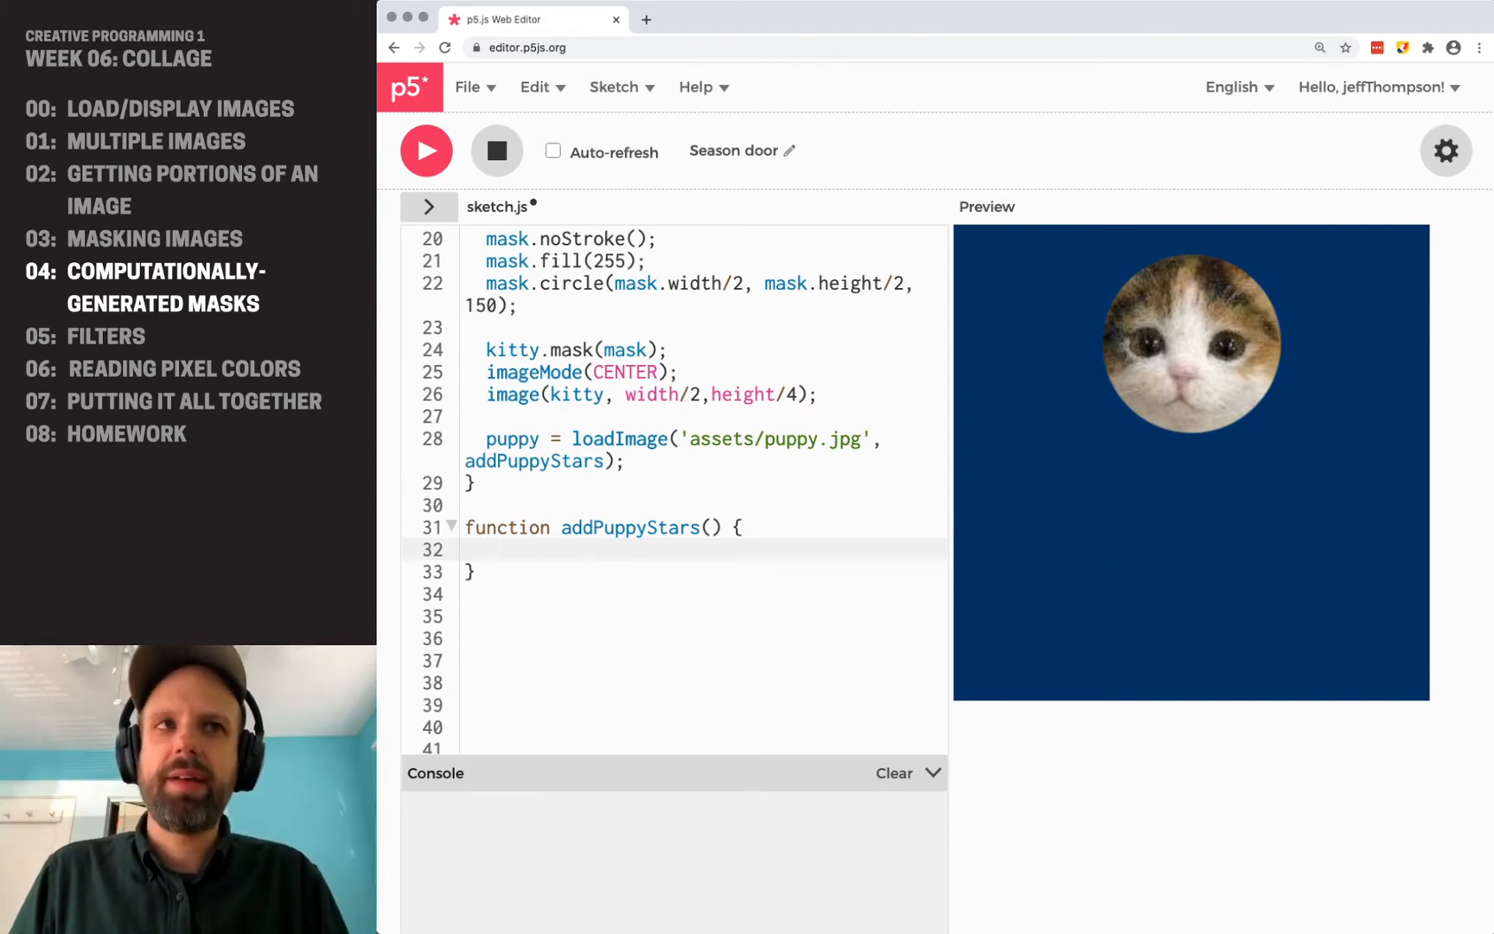
Create a 50×50 star graphics buffer inside addPuppyStars.
text(let)
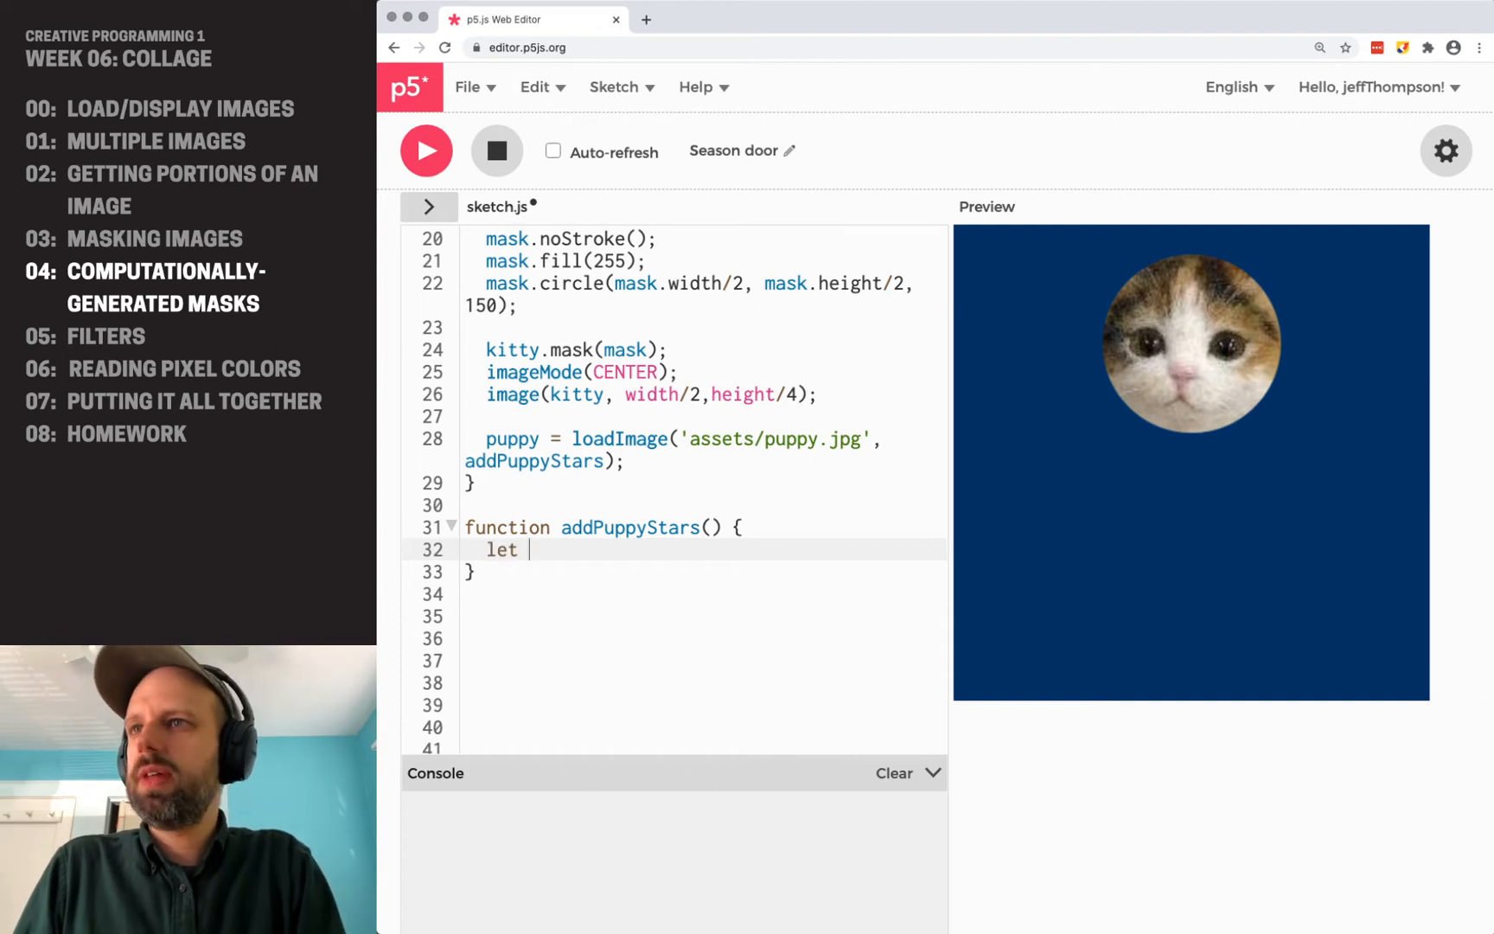
text(star)
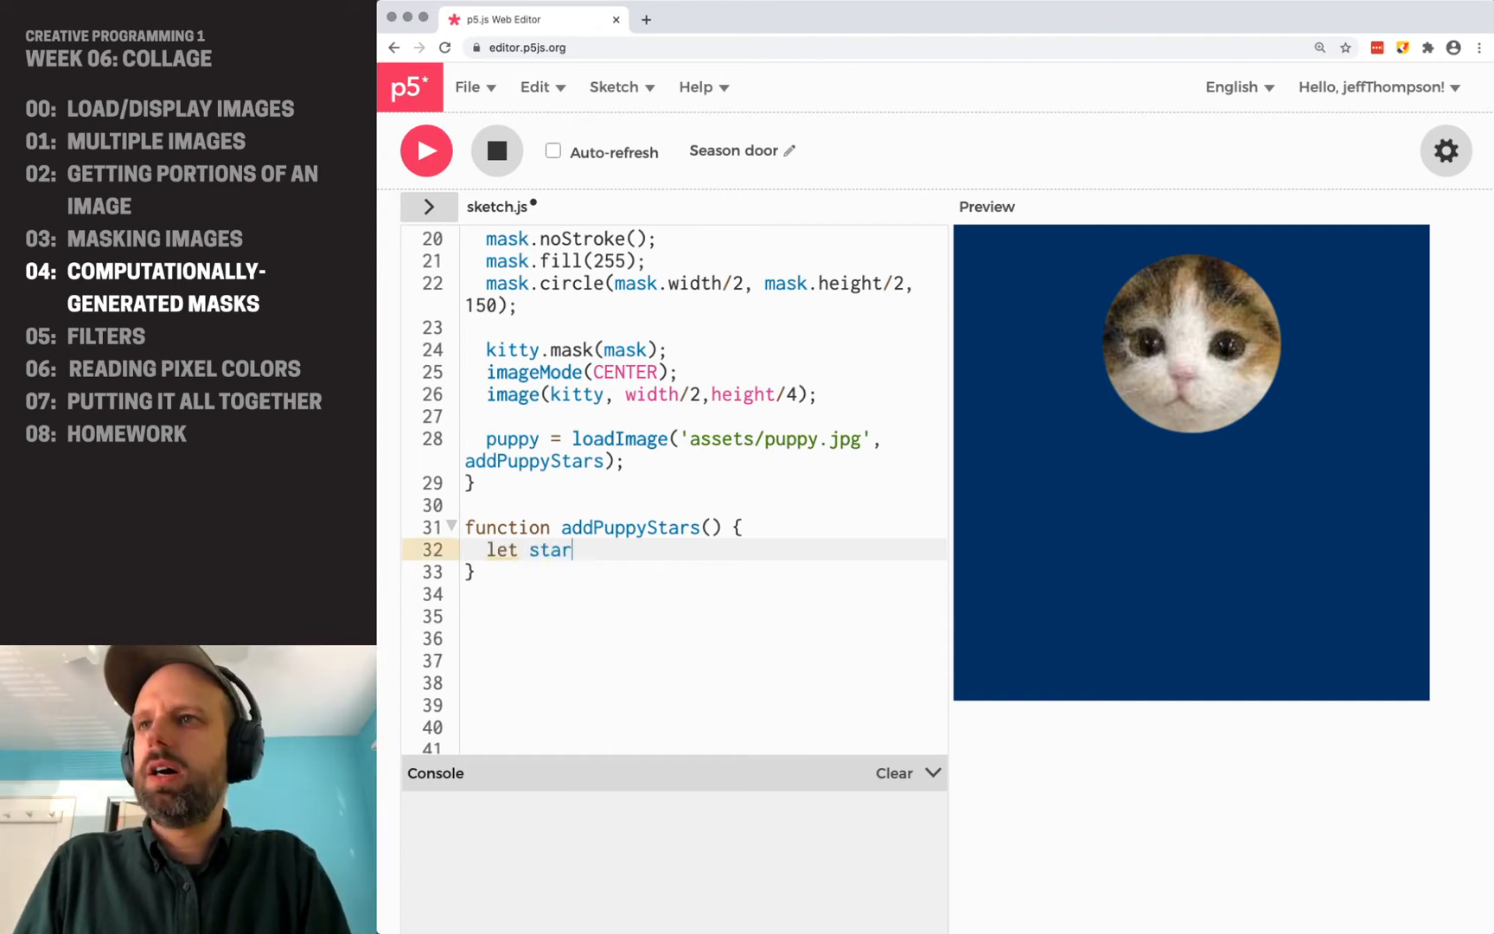
text(= create)
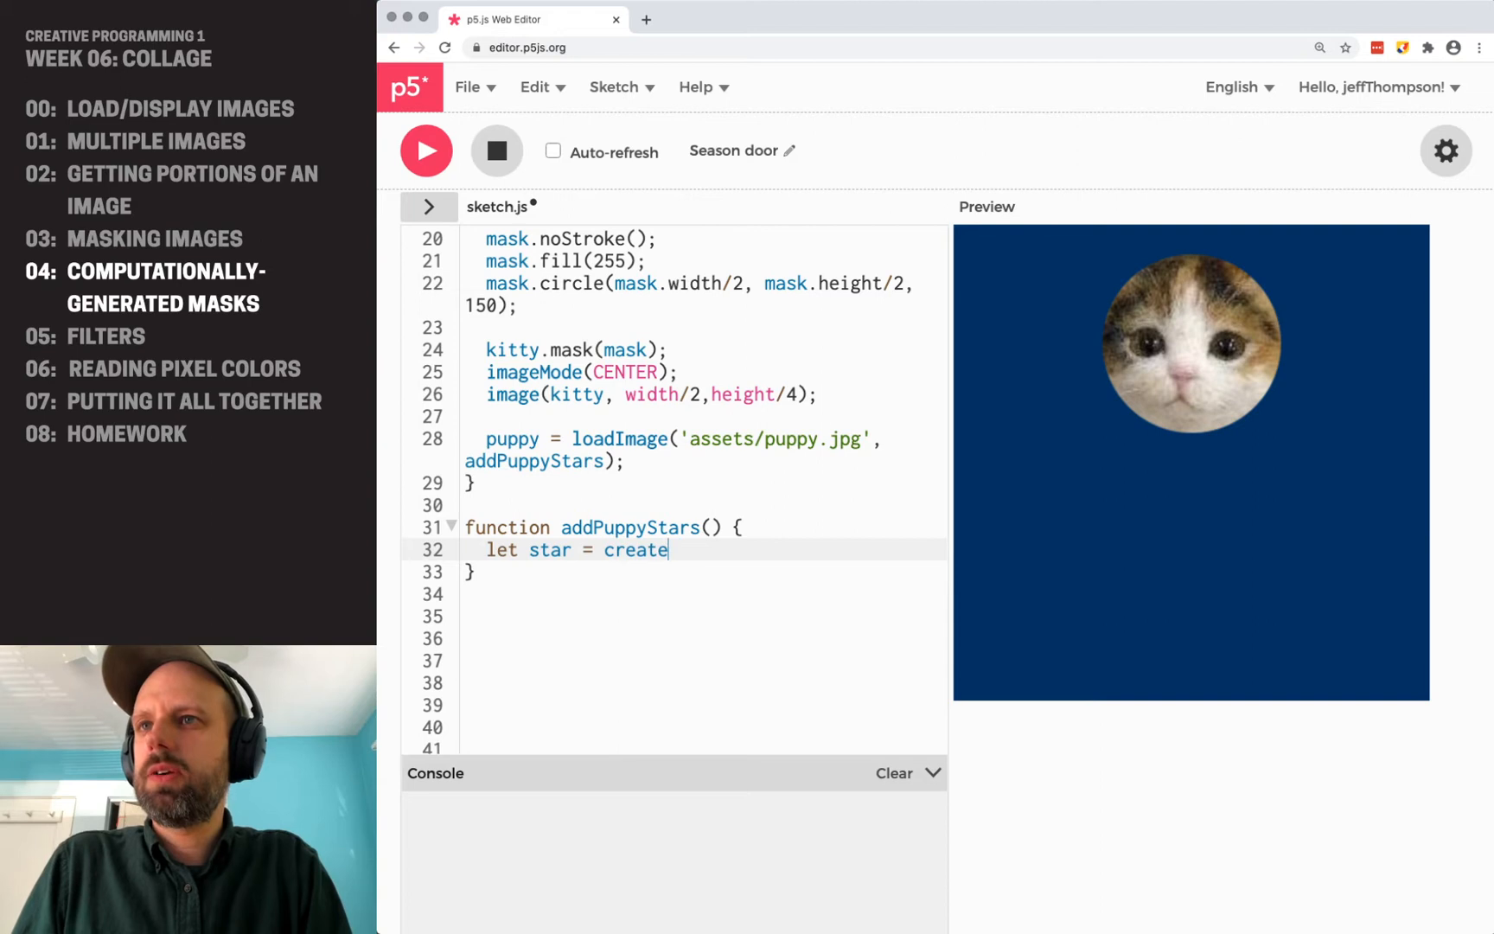
text(Graphics(50,)
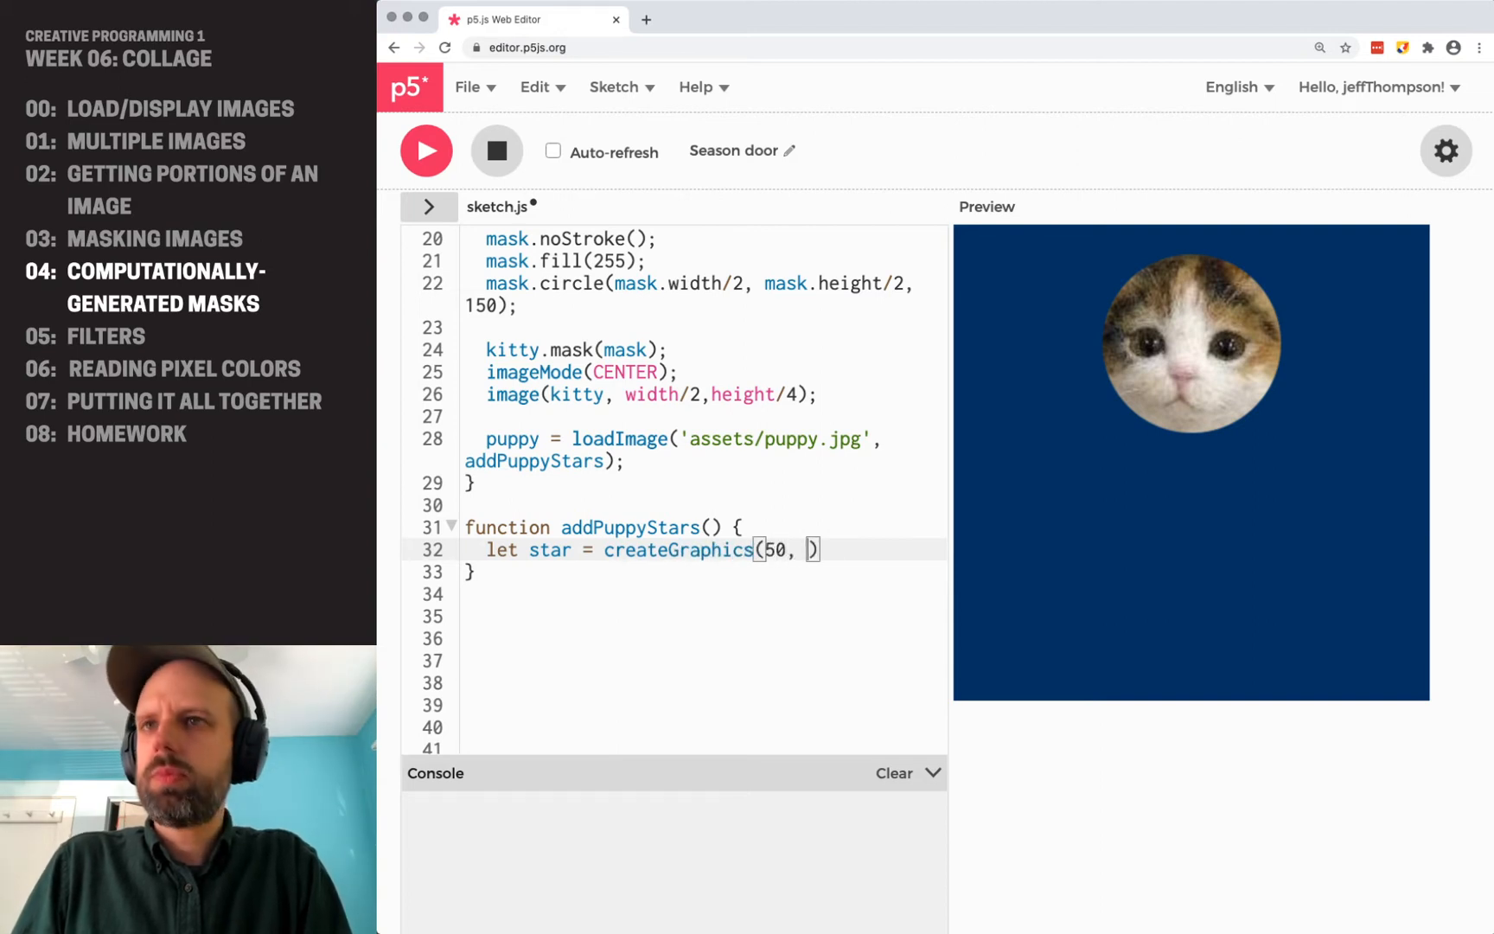
text(50)
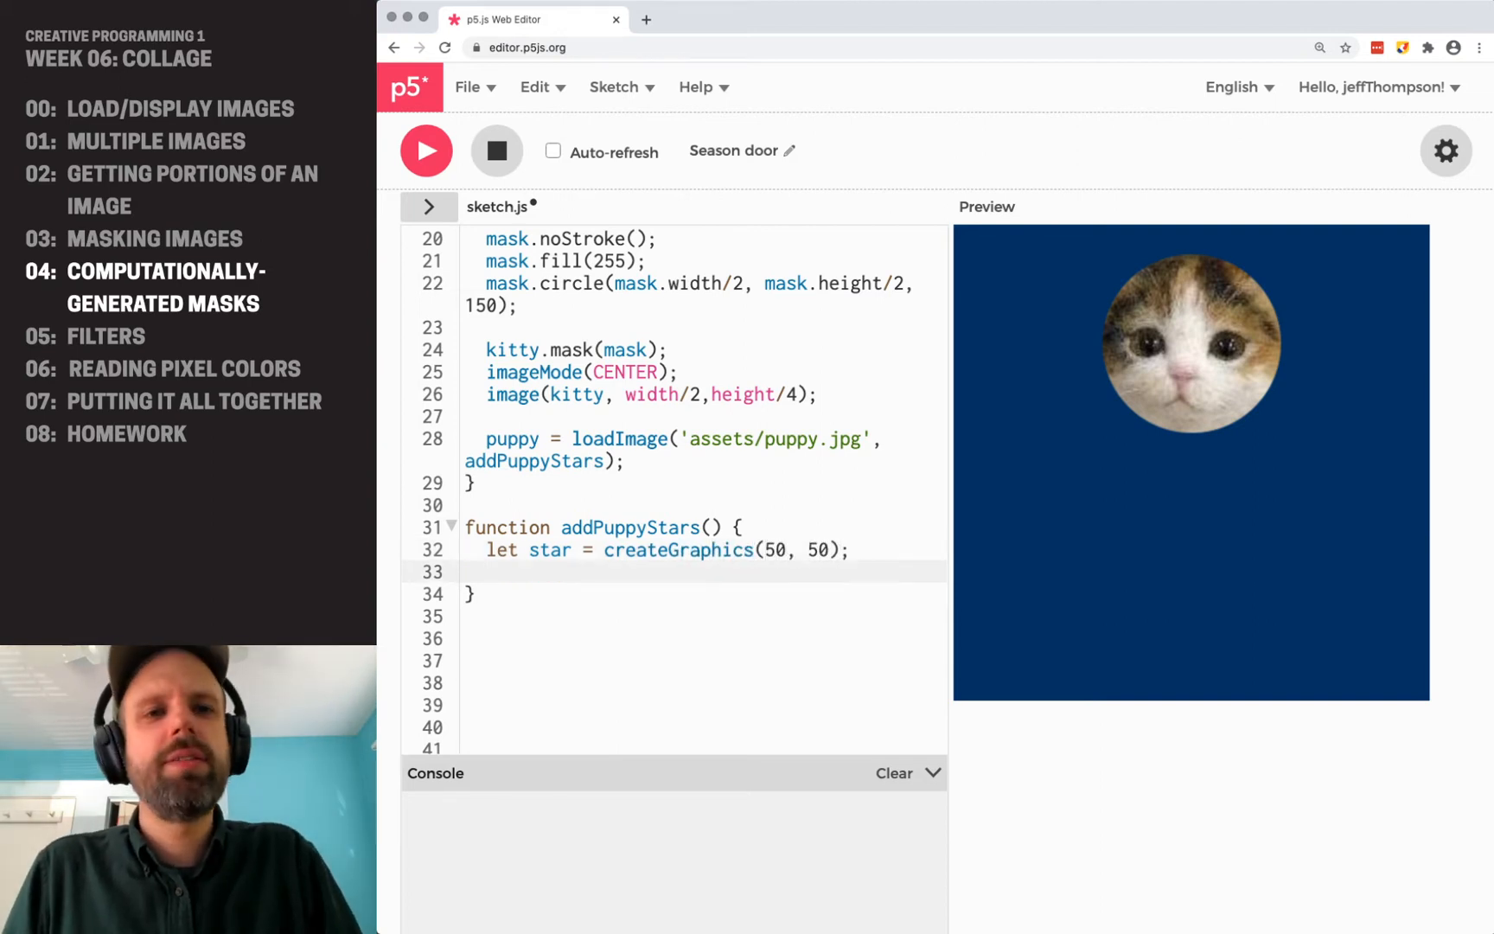
mouse_move(1245, 505)
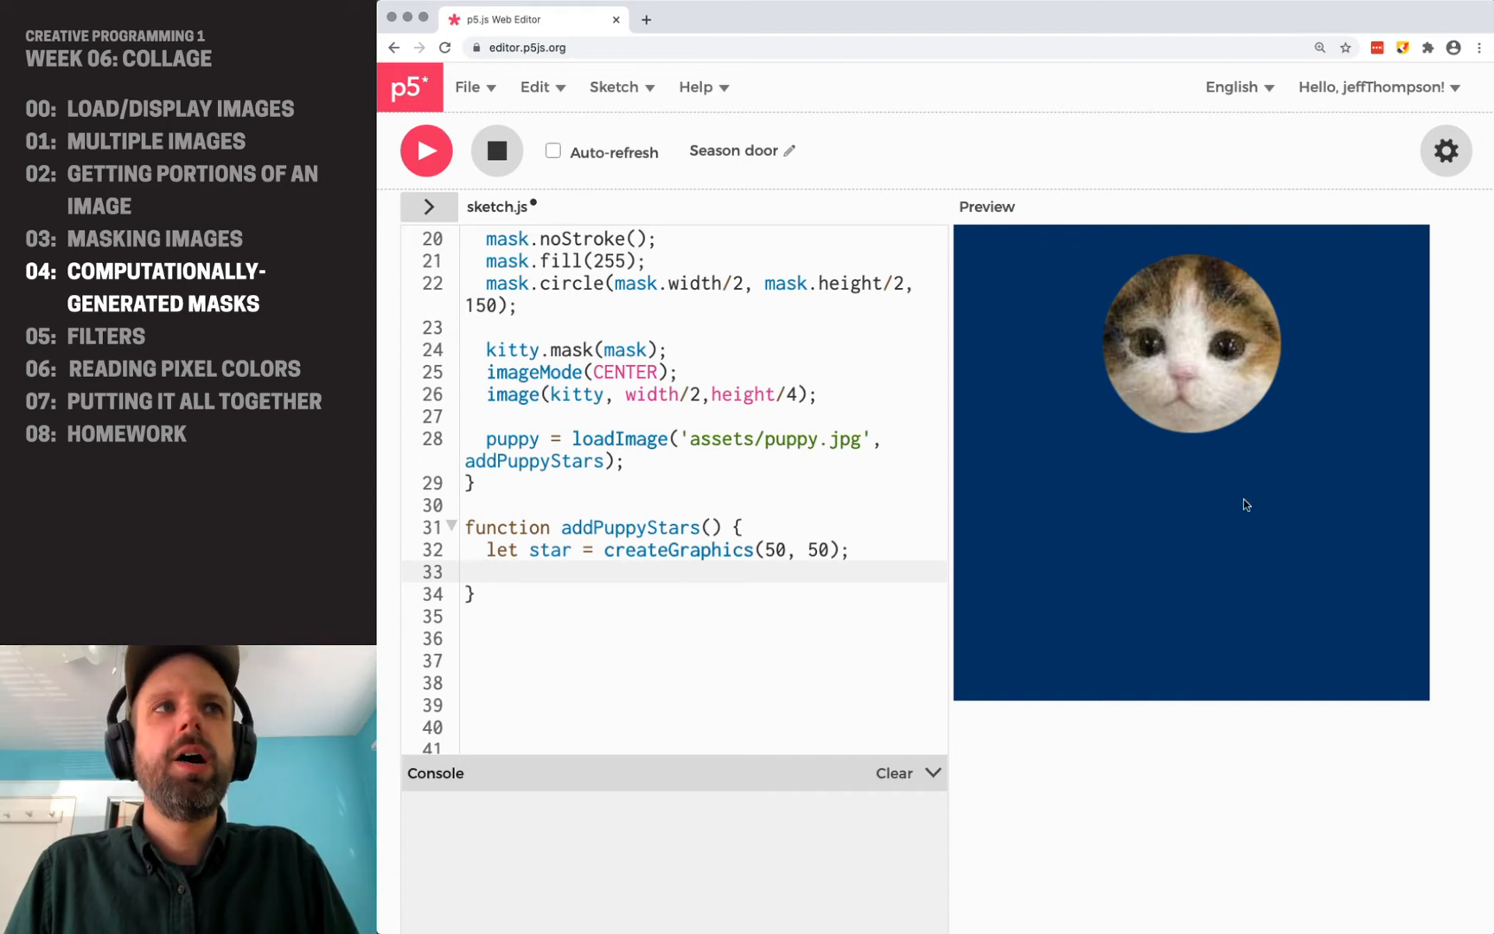
scroll(down, 3)
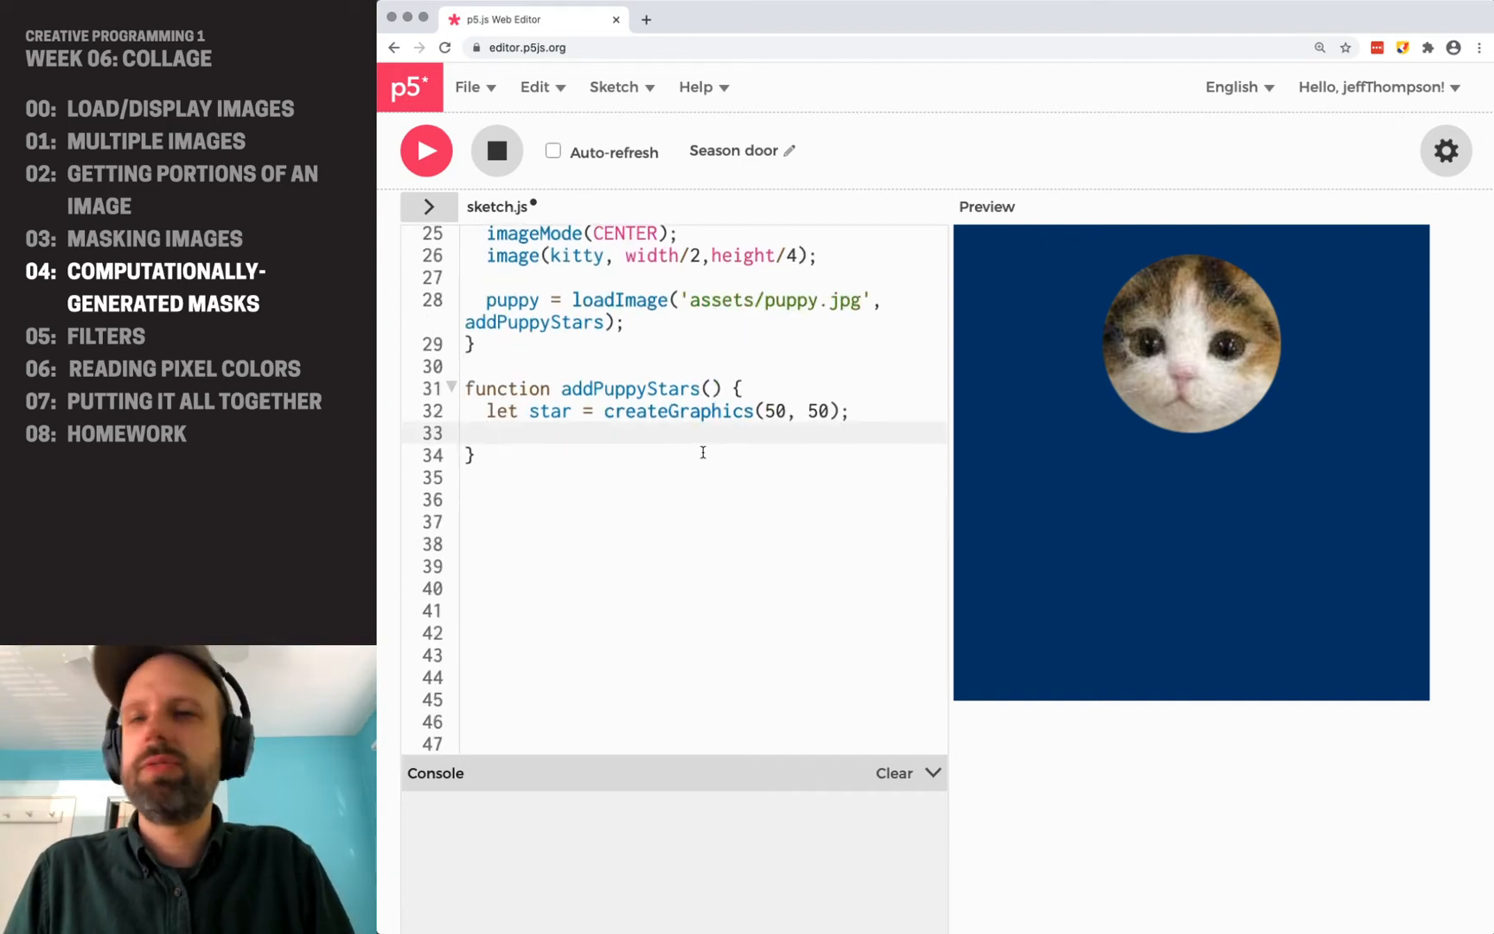
key(Enter)
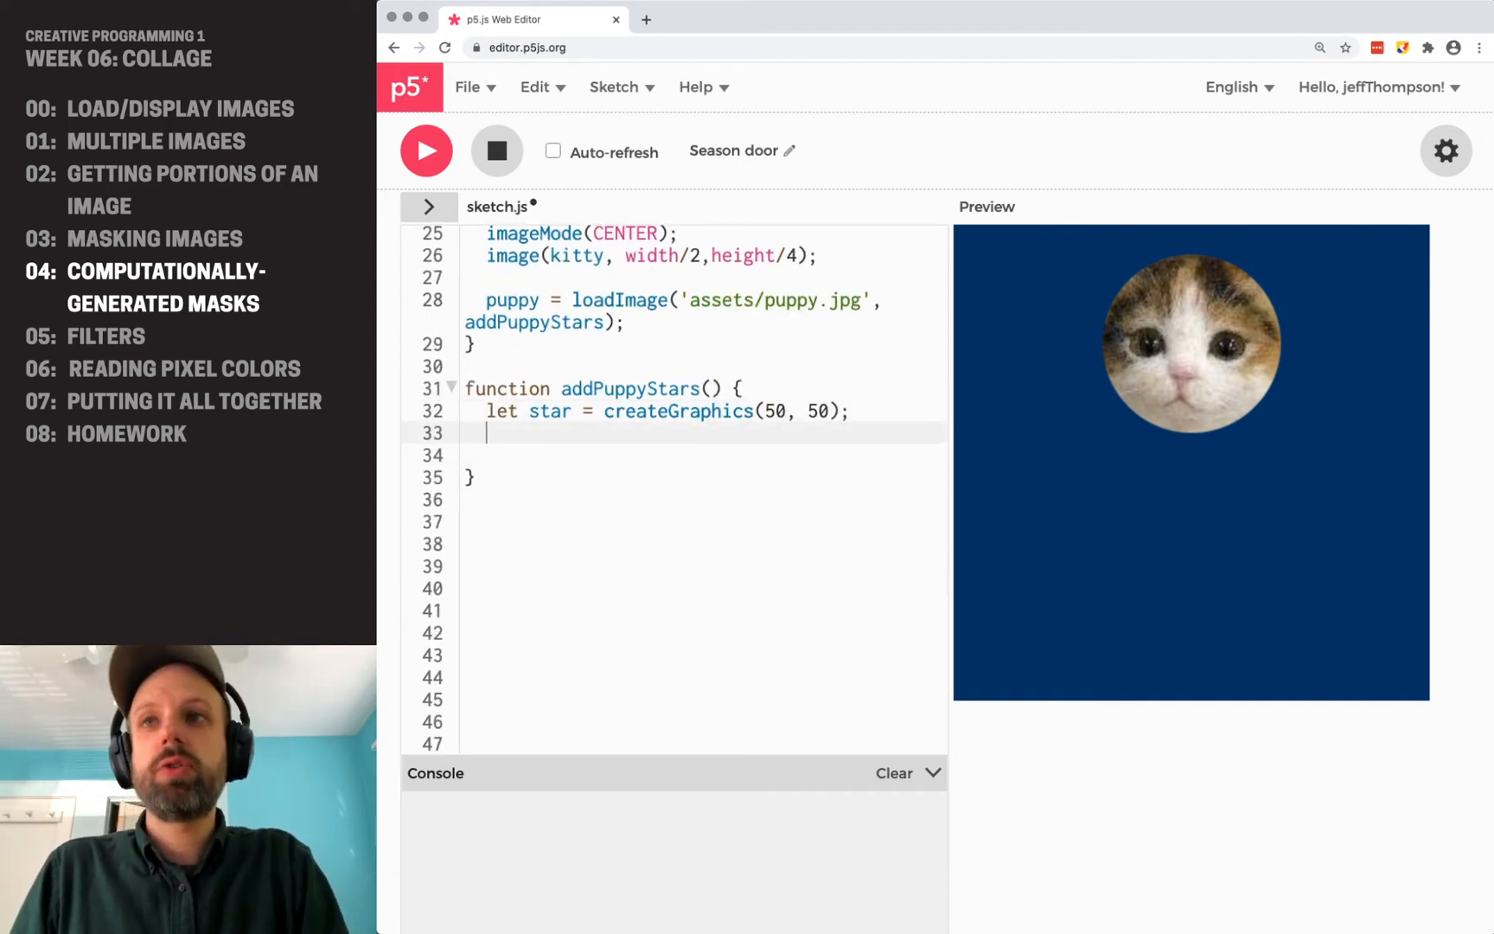
Give the star white fill 255, noStroke, and an empty beginShape/endShape pair.
text(star.fil)
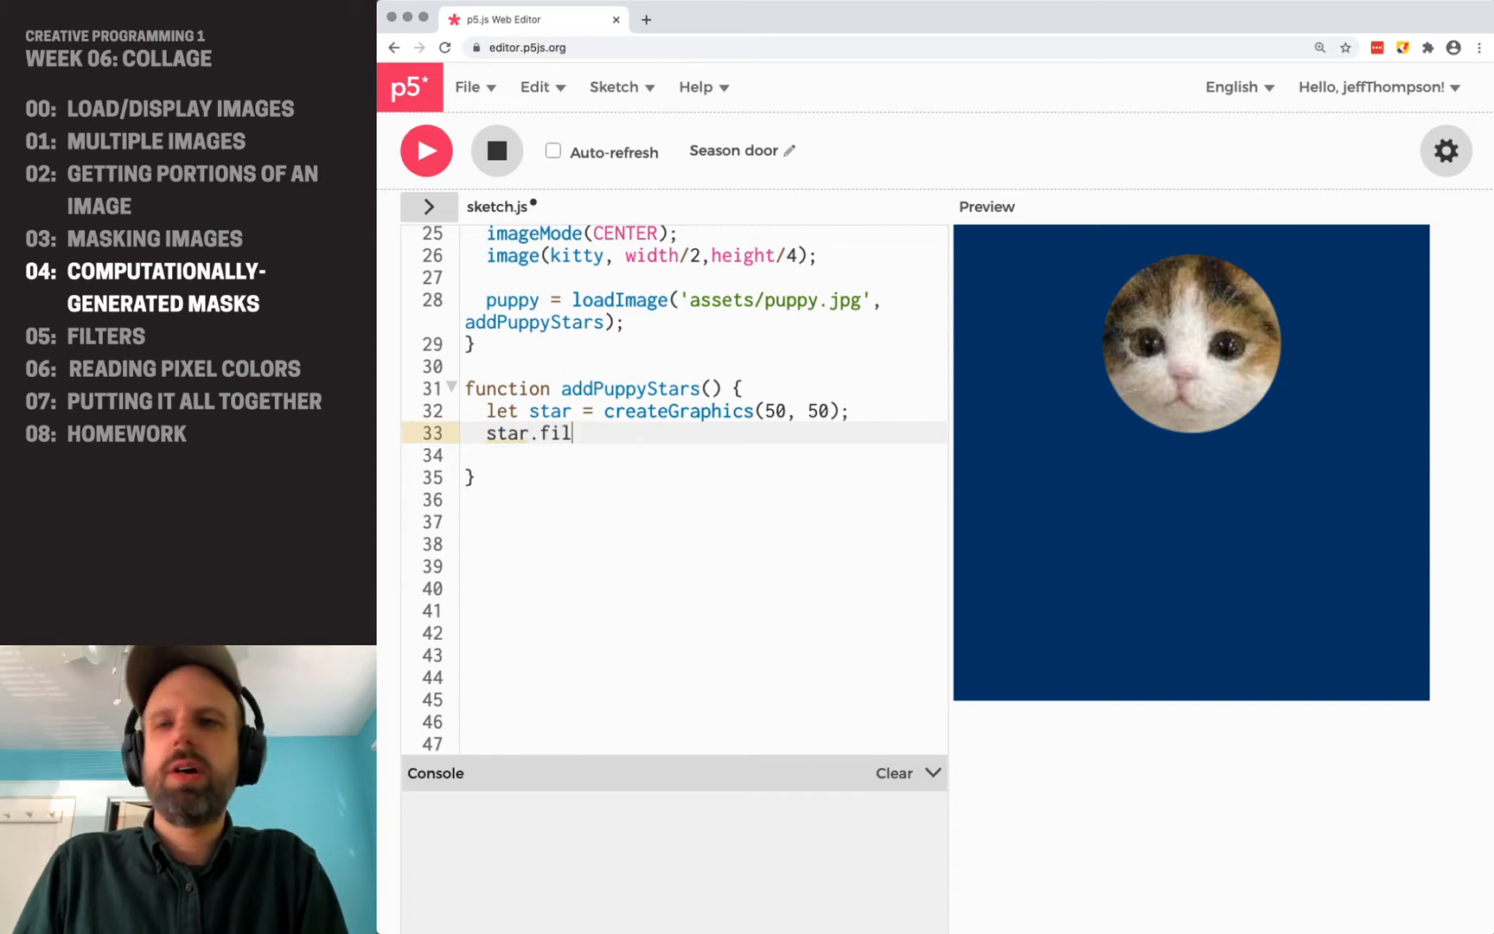
text(l(255))
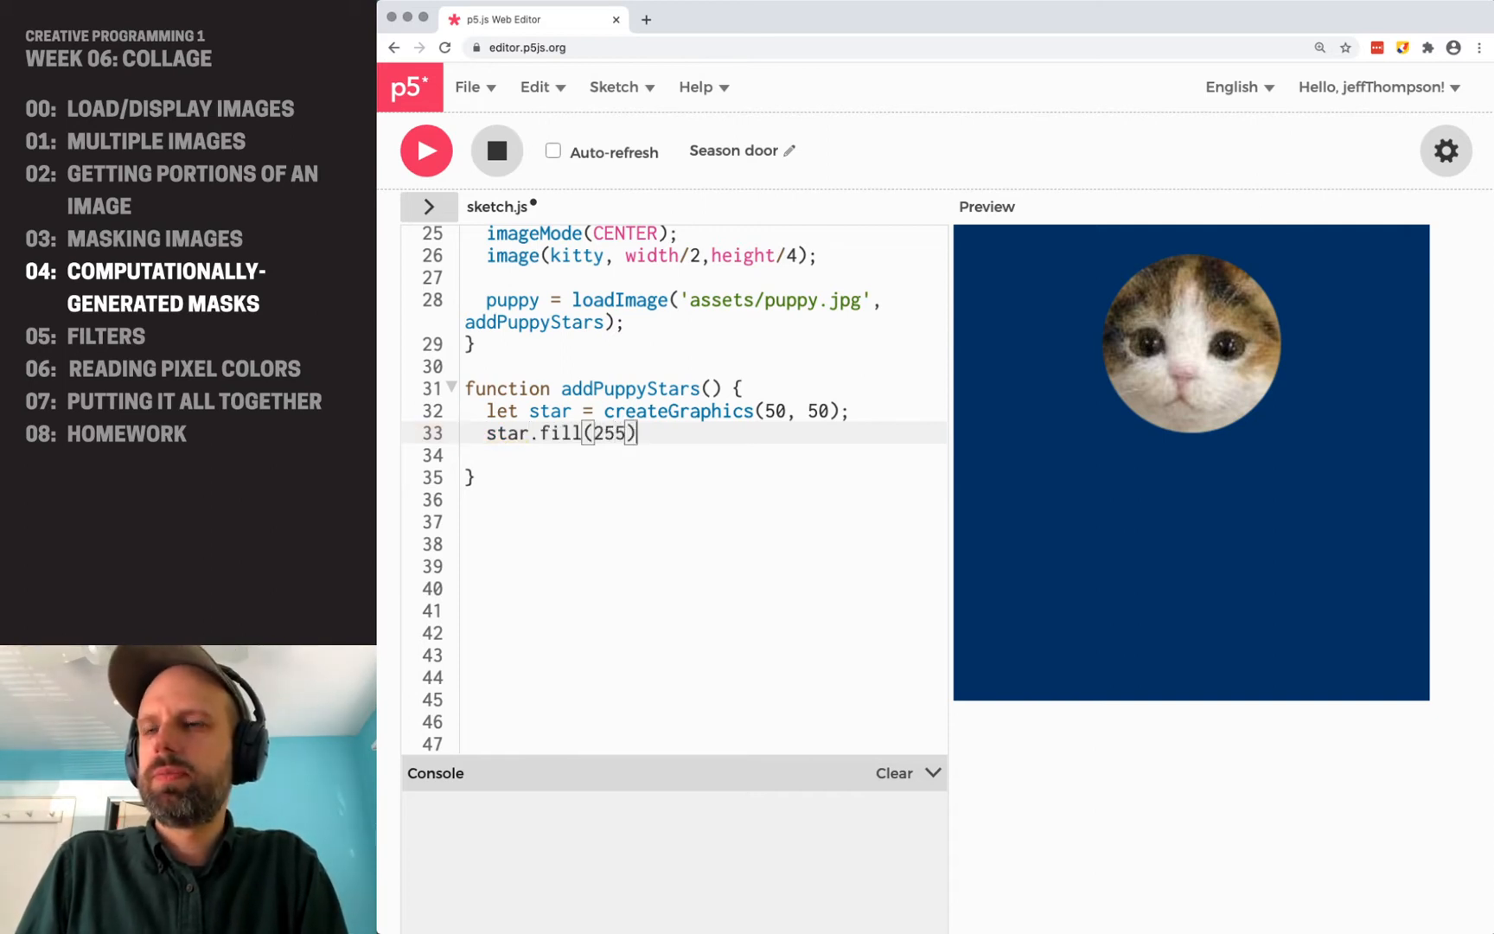
text(;)
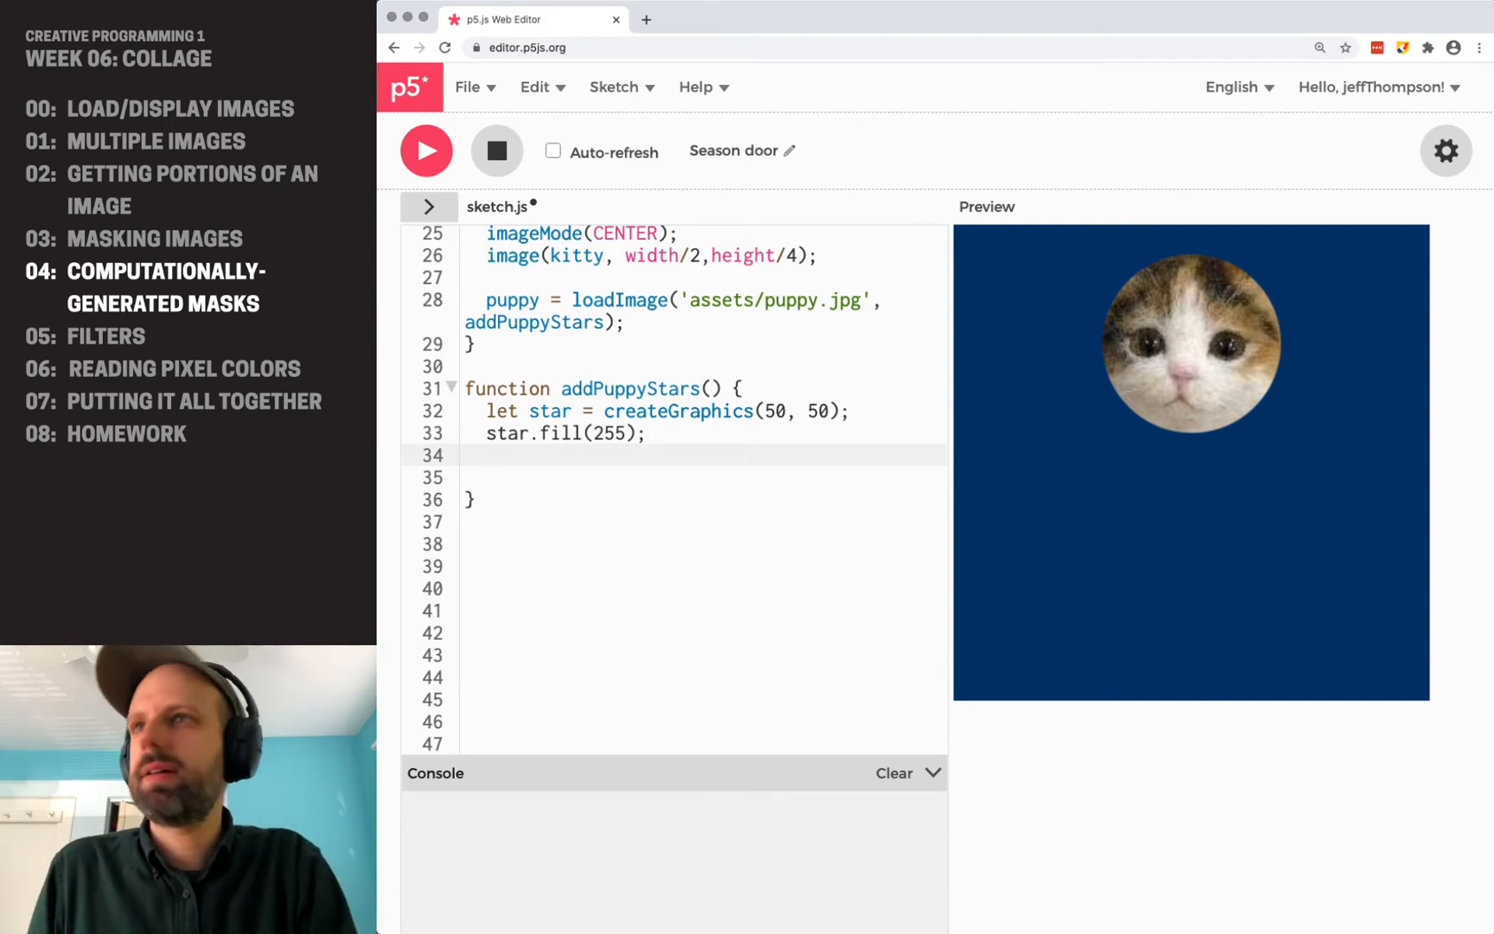
text(star.no)
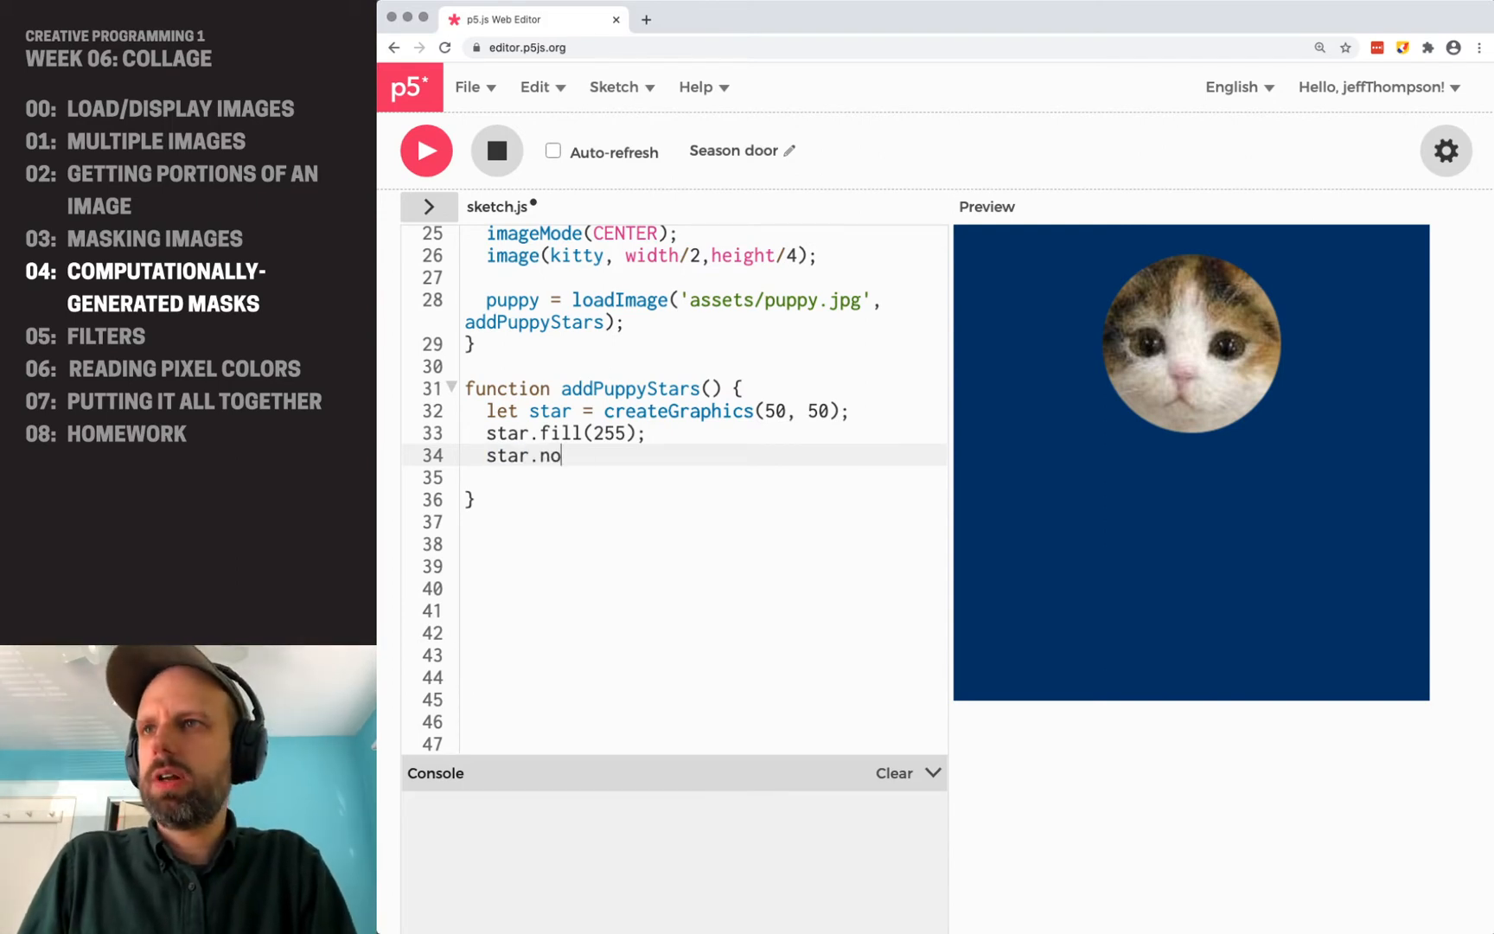
text(Stroke();)
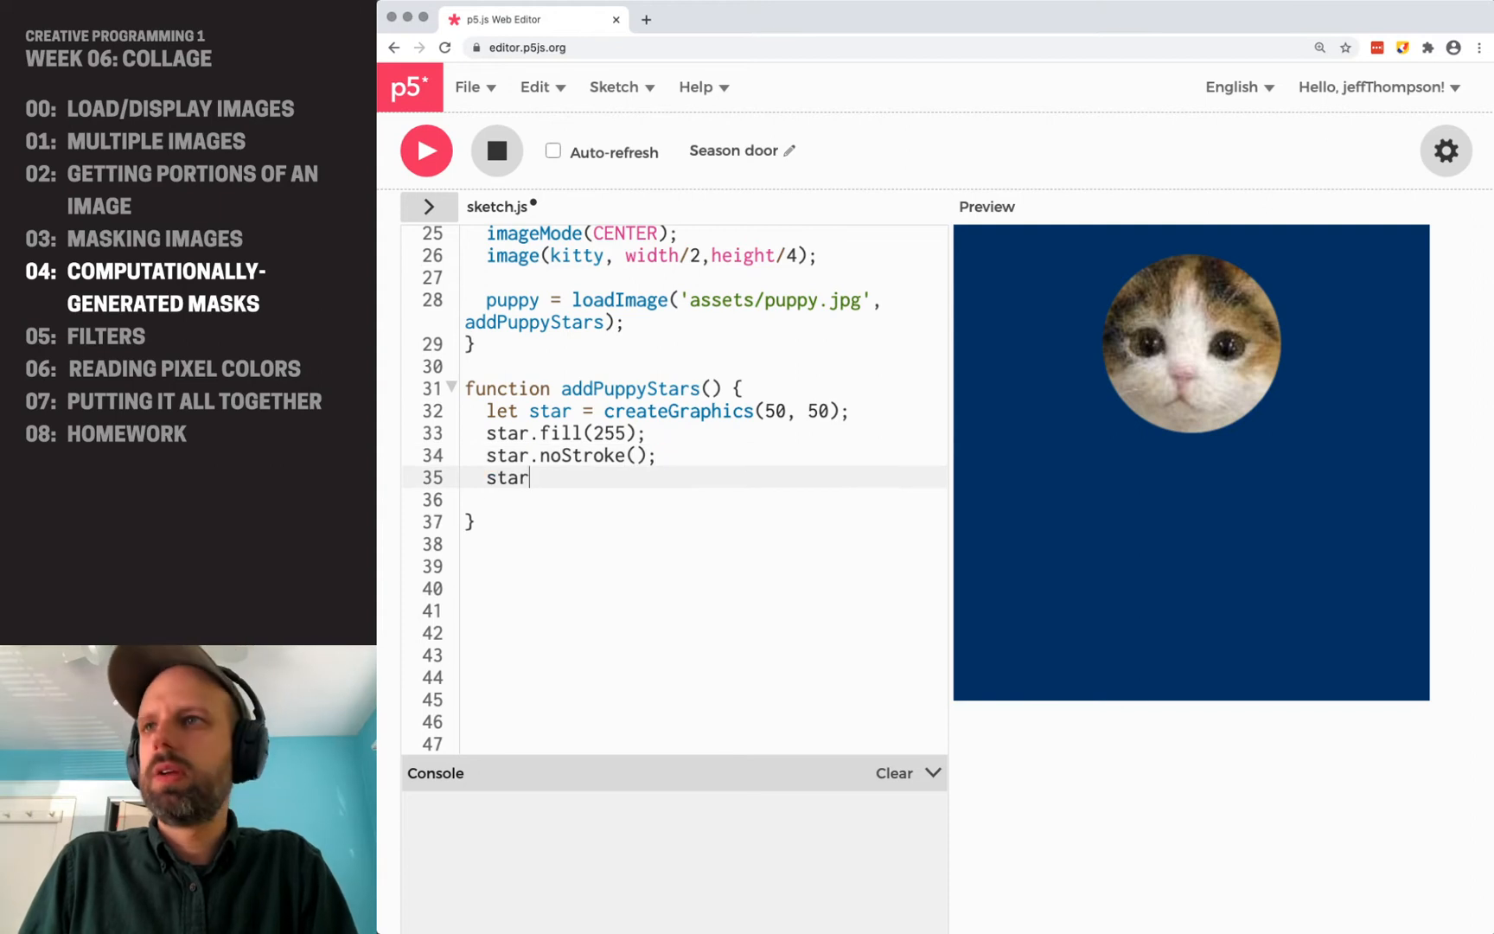
text(.beginSH)
text(star)
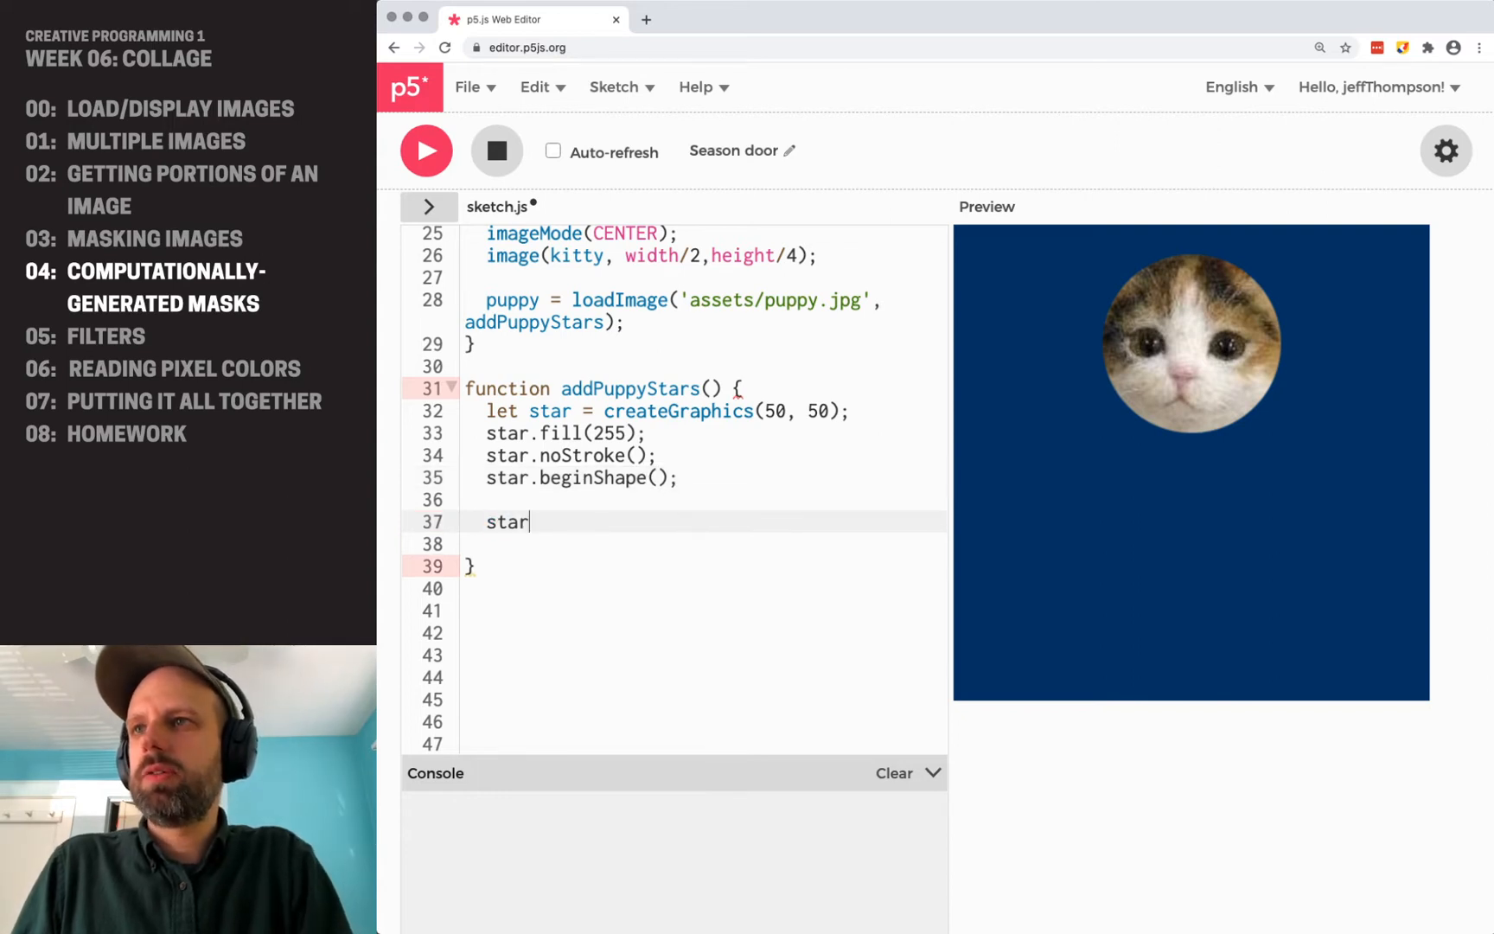
text(.endShape())
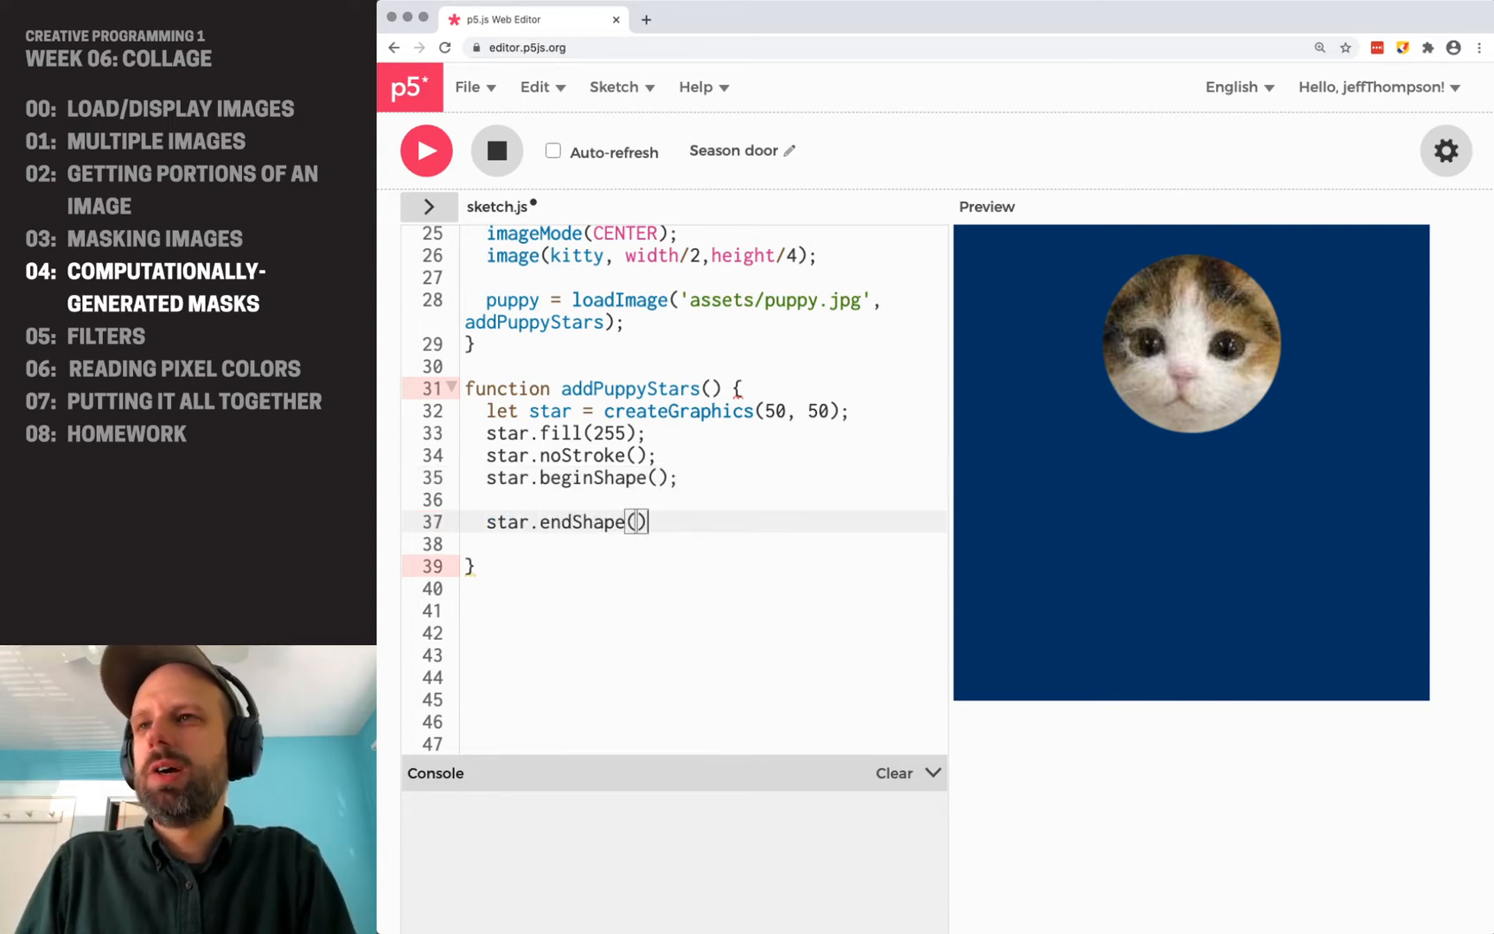
text(;)
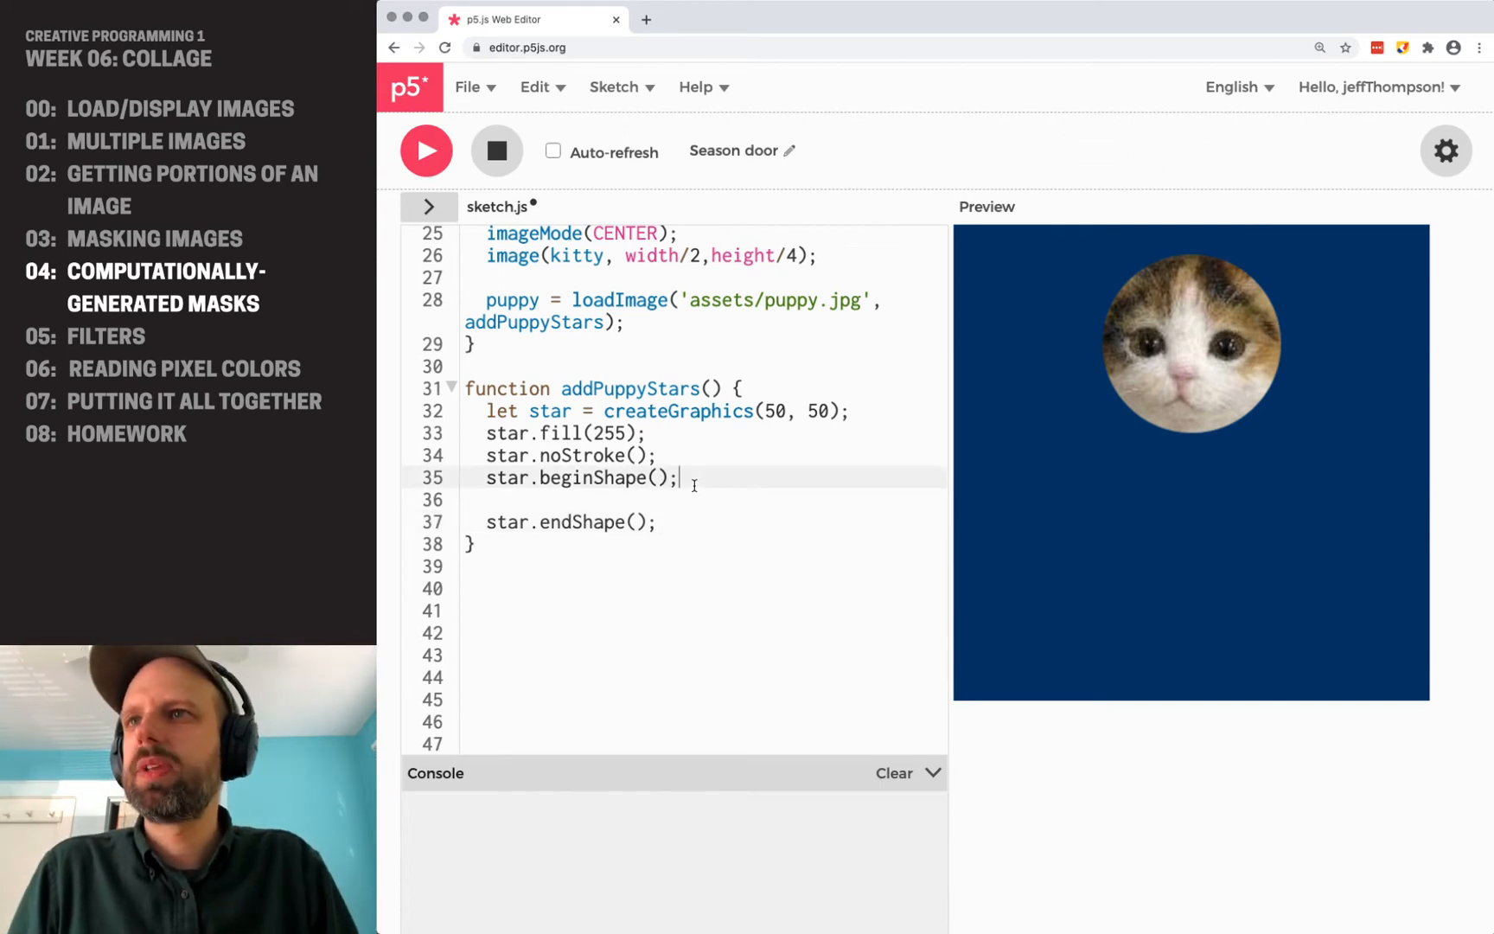
Define angleAmt = radians(30) between the shape's start and end.
key(Enter)
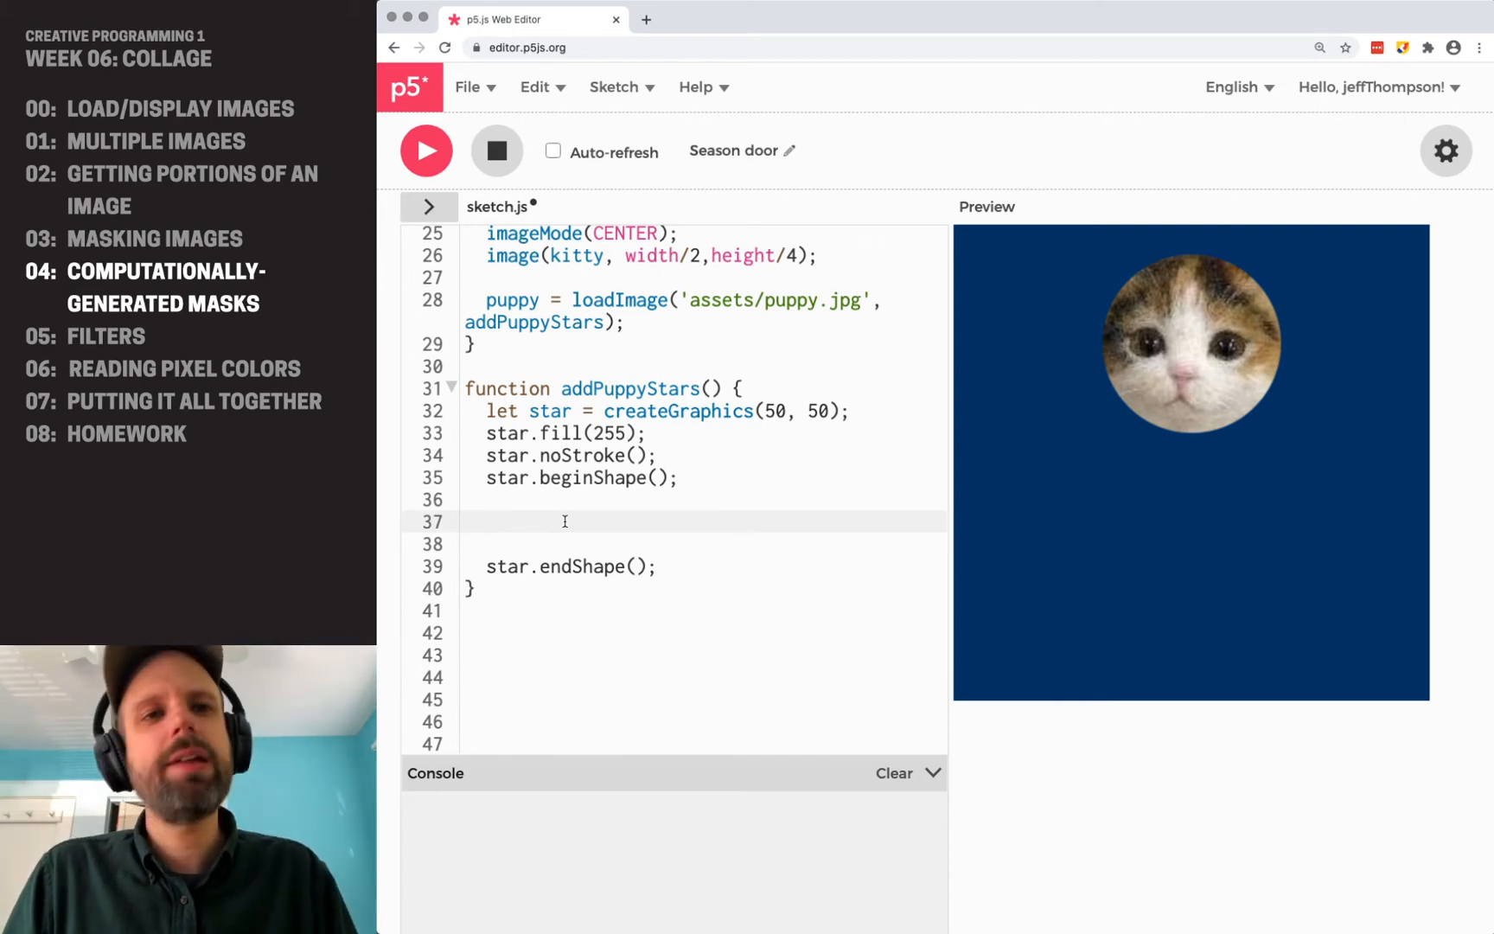
mouse_move(489, 500)
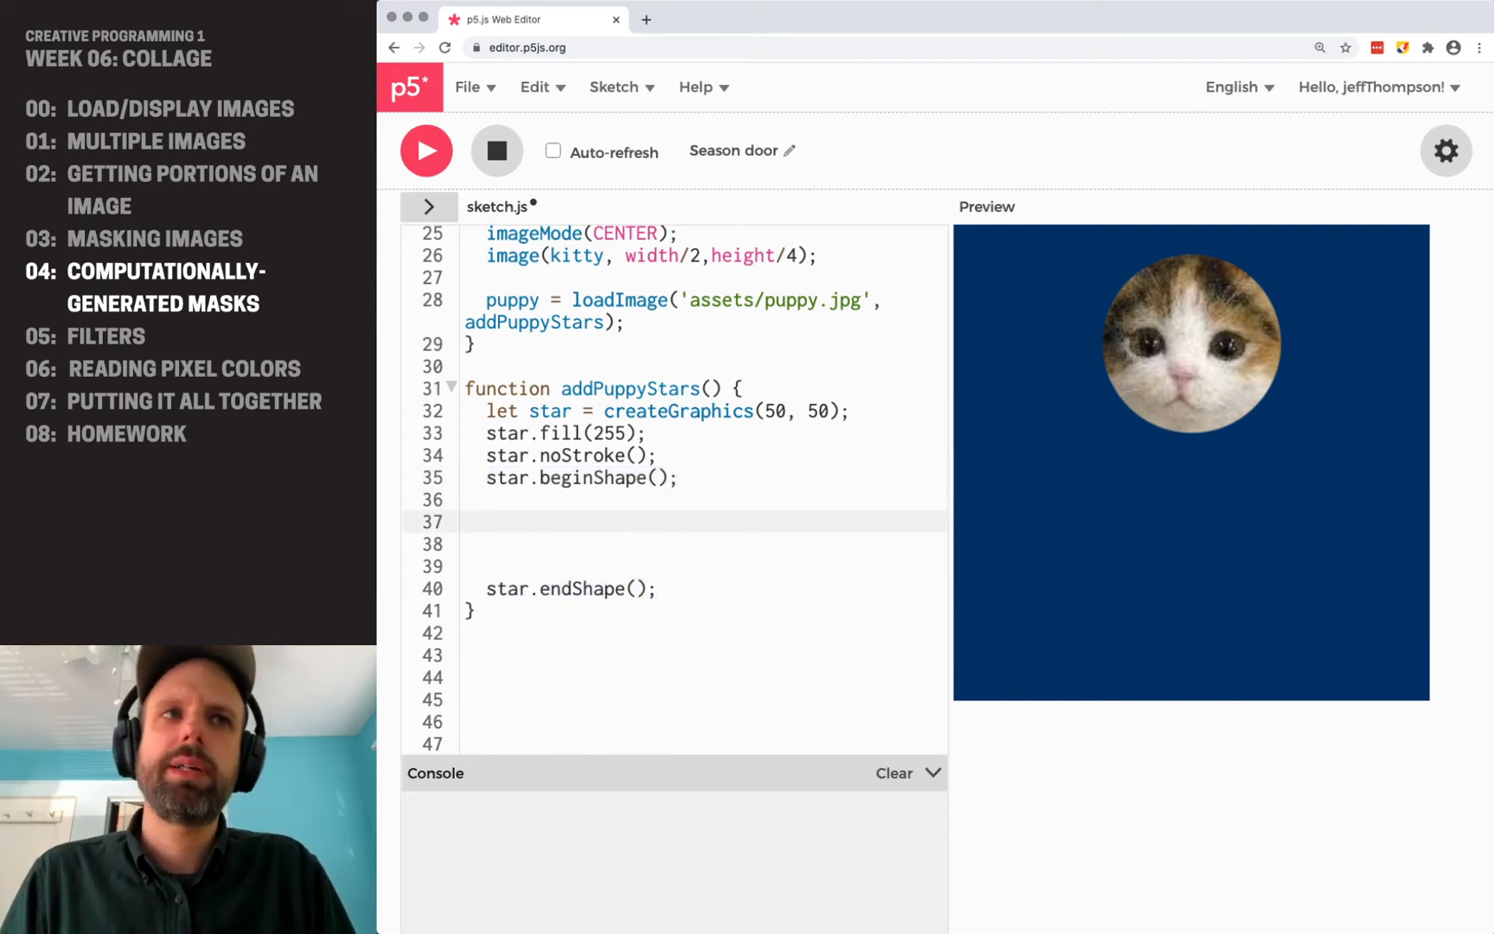
text(let angl)
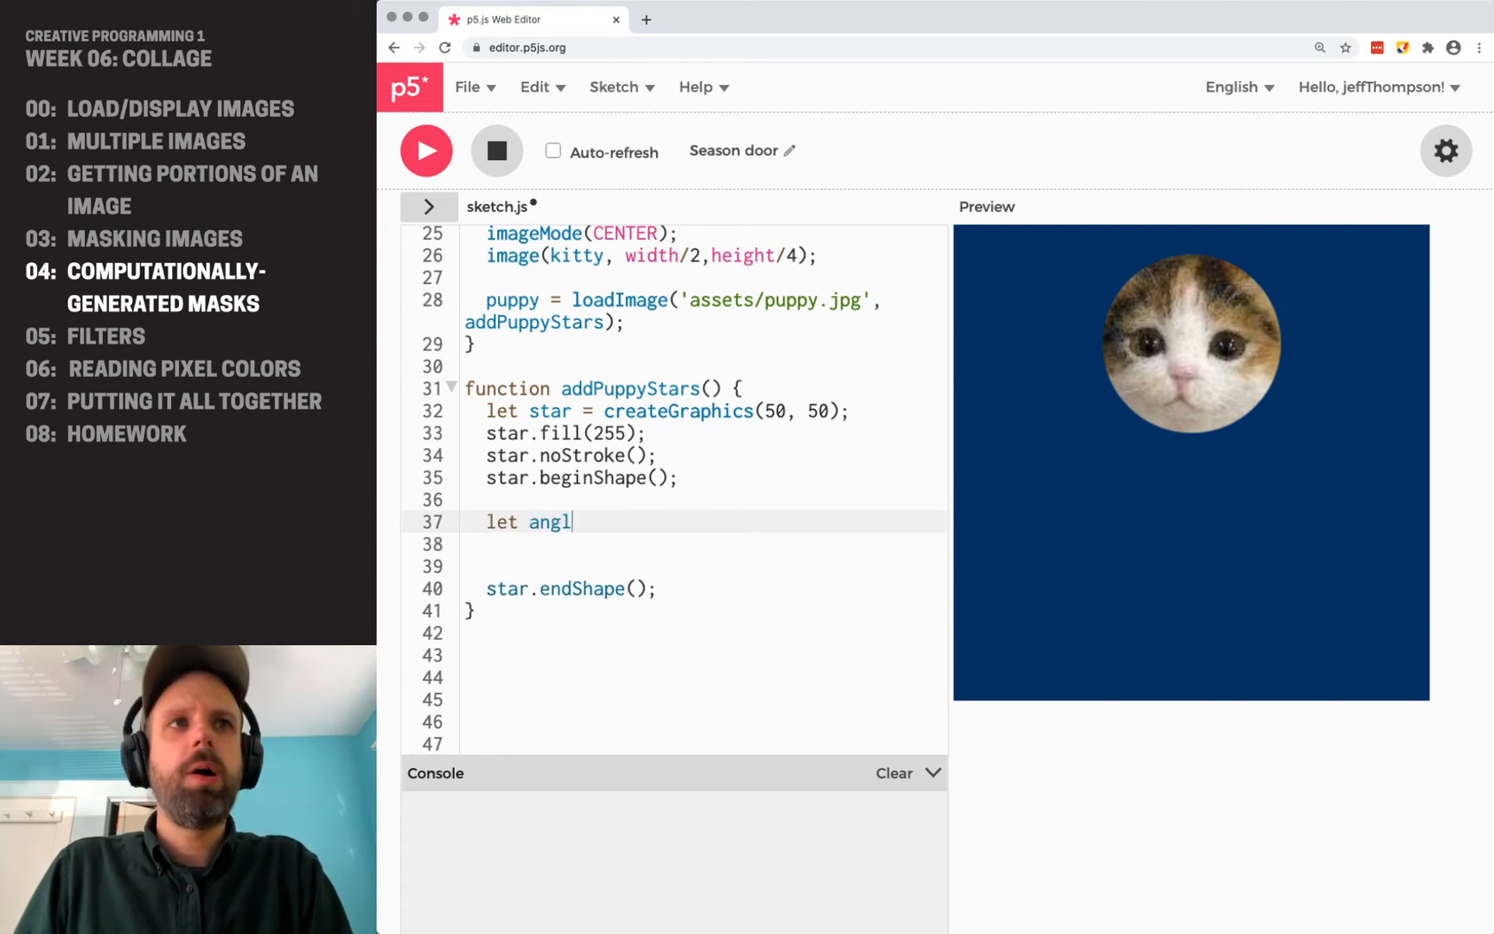
text(eAmt =)
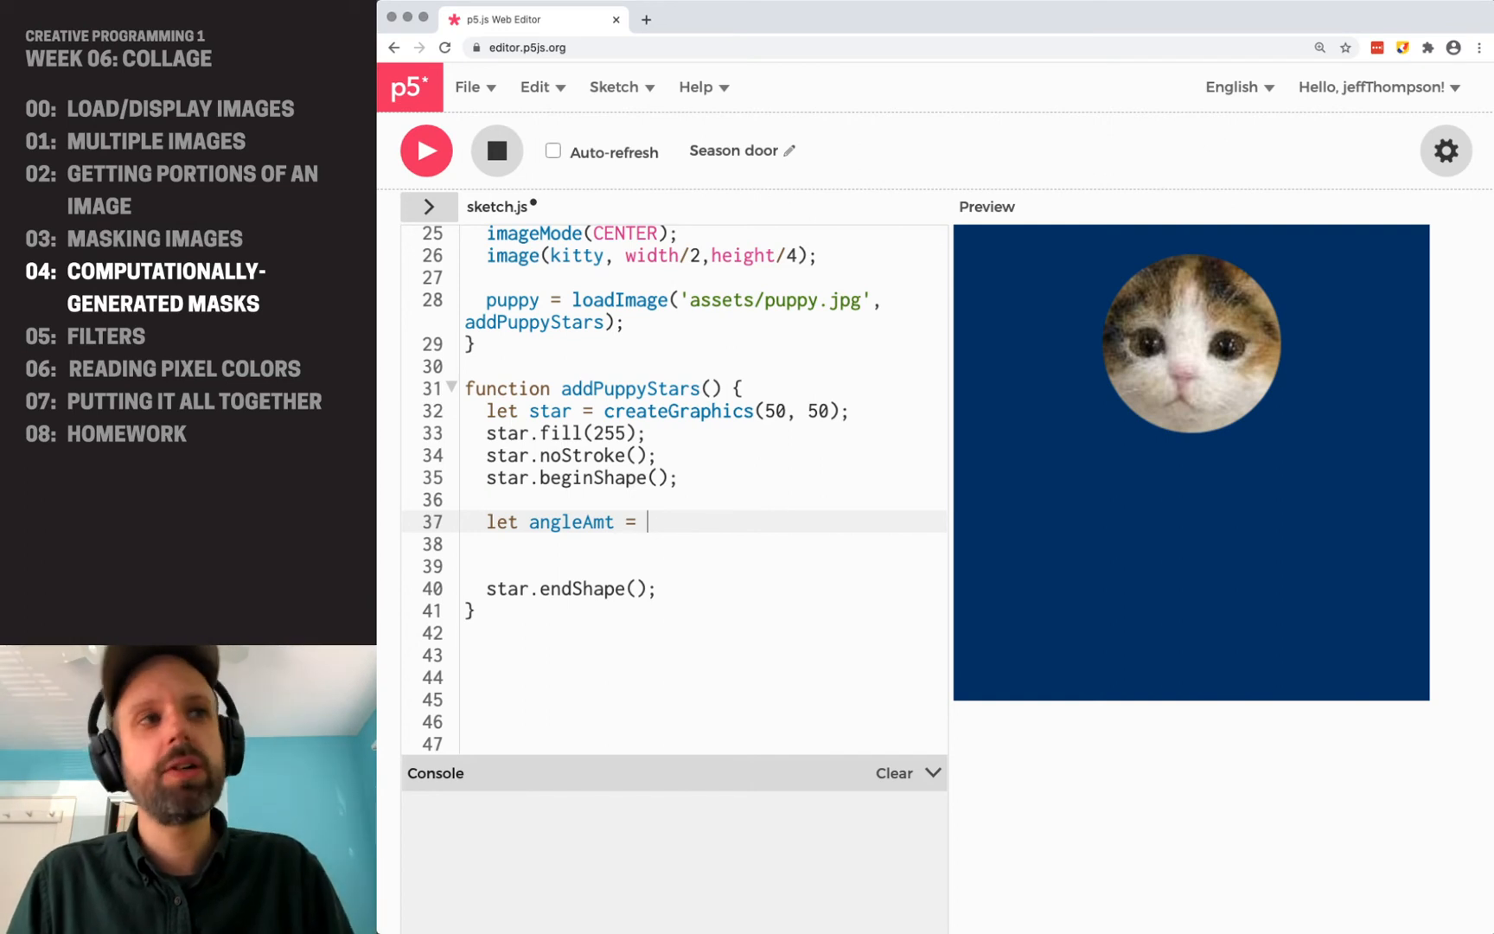
text(rad)
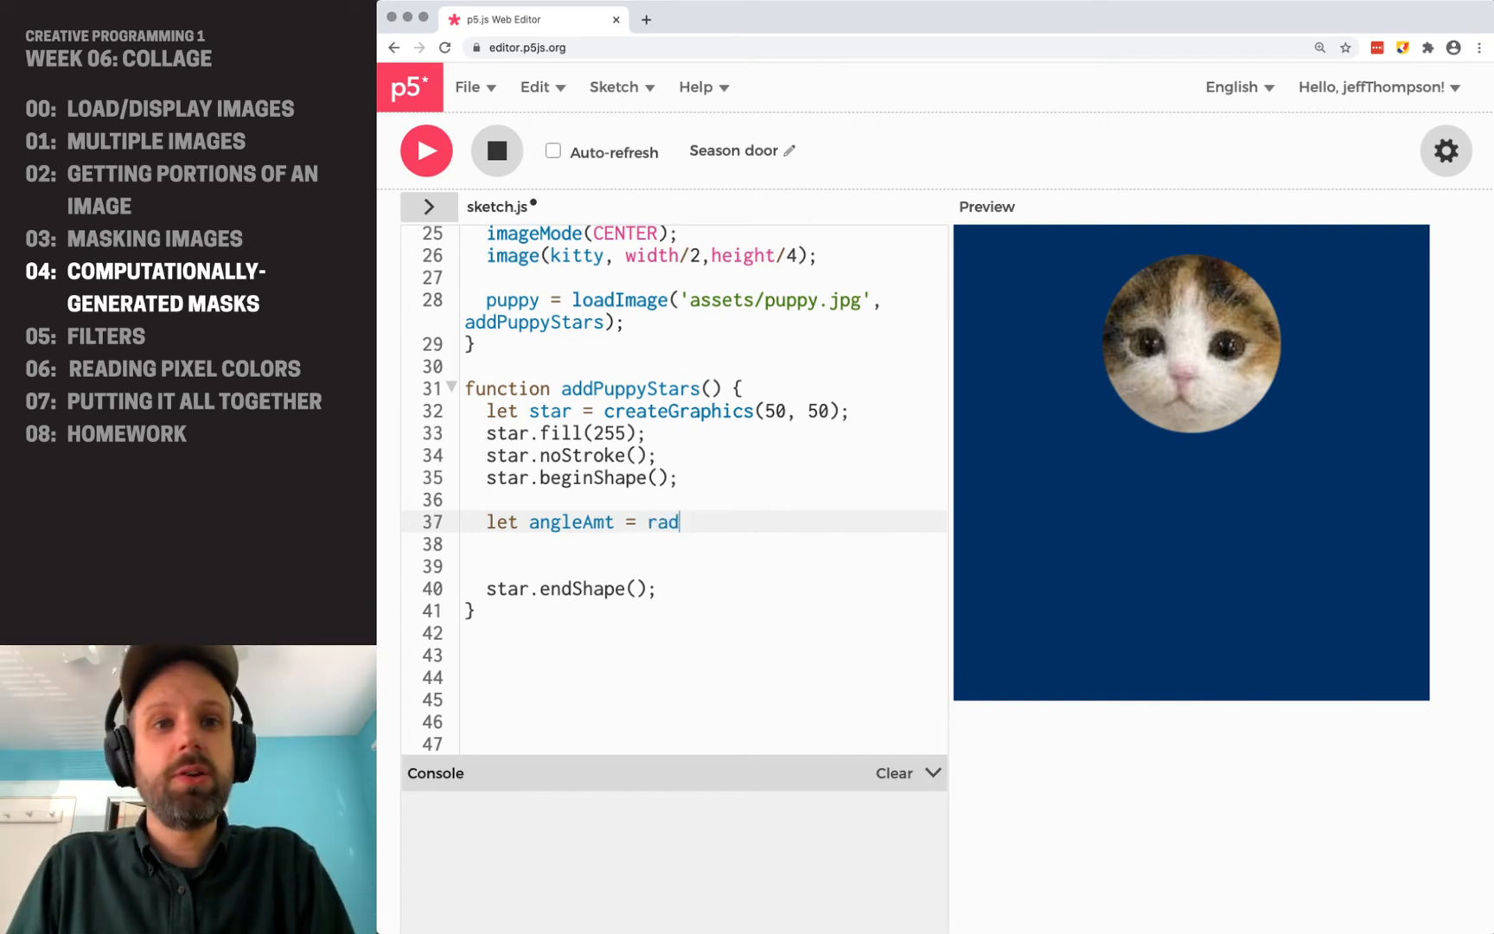
text(ians(30);)
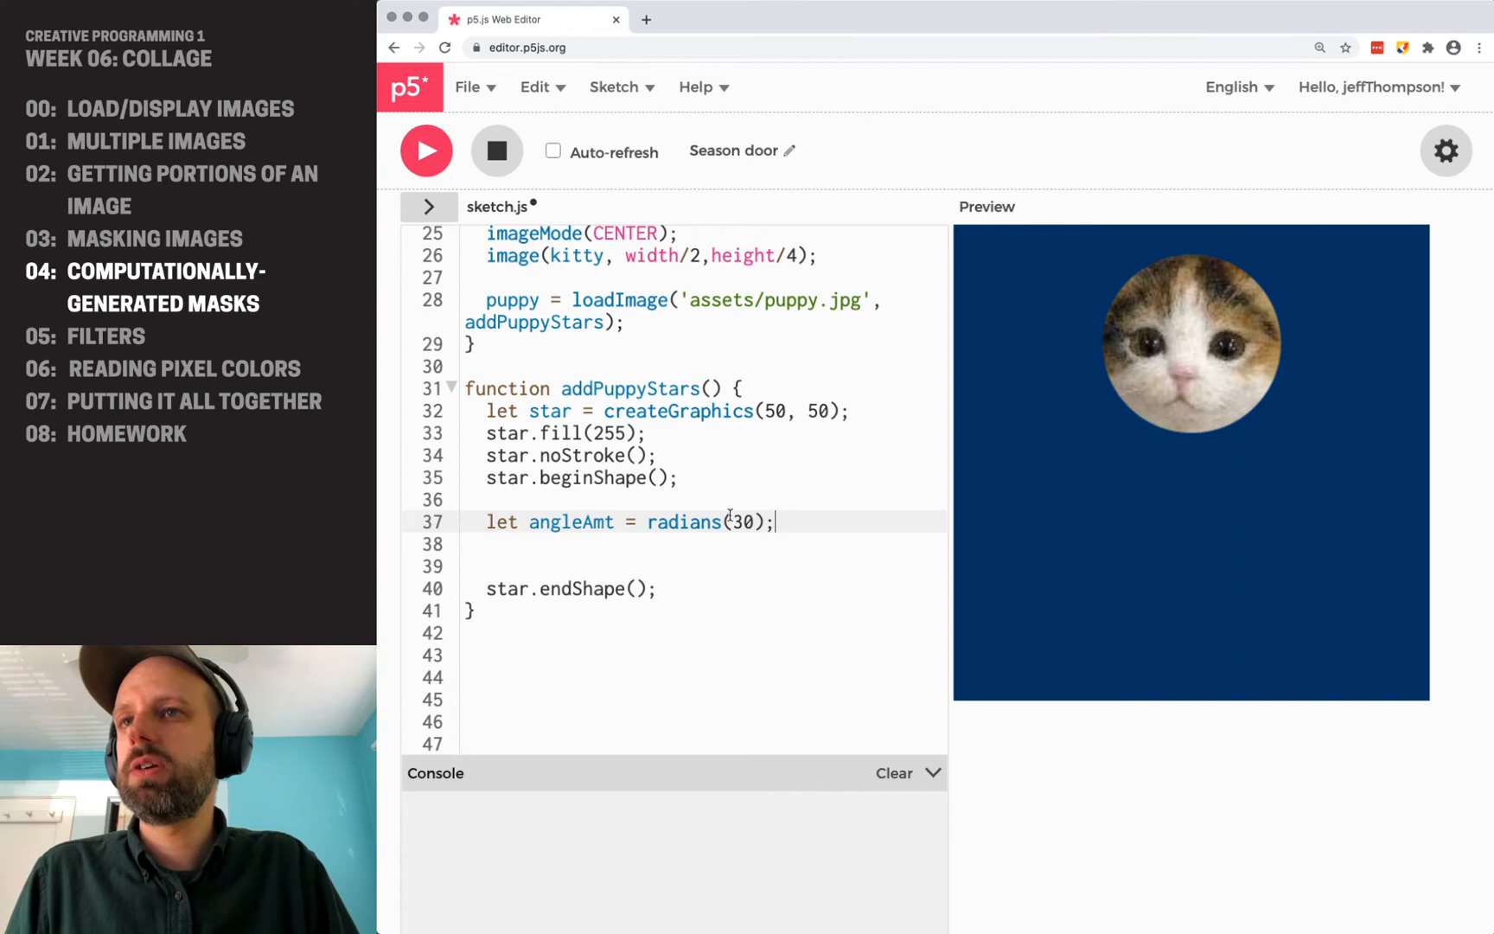
Add an empty for loop stepping angle from 0 to TWO_PI by angleAmt.
double_click(685, 520)
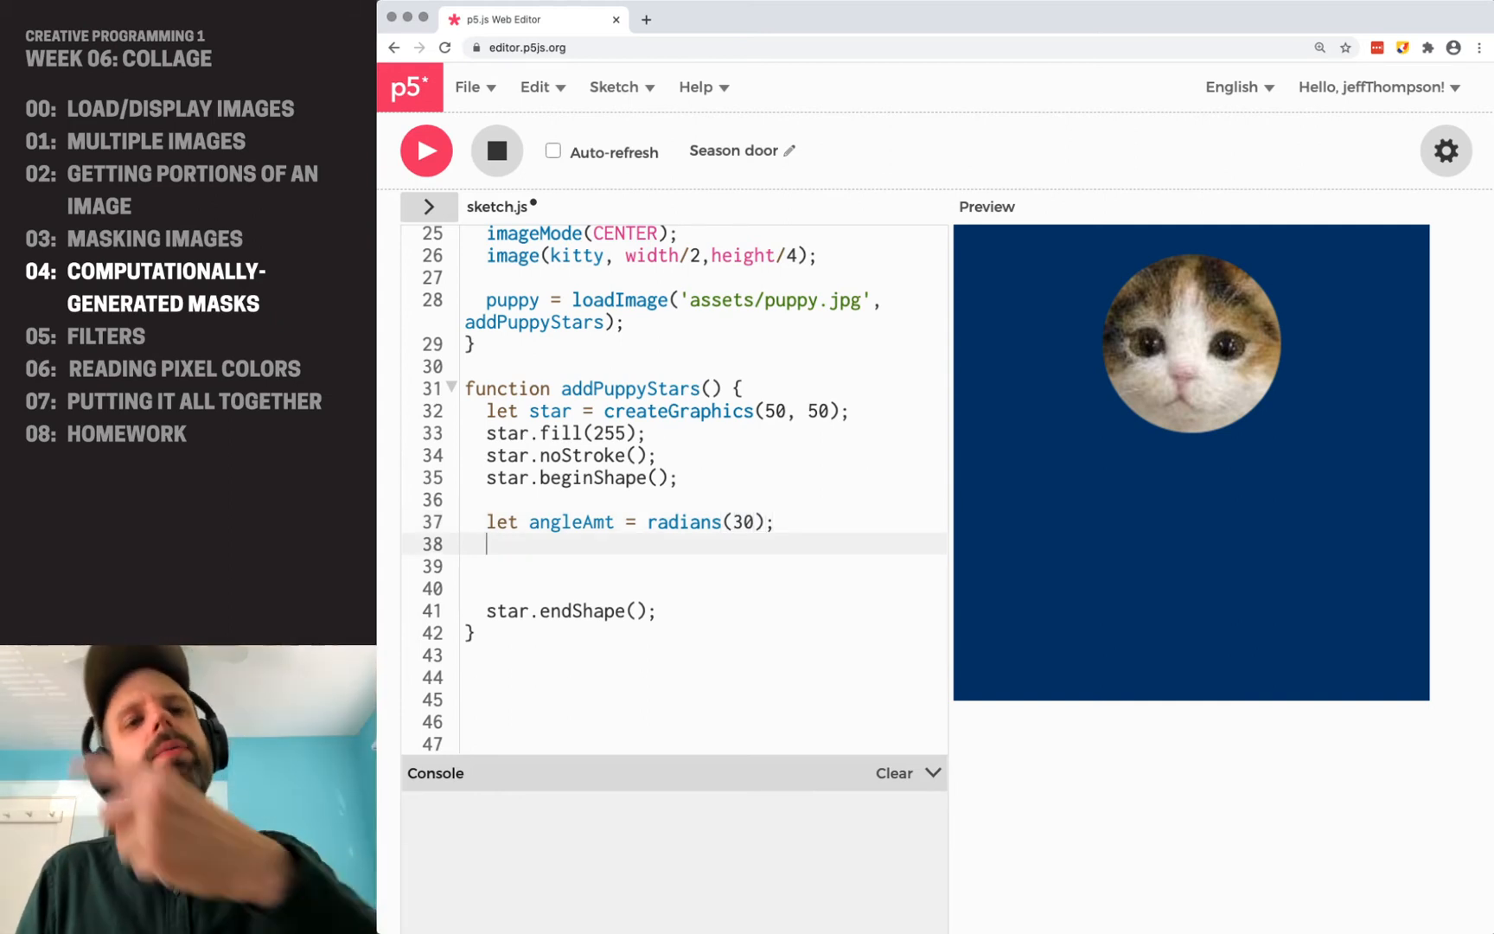
text(for)
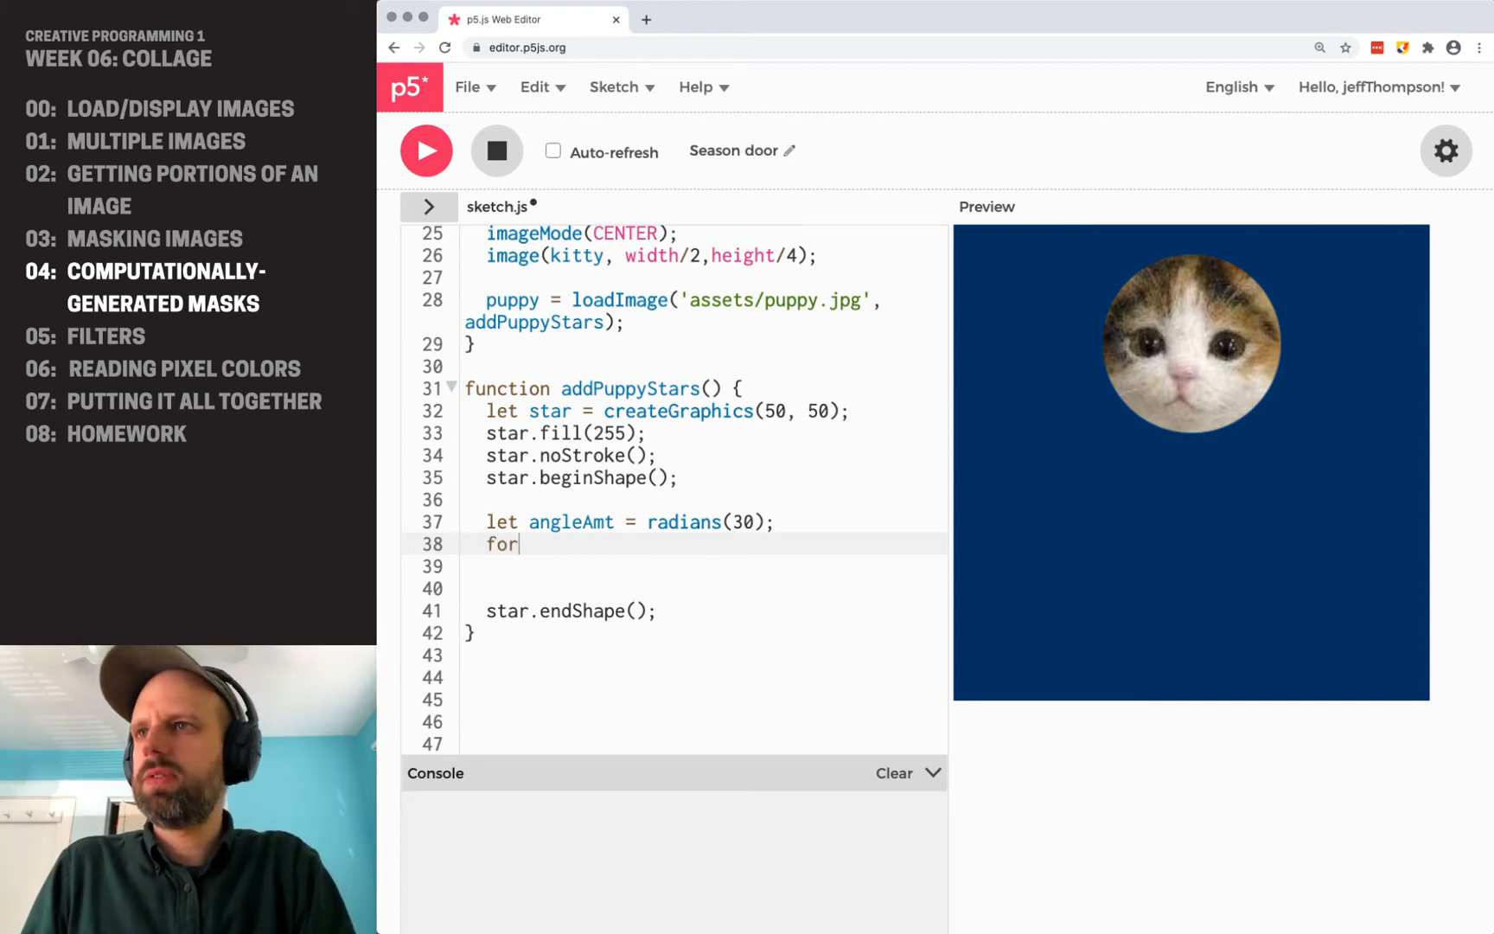
text((let angle=)
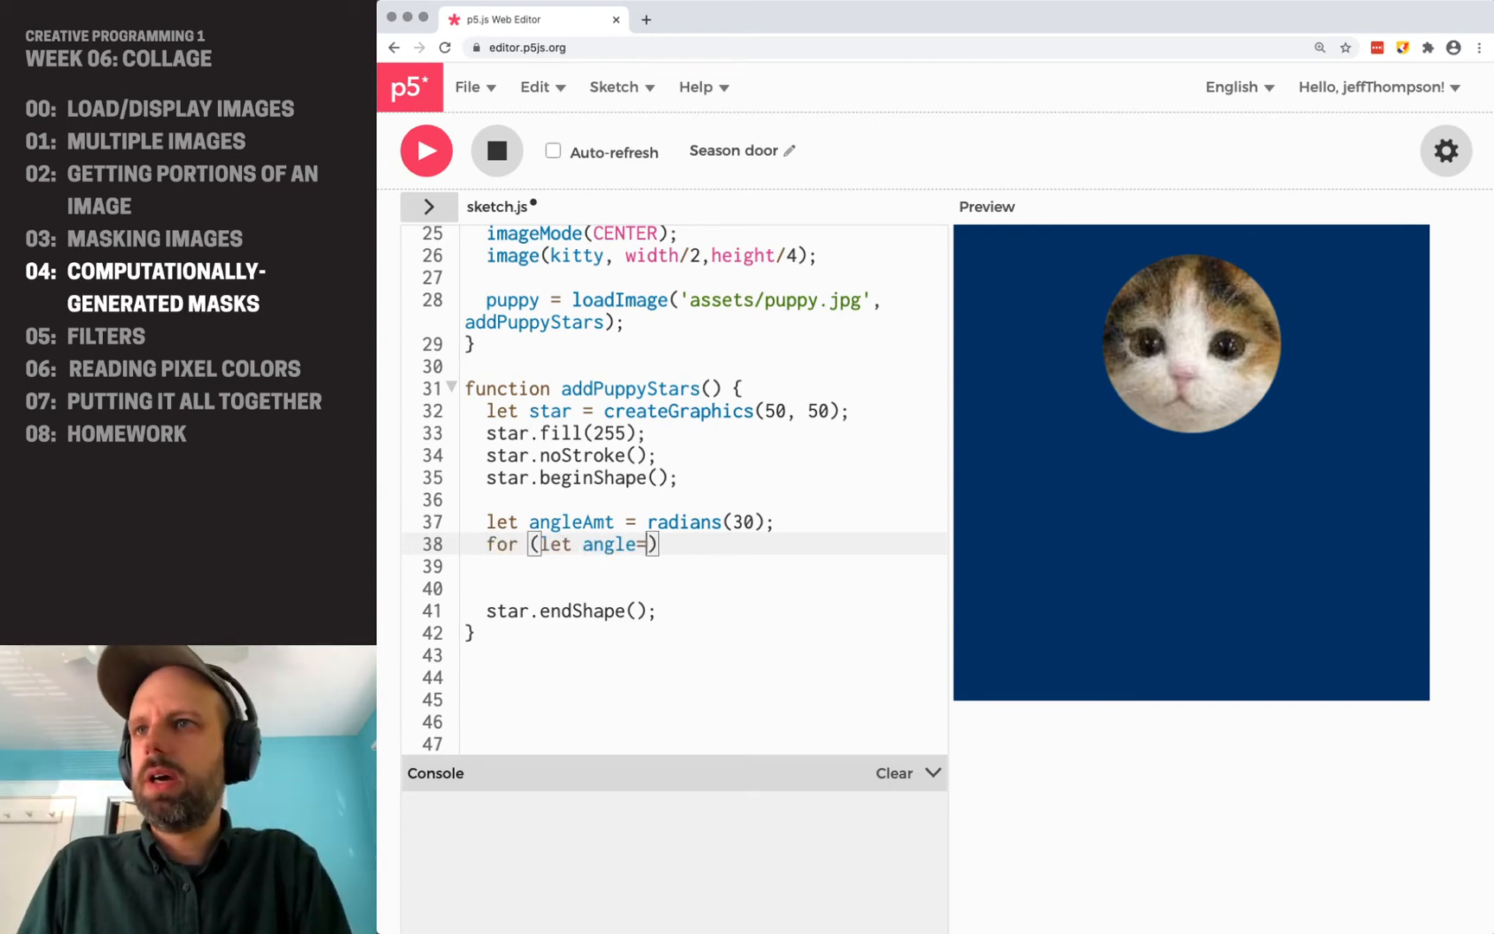
text(0; angle<)
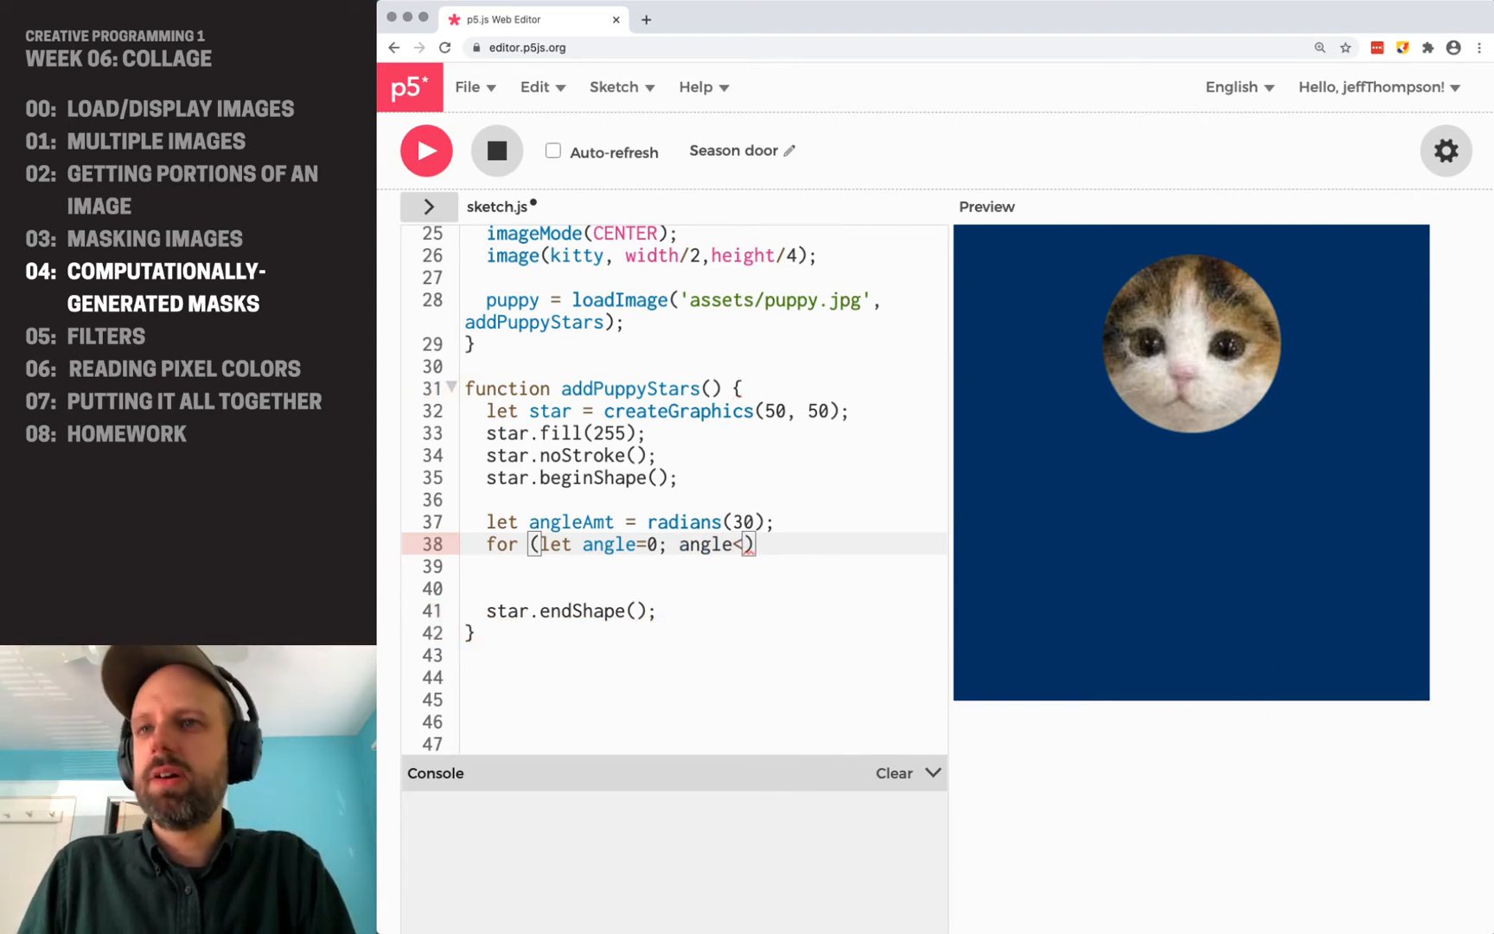
text(TWO_PI)
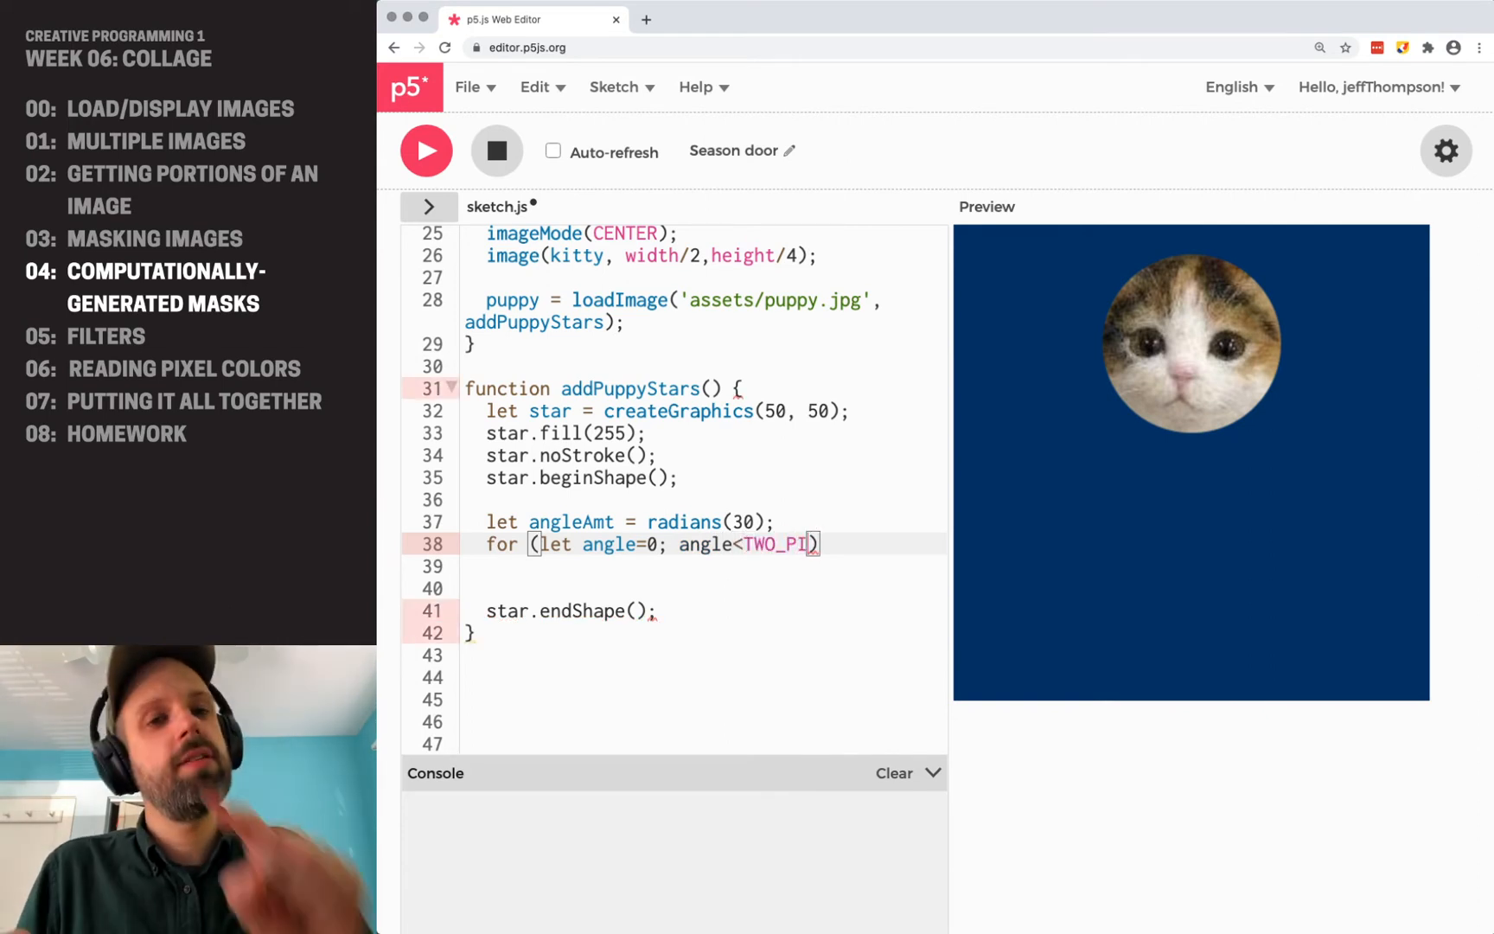
text("; ")
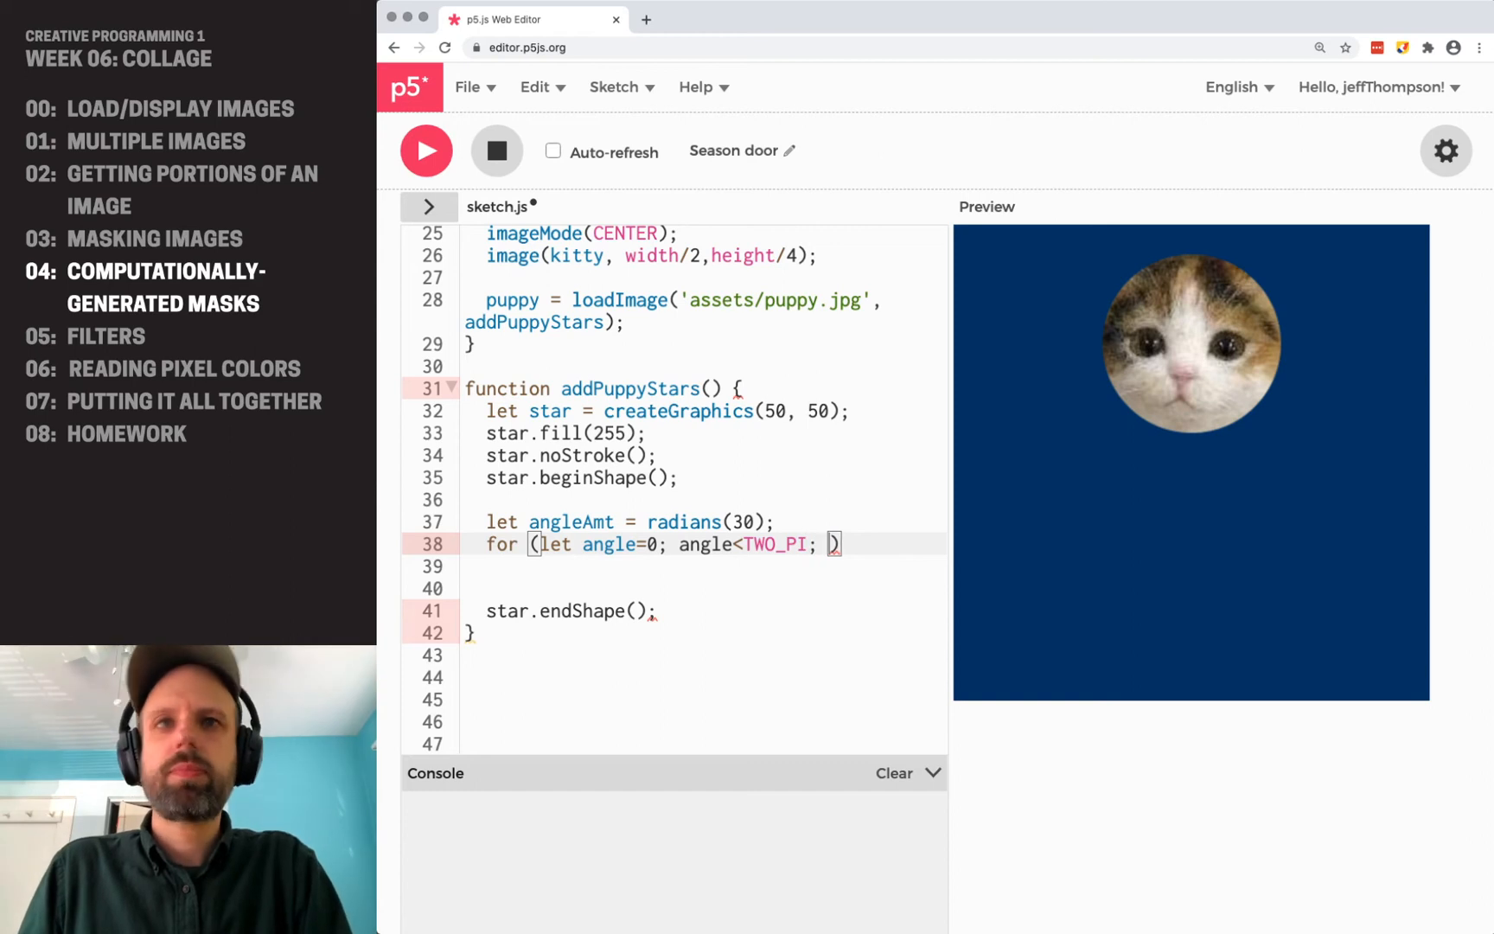
text(angle+=angleAmt)
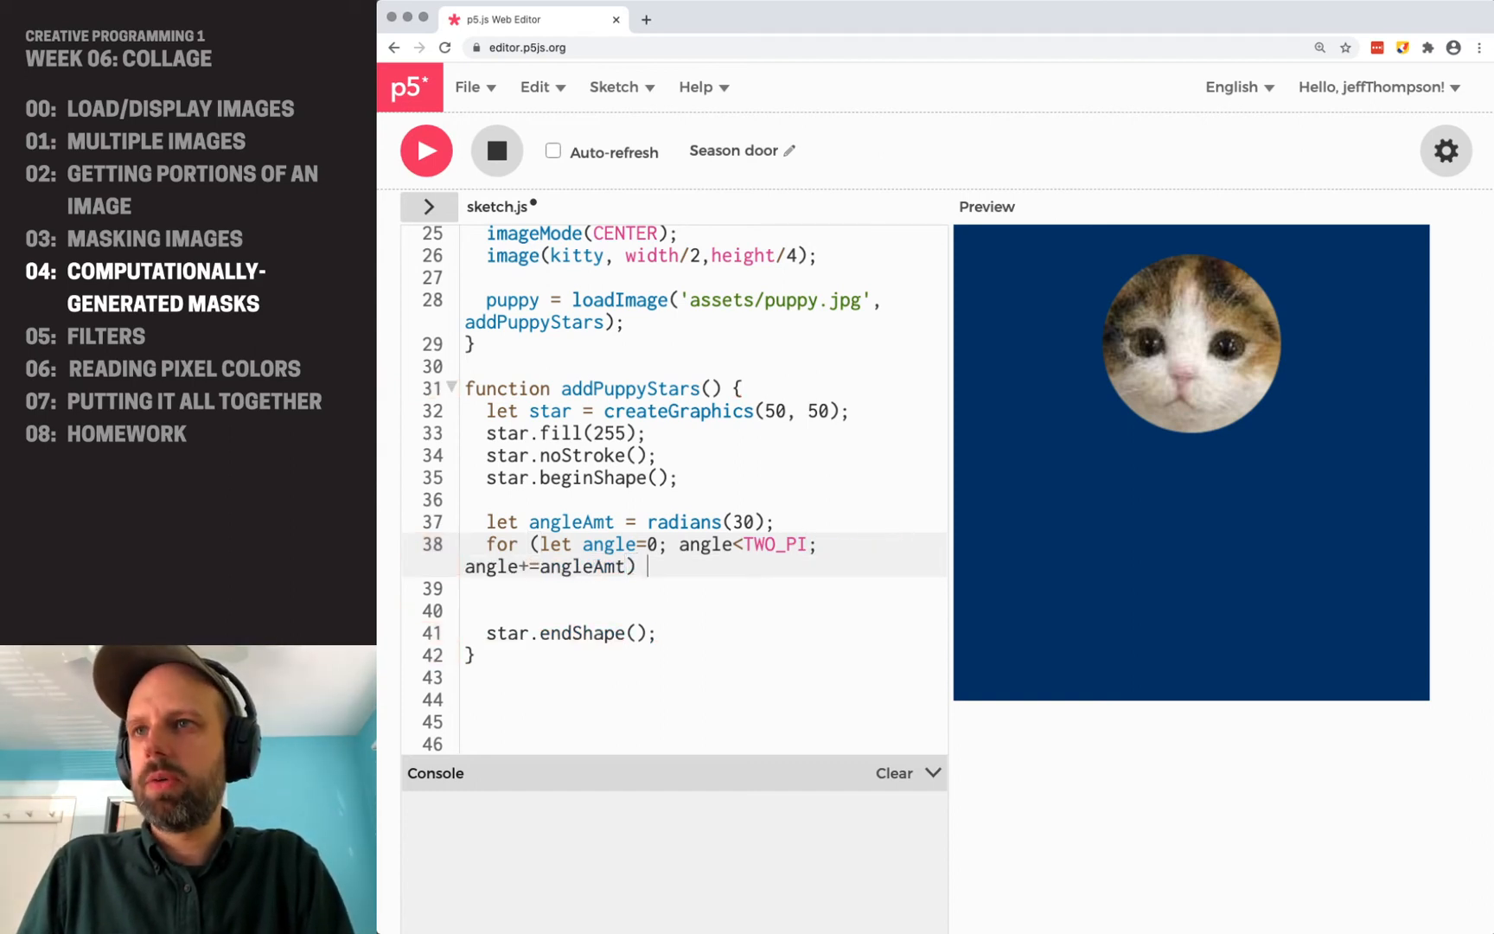
text({})
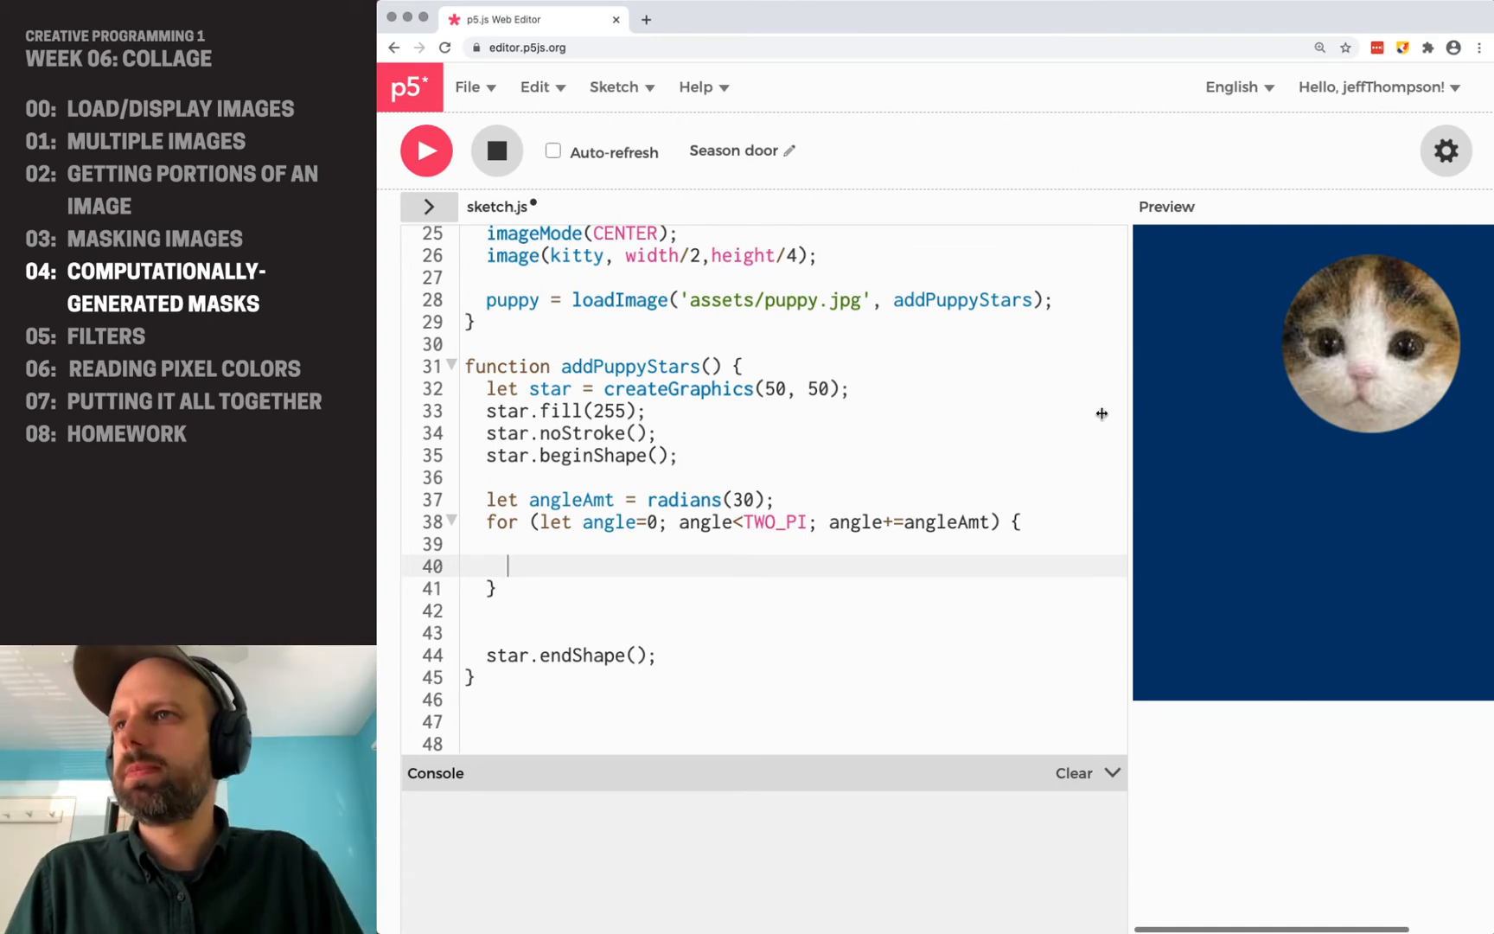
Start 'let x =' in the loop with a '// center pt + cos(angle) + radius' comment.
click(605, 543)
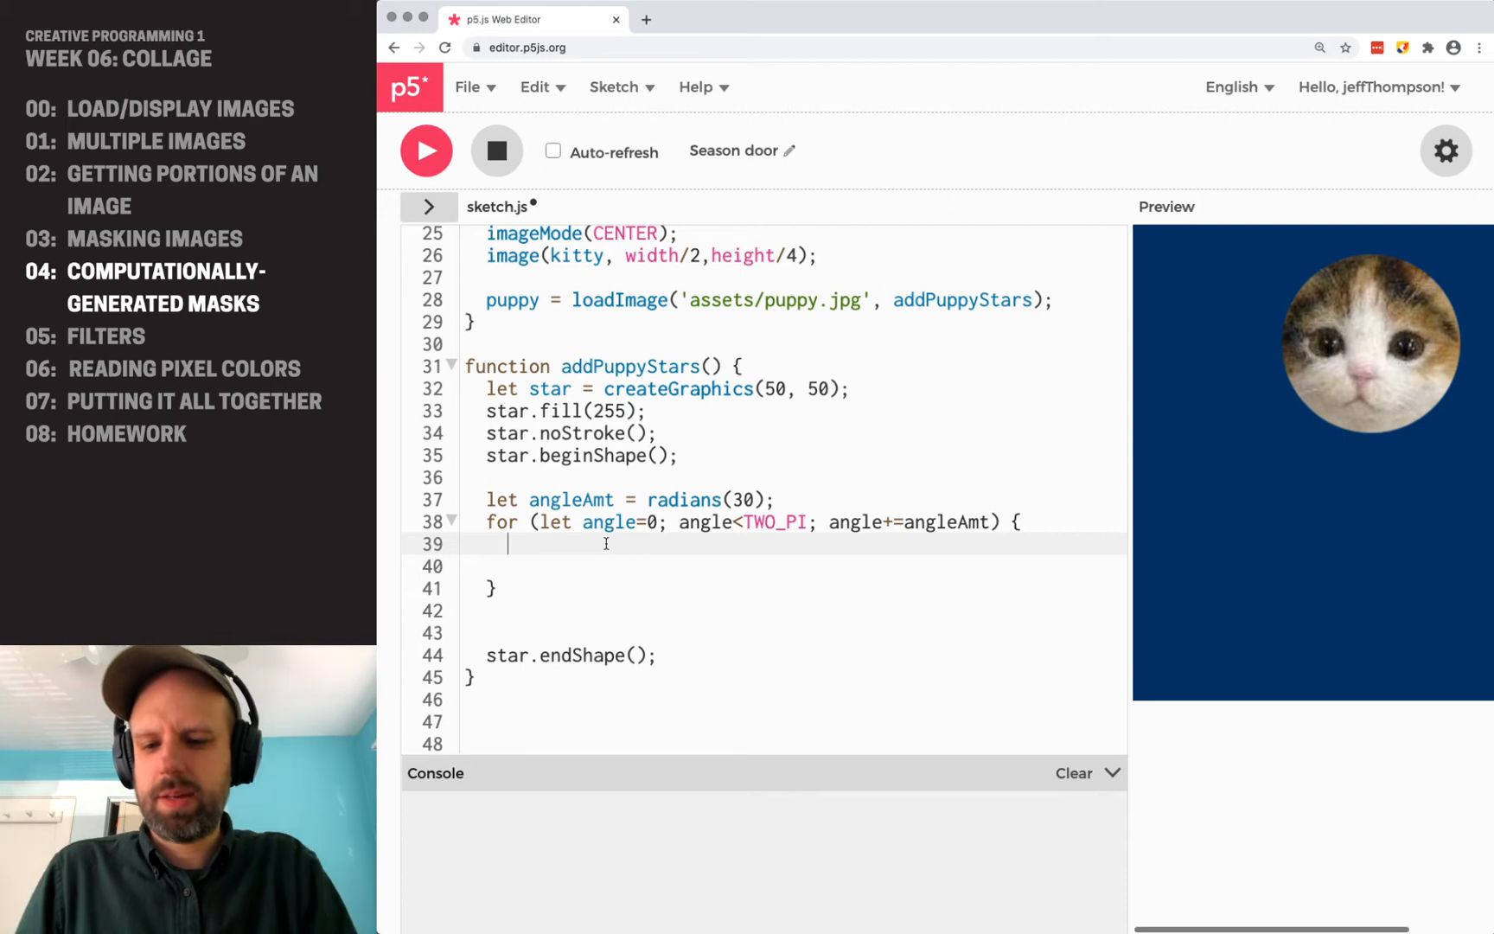
text(let x =)
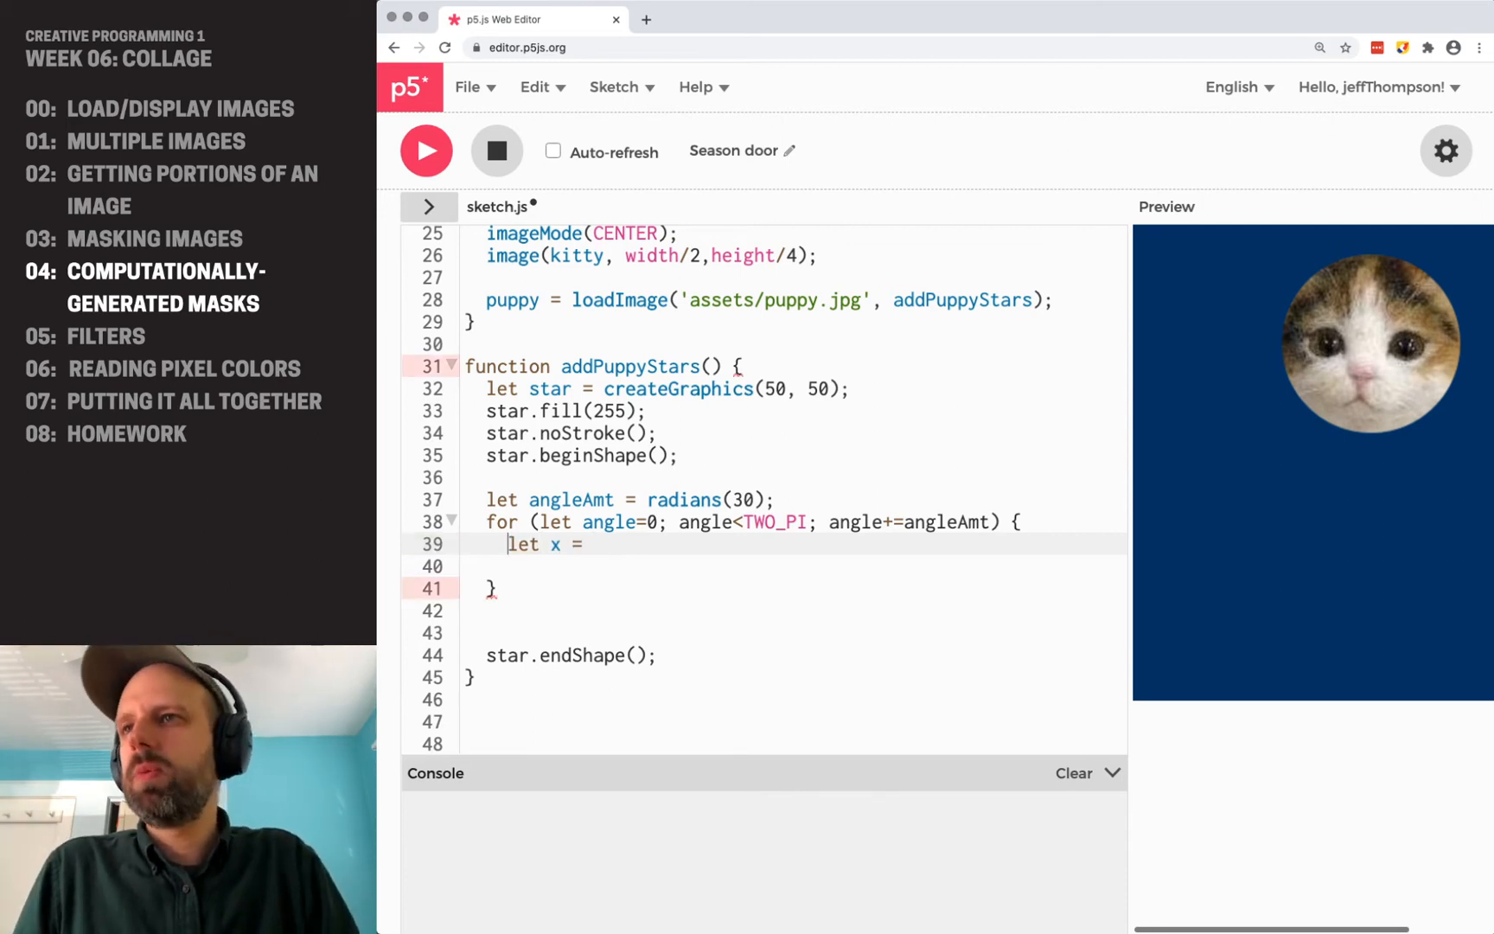
text(//)
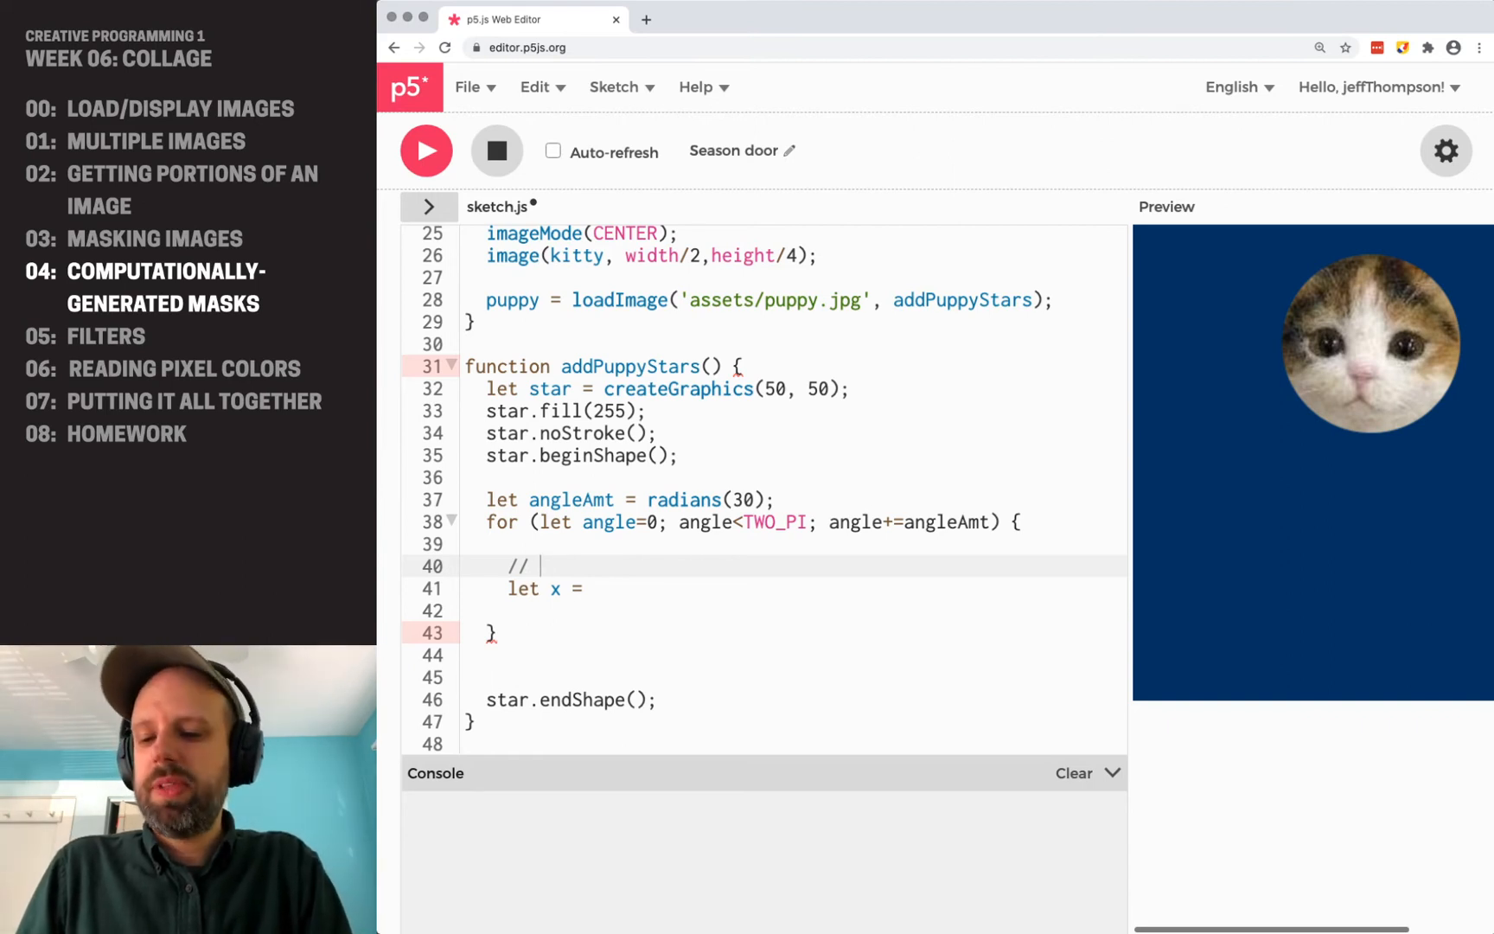
text(center pt +)
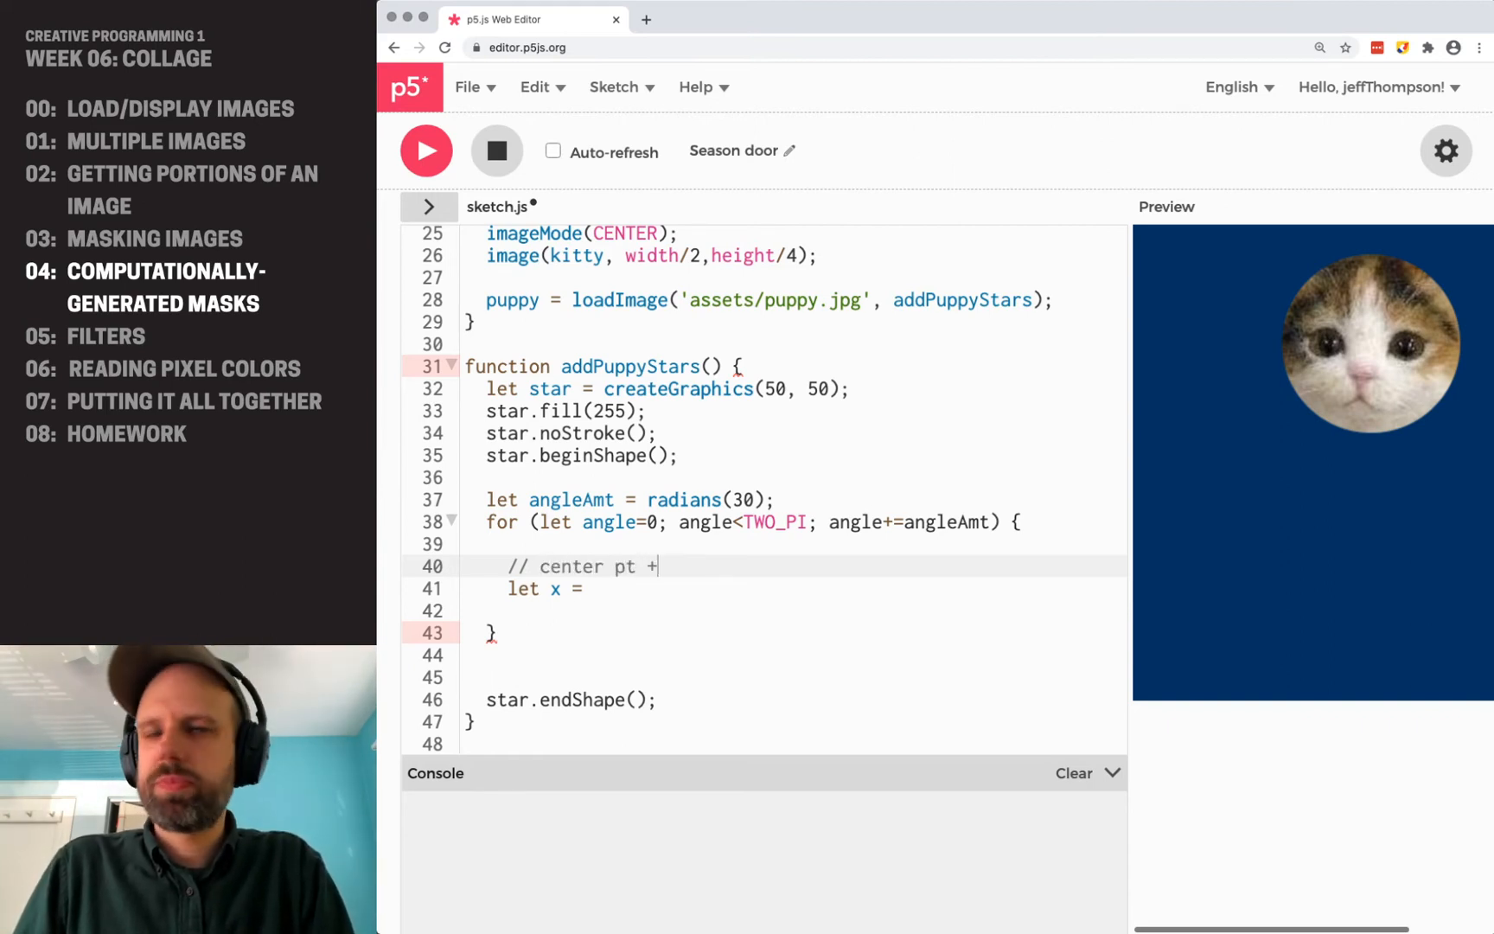
text(cos(a))
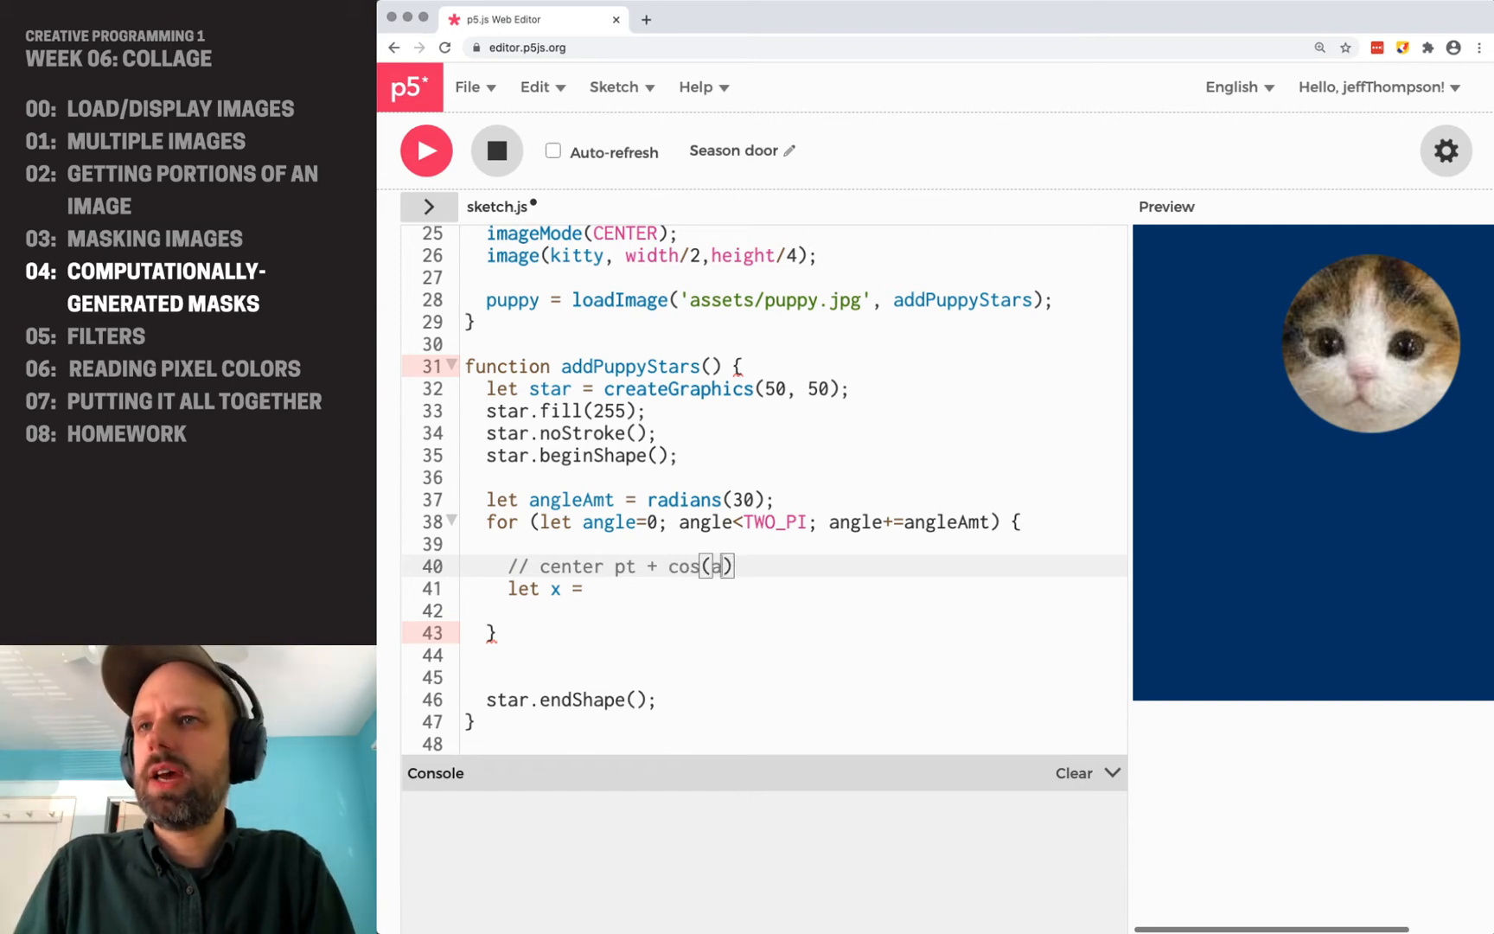
text(ngle) +)
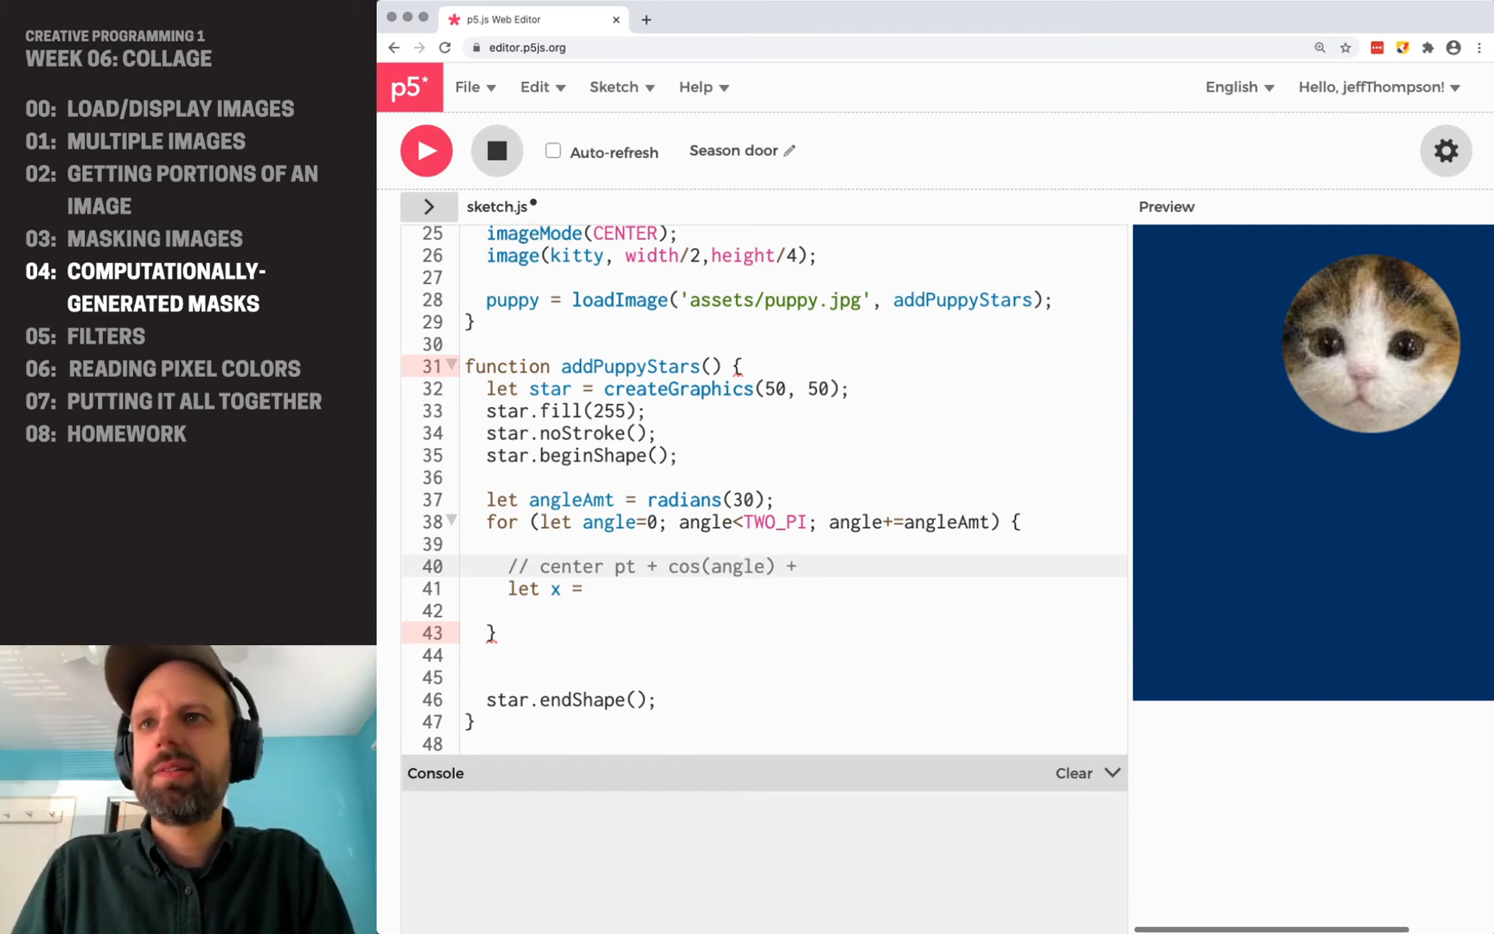
text(radius)
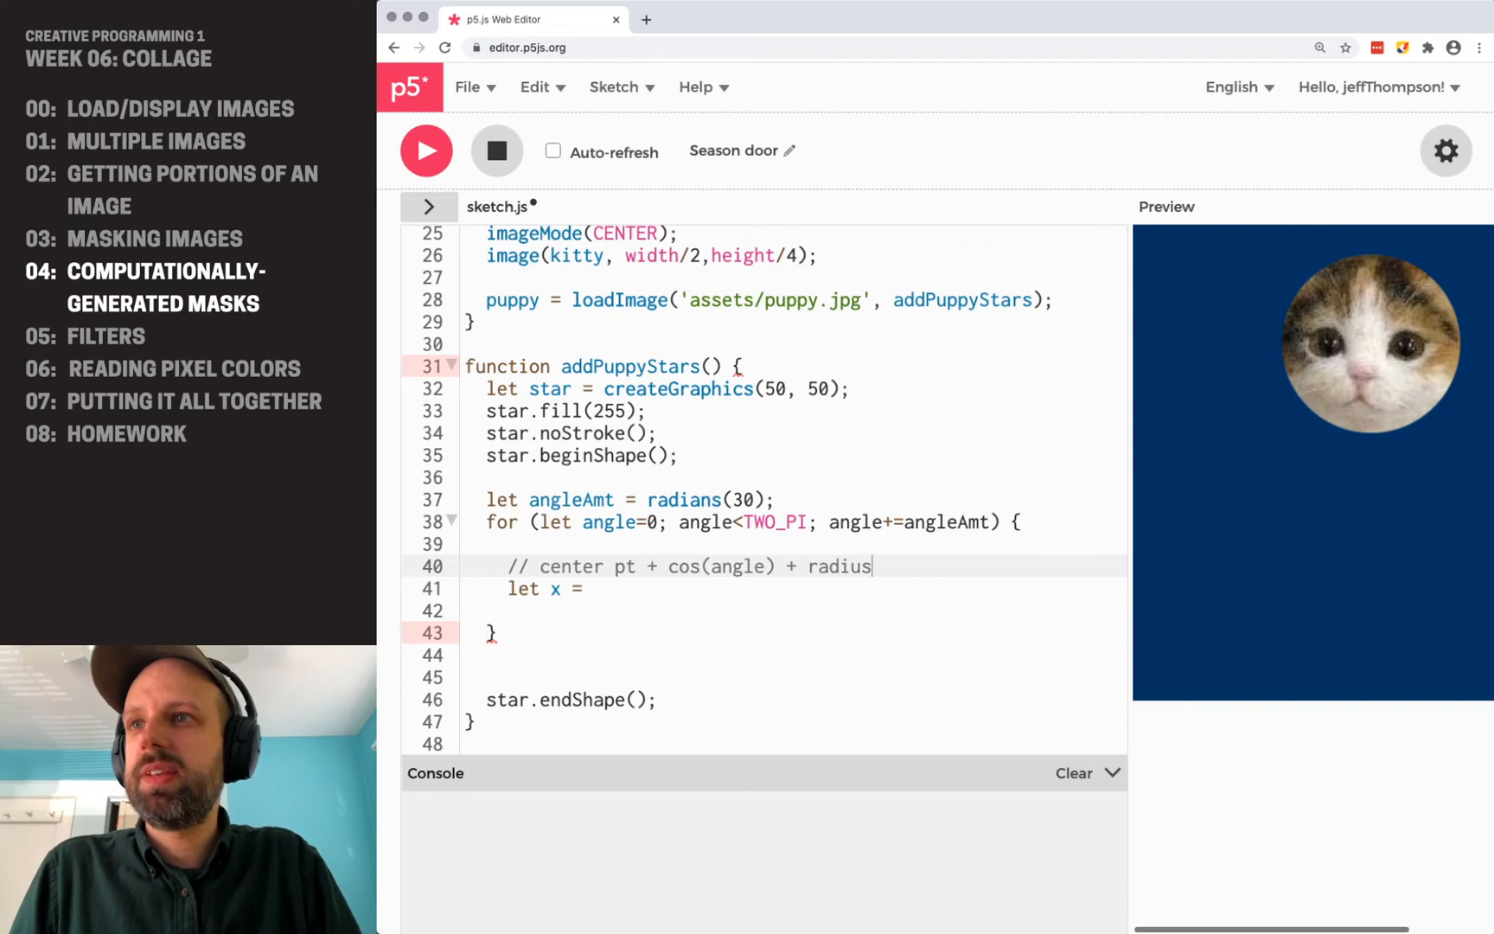
Continue the x line with 'star' after reviewing the comment.
drag(540, 565, 870, 566)
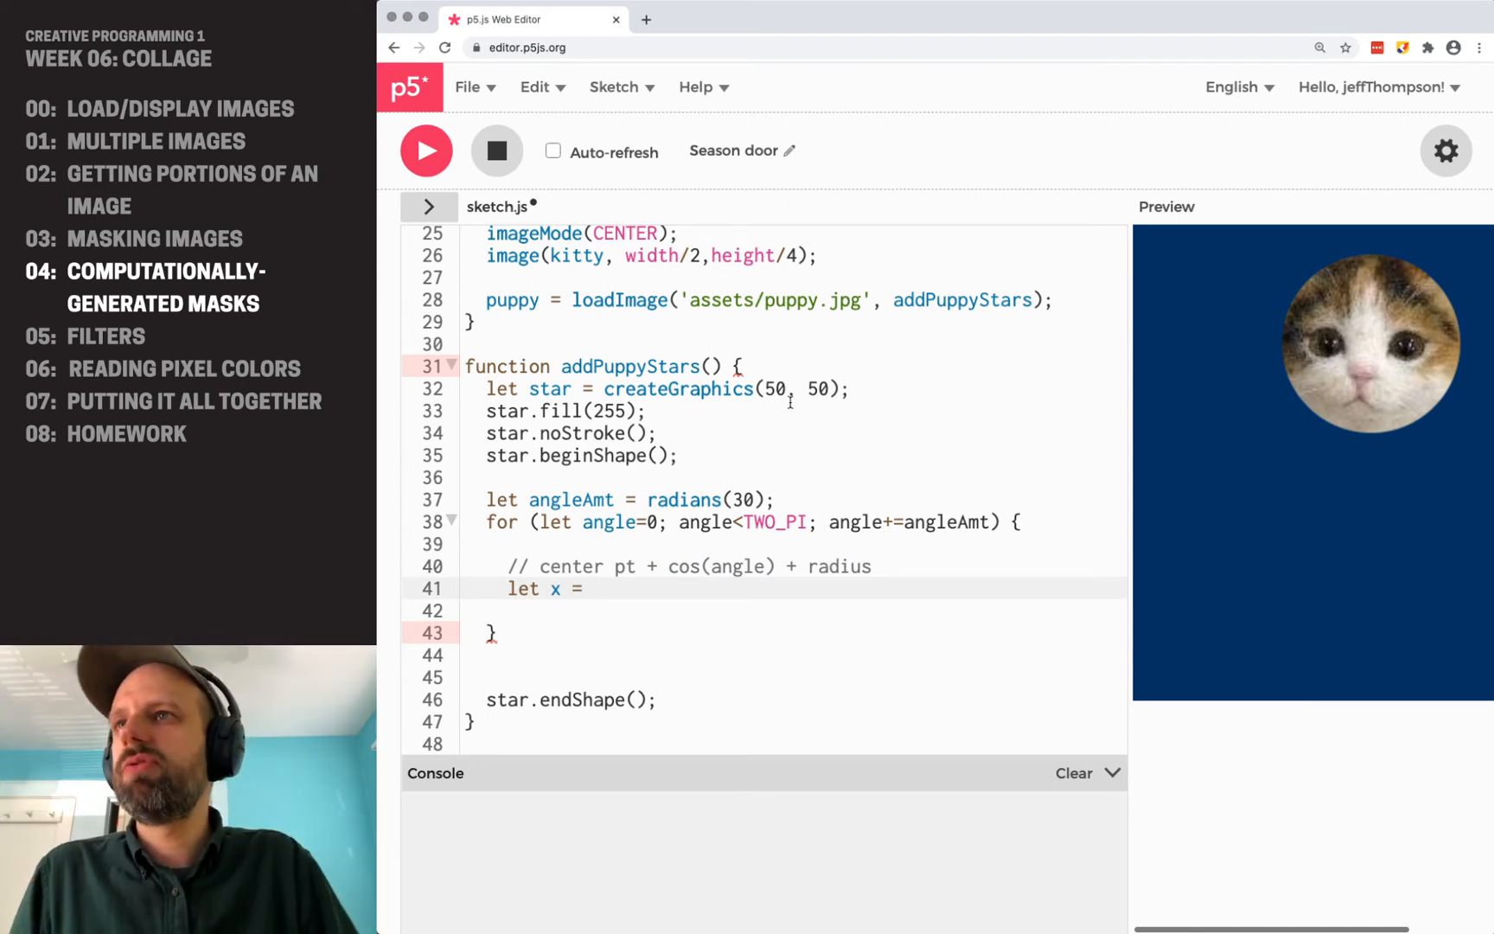
drag(488, 410, 678, 454)
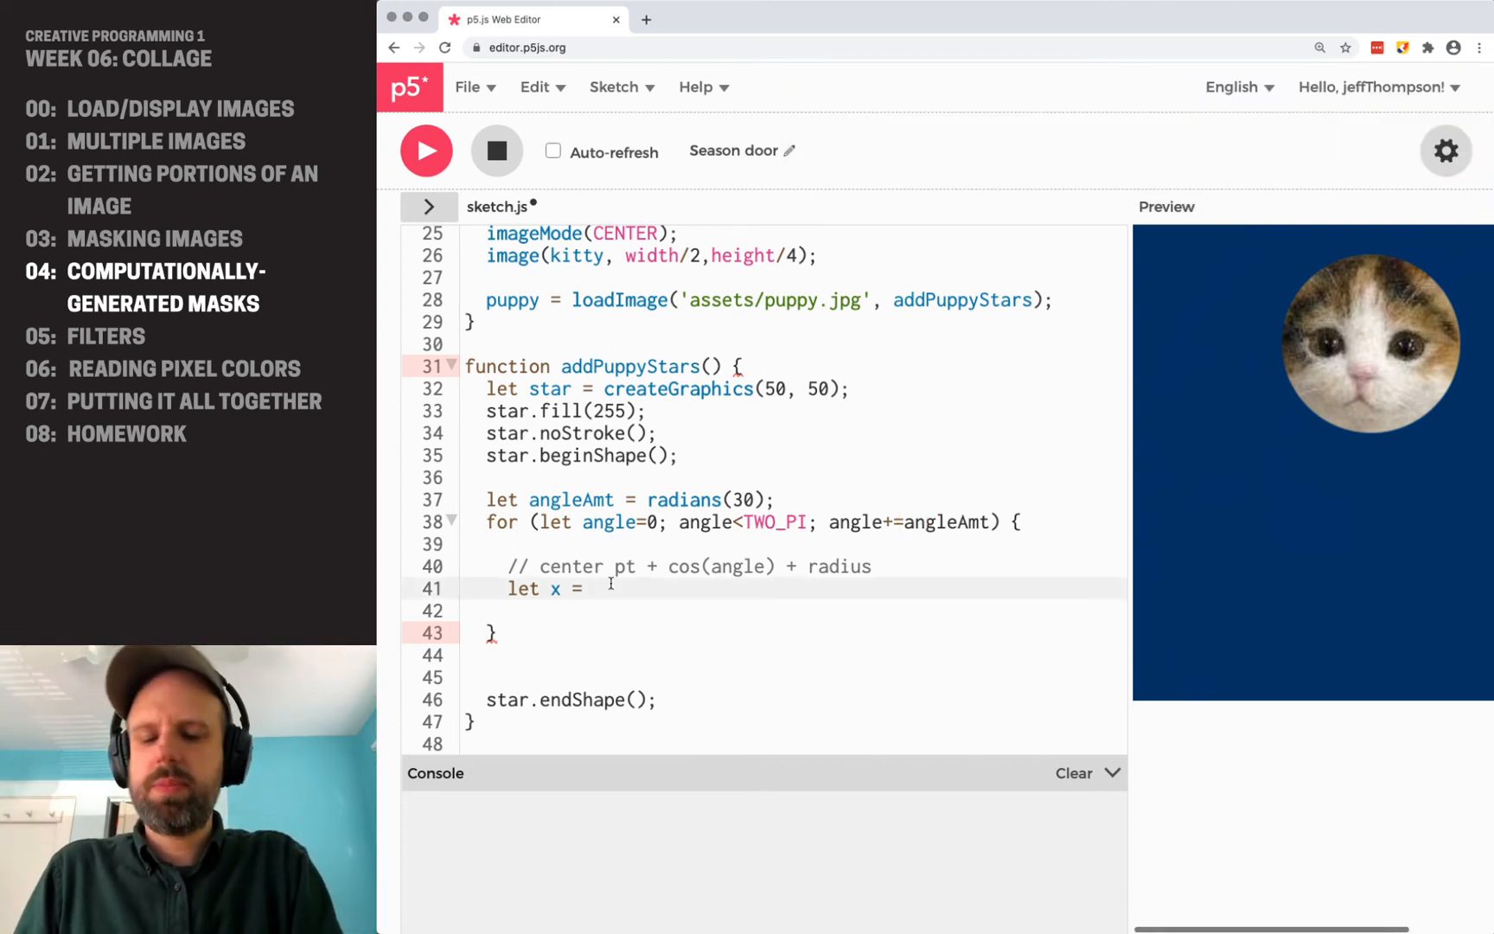
text(star)
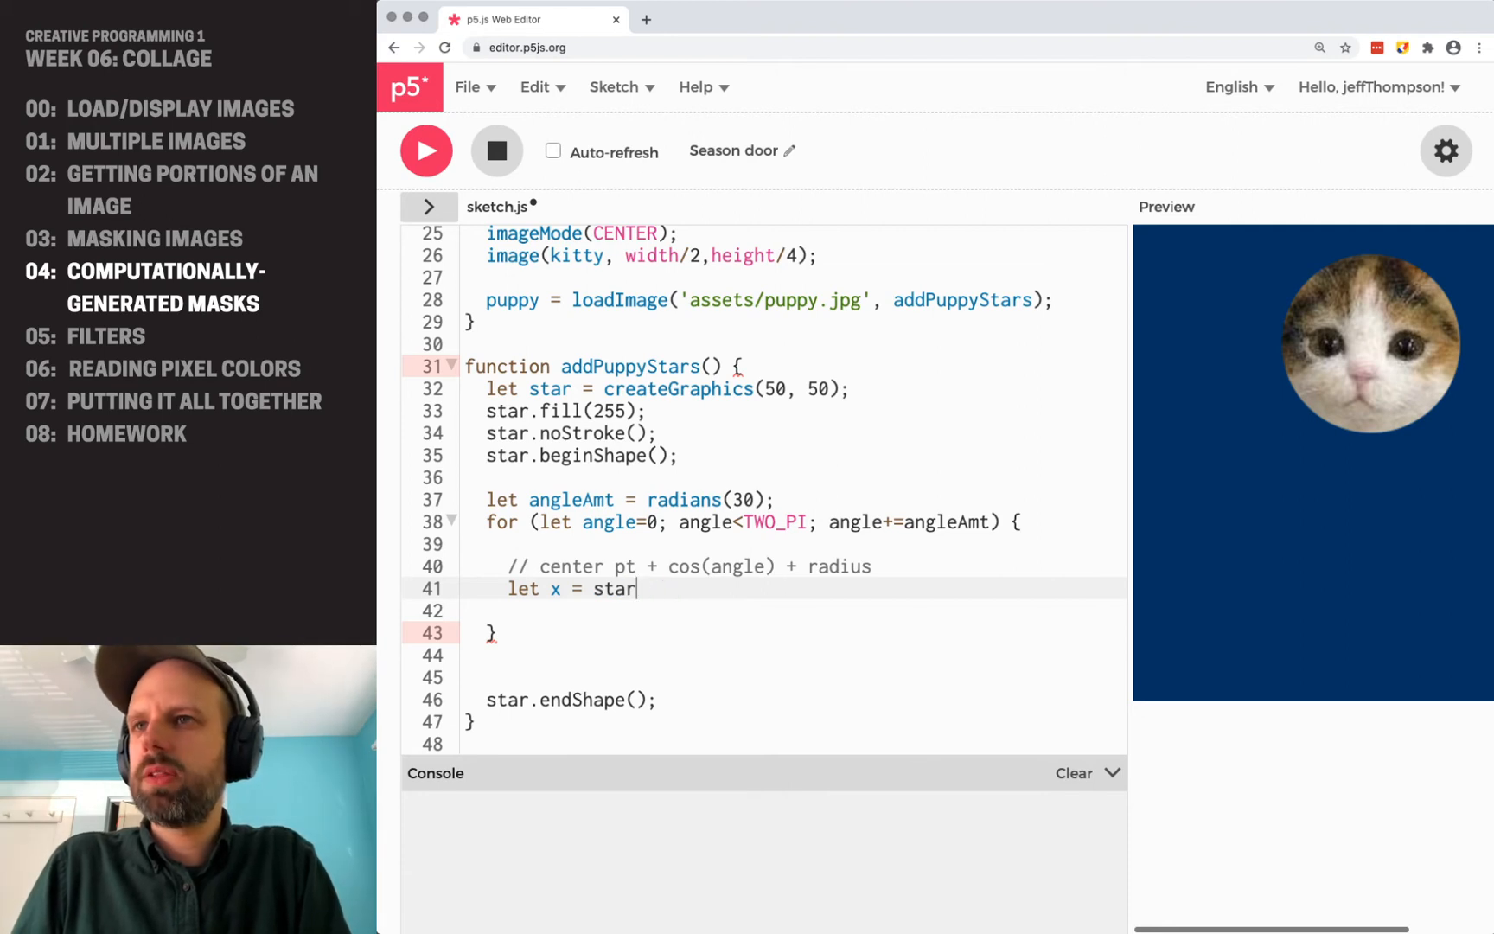
Compute x as star.width/2 + cos(angle) * star.width/2 inside the loop.
text(.width/2 +)
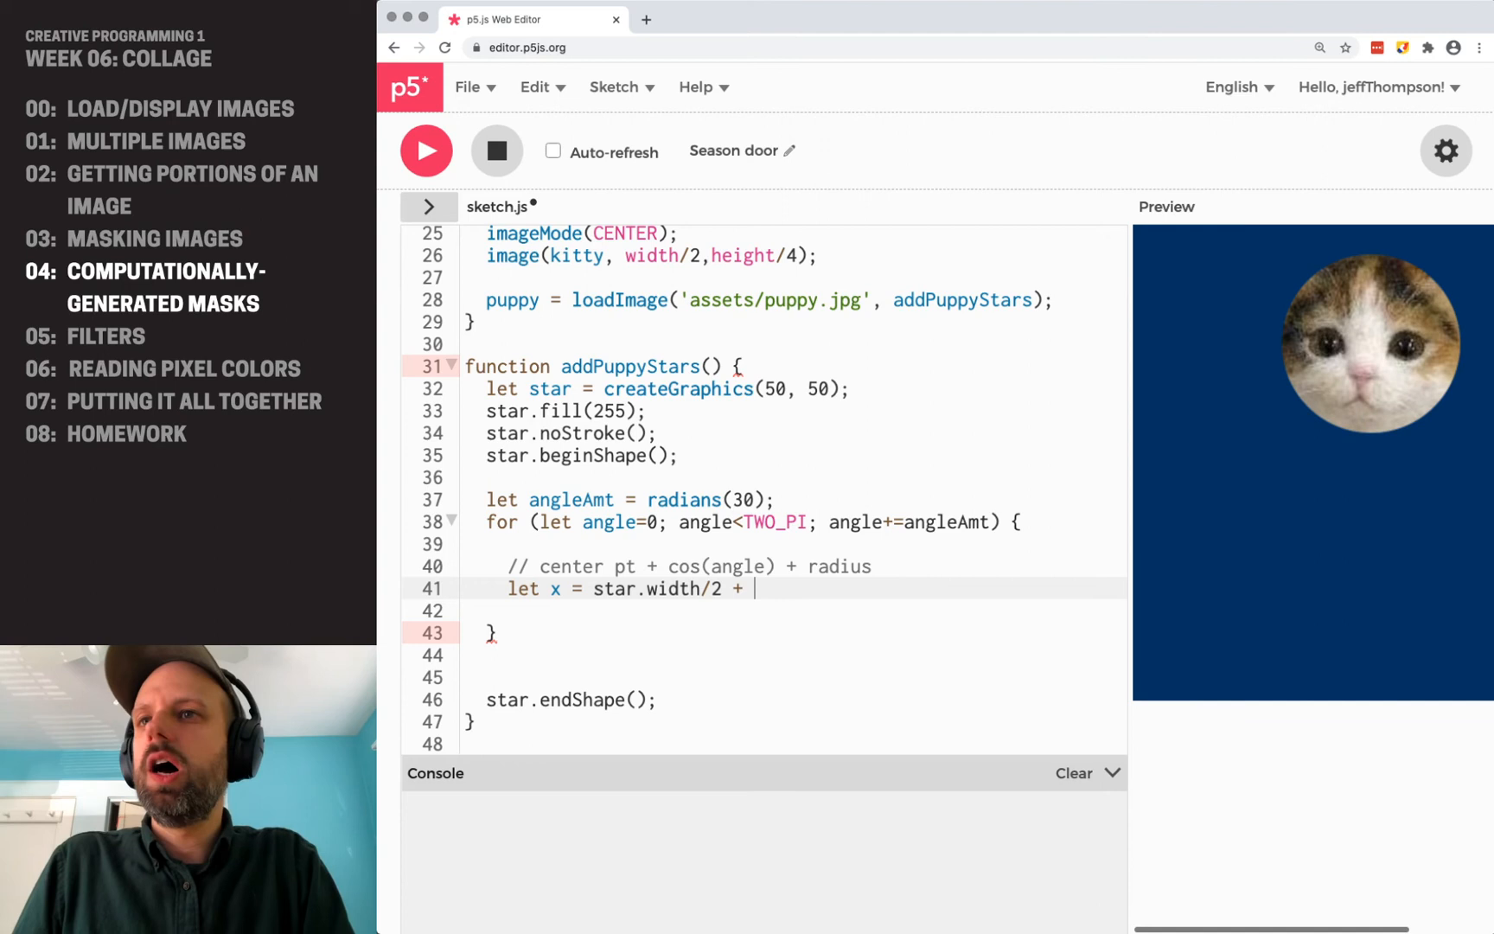
text(cos()
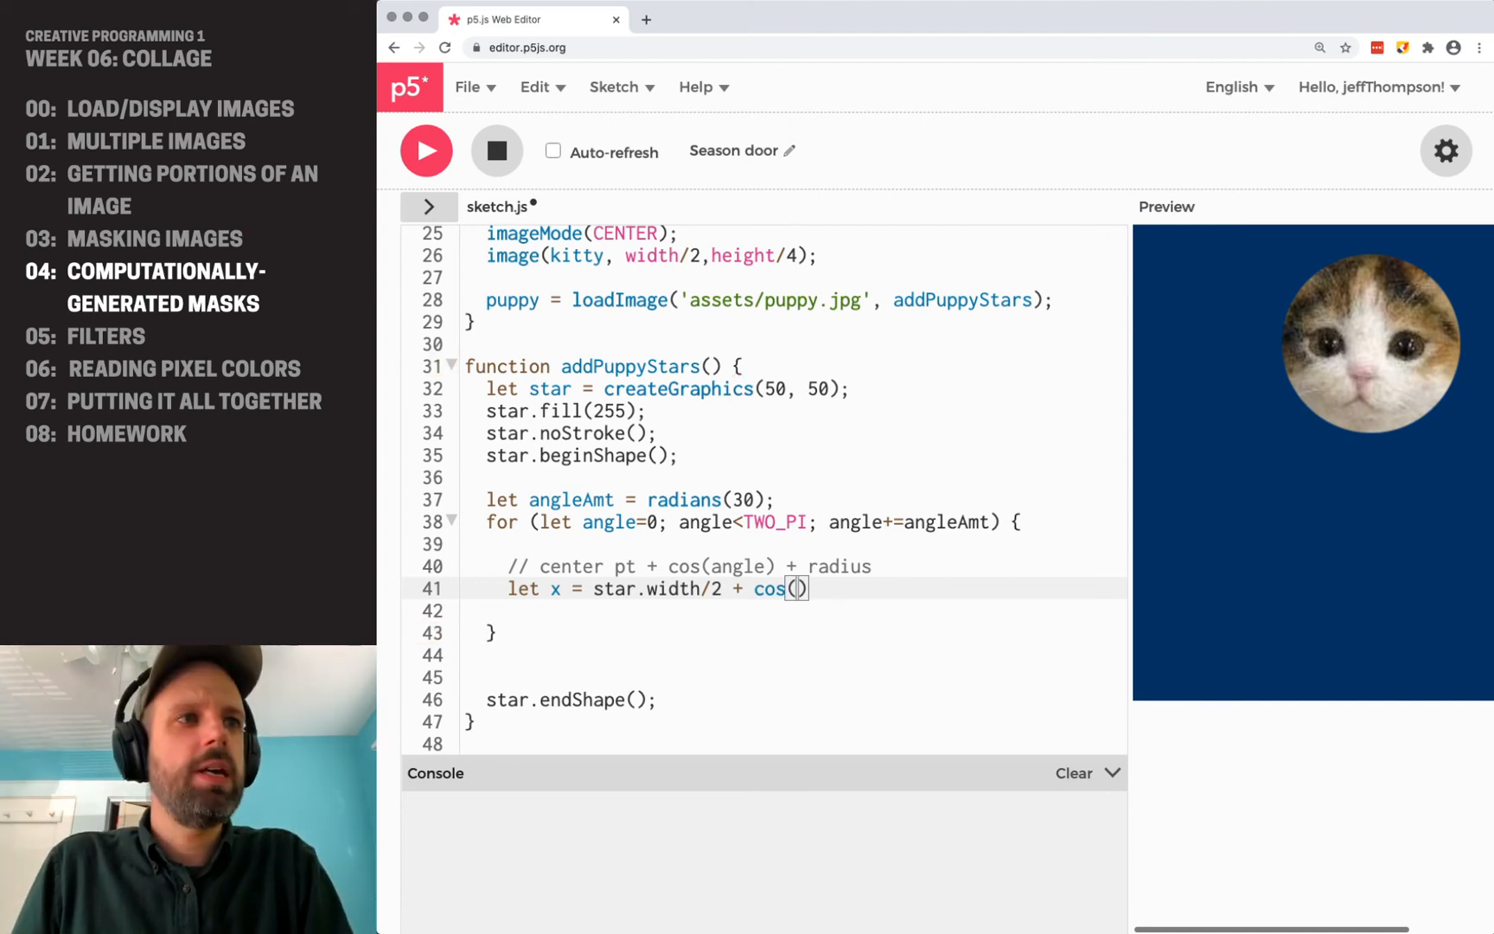
text(angle)
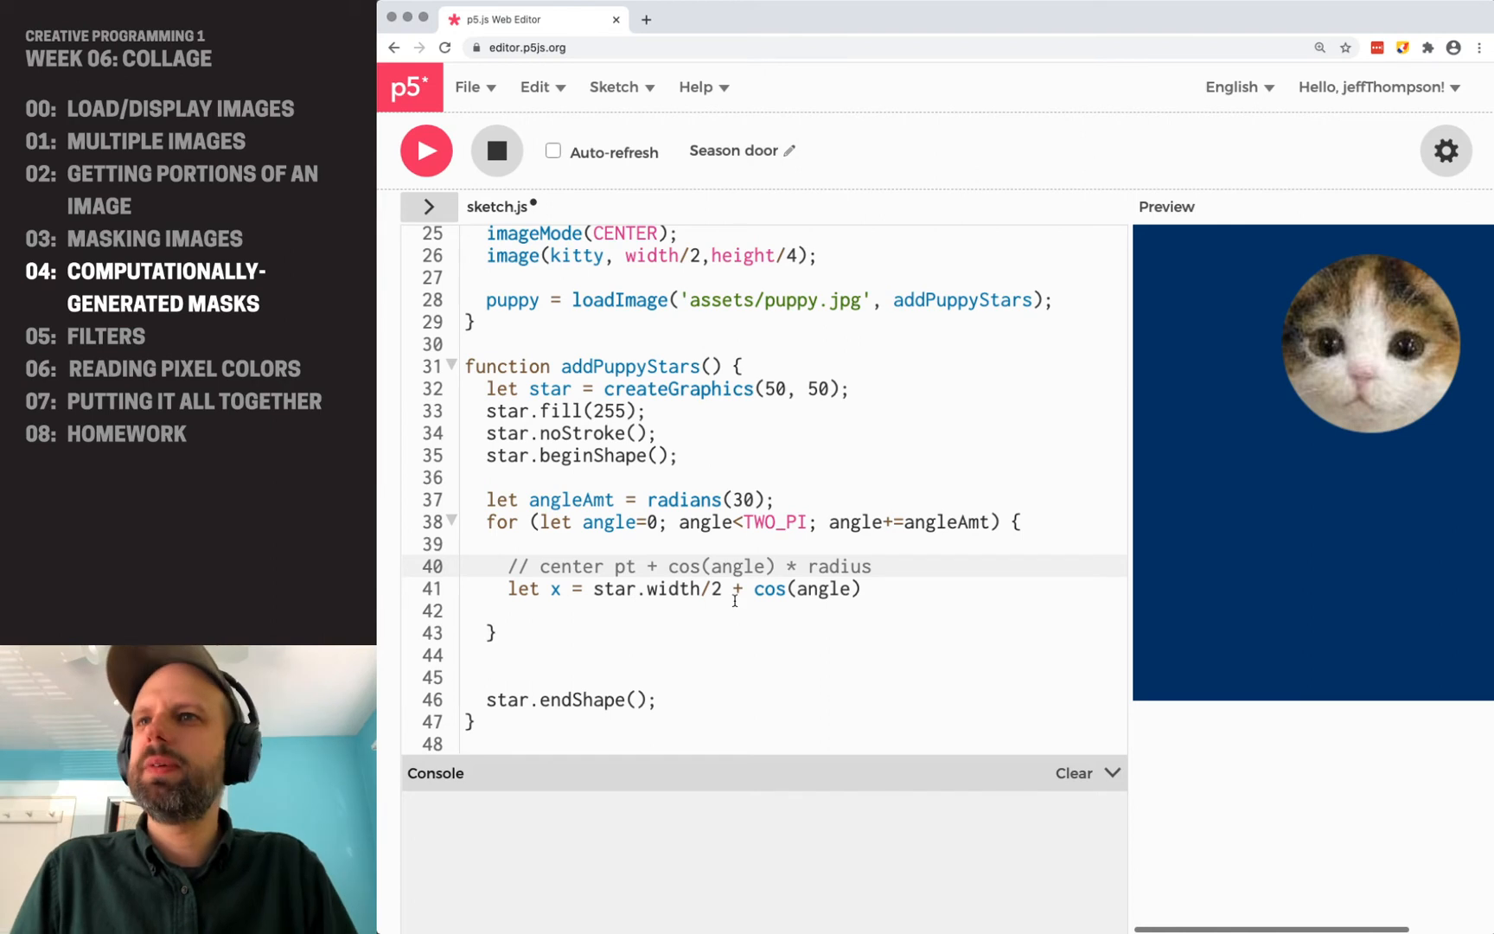
drag(669, 565, 872, 565)
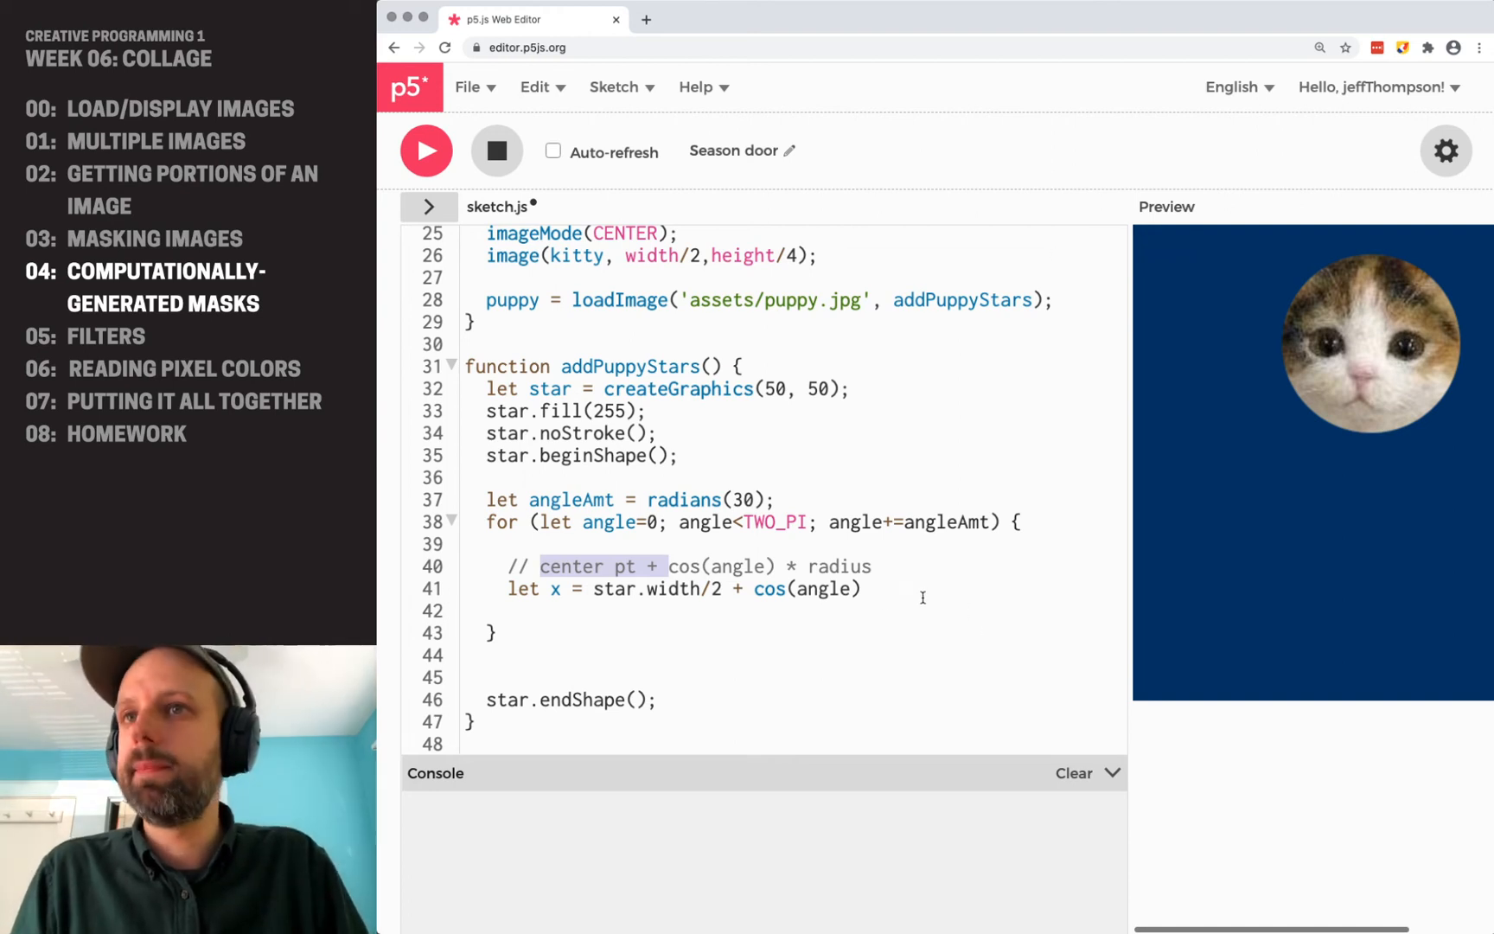
text(*)
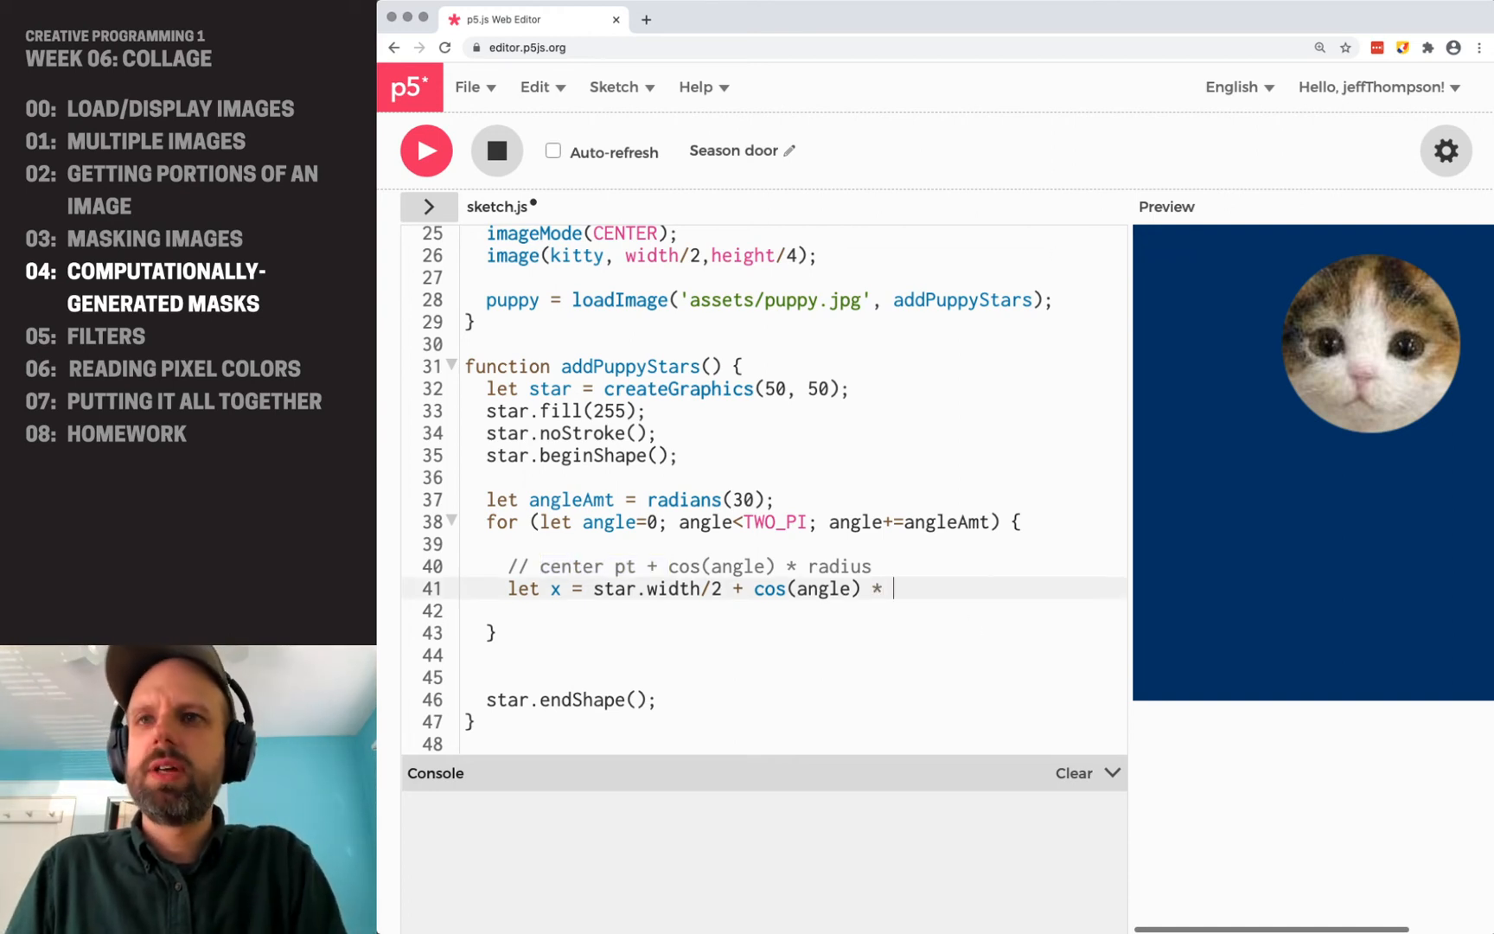
text(star)
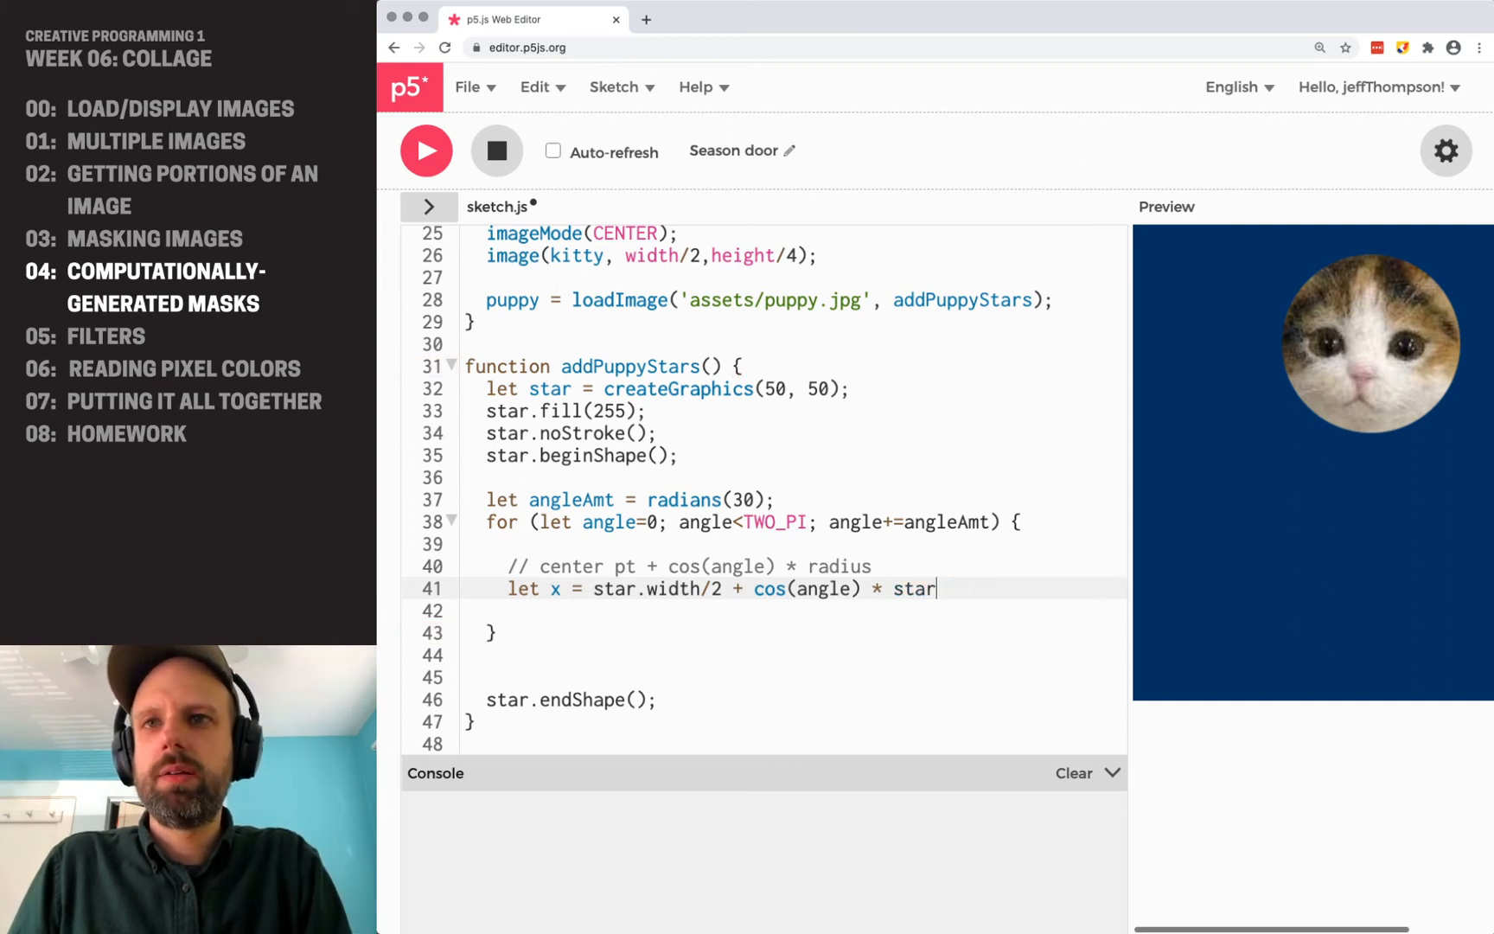
text(.width/2;)
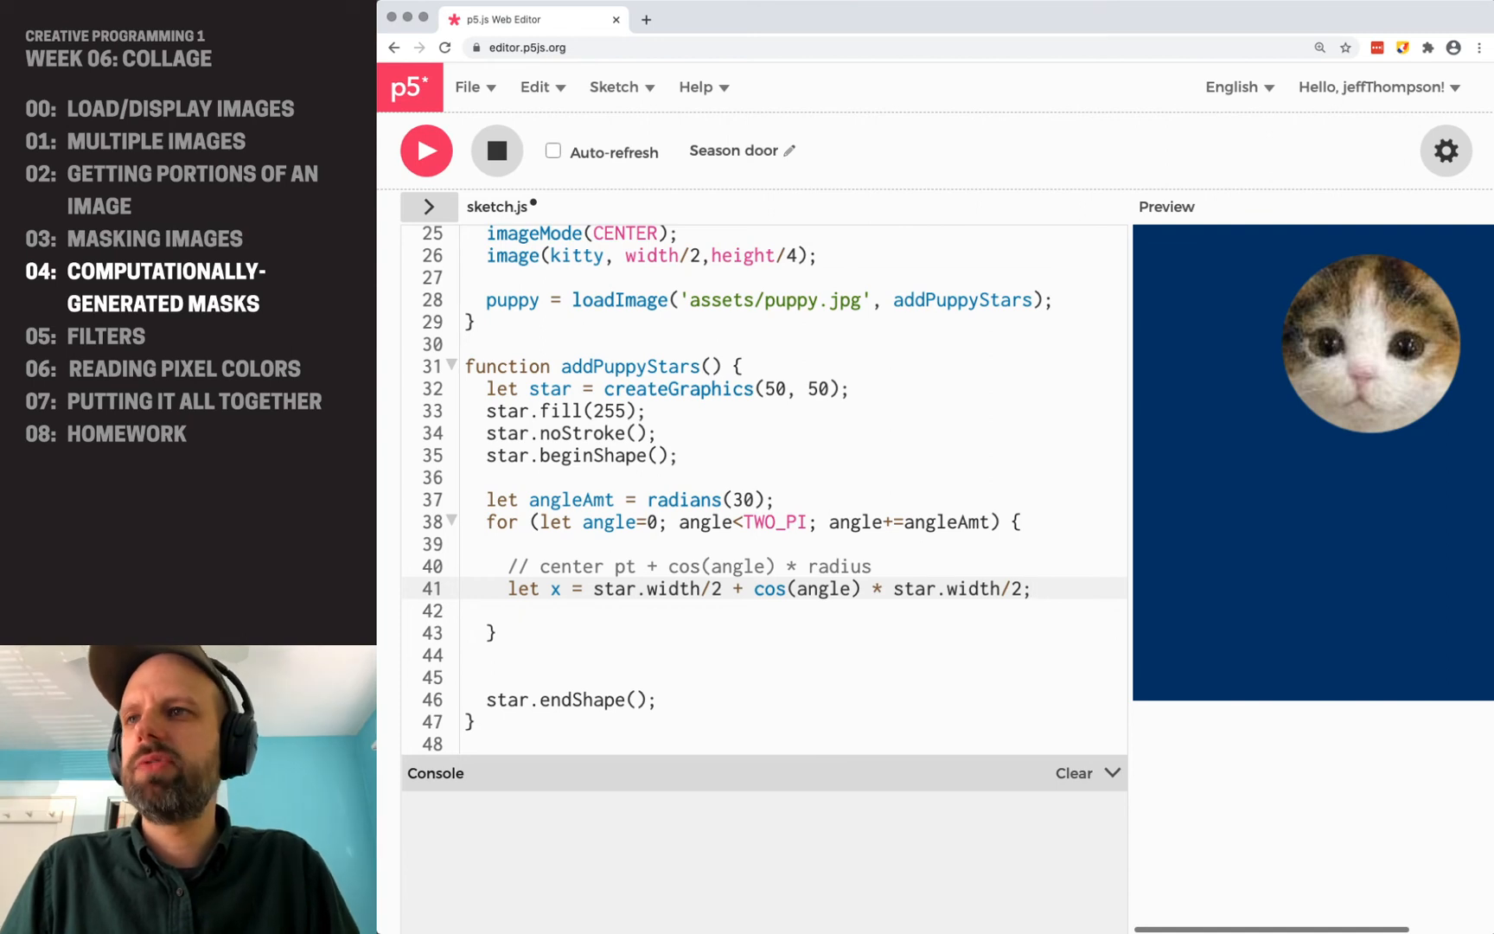
Compute y as star.height/2 + sin(angle) * star.height/2 and begin the star.vertex call.
text(let y =)
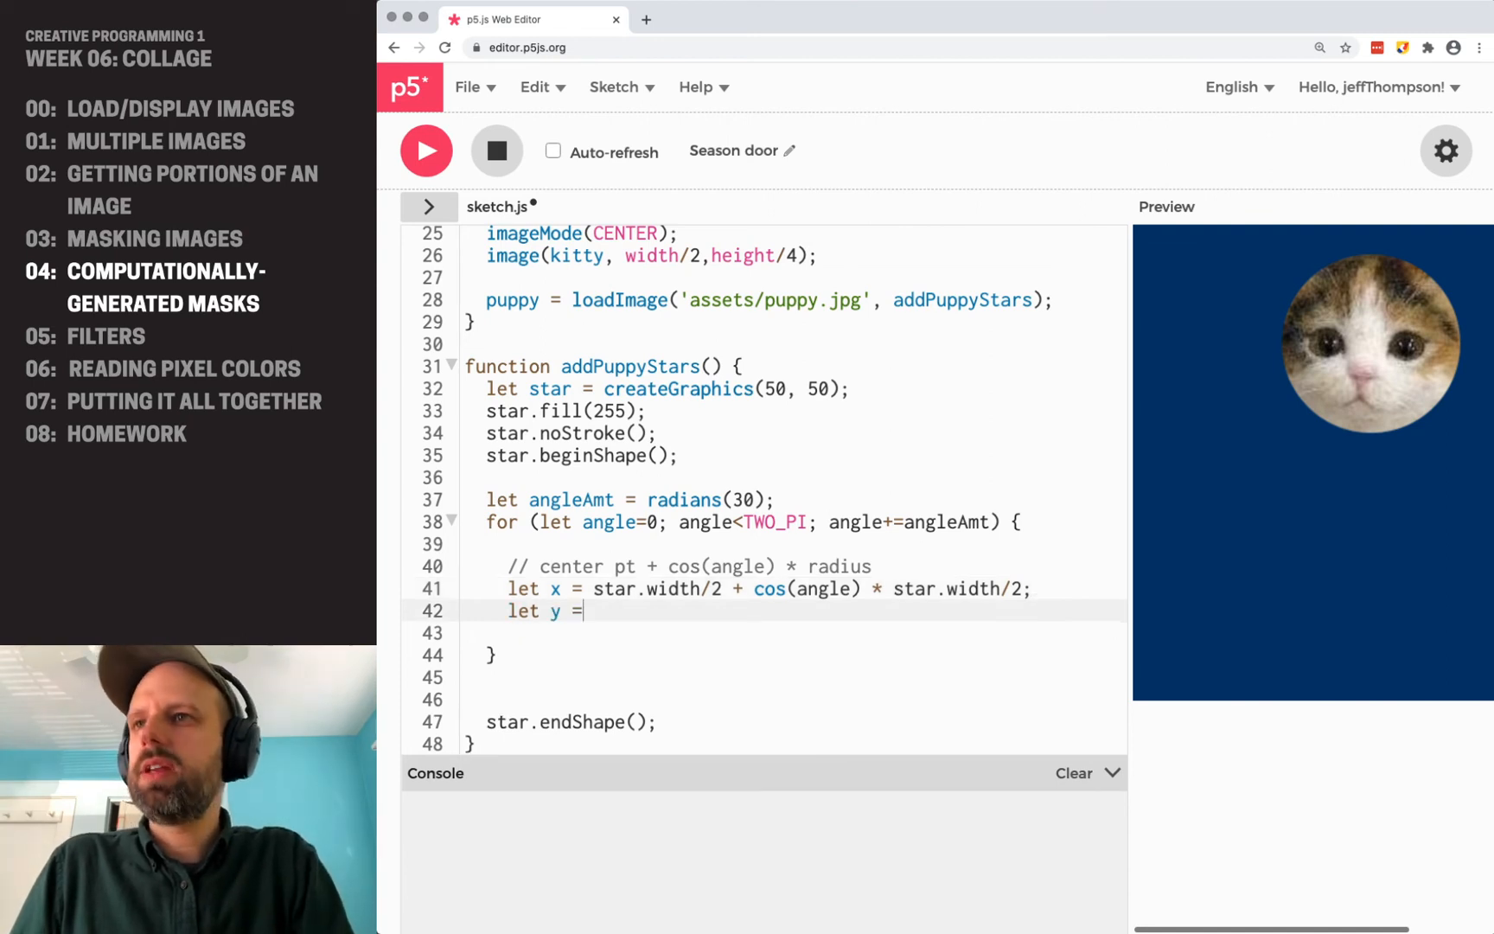
text(star.height/2)
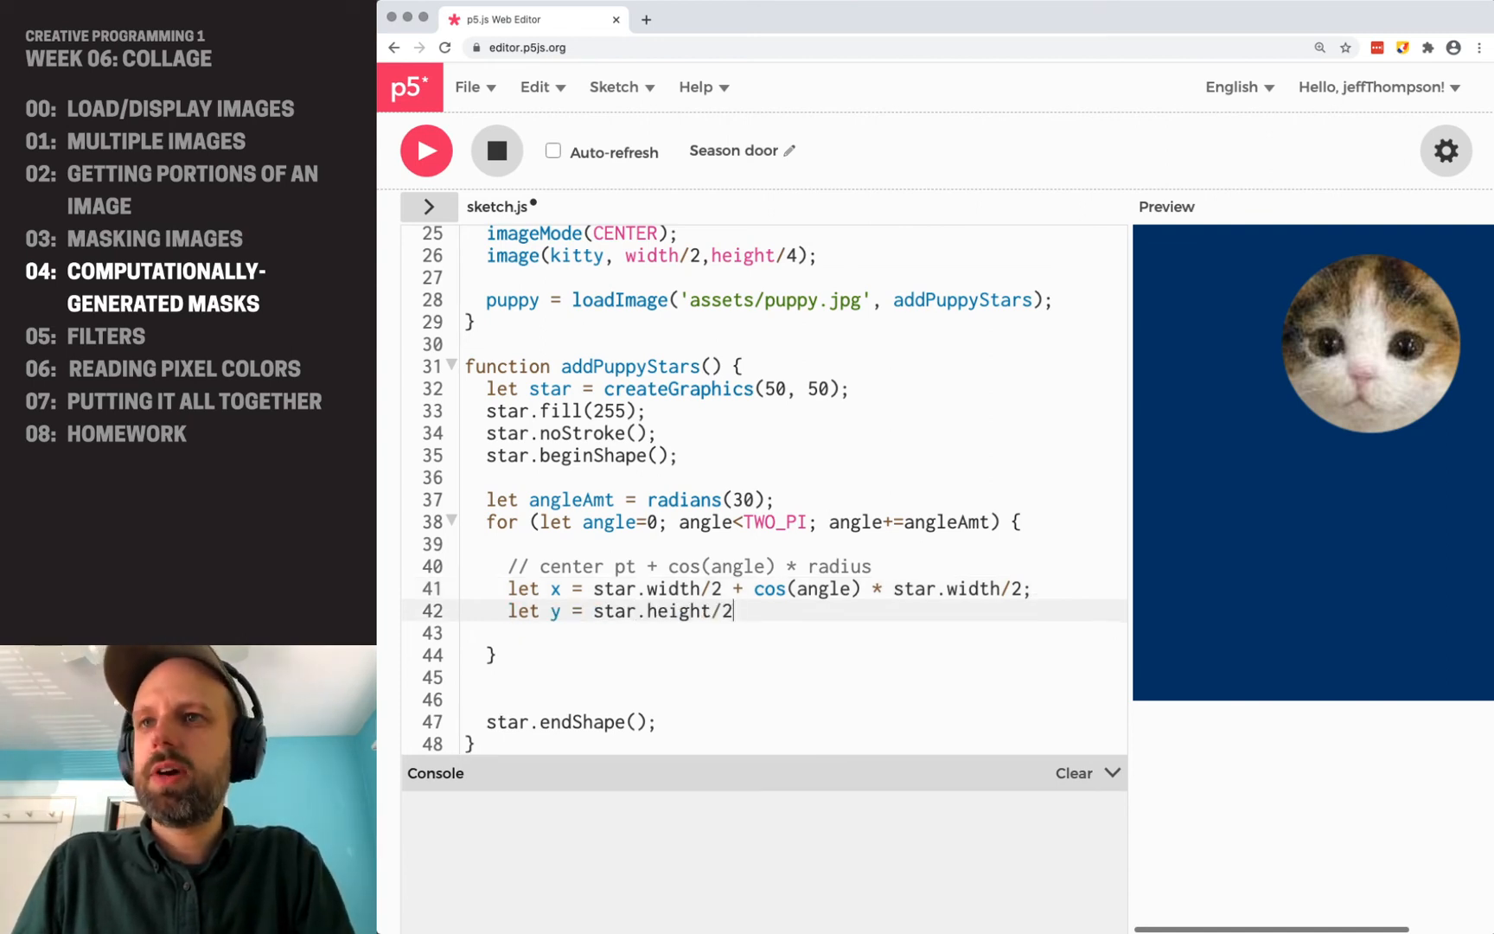
text(+ sin(ang))
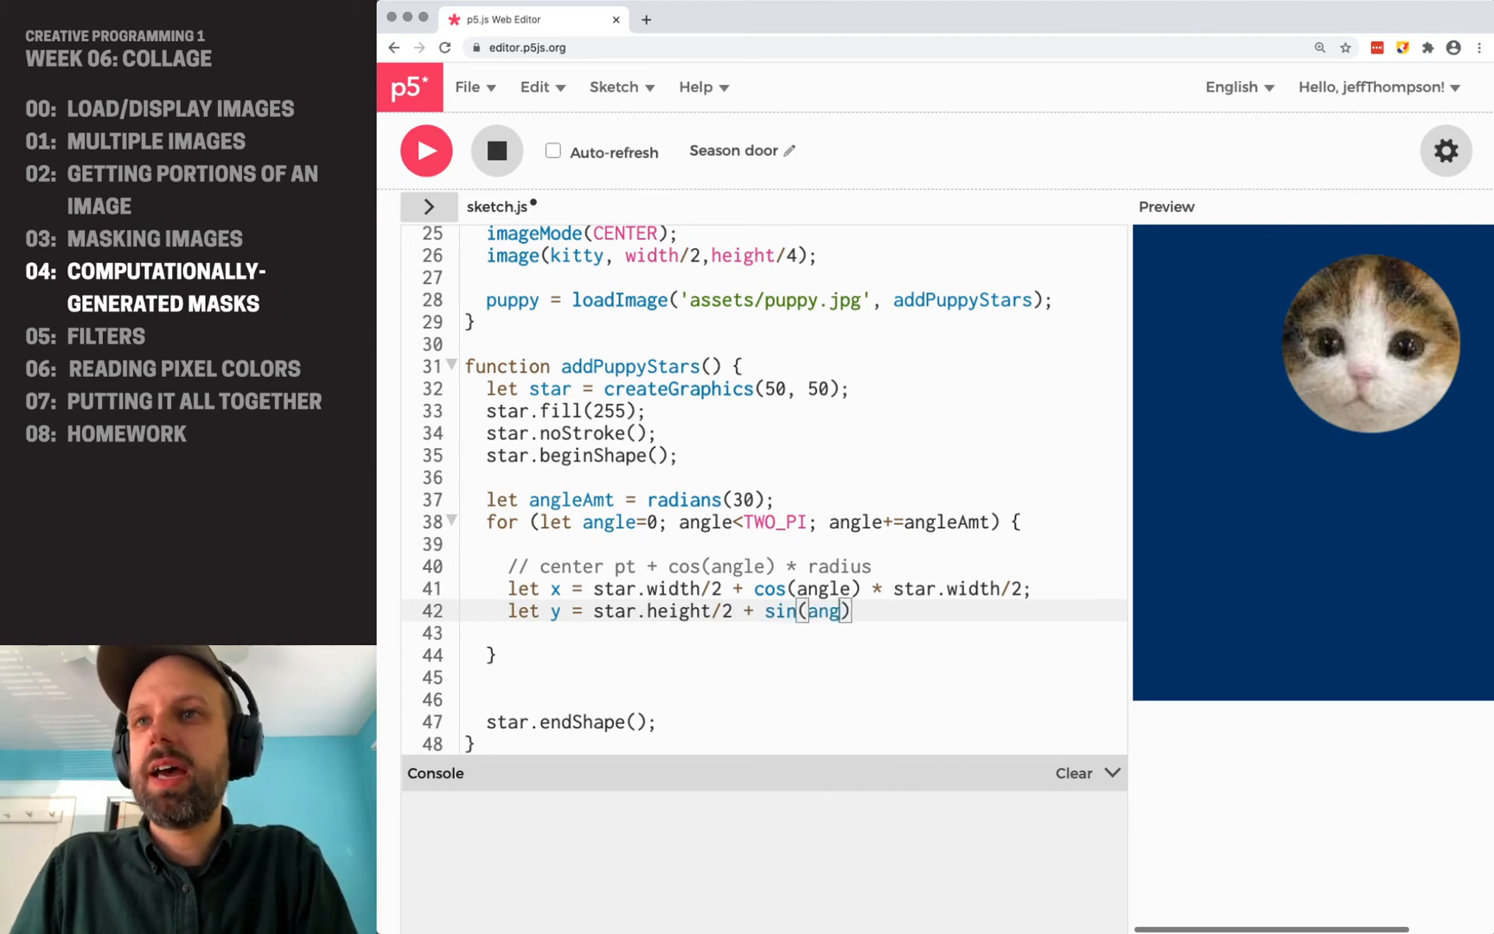
text(le) * star)
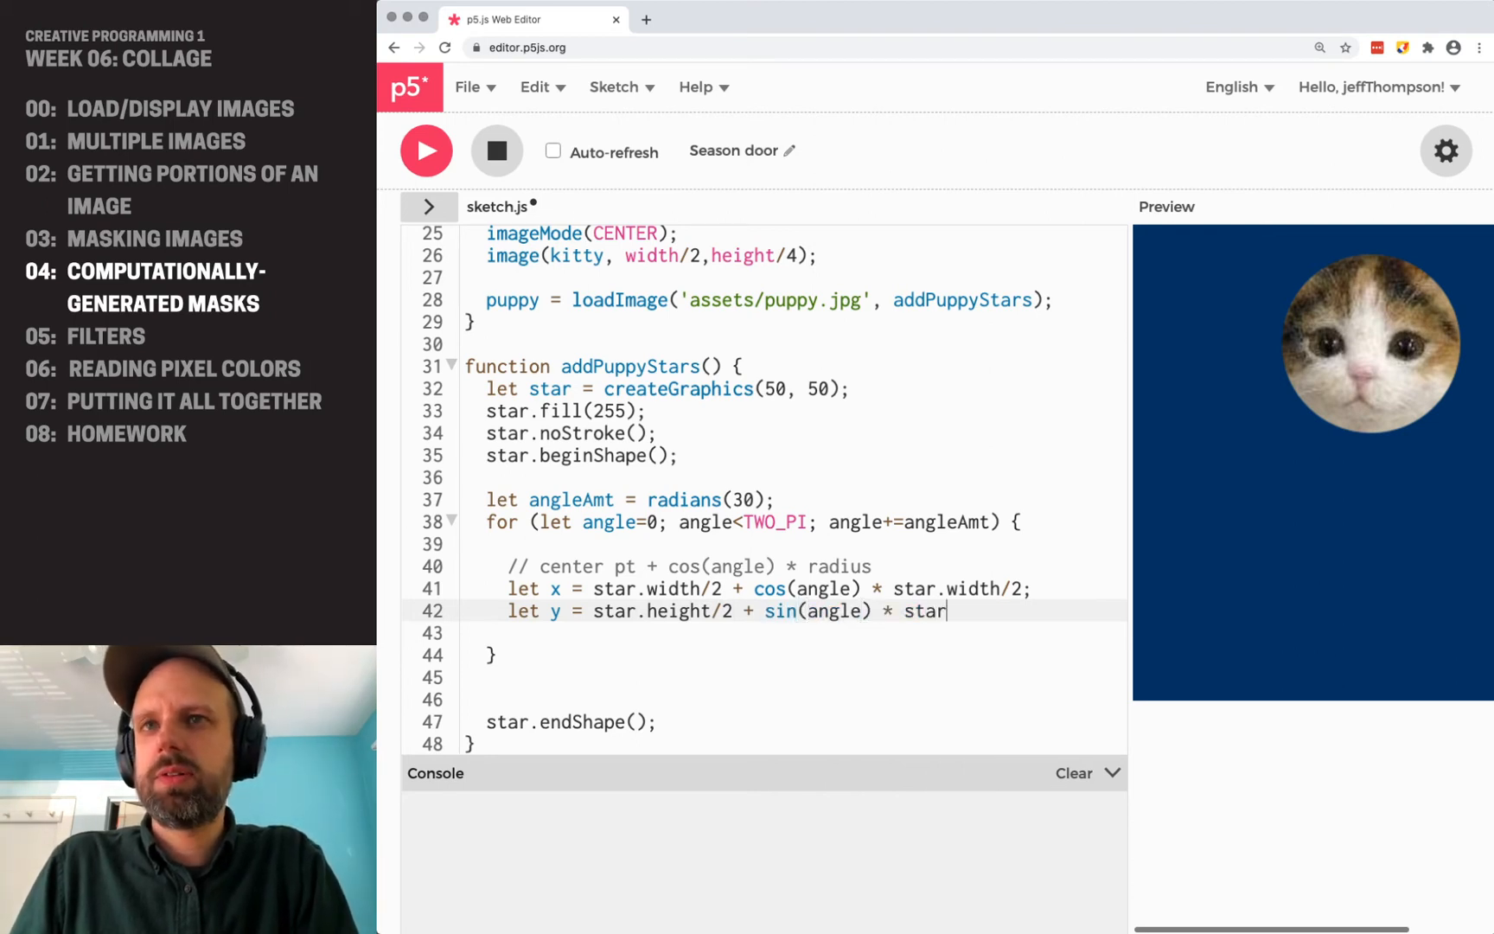
text(.height/2;)
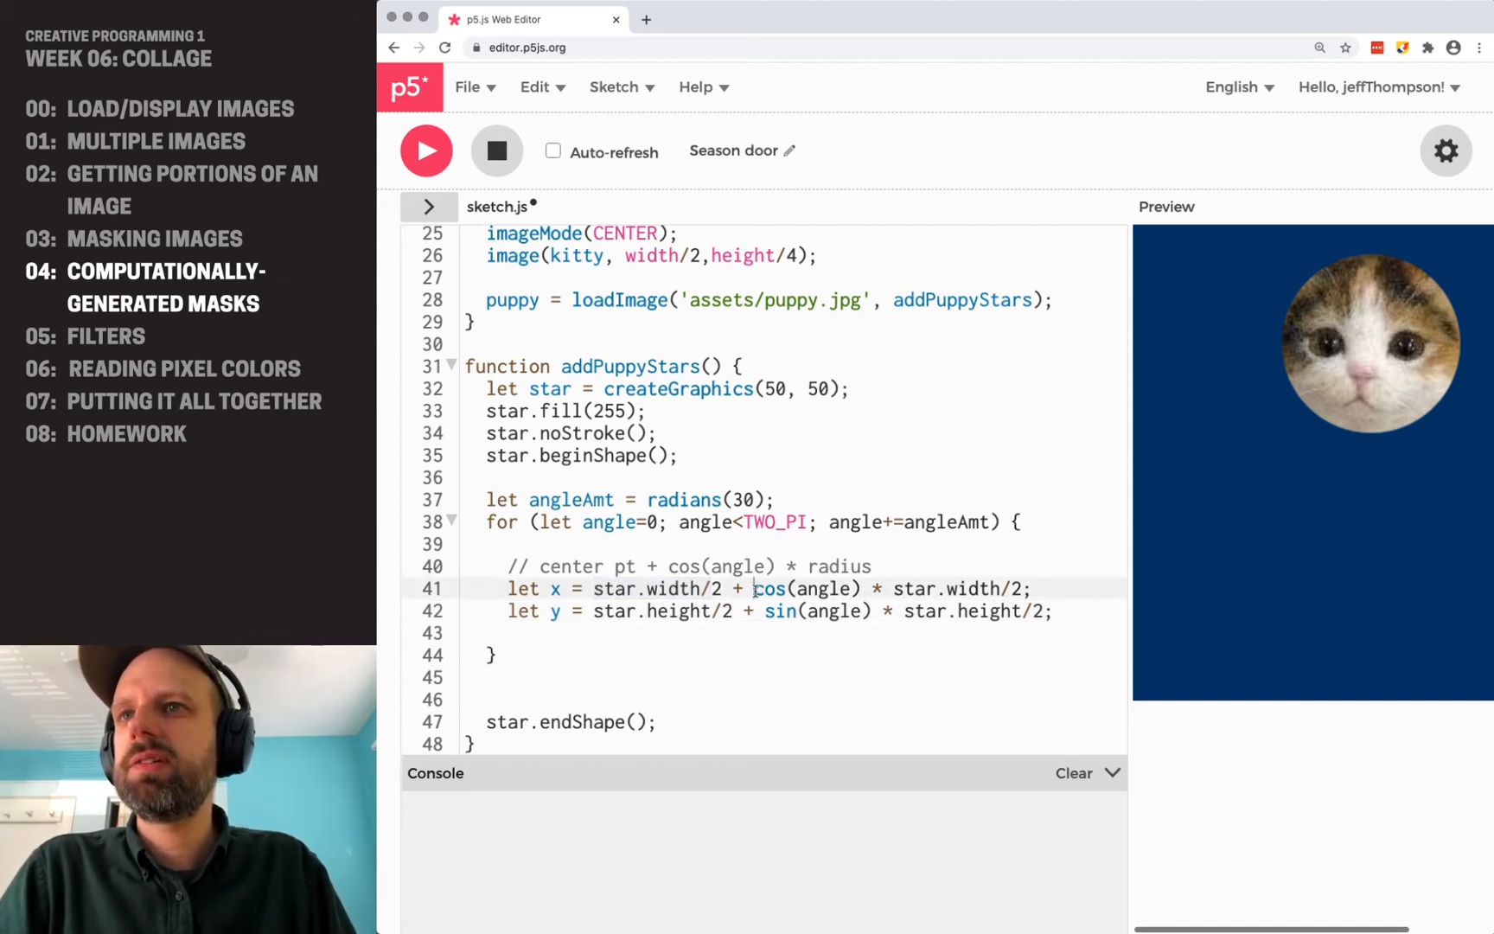
drag(754, 588, 1030, 588)
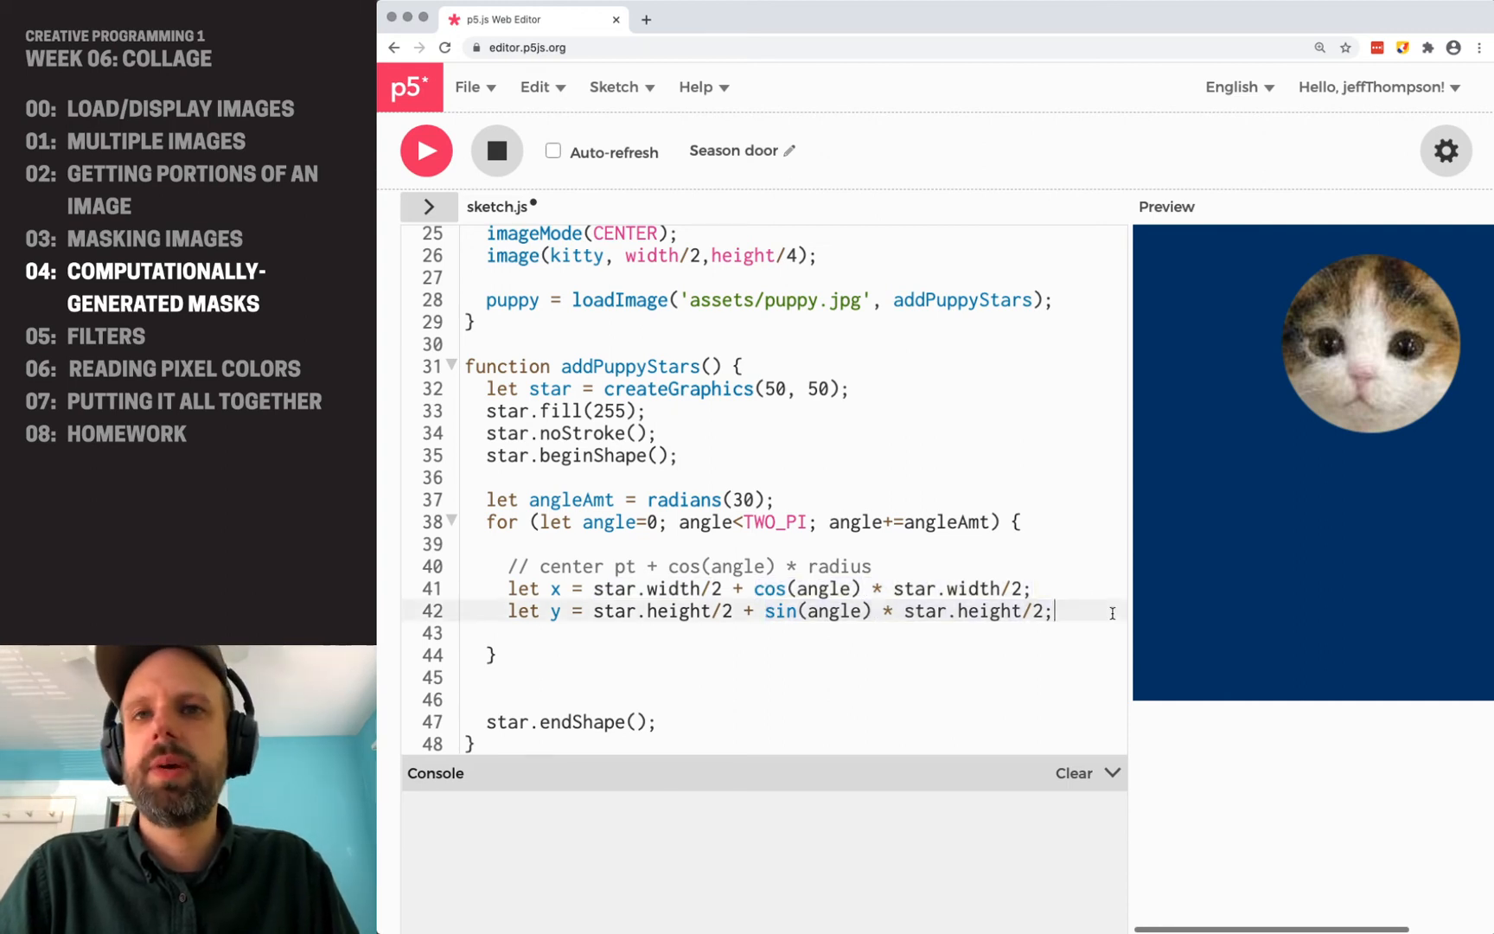
text(star.vertex(x, y);)
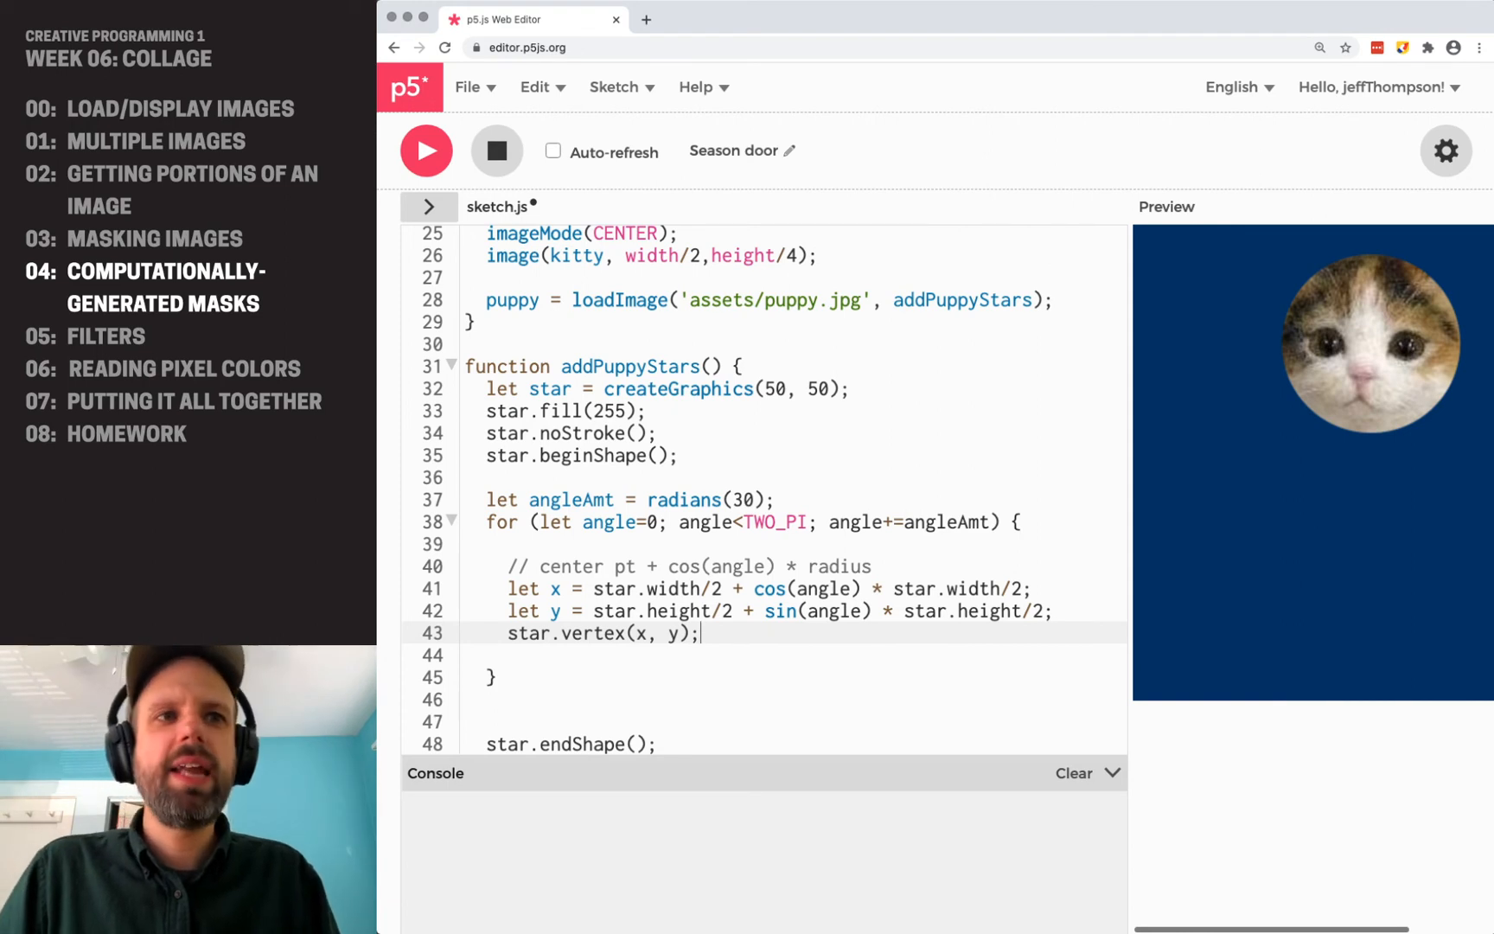
Draw the star graphic with image(star, width/2, height/2) after endShape().
scroll(down, 3)
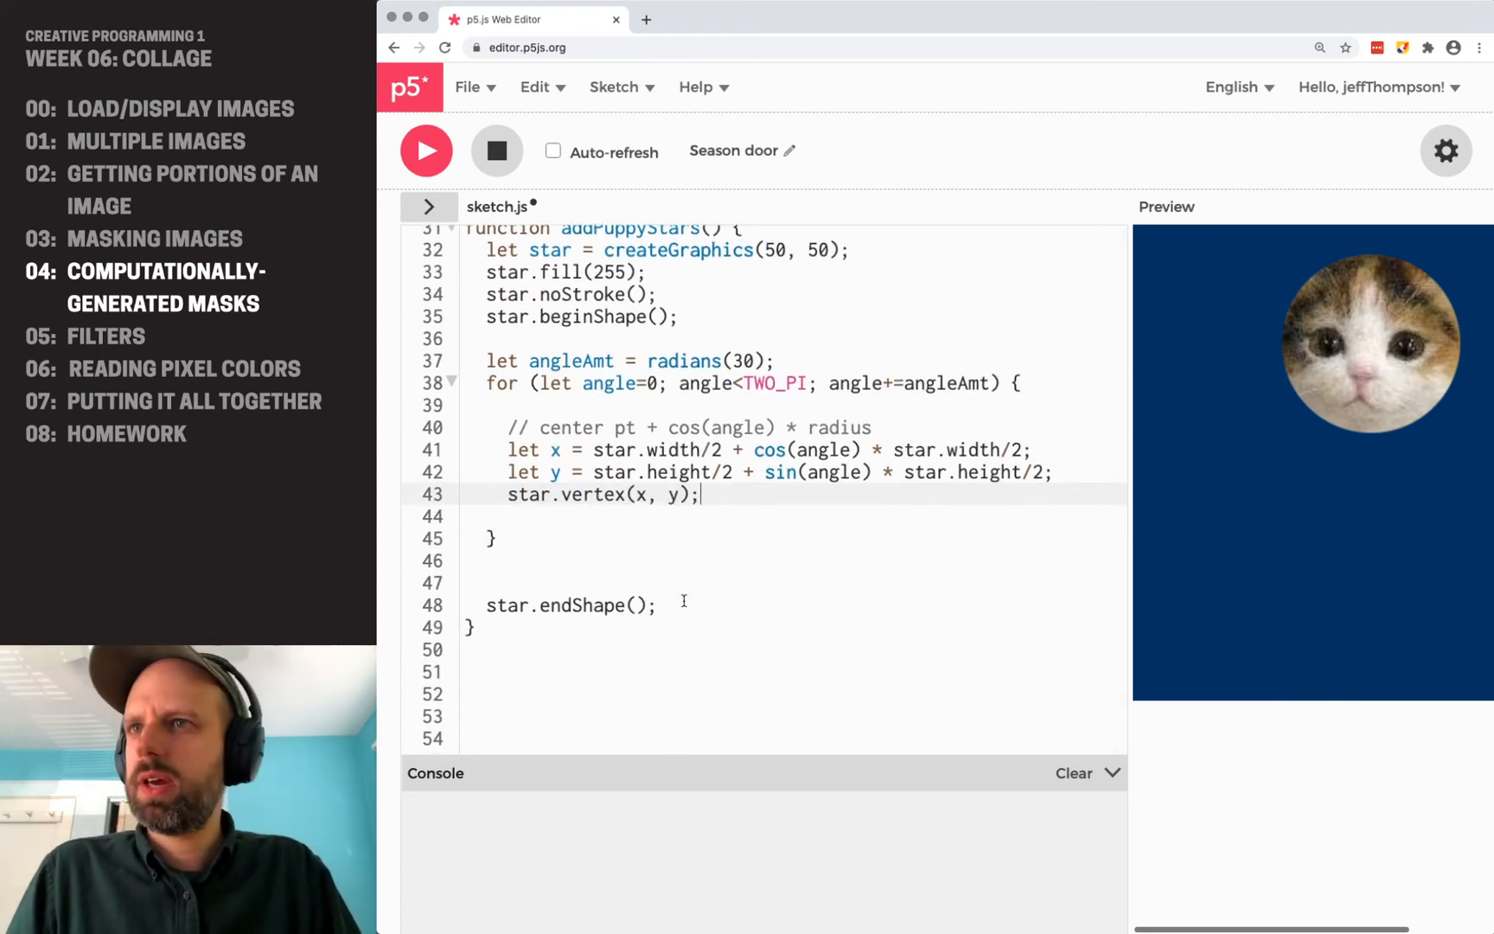
text(image)
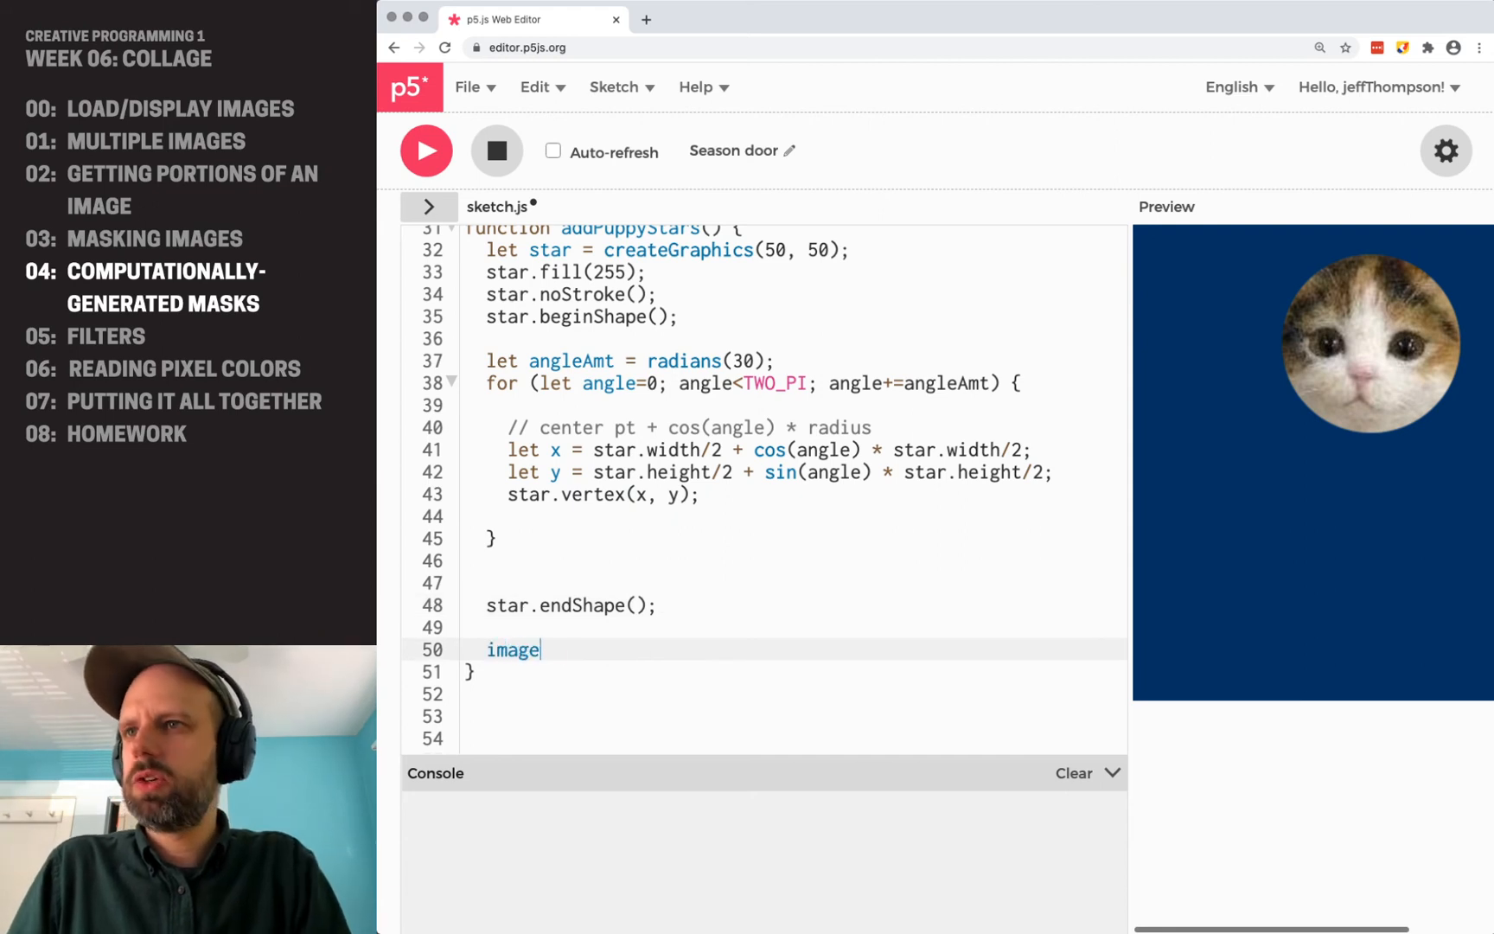
text((star, 0,0);)
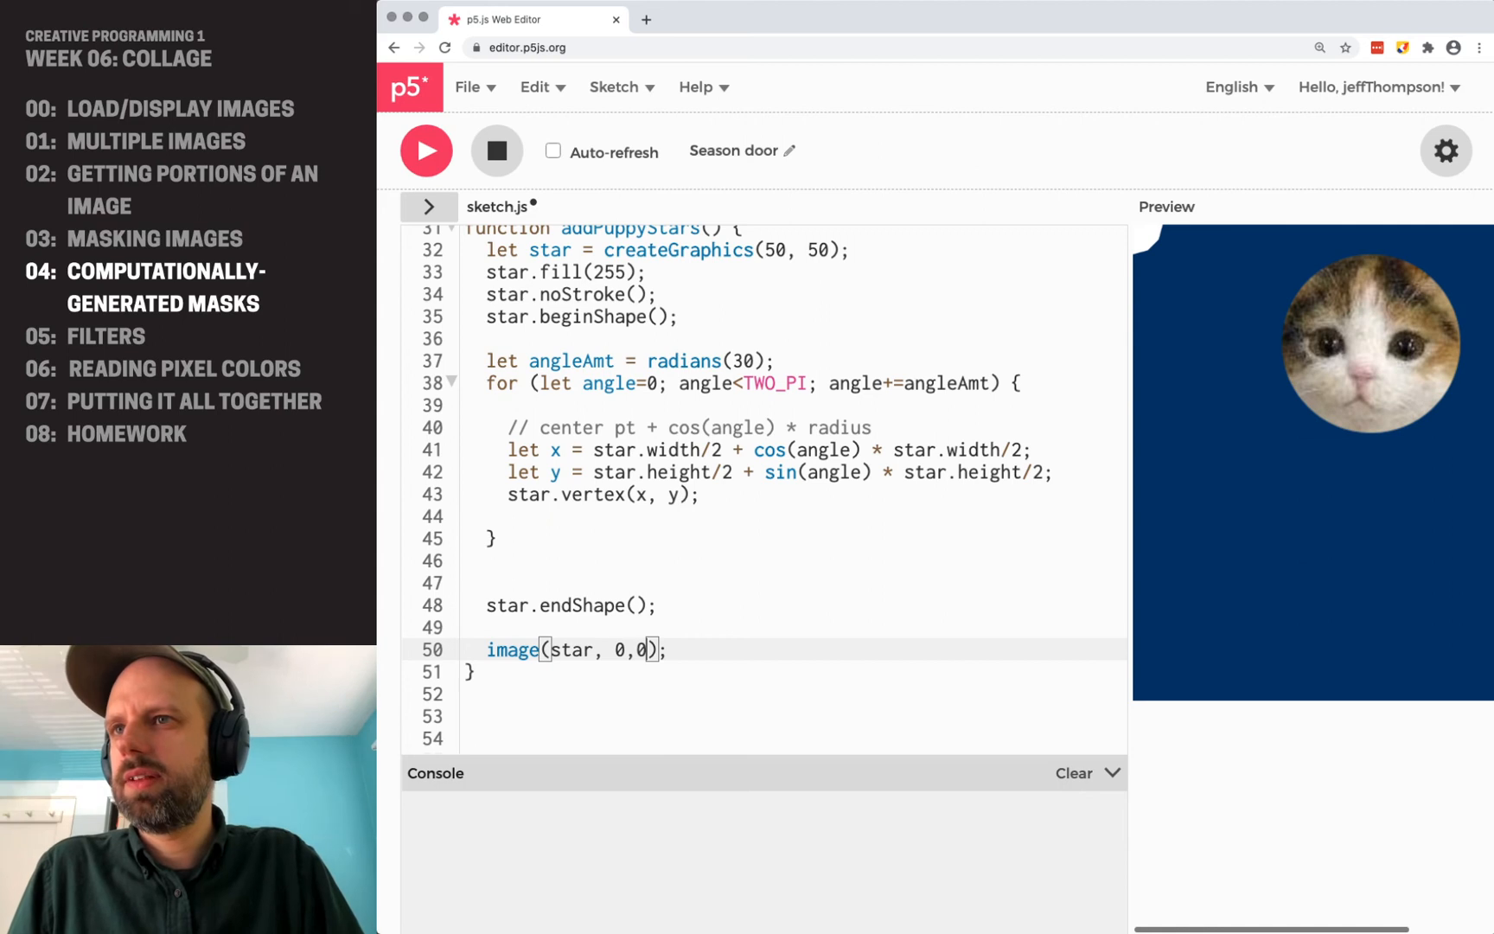
text(width/2)
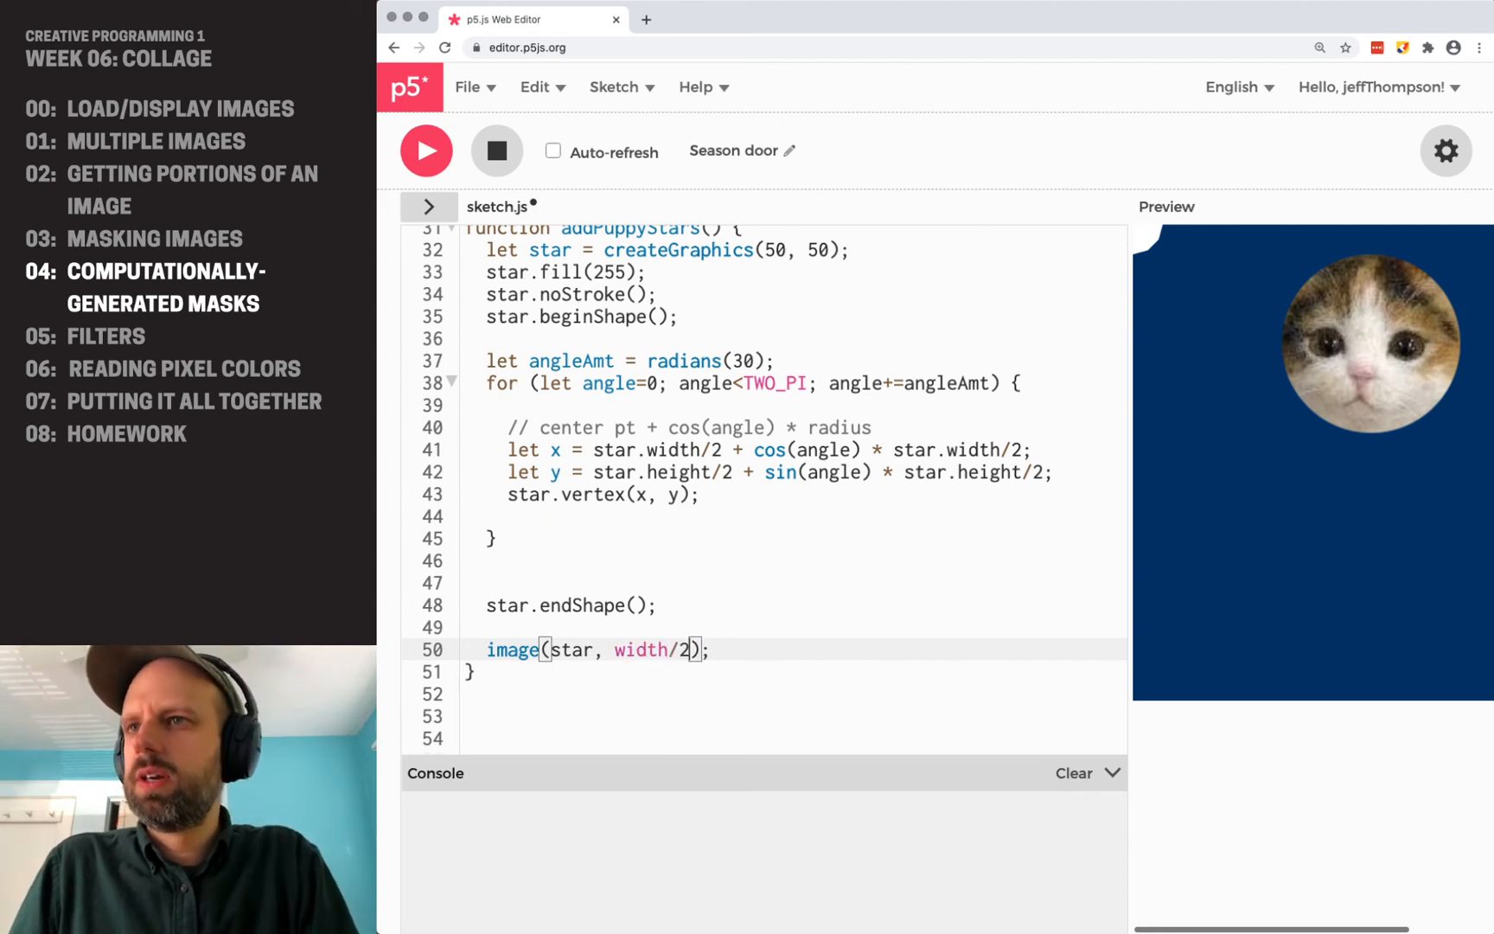
text(,height/2)
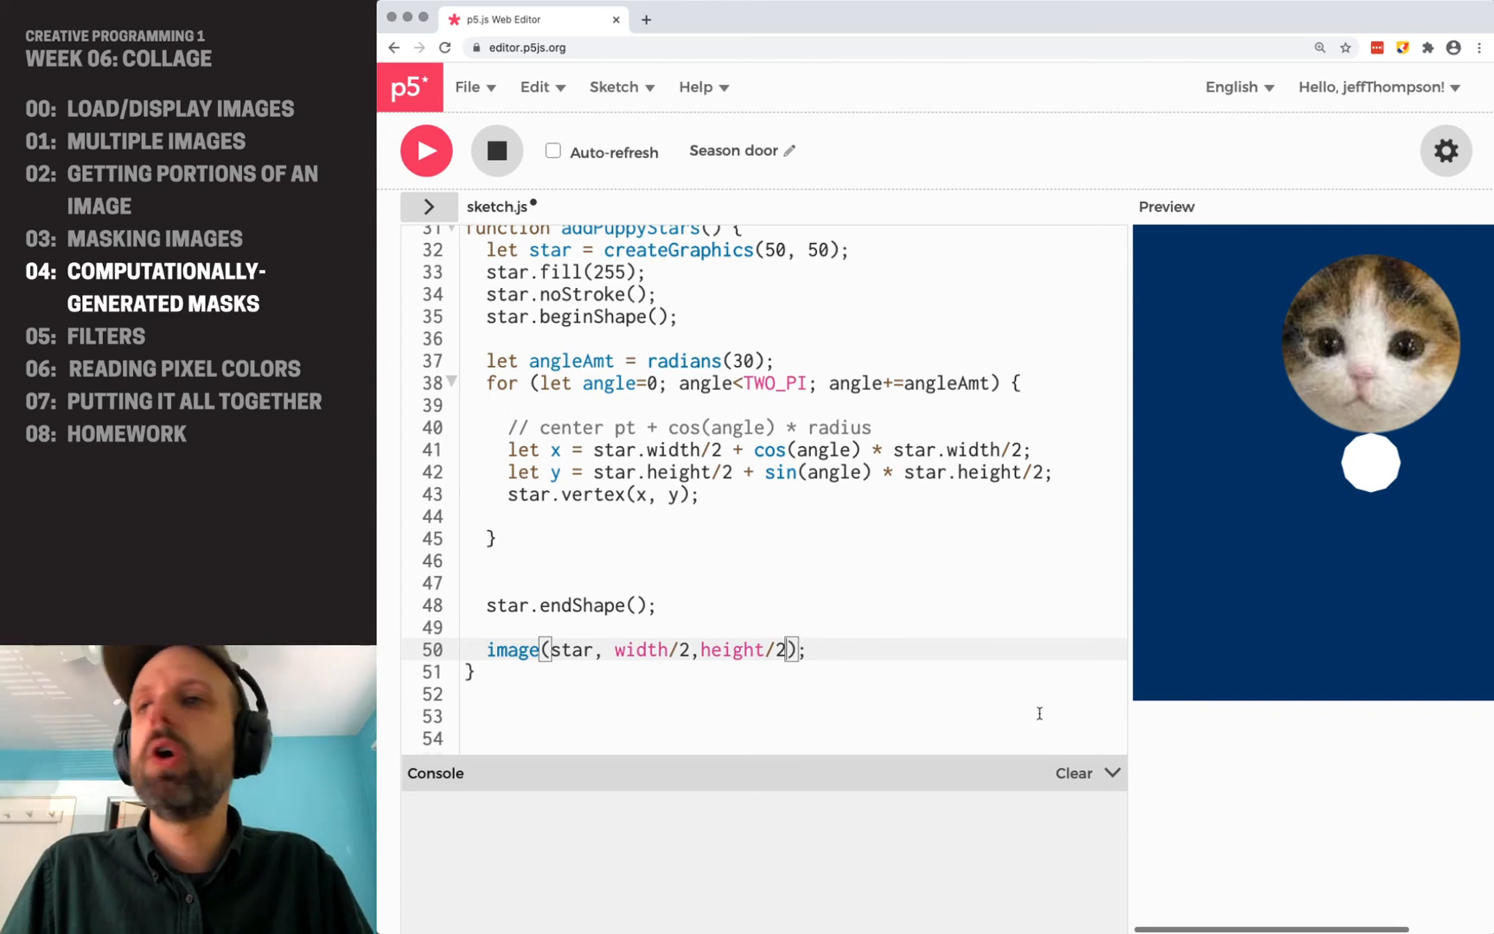
mouse_move(1375, 463)
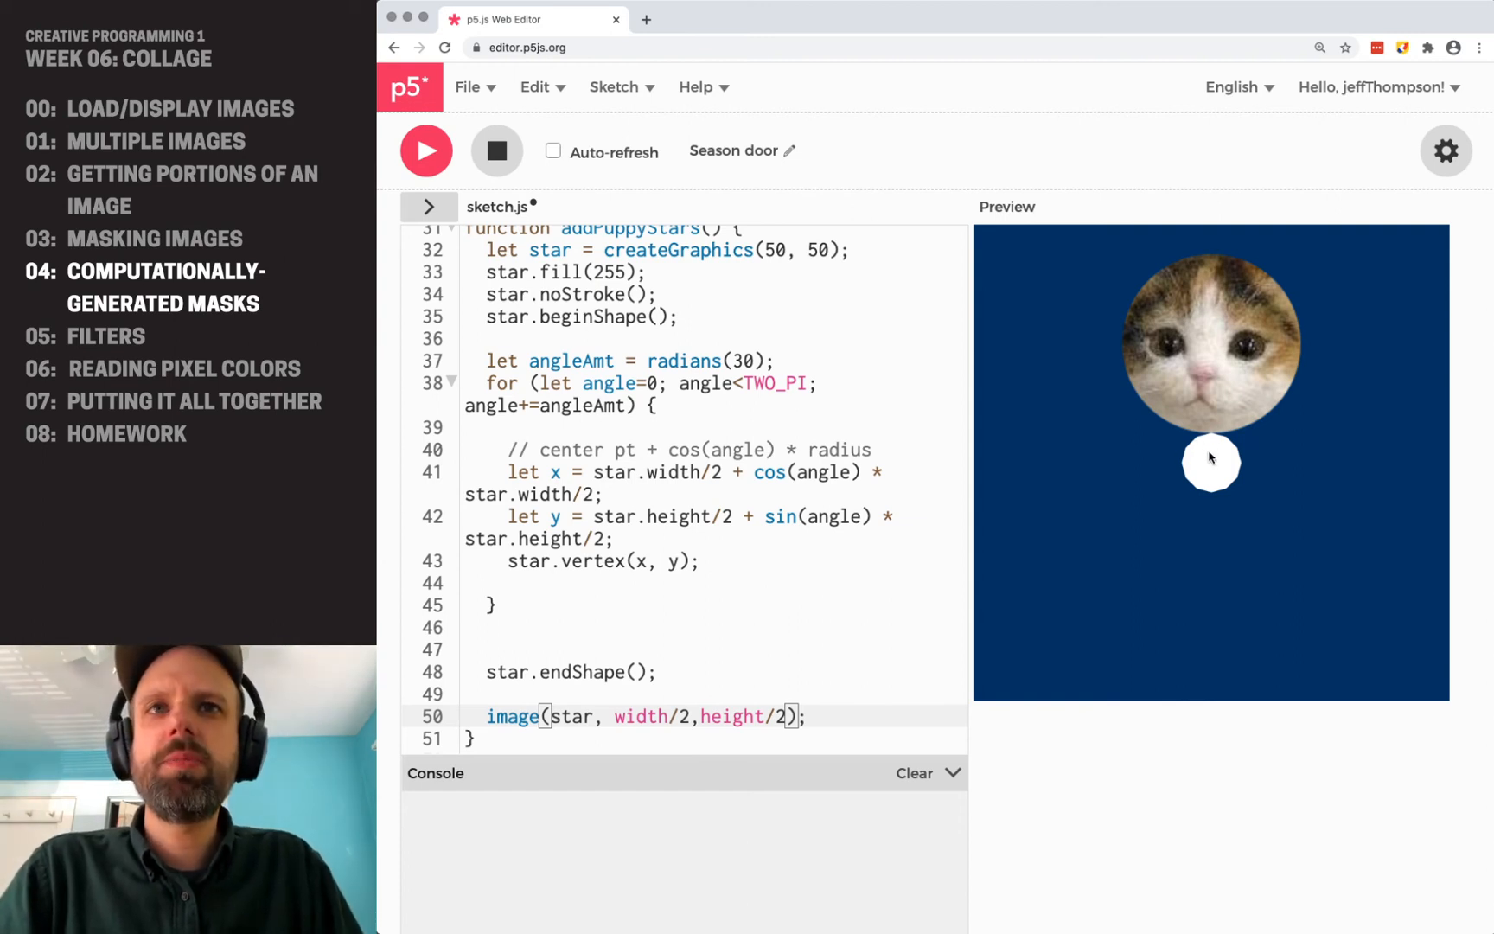
mouse_move(1228, 448)
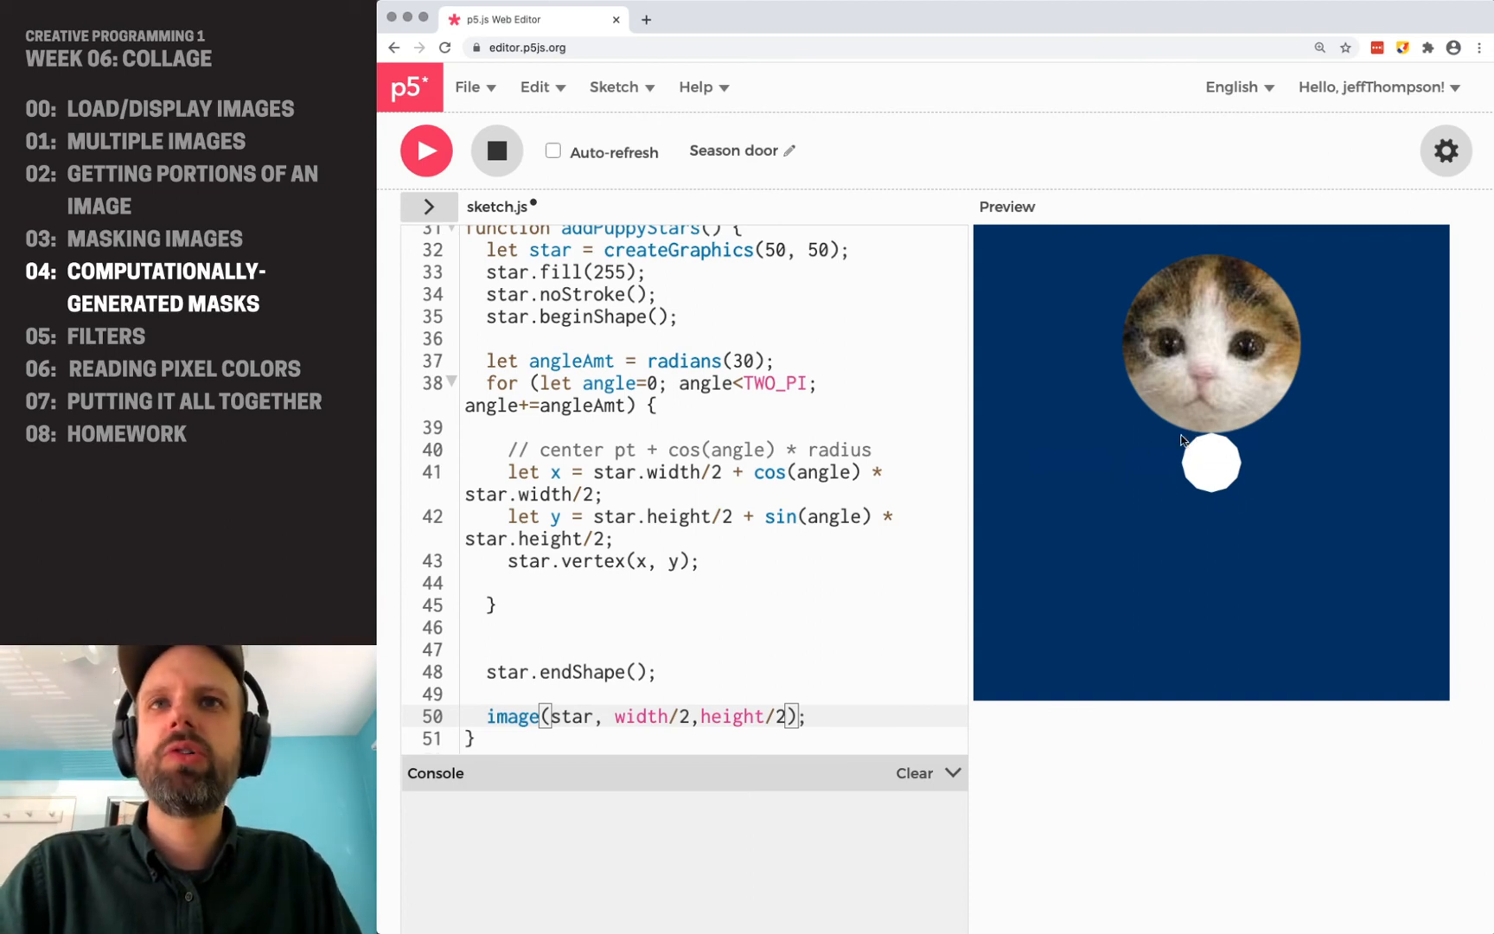
mouse_move(1228, 503)
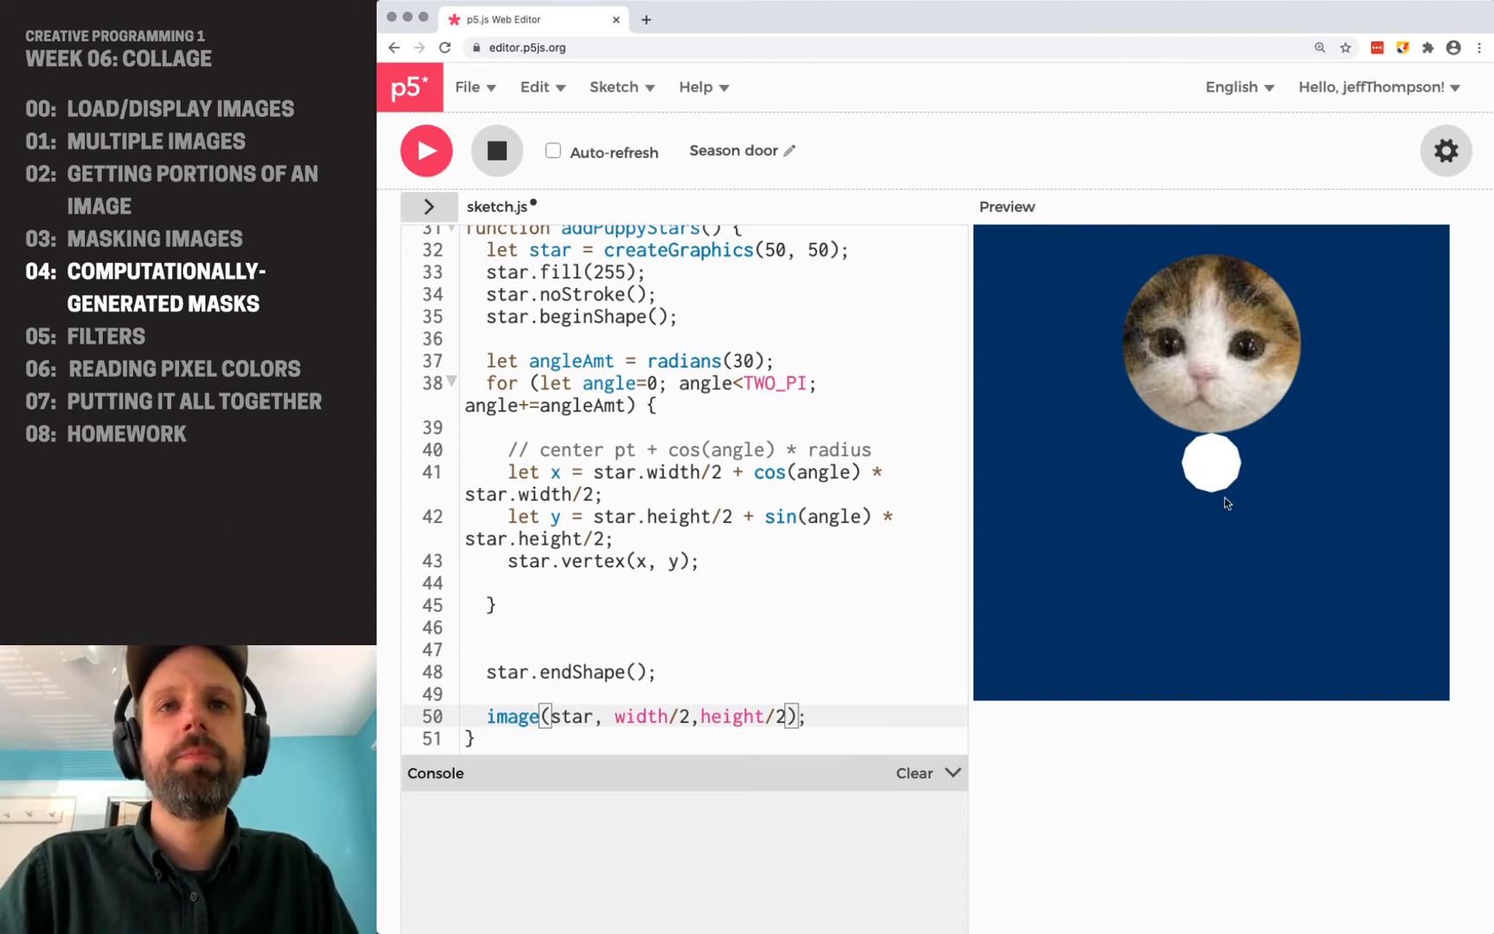
mouse_move(1259, 487)
text(x =)
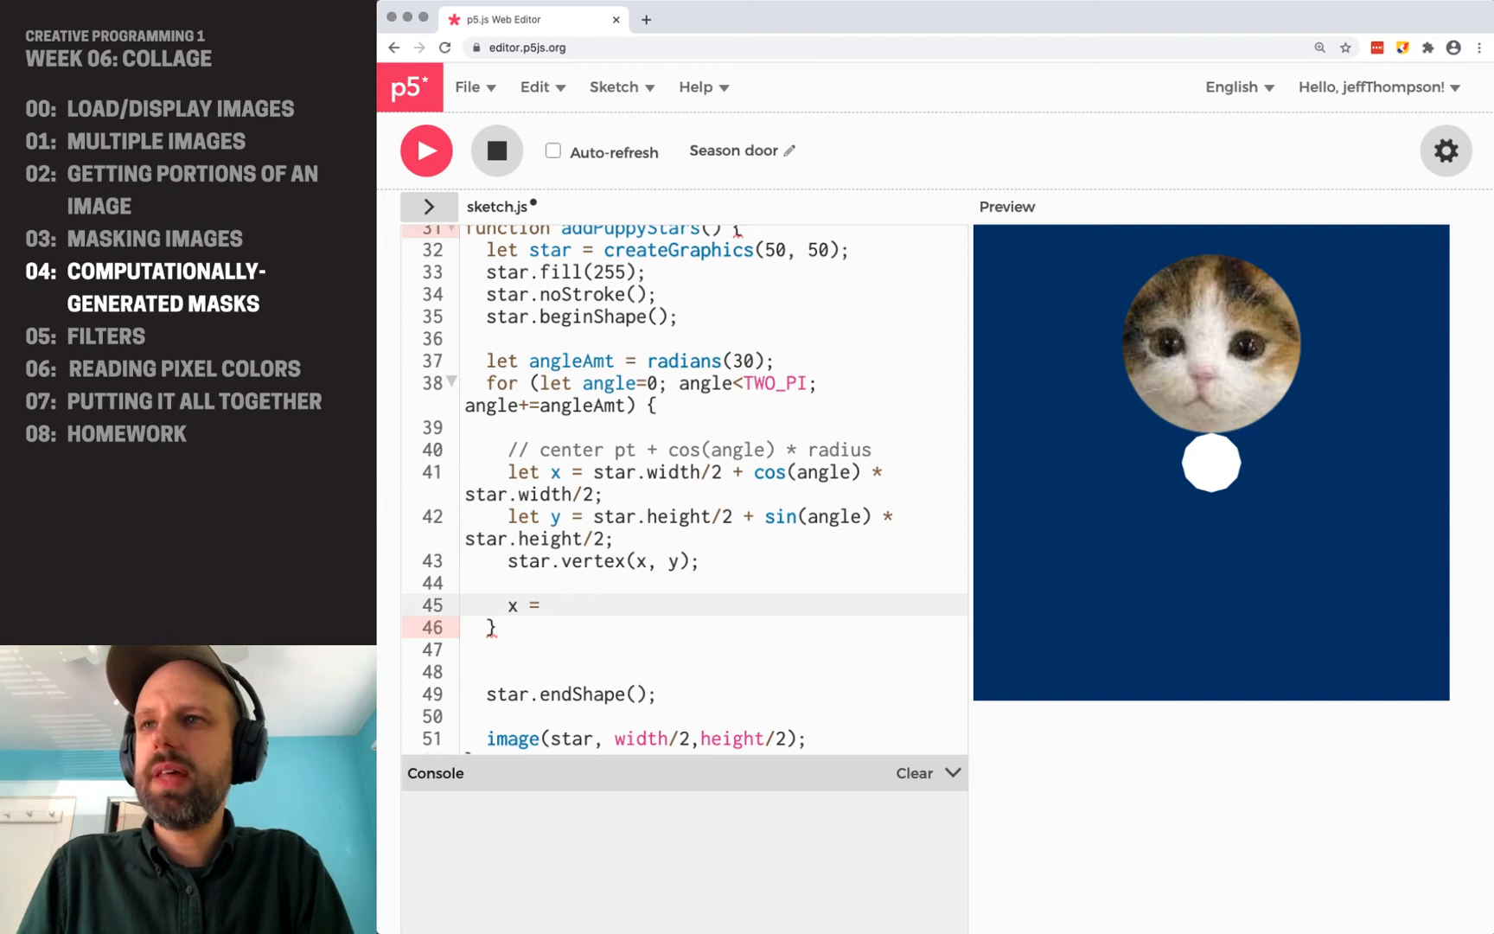
Compute inner-point x and y at angle + angleAmt/2 with a quarter-size radius.
text(star.width)
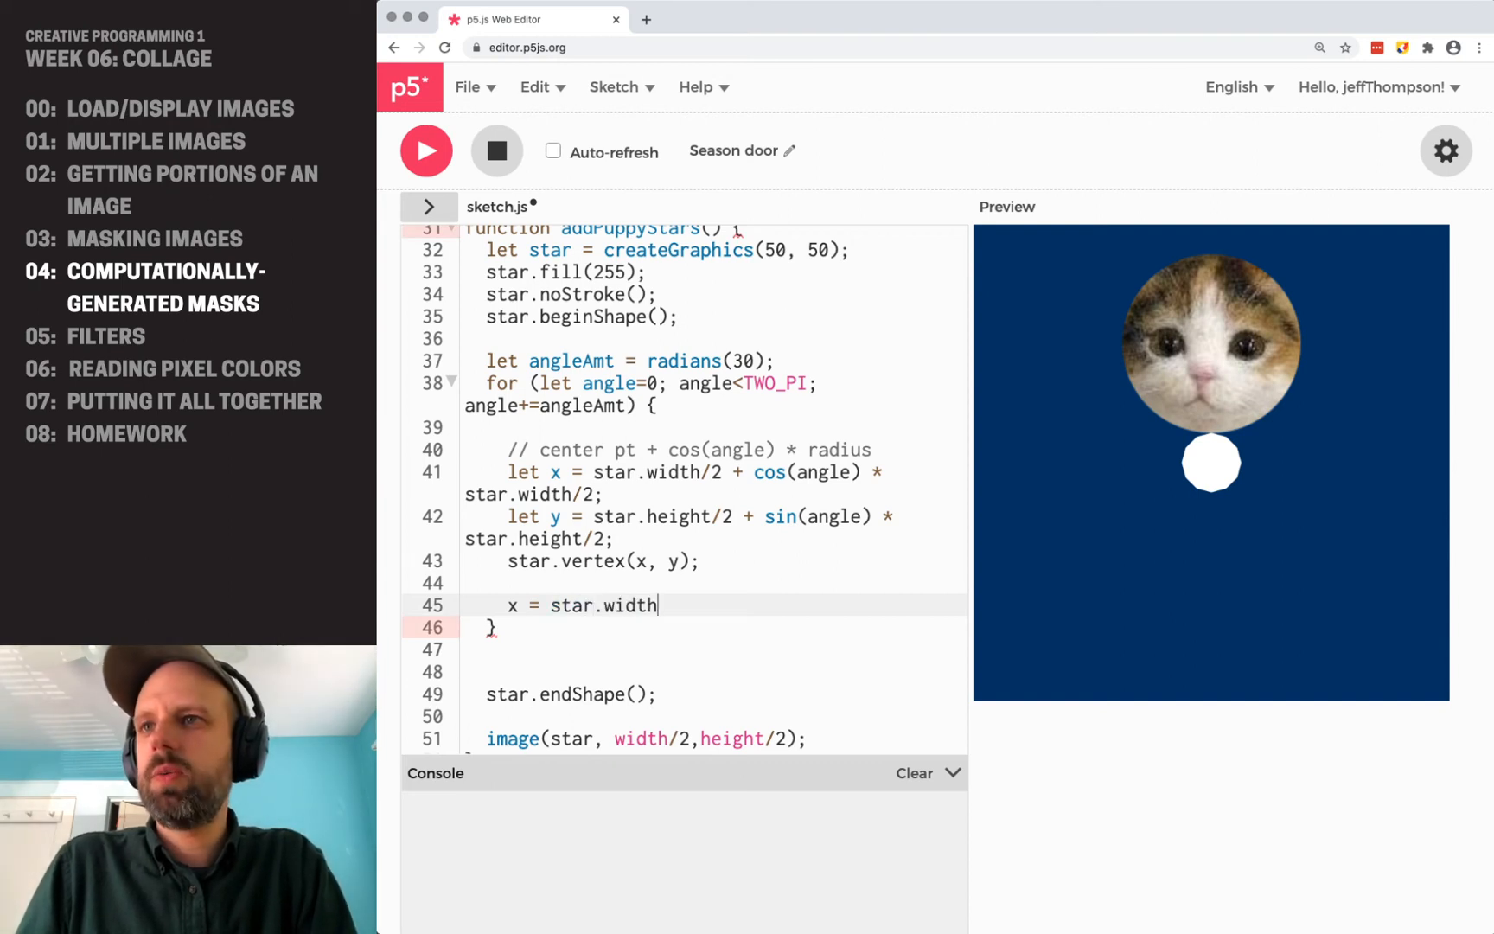
text(/2)
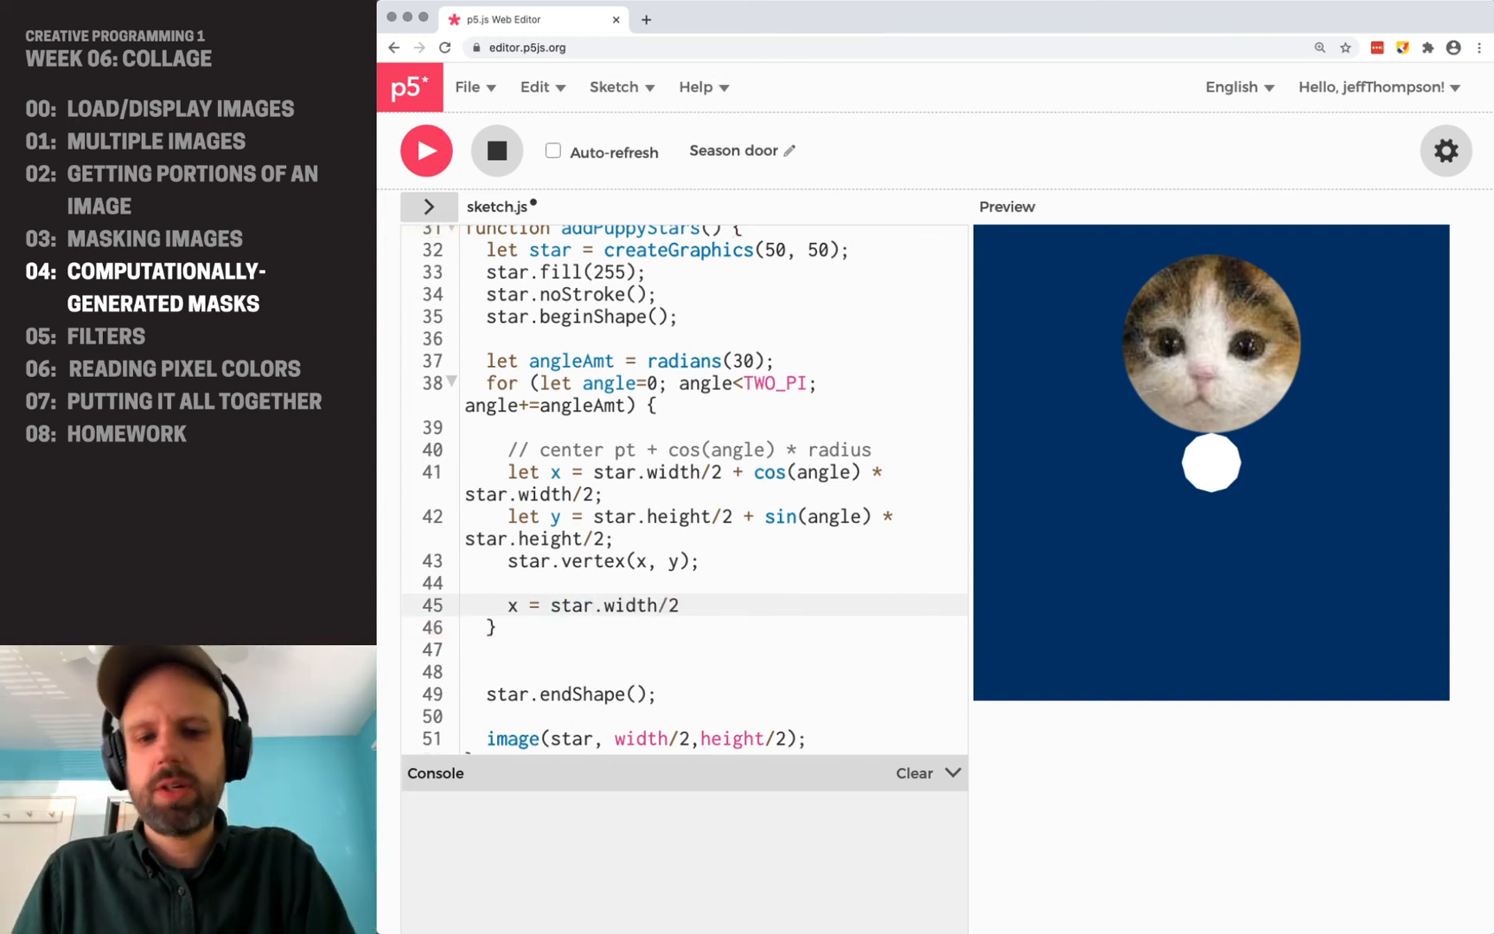
text(+ cos())
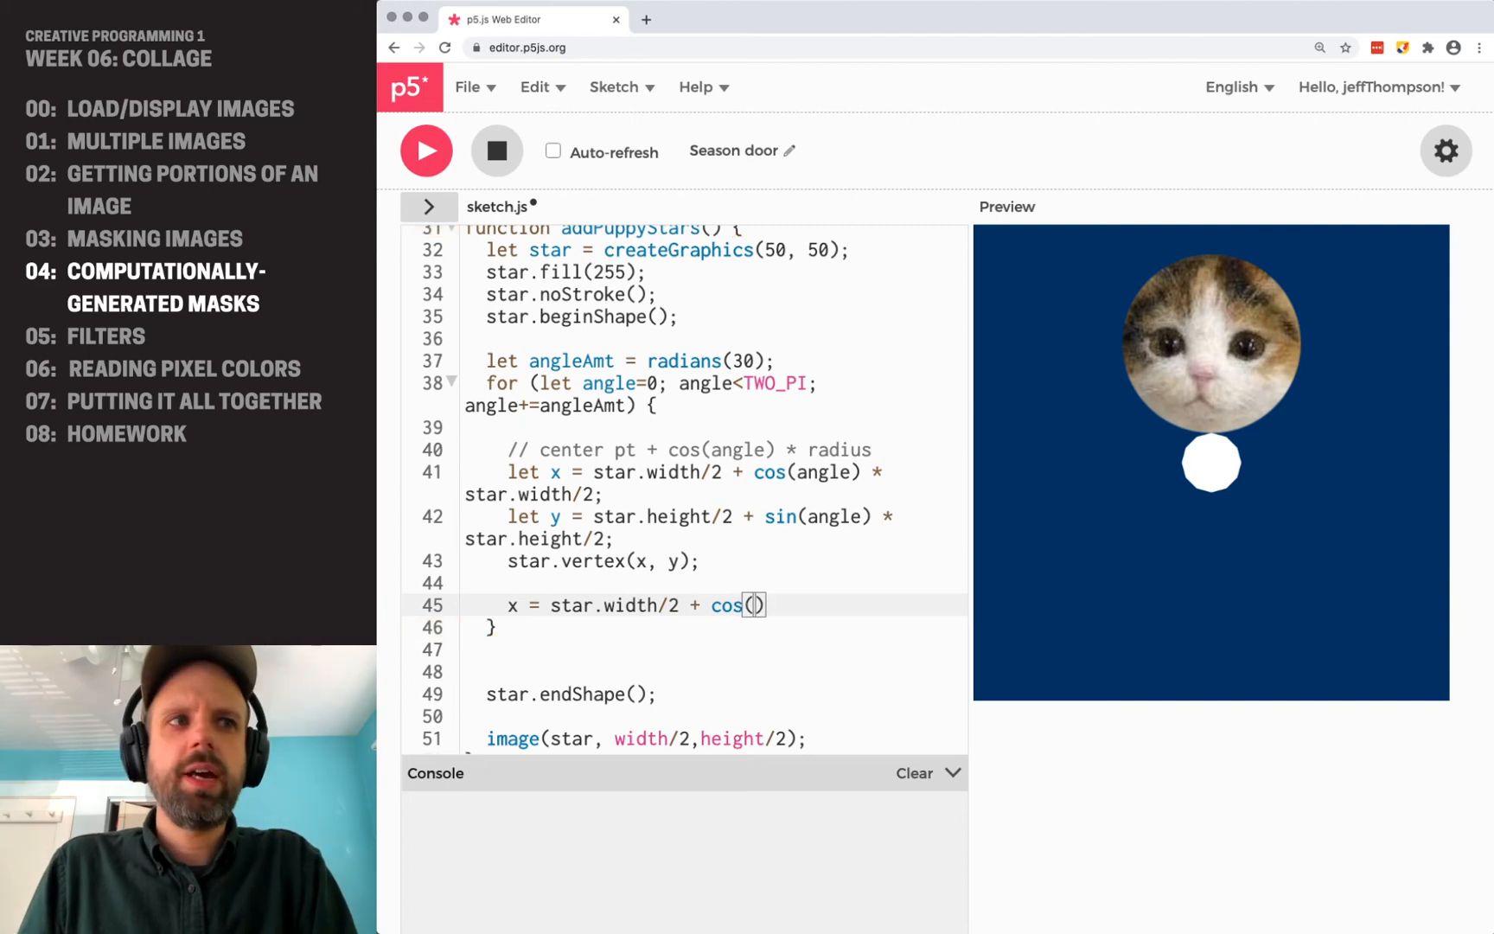
text(angle+)
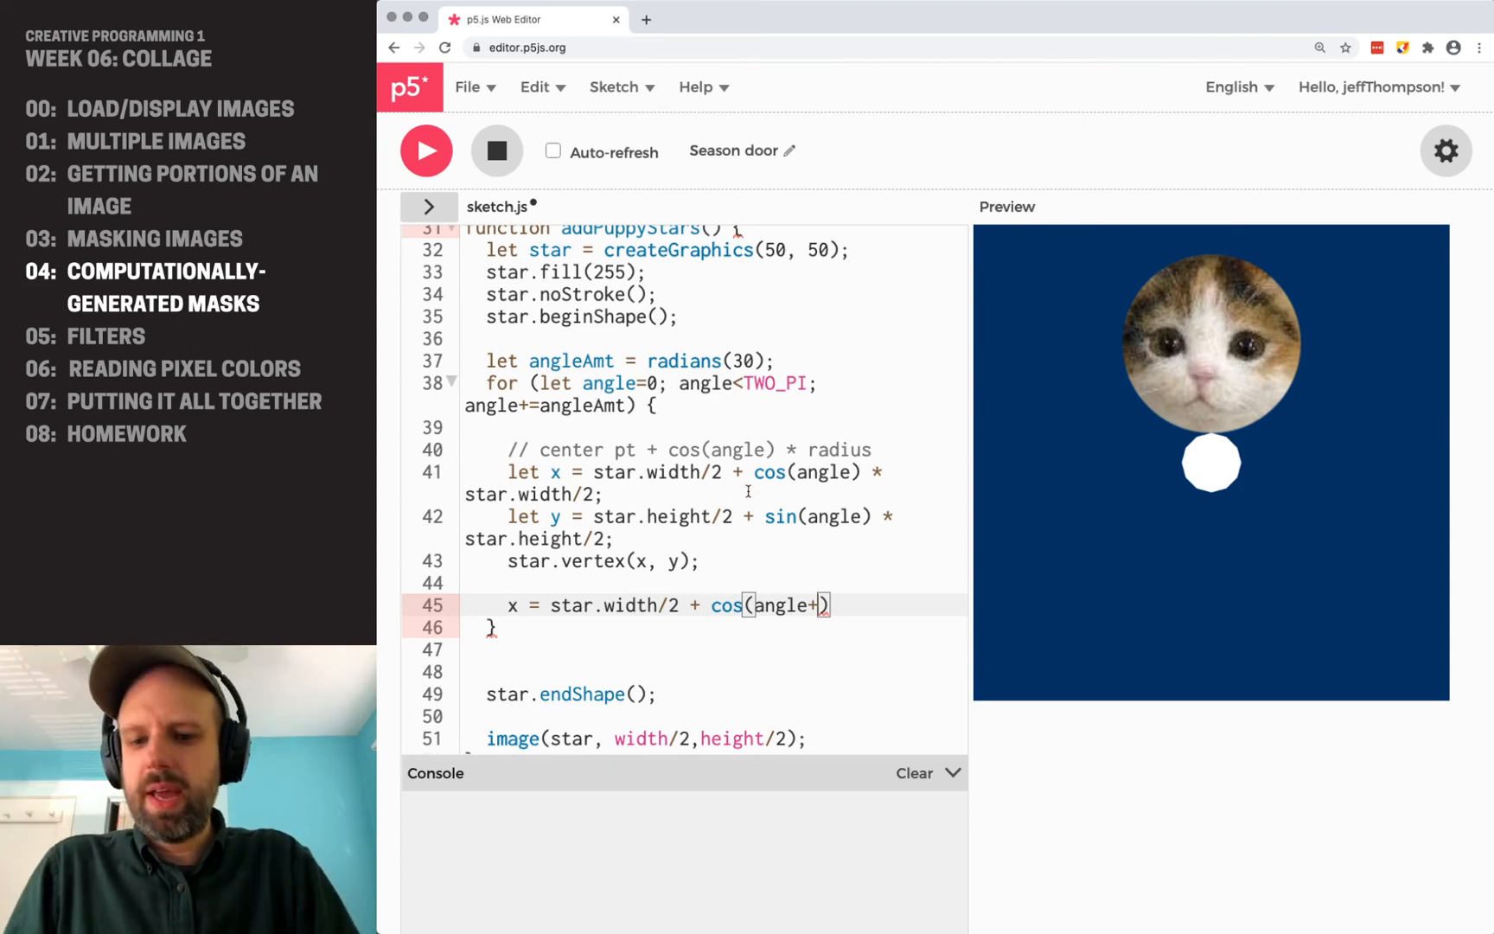
text(angleAmt/2)
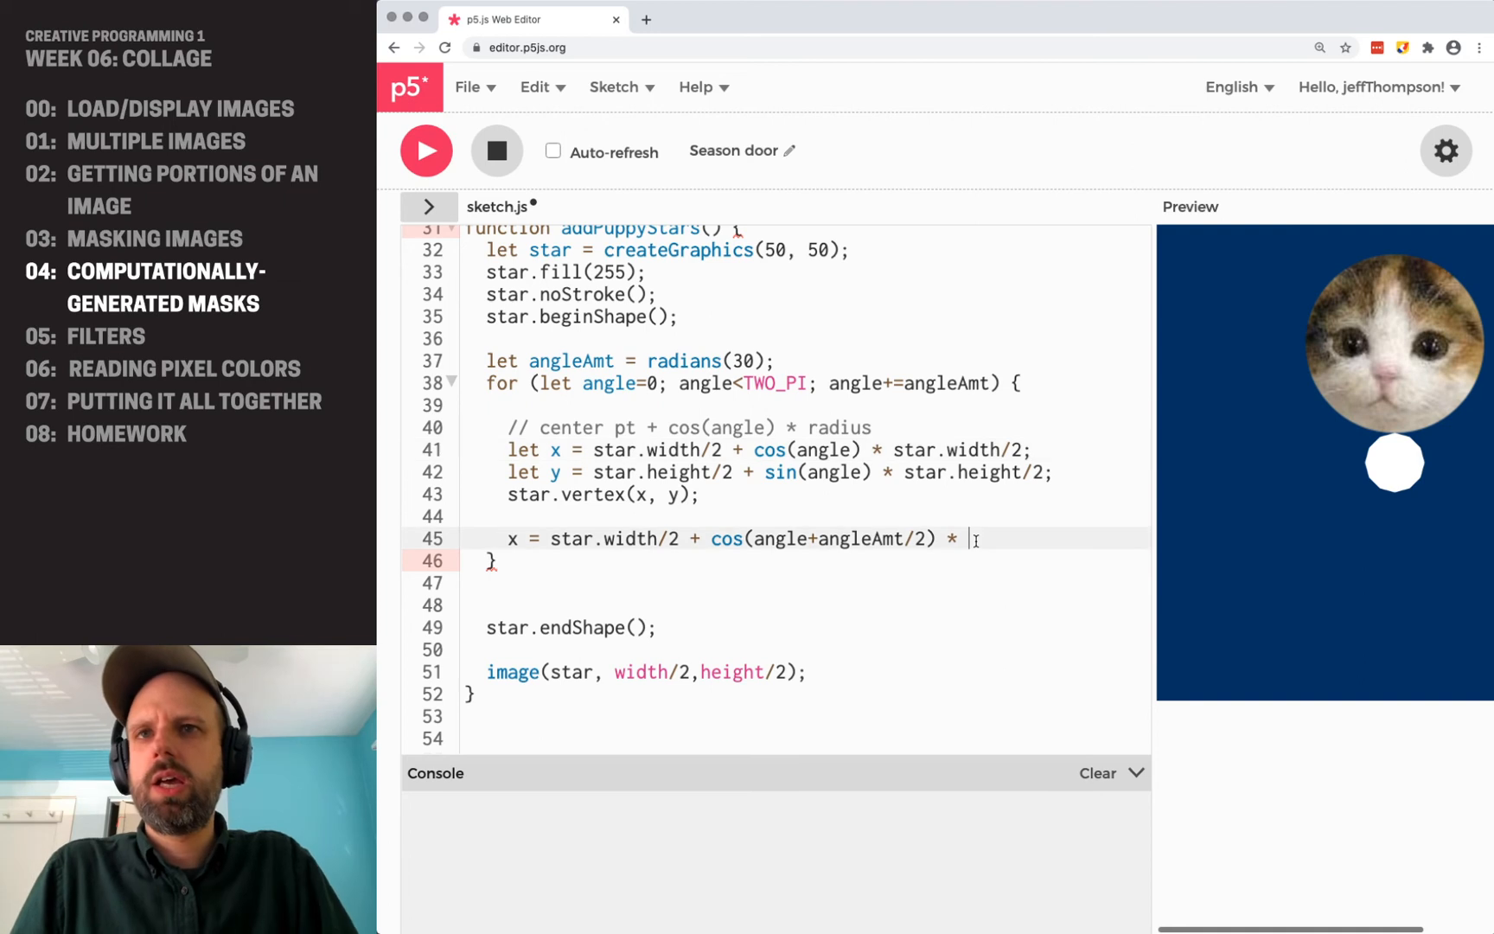
text(star.width/4;)
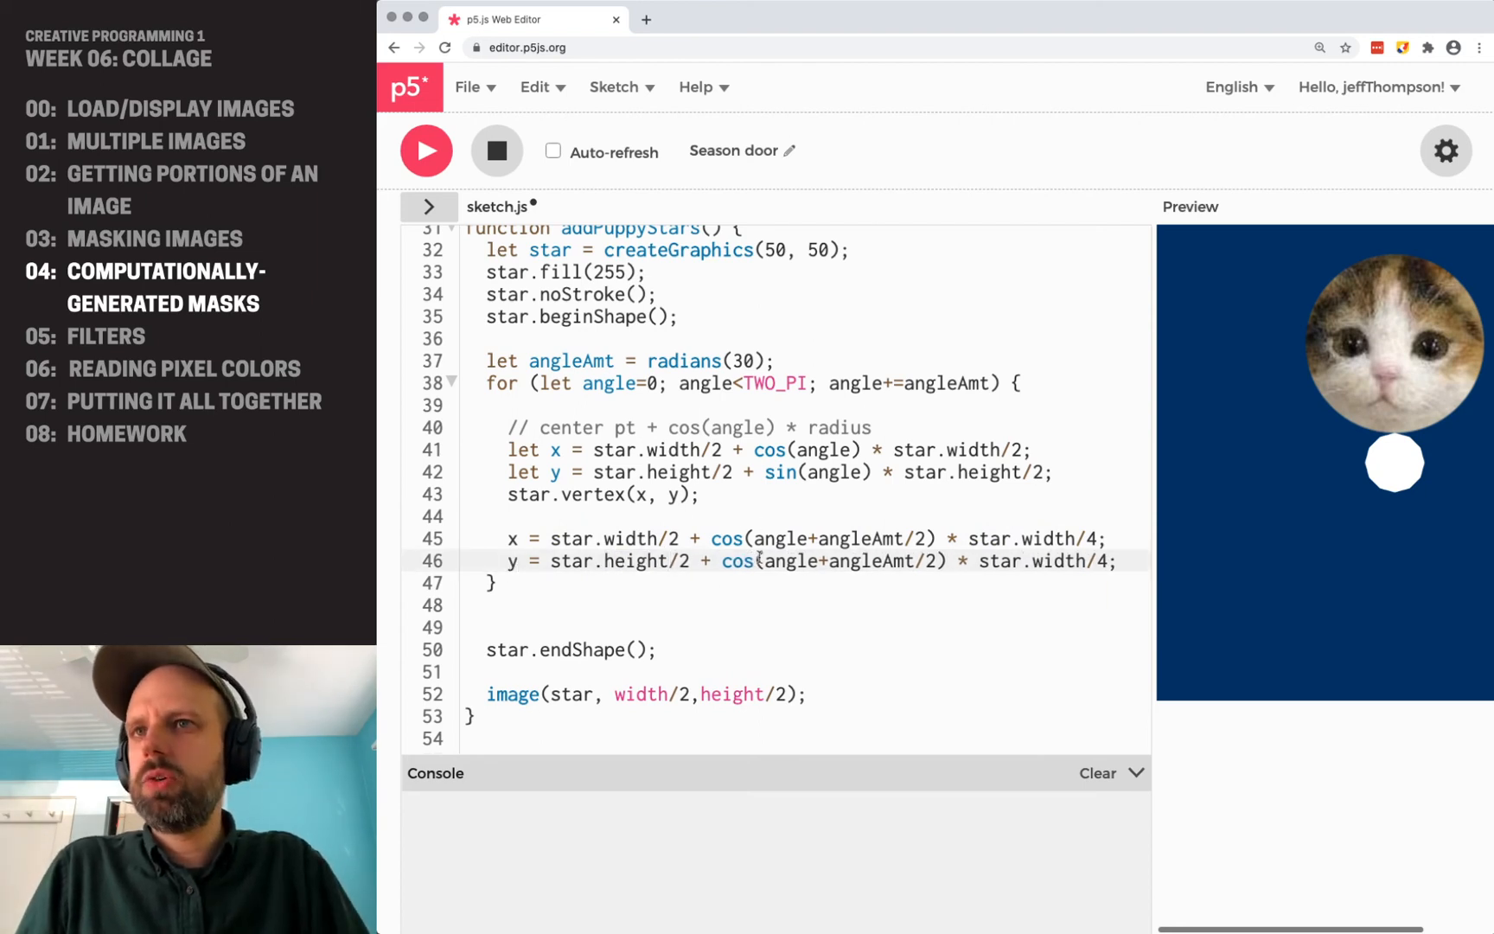
text(sin)
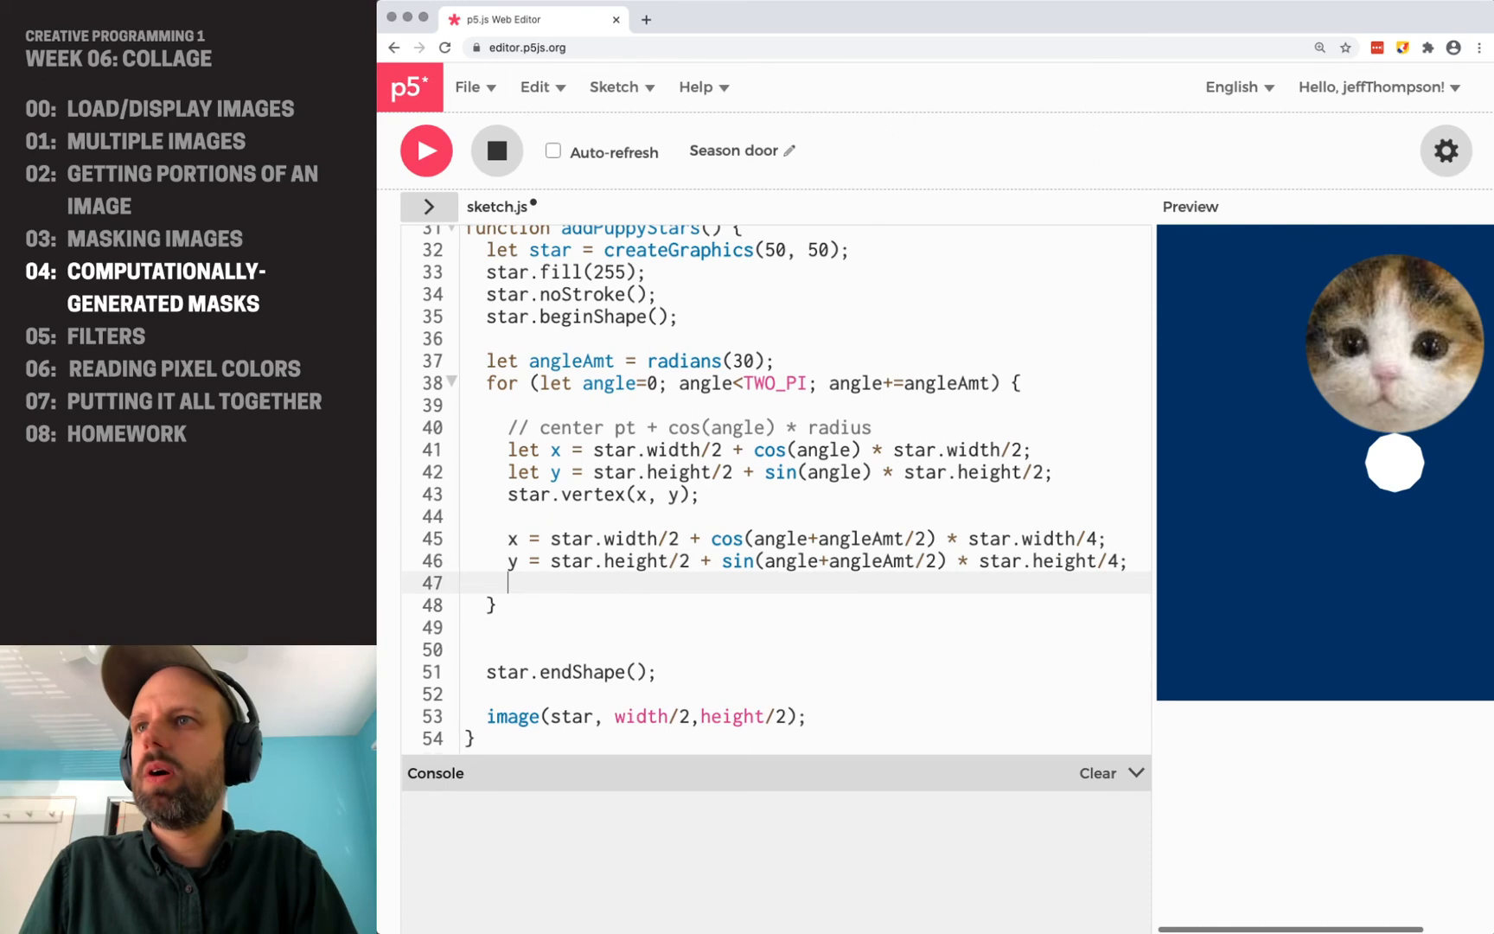
Add star.vertex(x, y) for the inner point and close the shape with endShape(CLOSE).
text(star.ver)
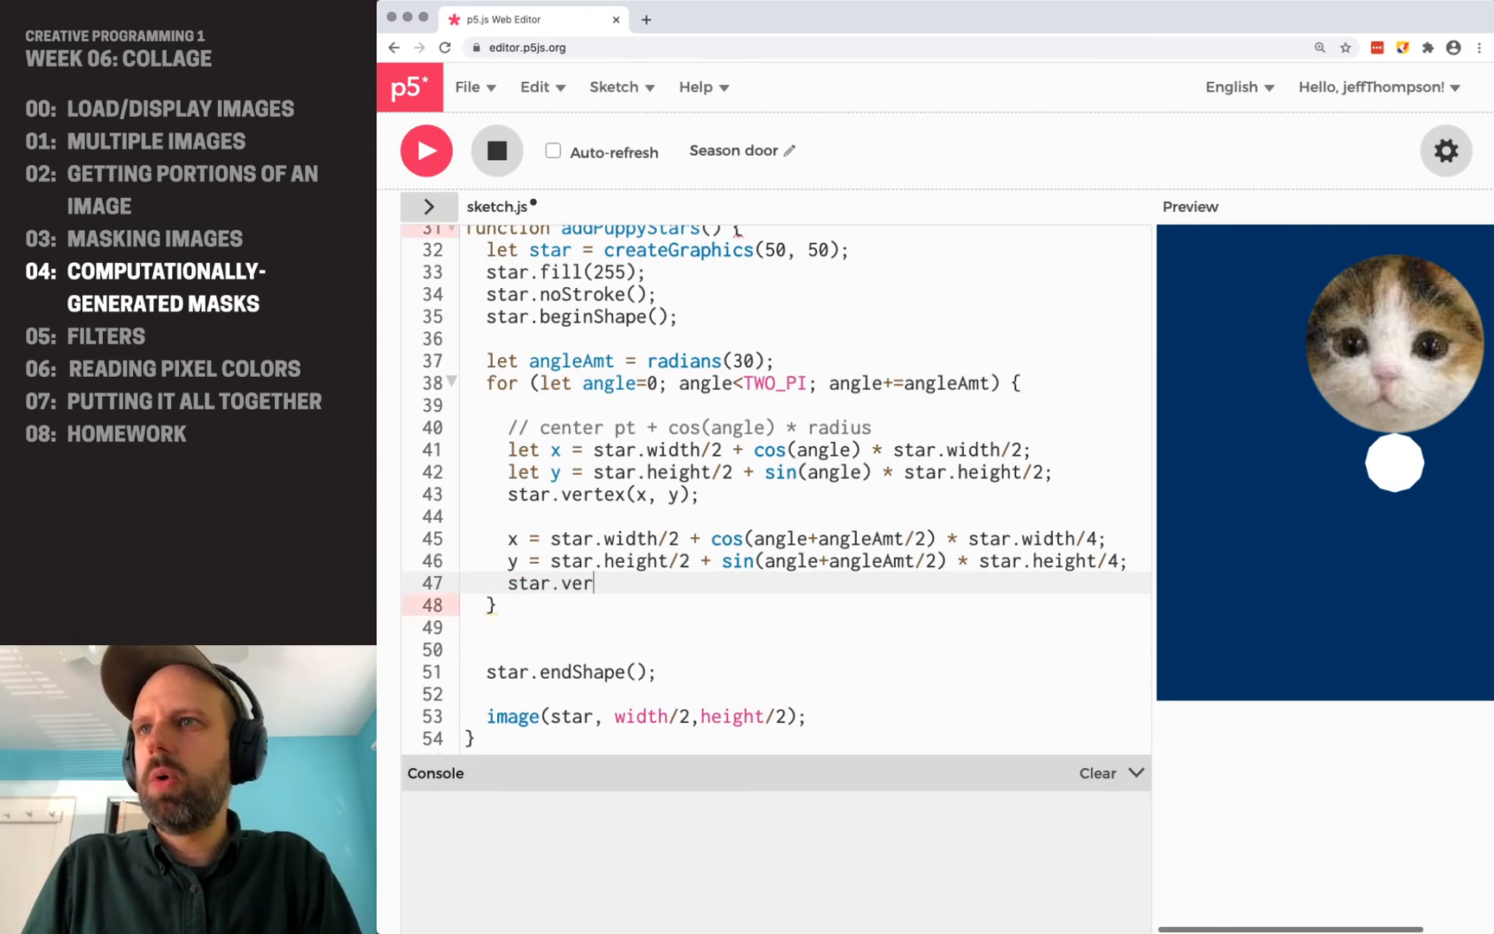
text(tex(x, y);)
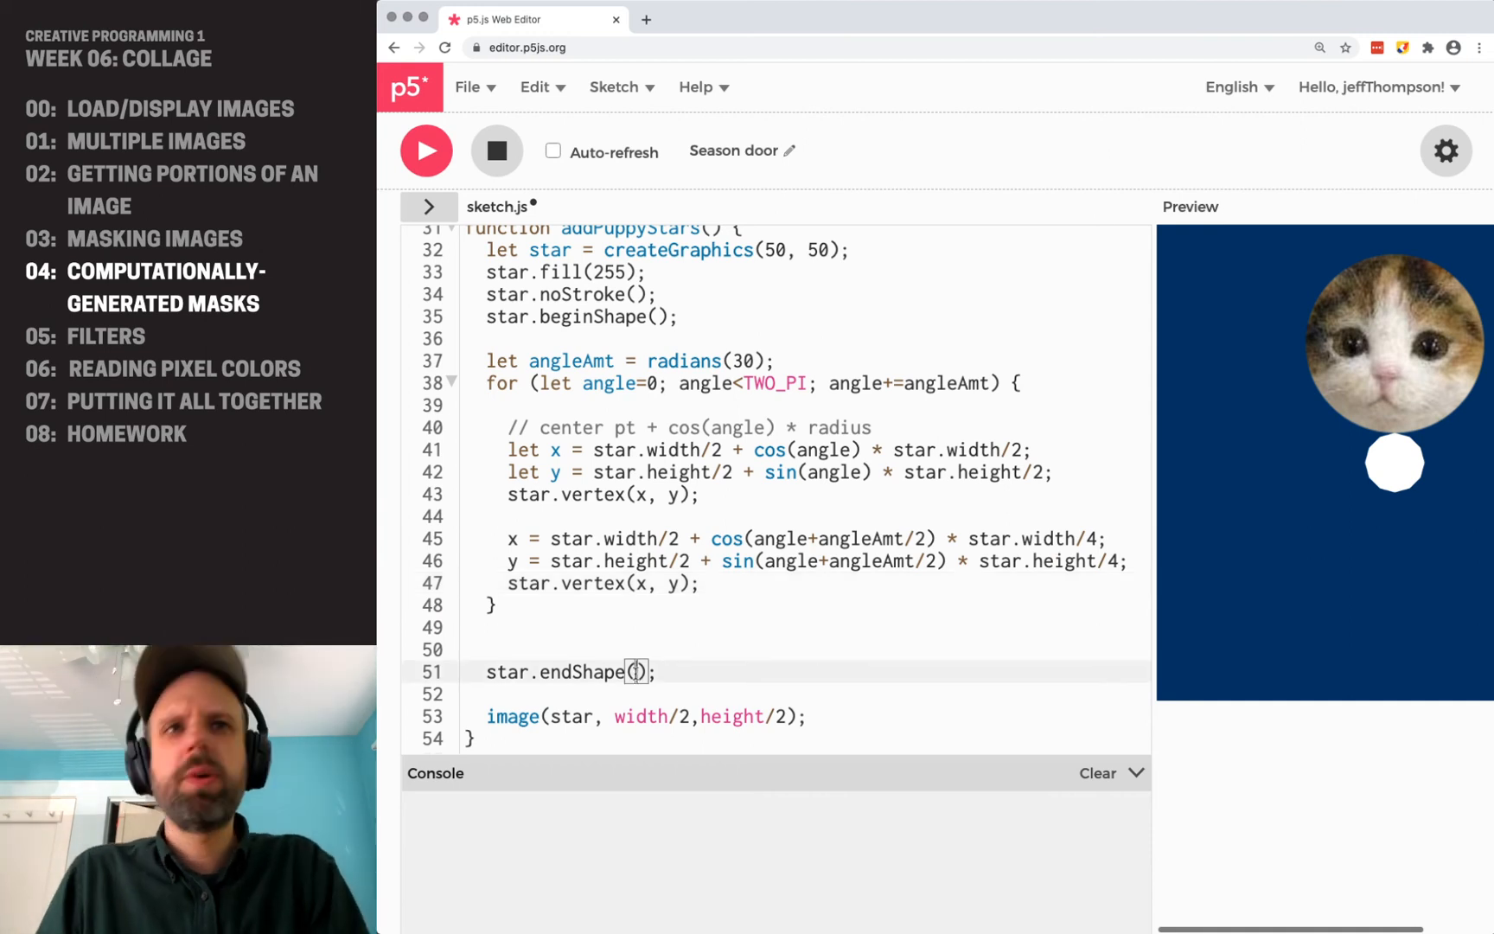
text(CLOSE)
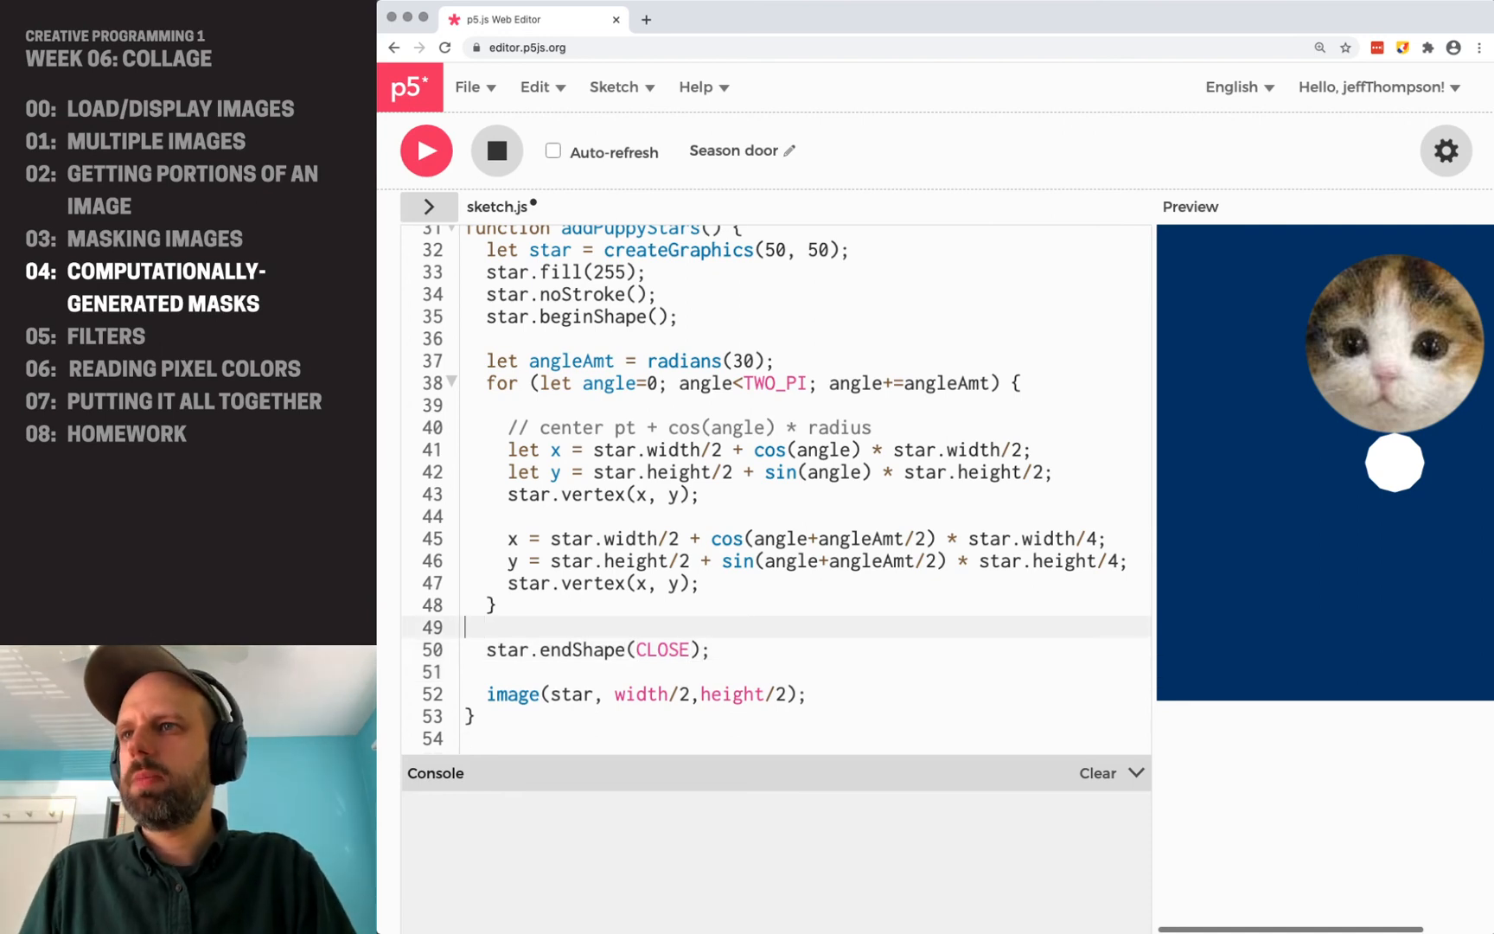
key(backspace)
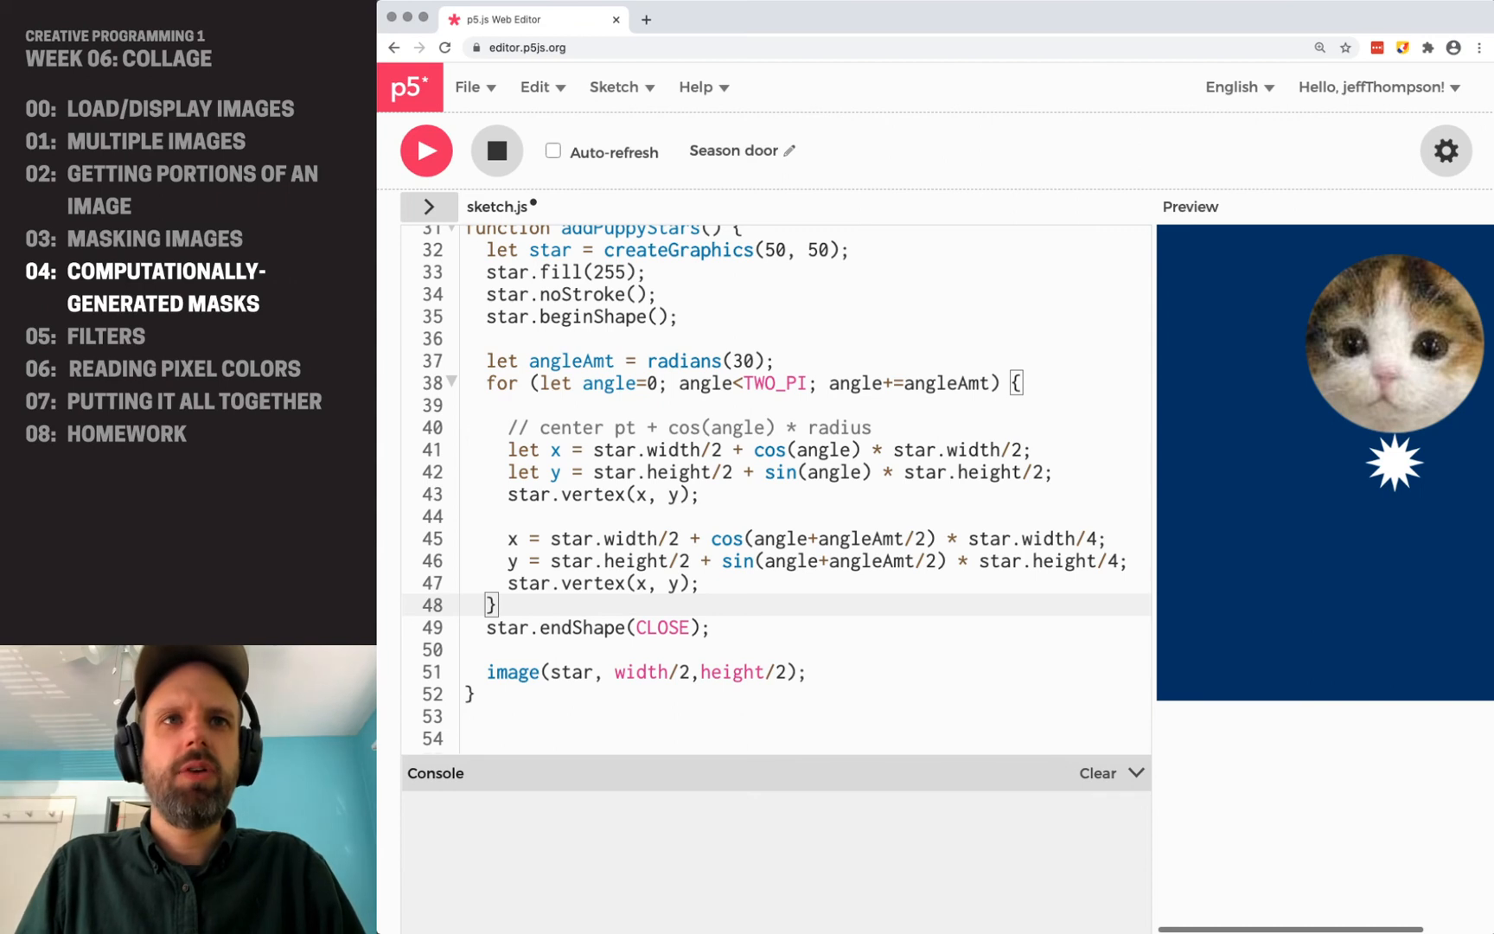
mouse_move(1333, 550)
text(puppy.resize)
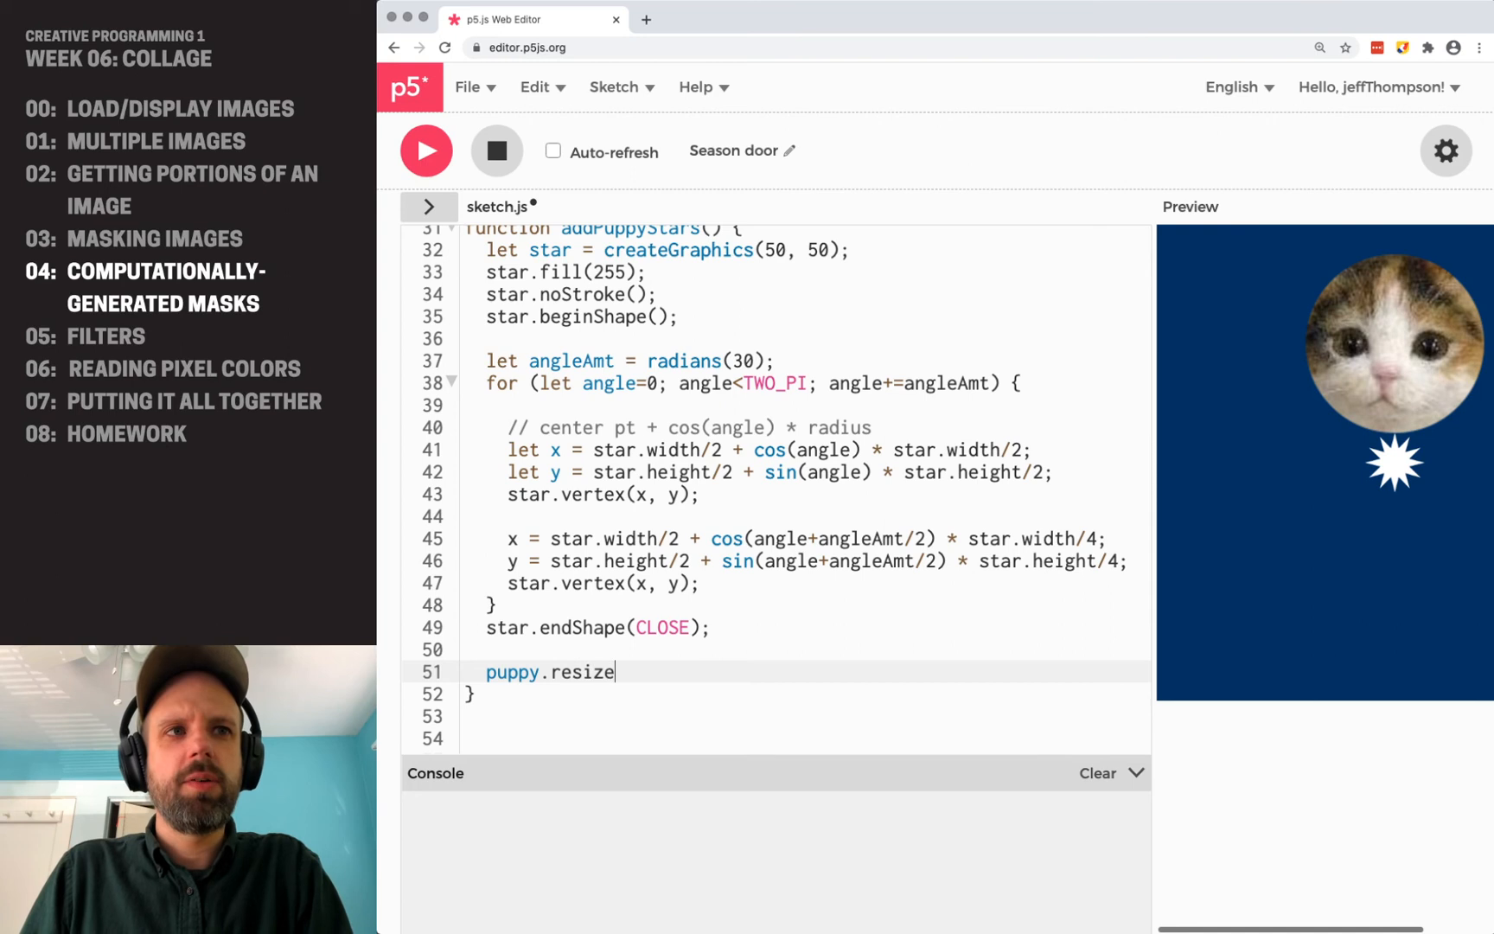
Resize the puppy to star.width × star.height and mask it with the star.
text((star.width, s)
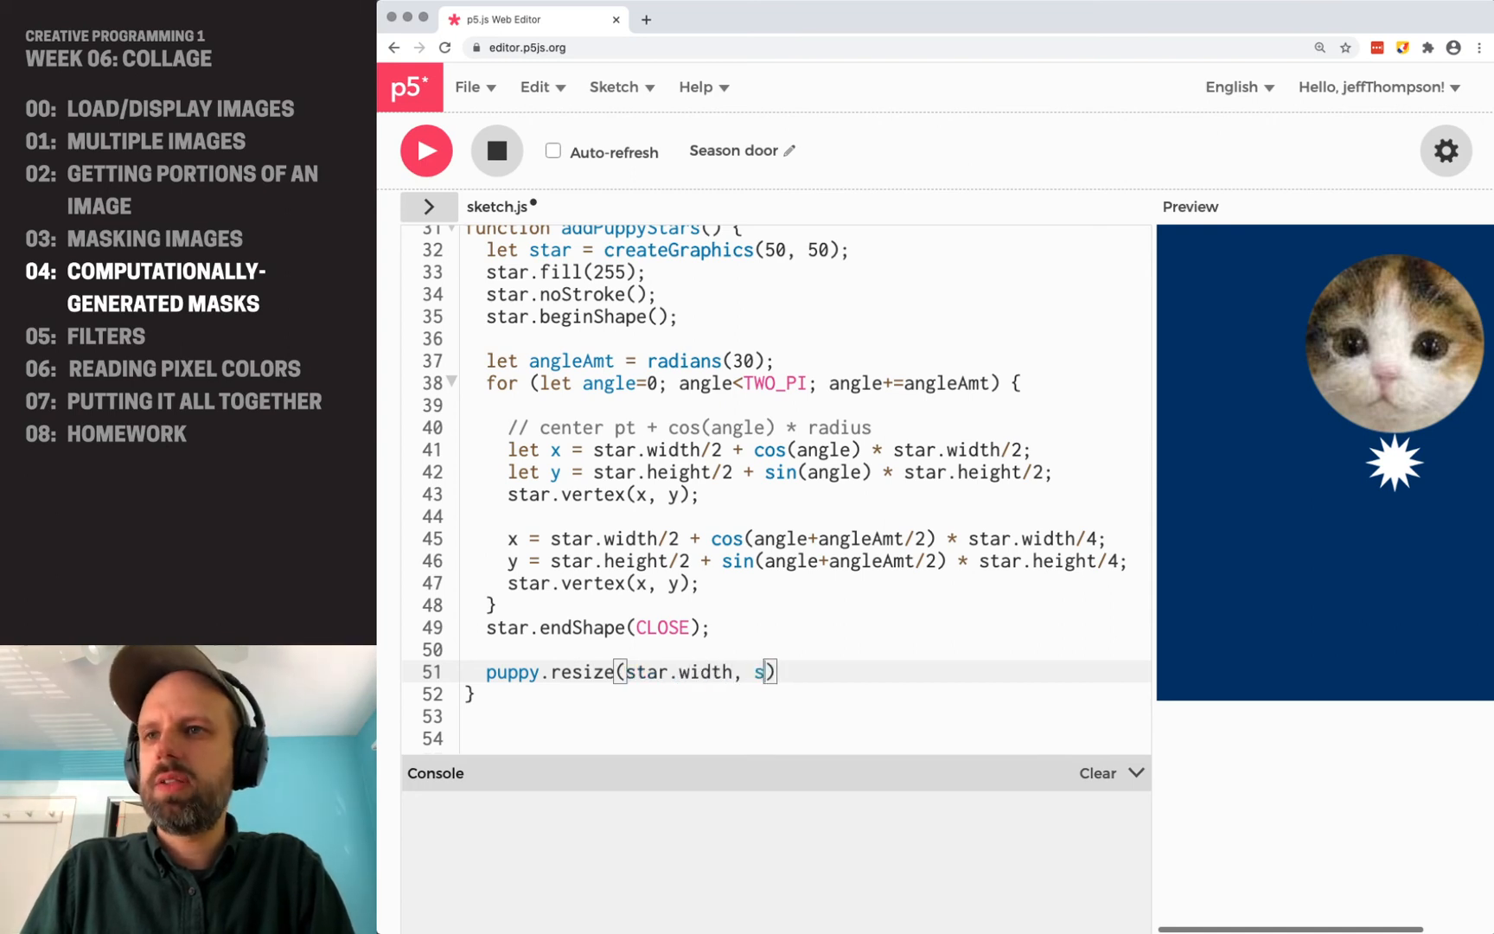
text(tar.height);)
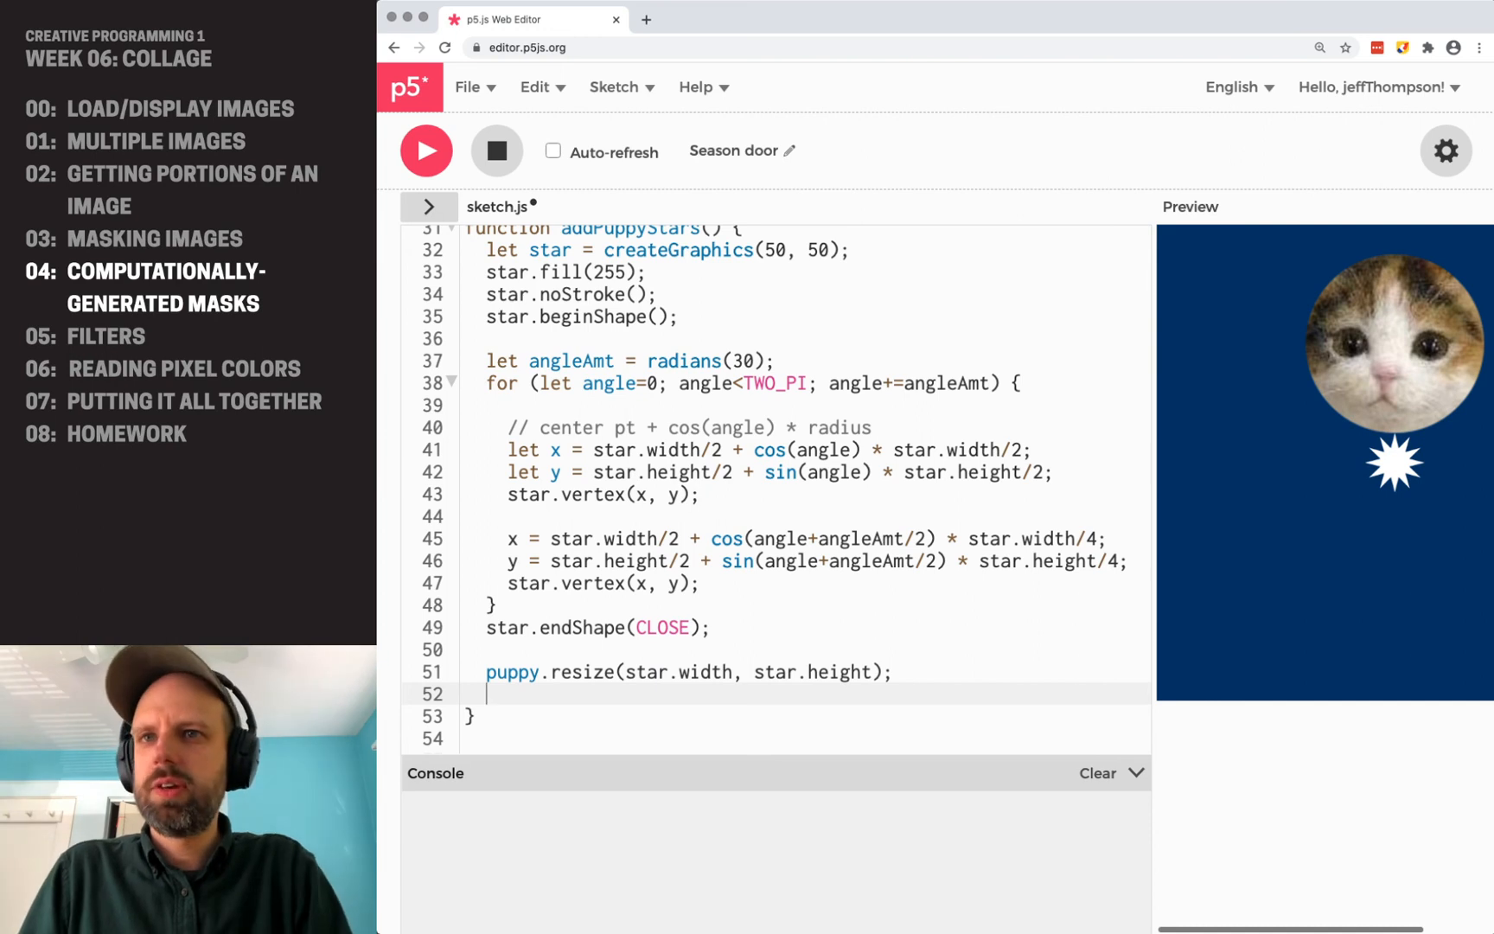
text(puppy.mas)
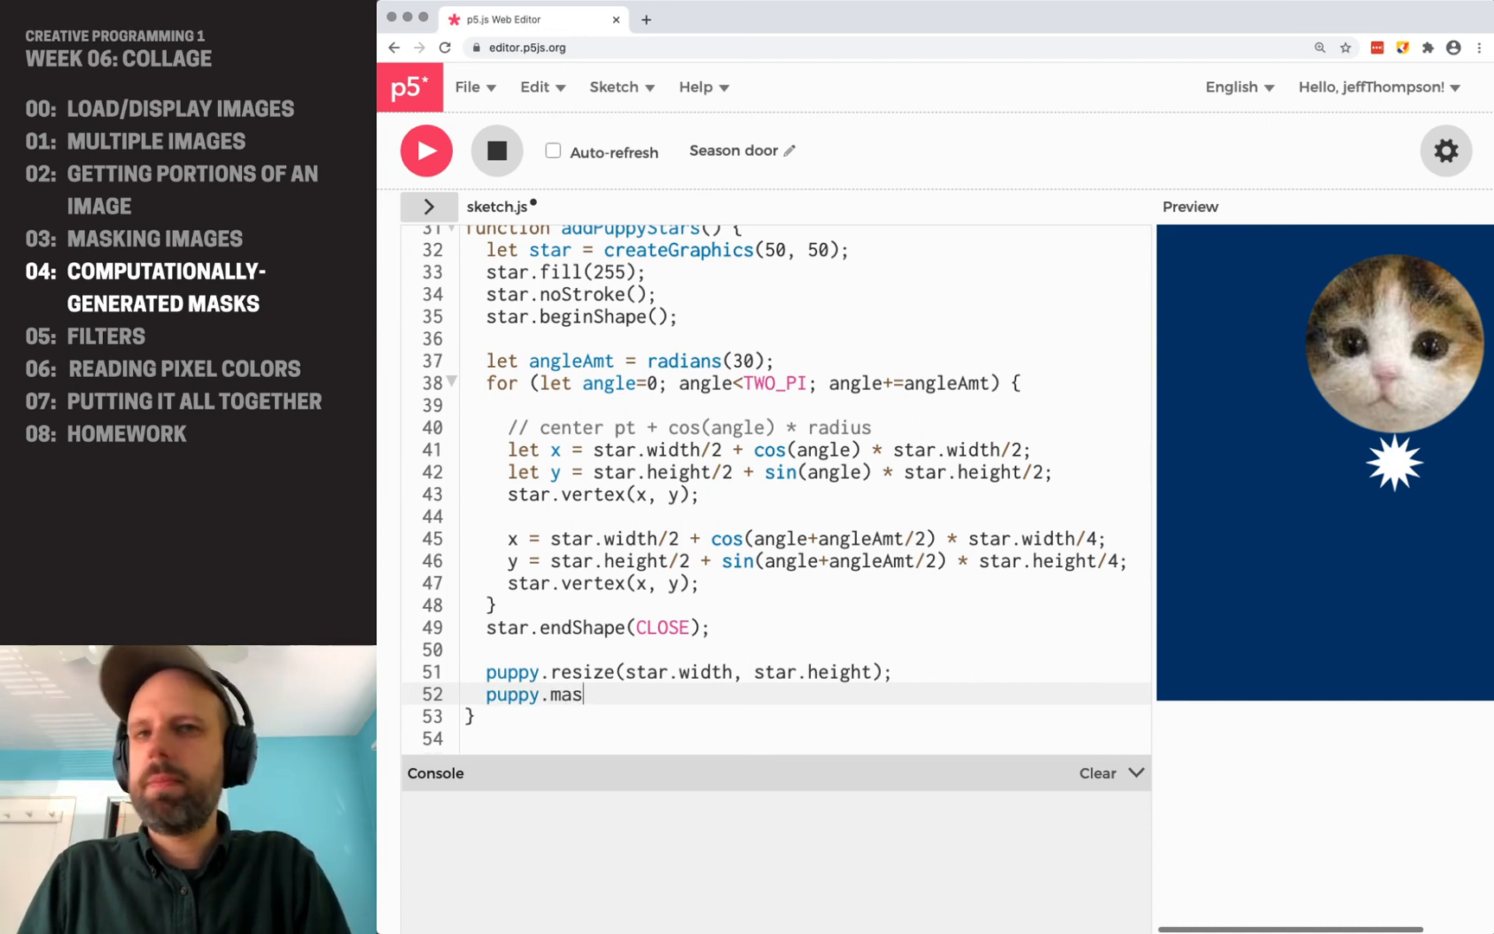
text(k(star);)
text(image(puppy, )
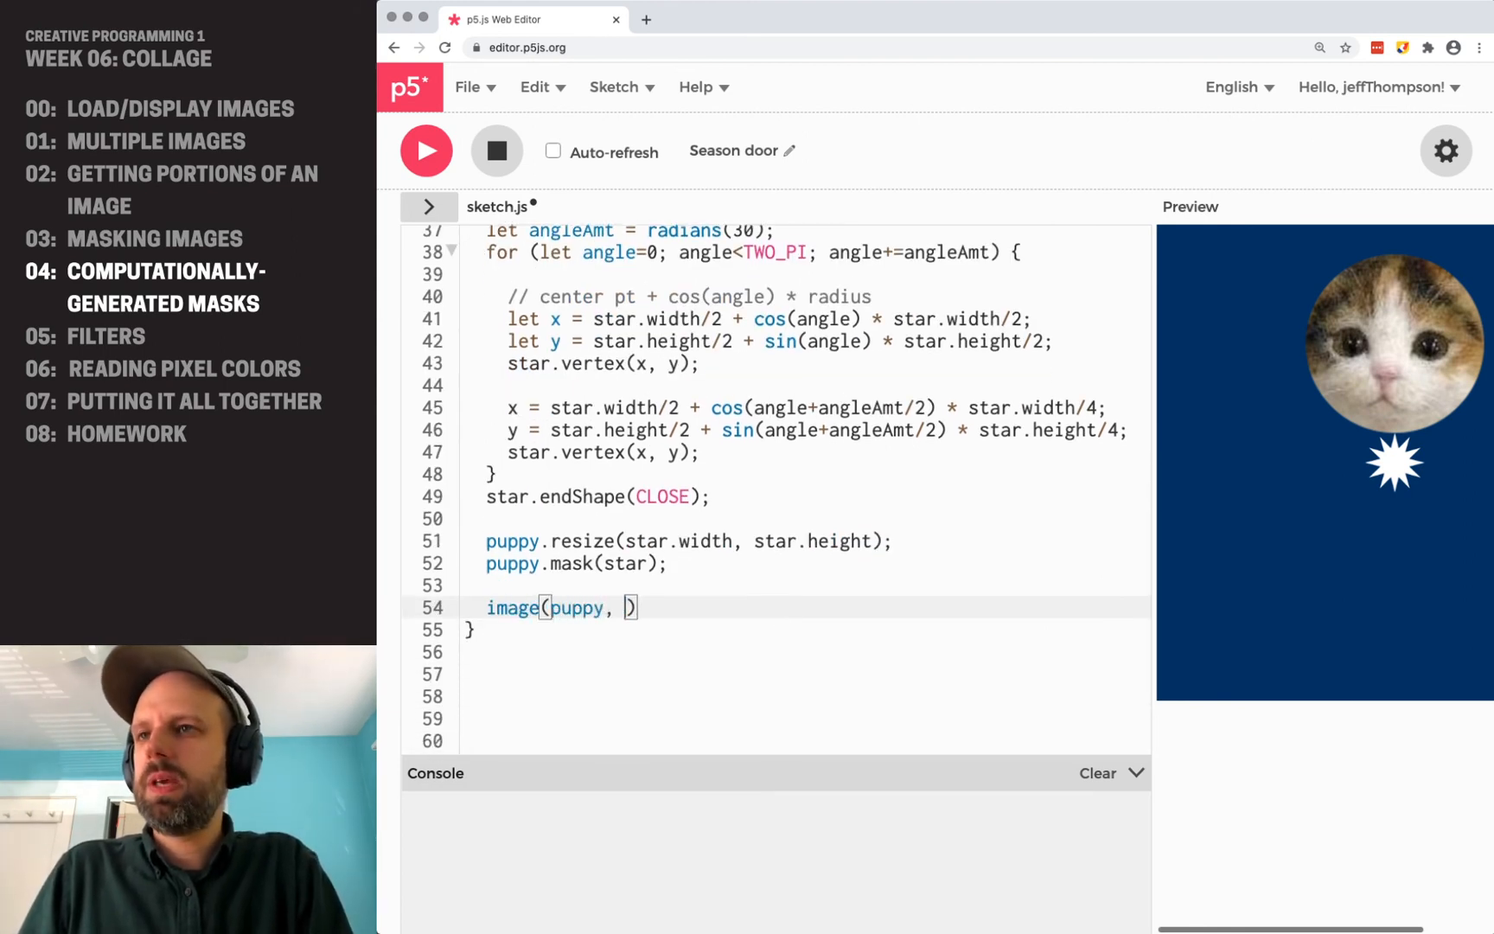
Preview image(puppy, width/2, height/2) at the centre, then remove that line.
text(width/2, height/2)
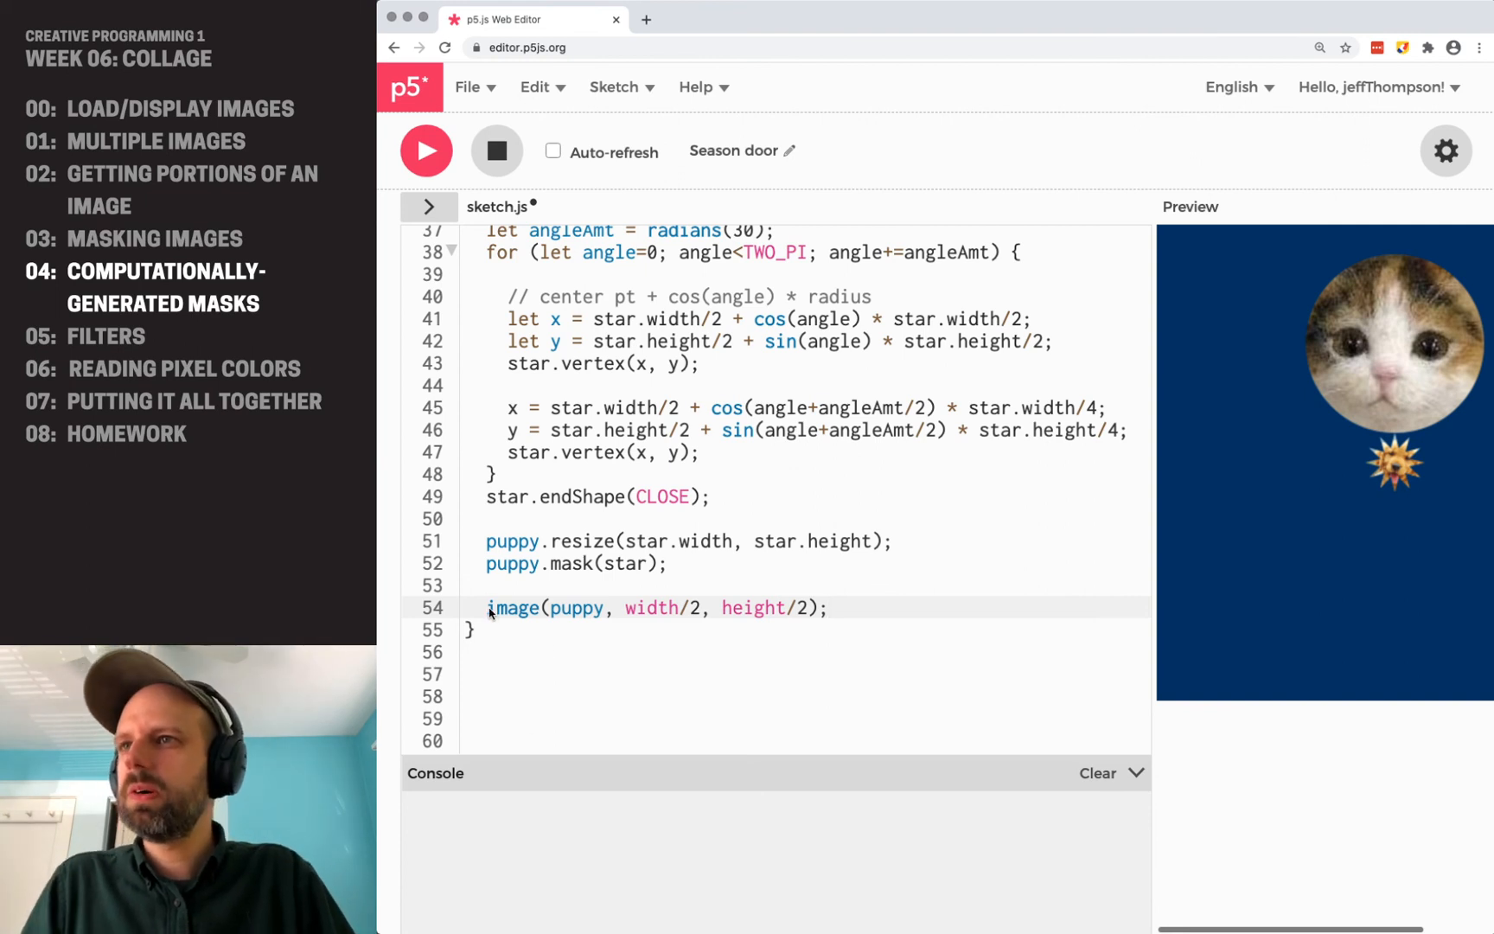
key(Backspace)
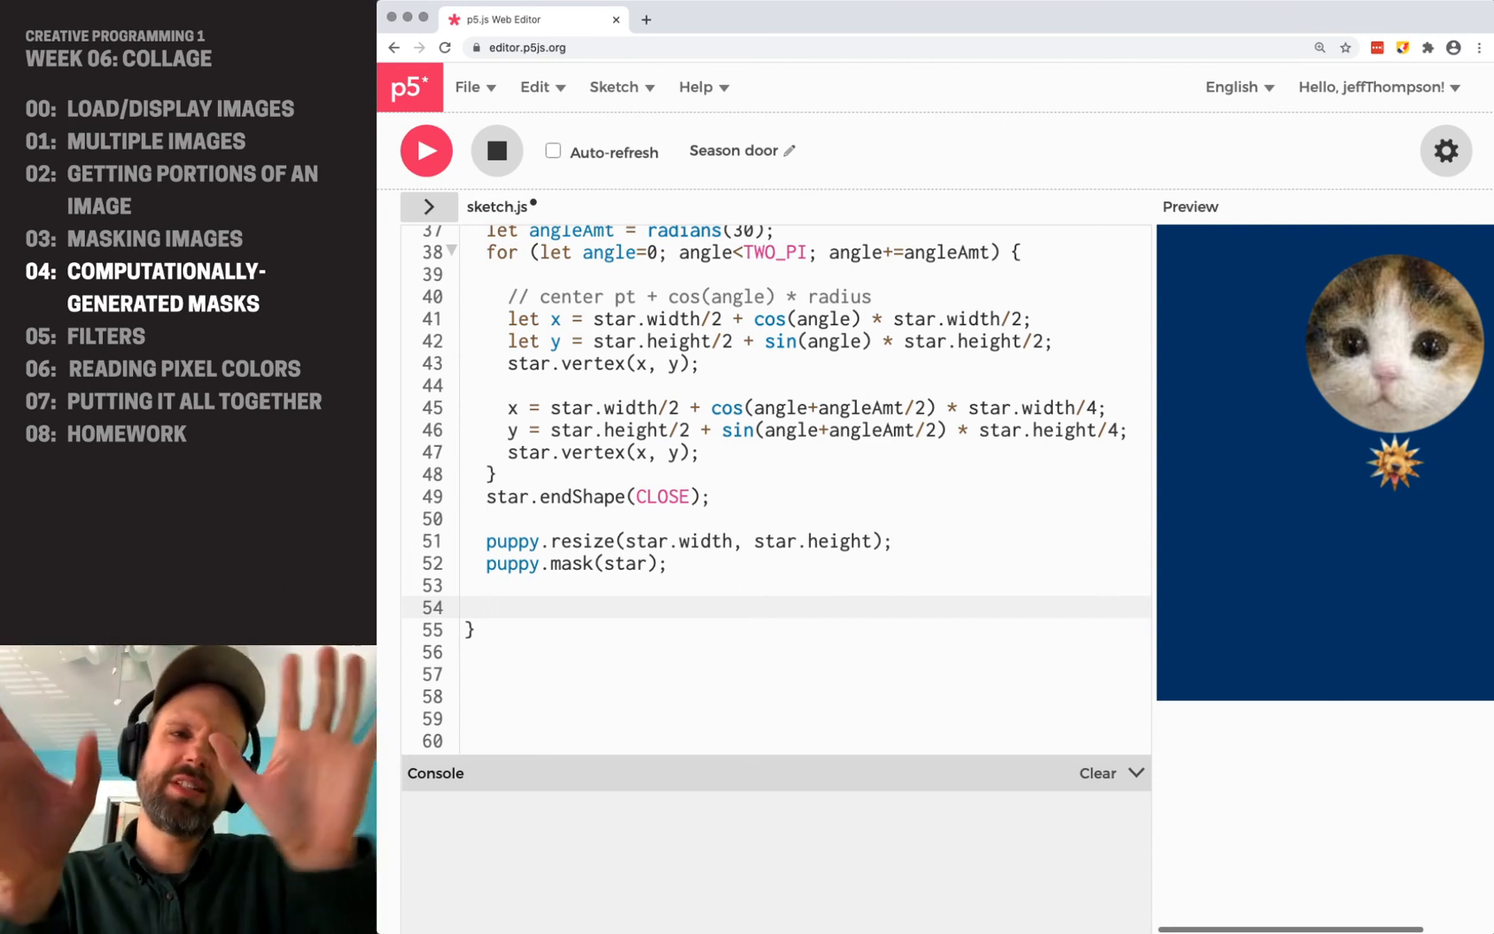
Add a 20-iteration for loop in setup wrapped with push() and pop().
text(for)
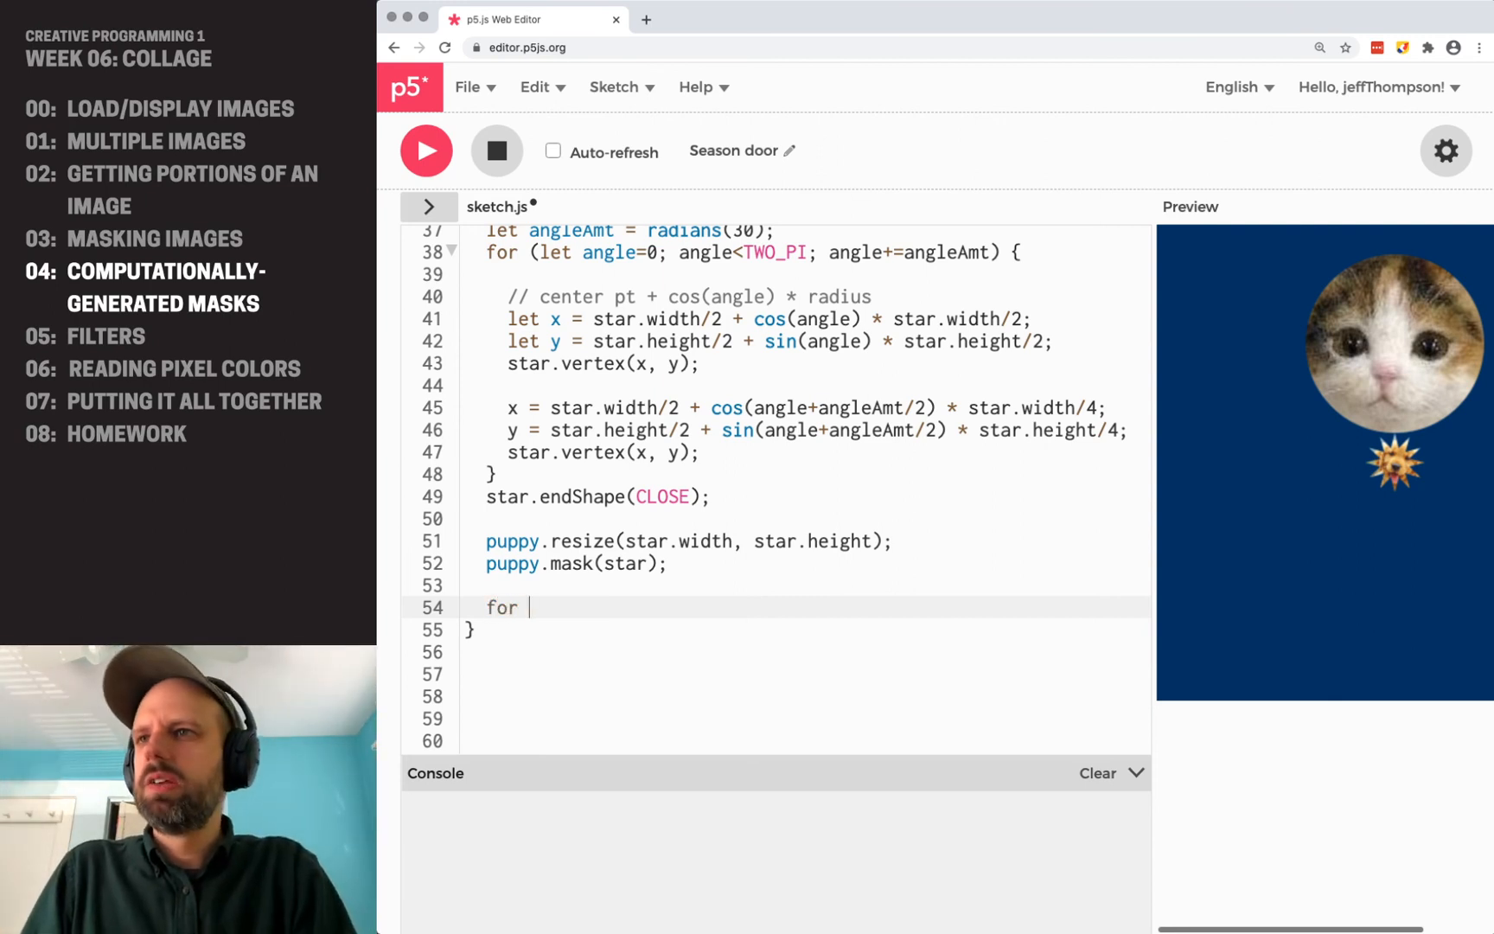
text((let i=0; i)
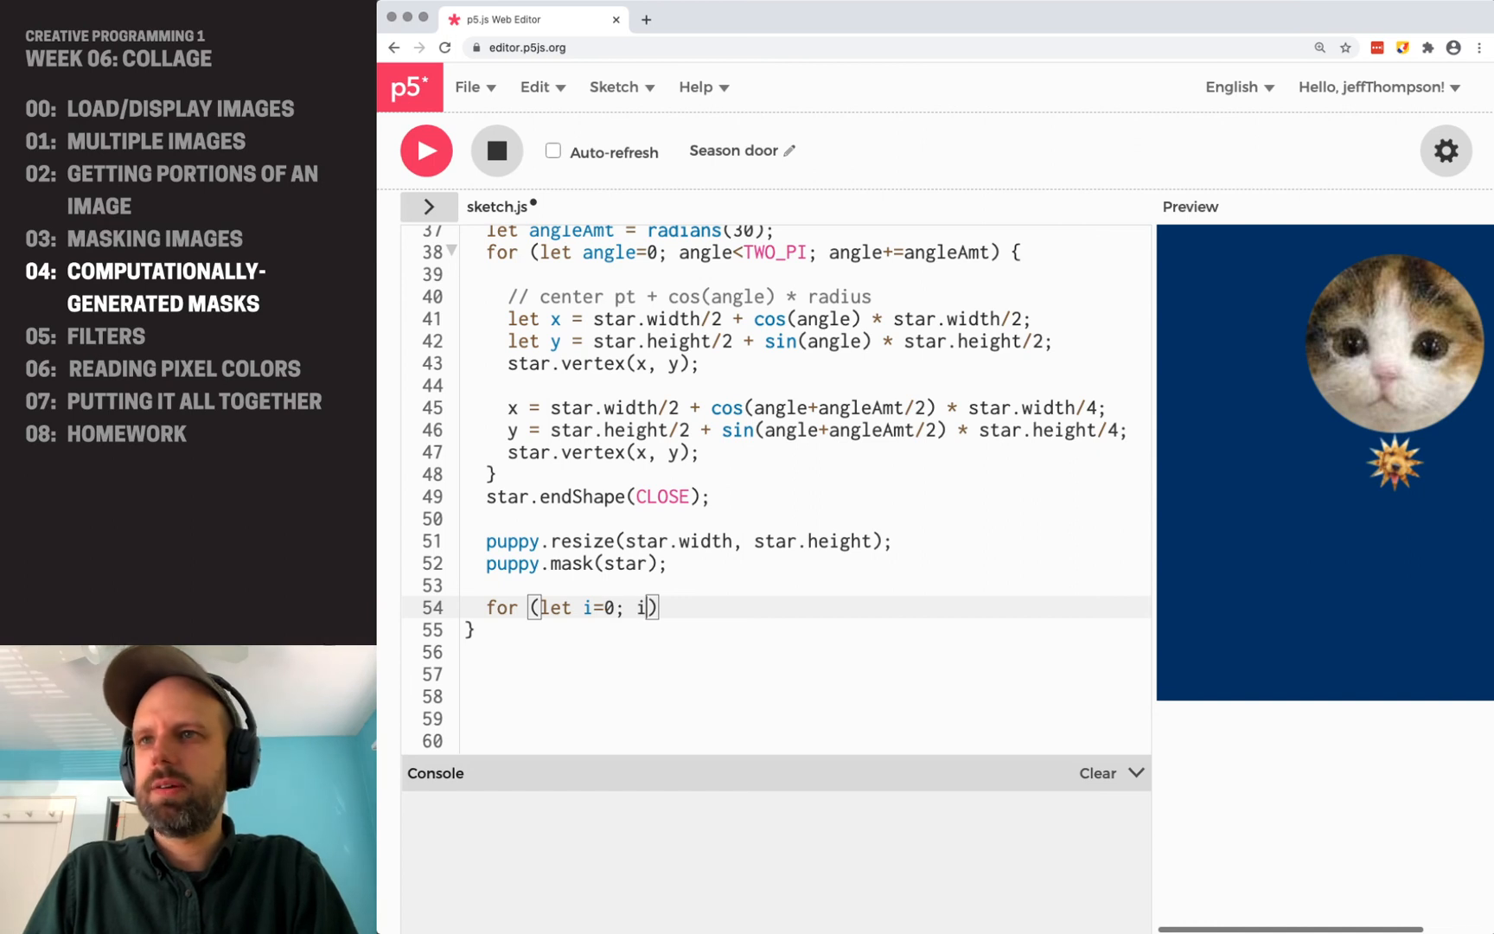
text(<20; i++)
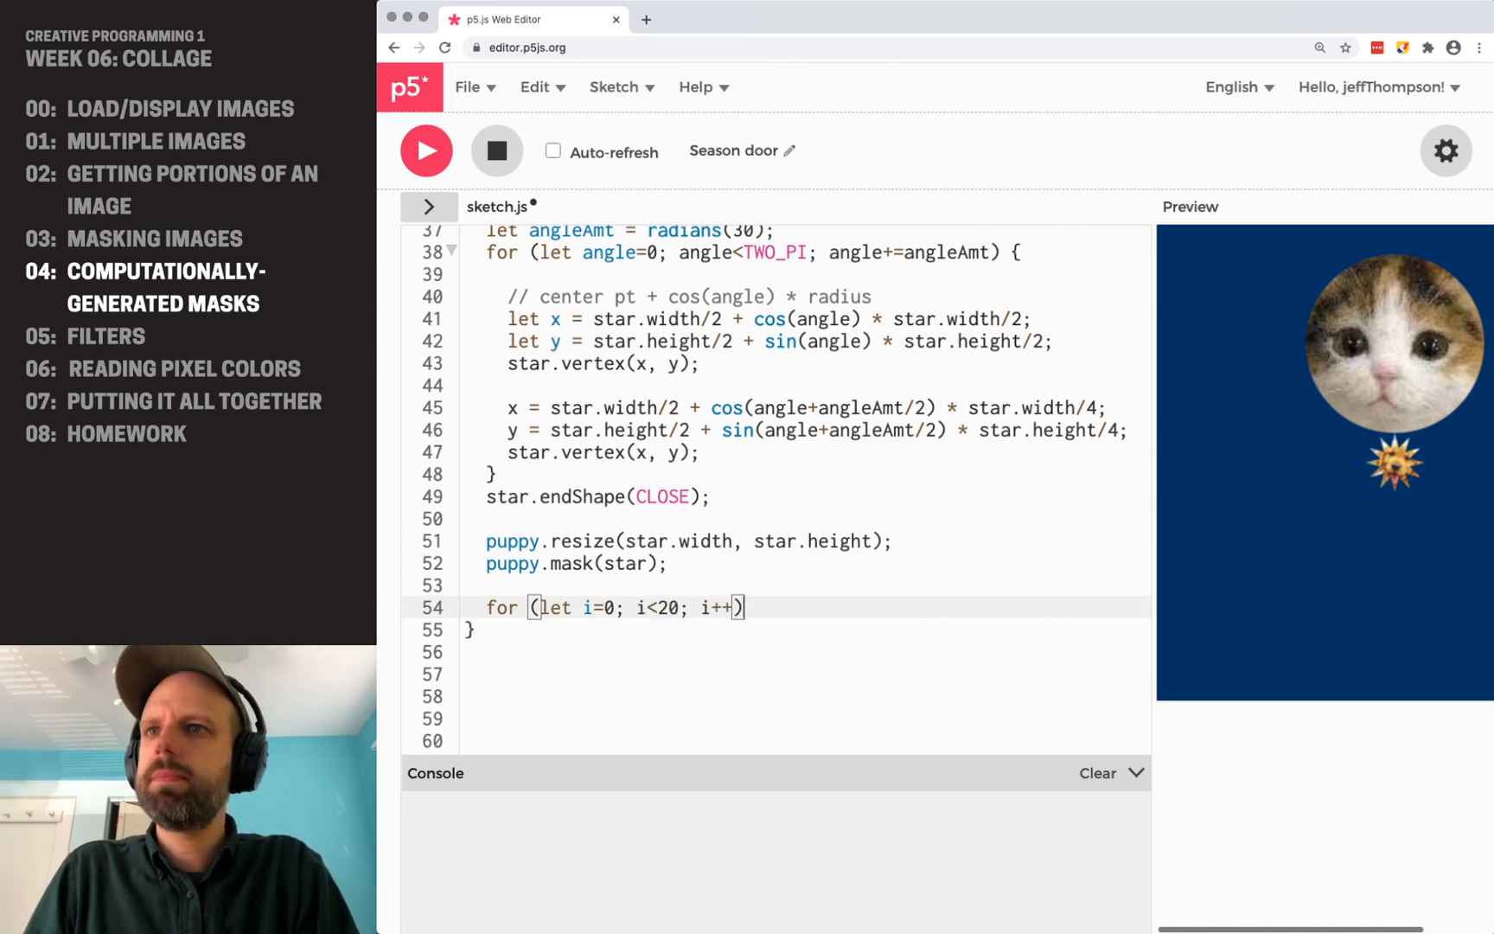
text({)
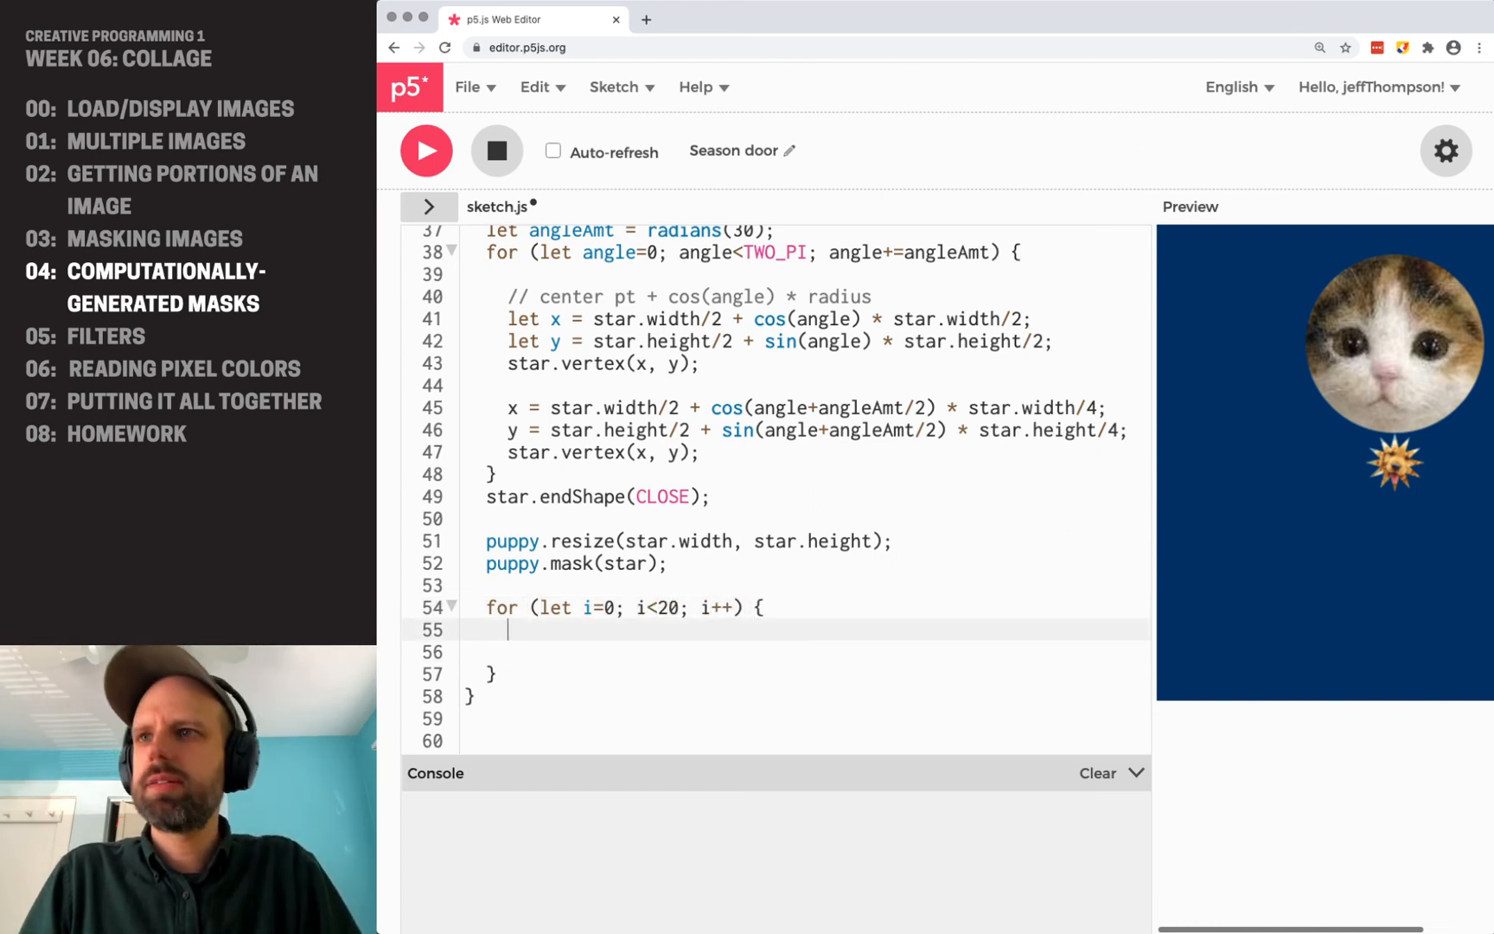
text(push();)
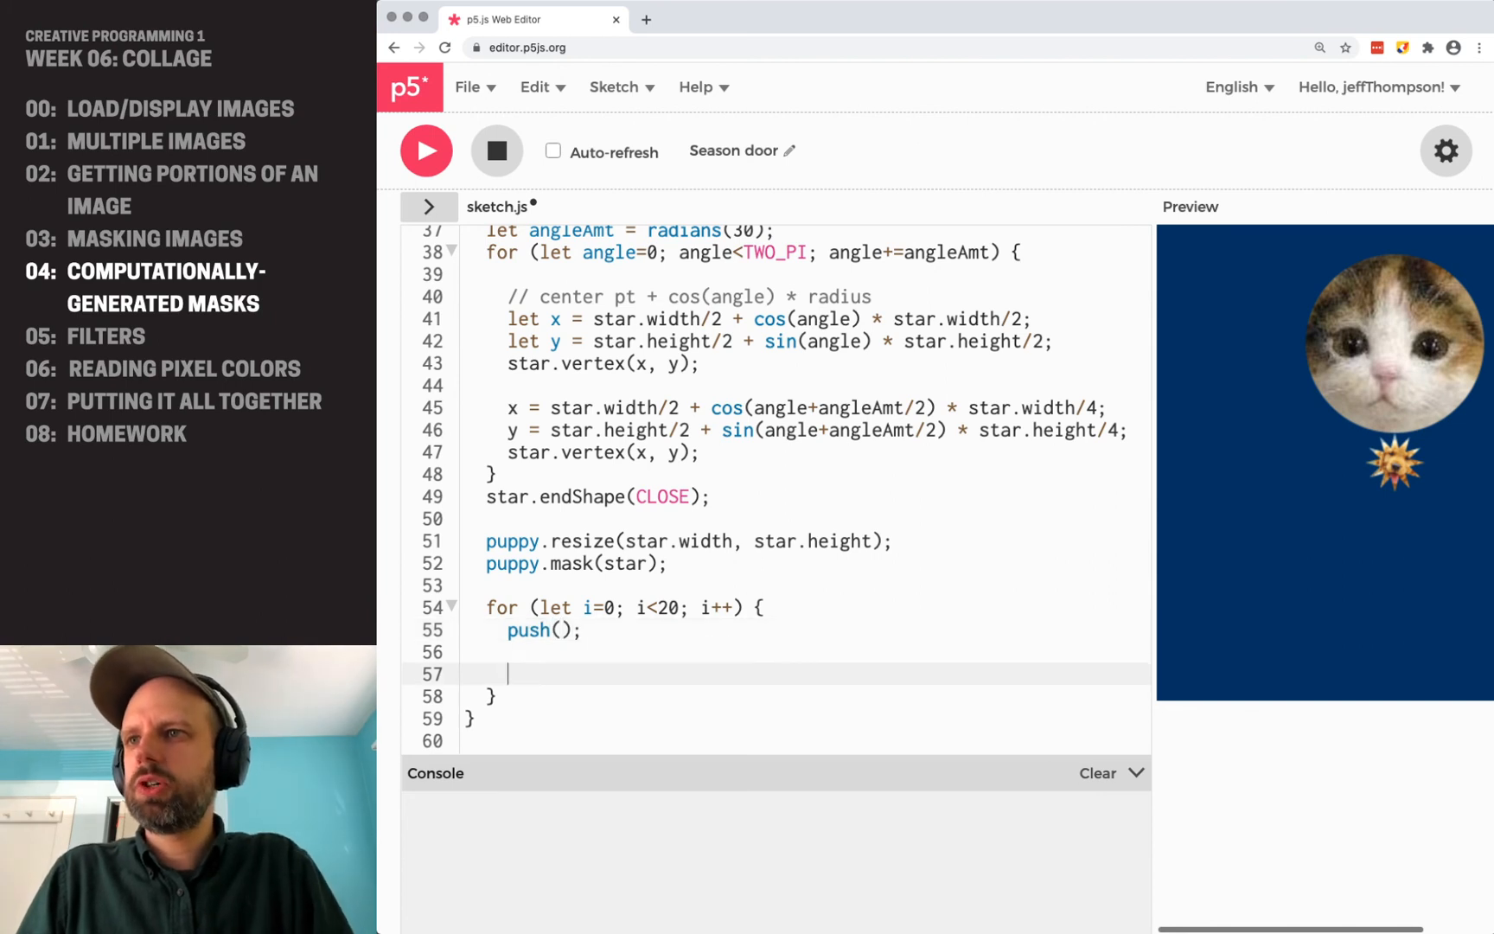
text(pop();)
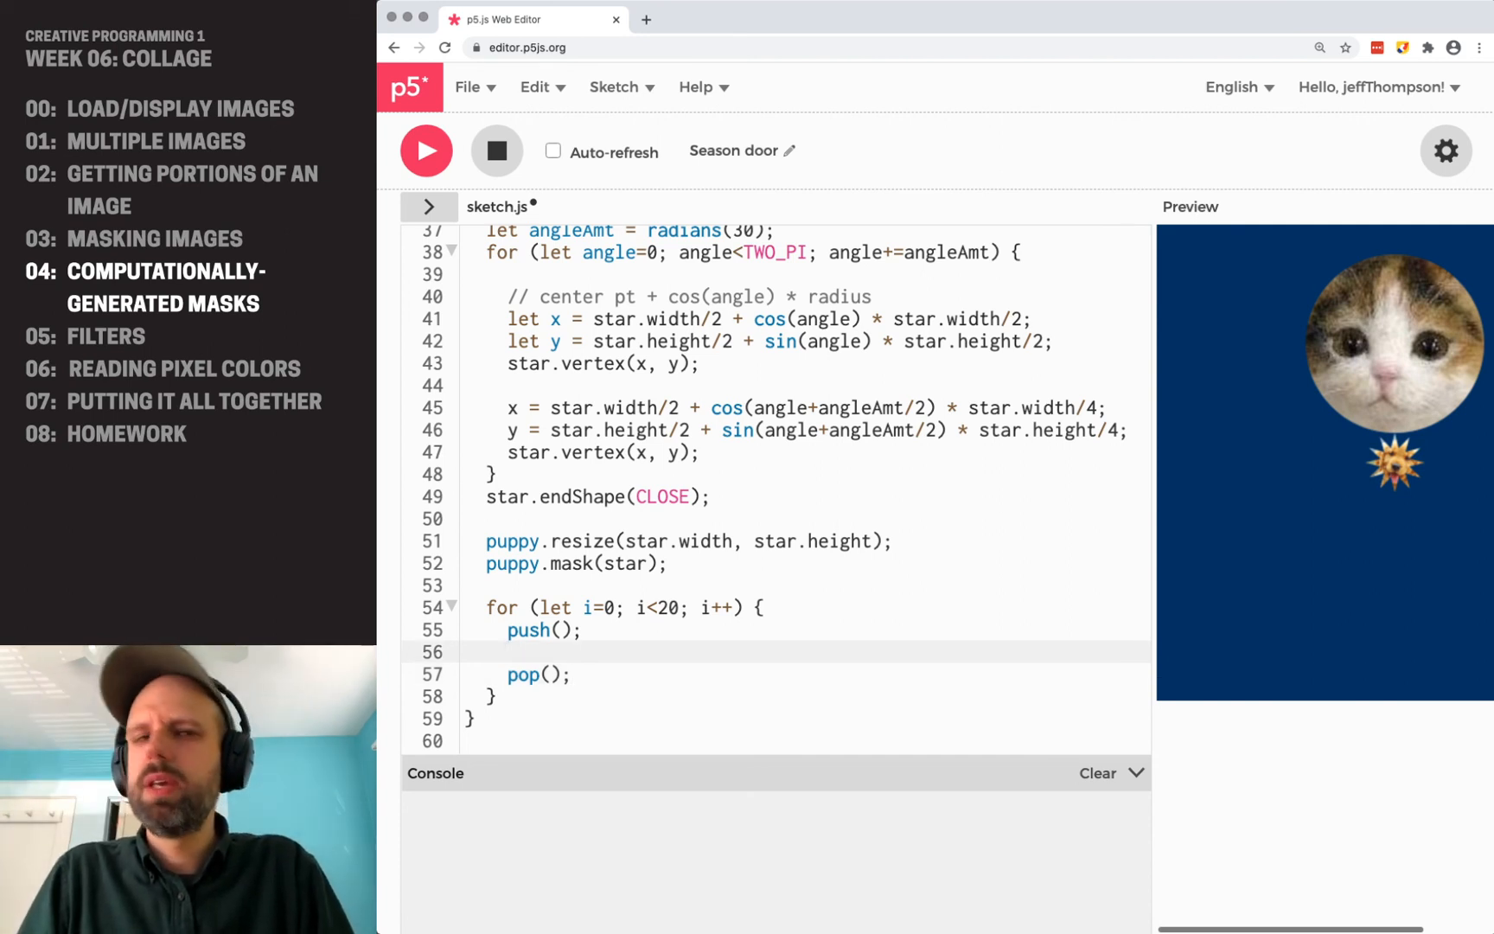
Pick random x, y across the canvas and a random angle between -radians(45) and radians(45).
text(let x)
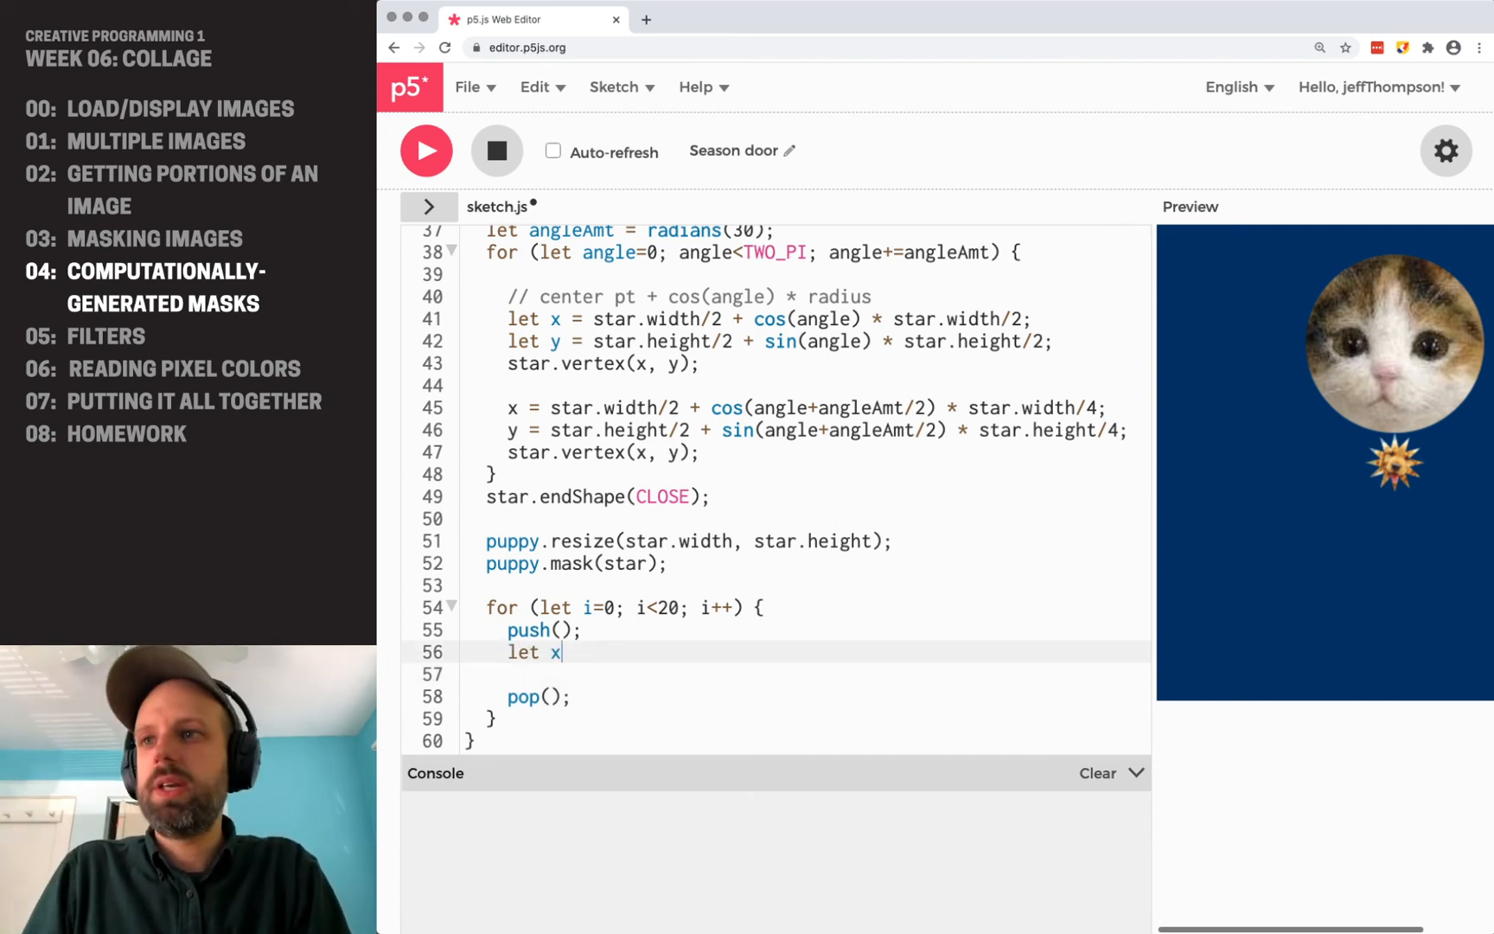
text(= random())
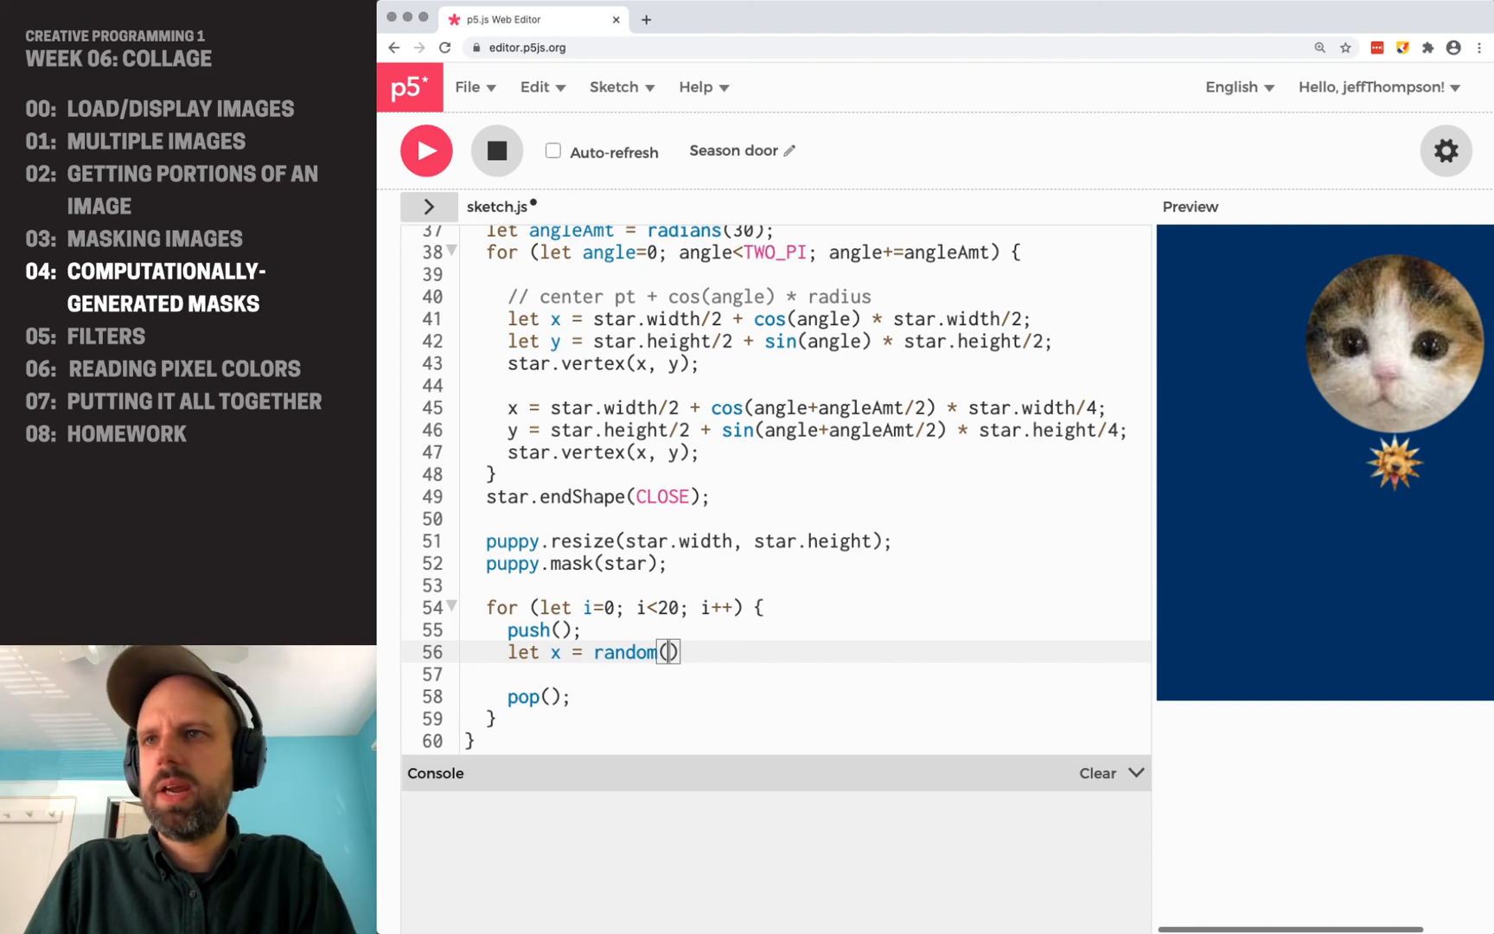
text(0, width)
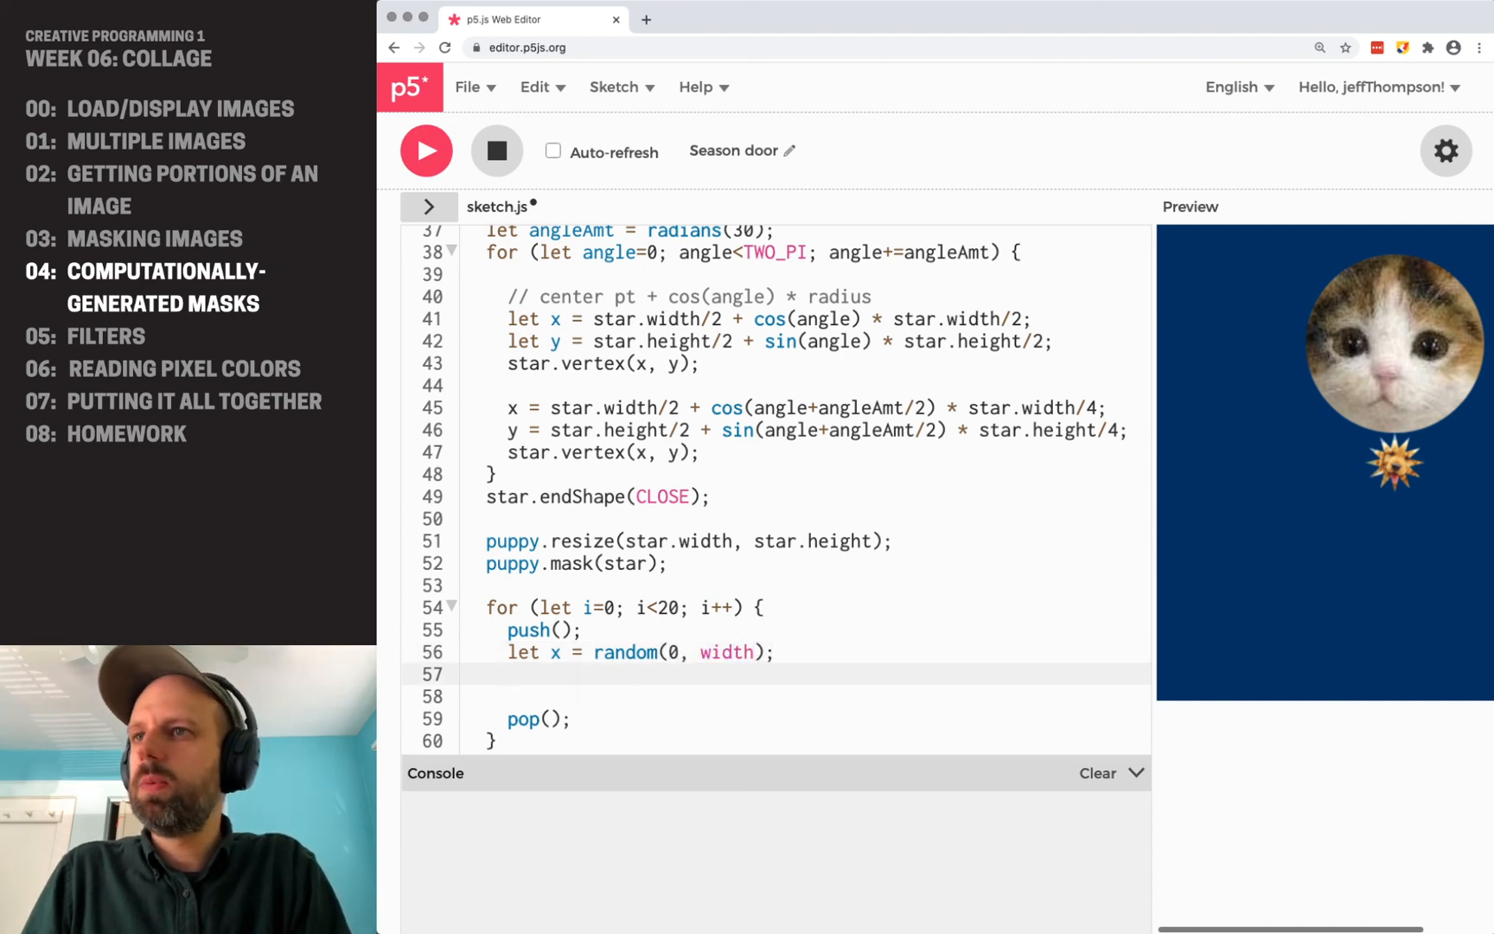
text(let y = random(0, height);)
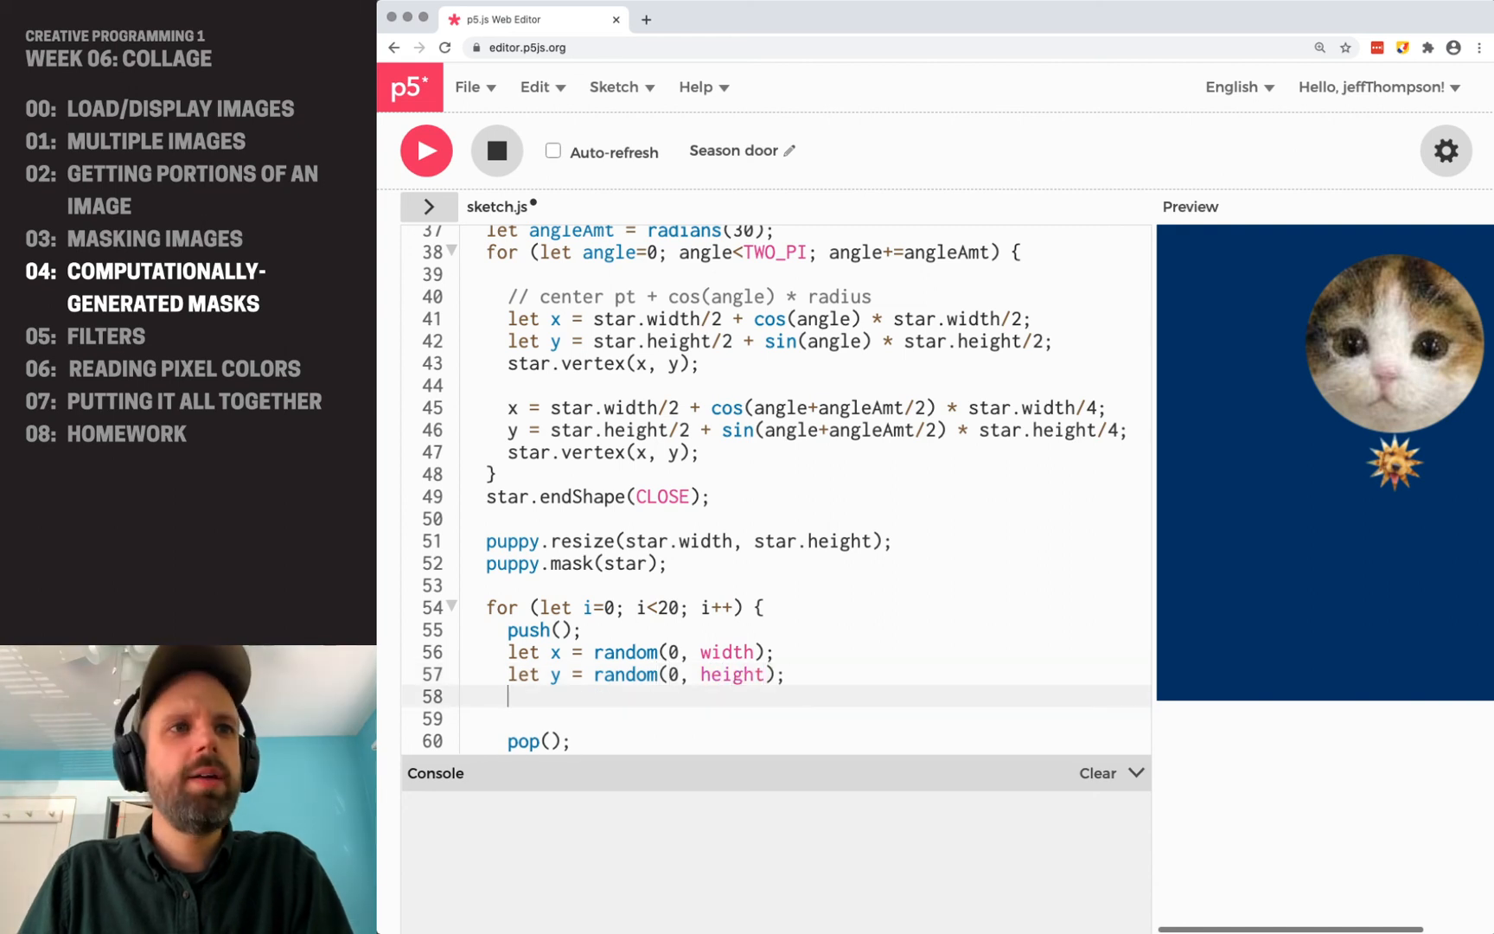
text(let a = ra)
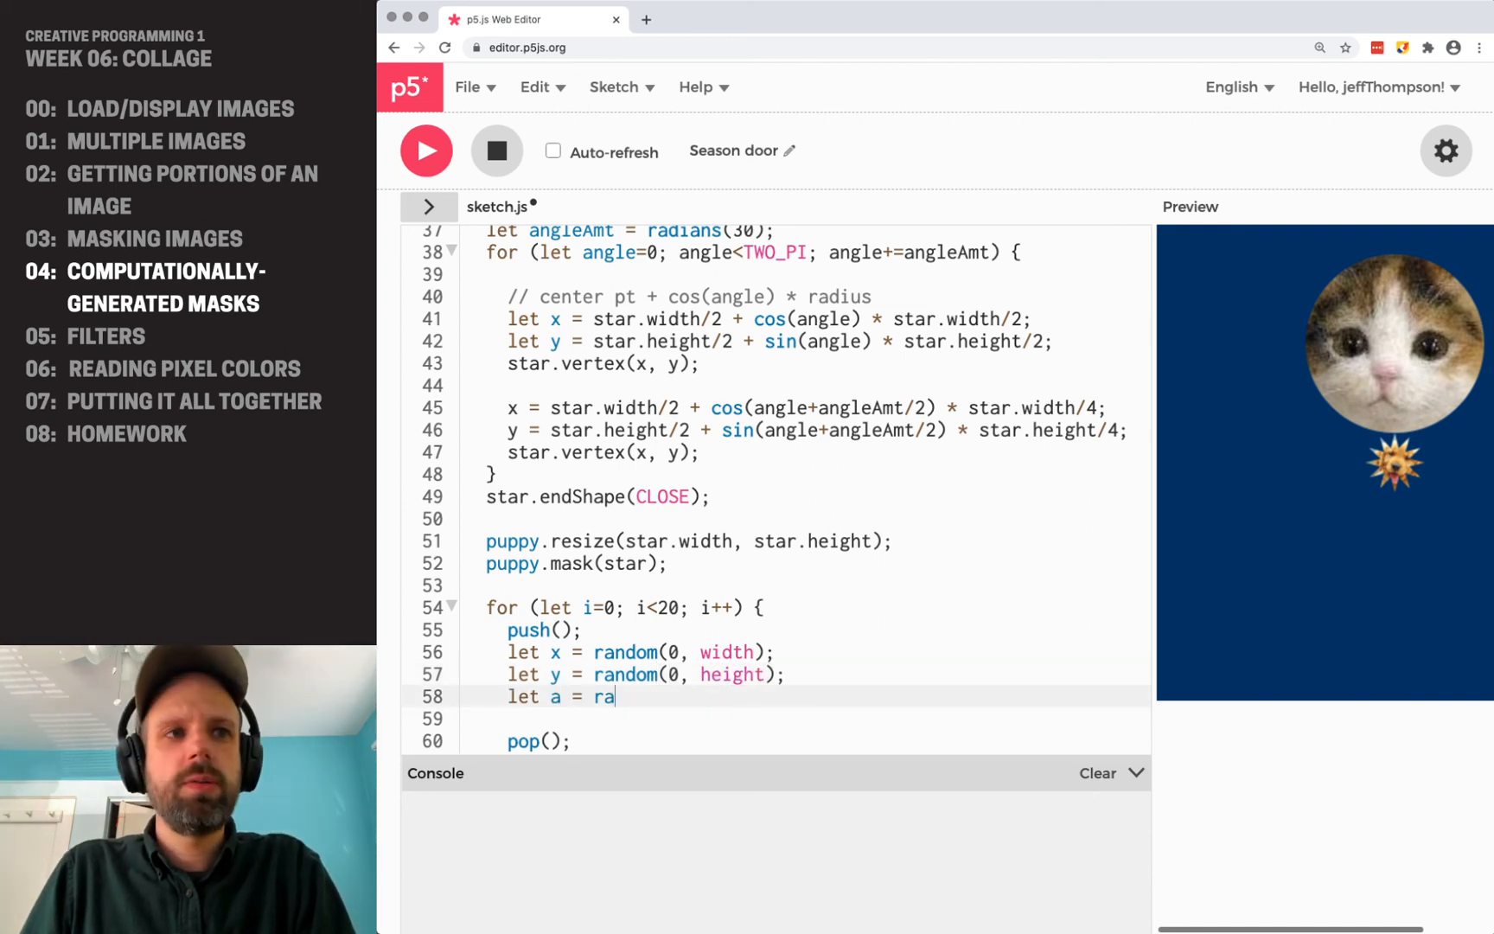
text(ndom()
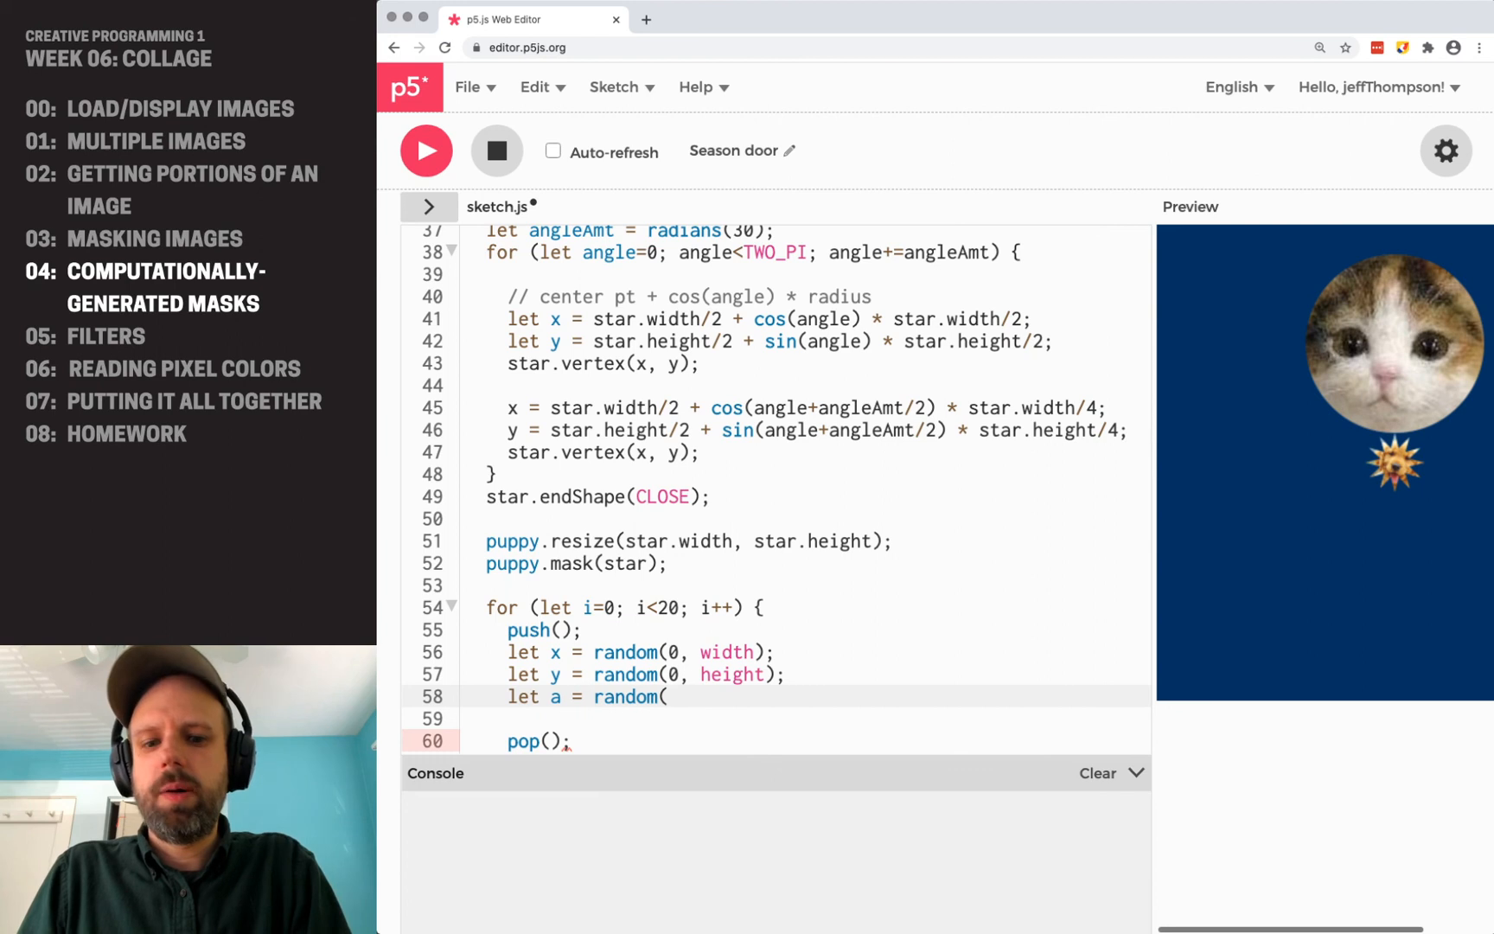
text(-radians)
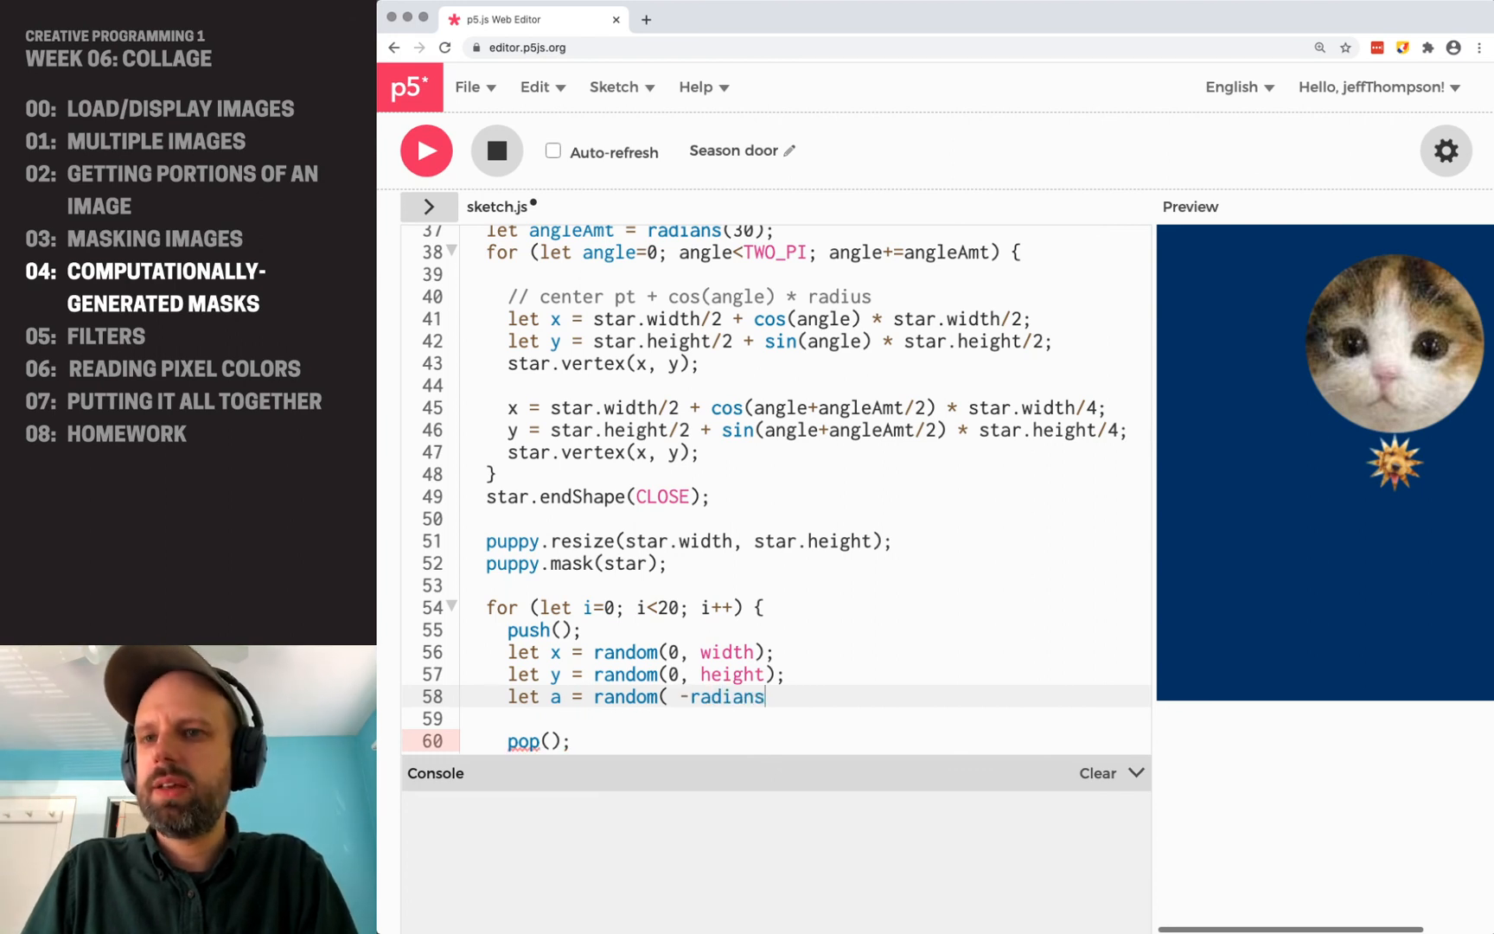
text((45))
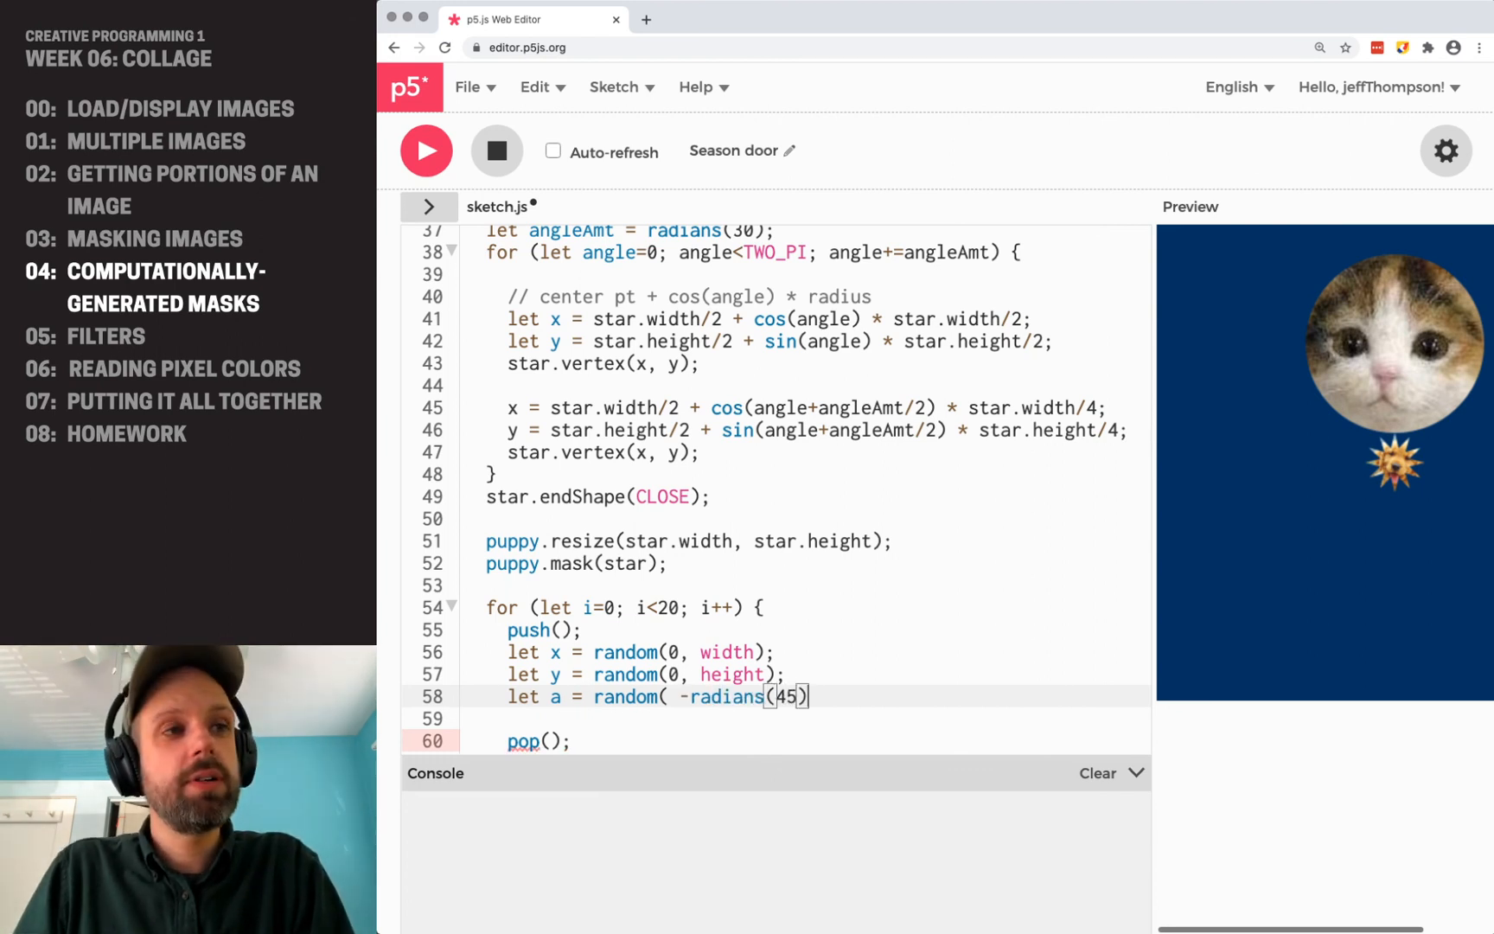
text(, radians)
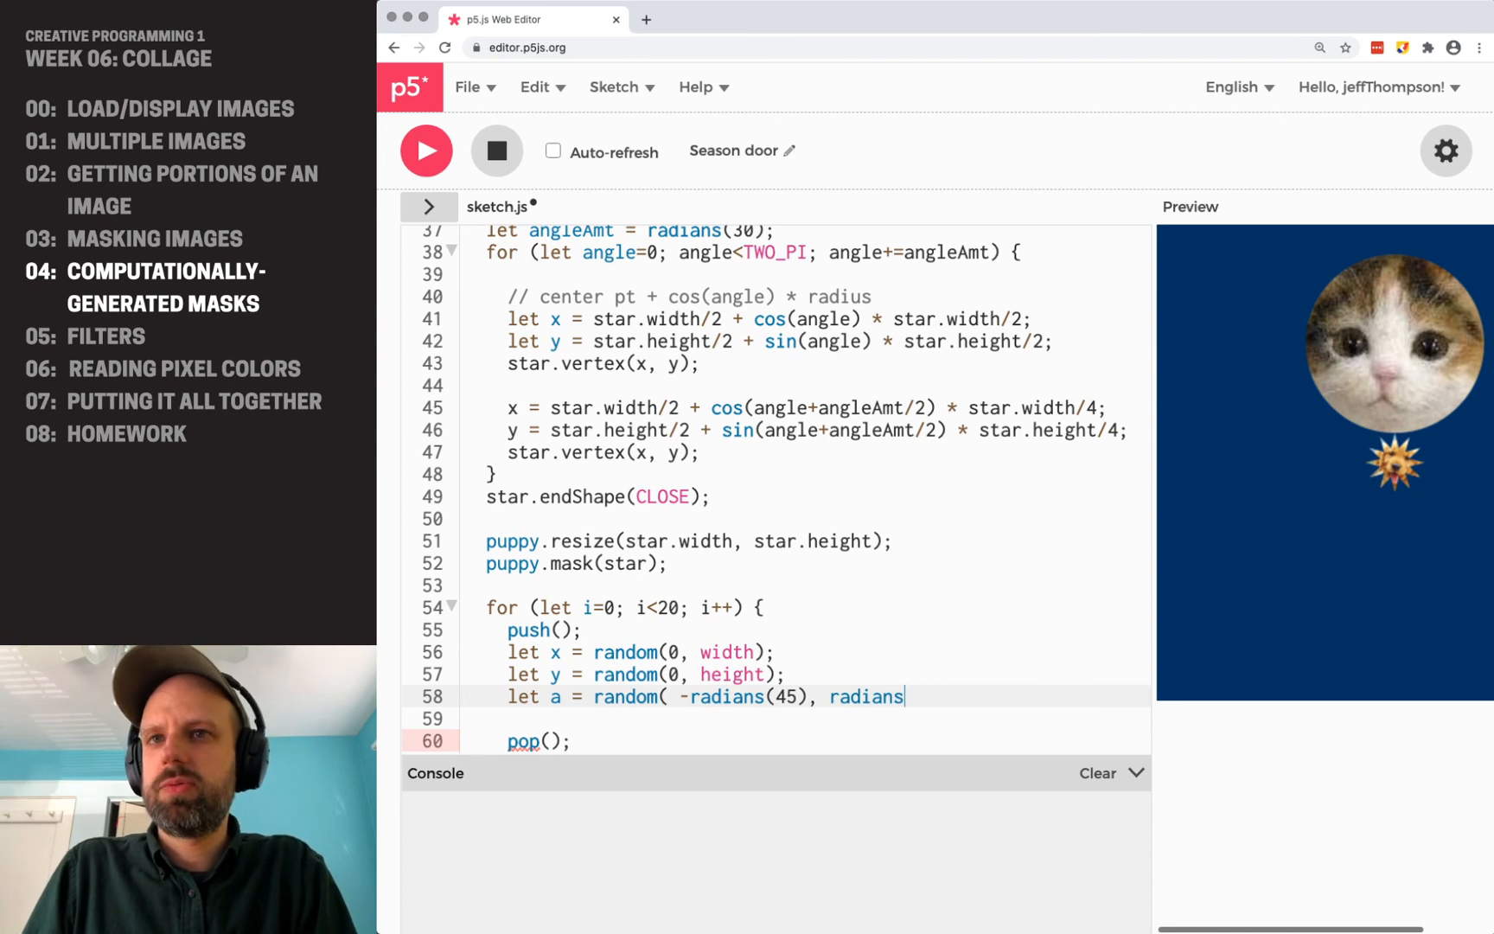
text((45) );)
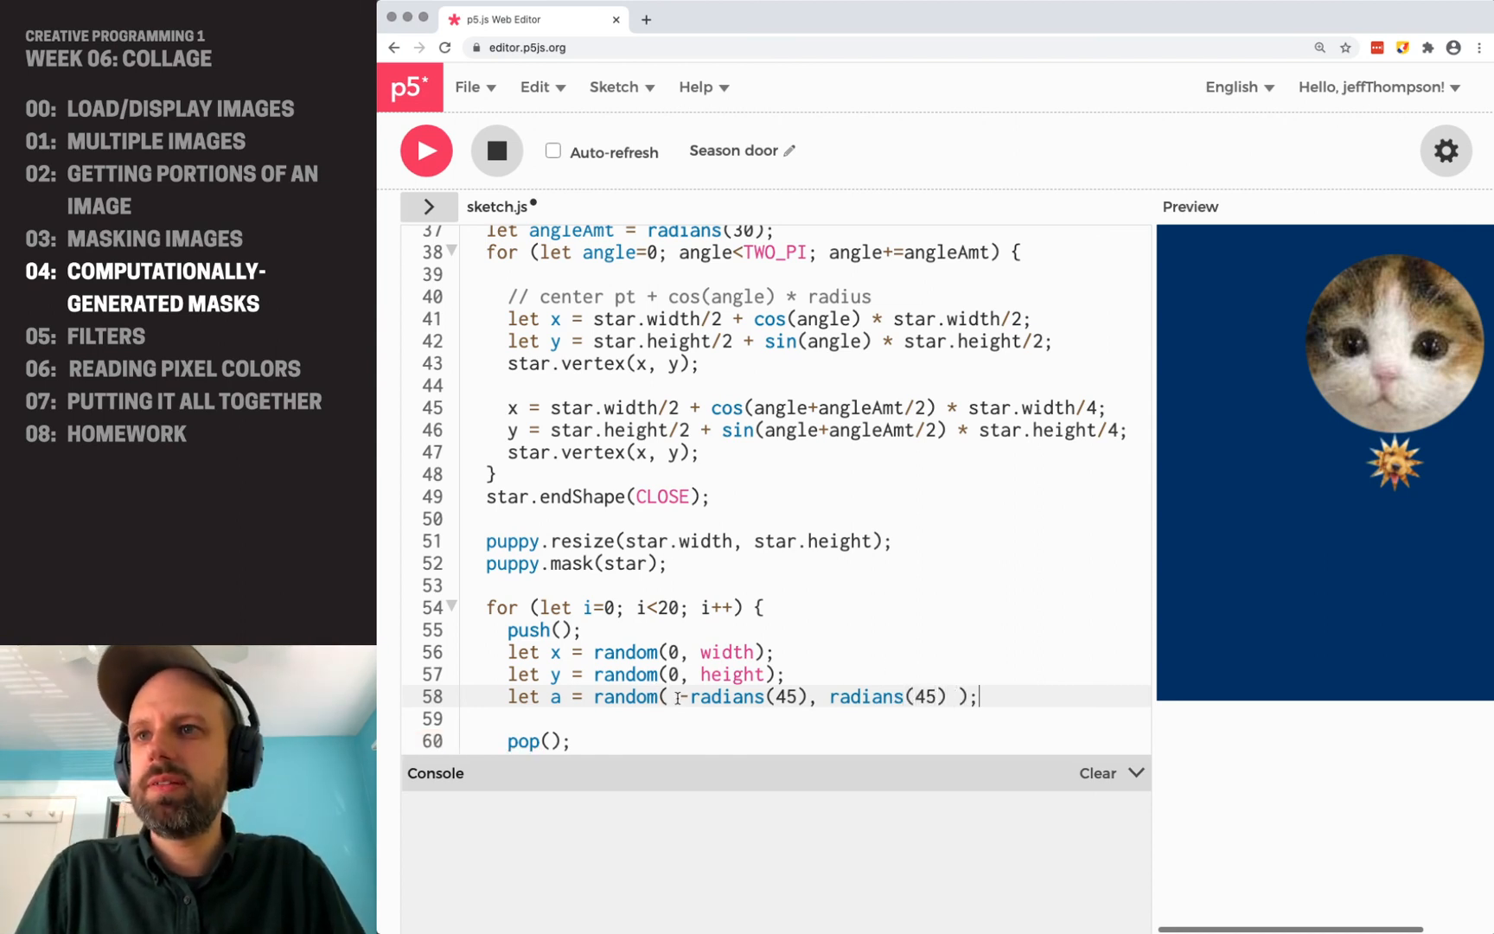
drag(678, 697, 947, 696)
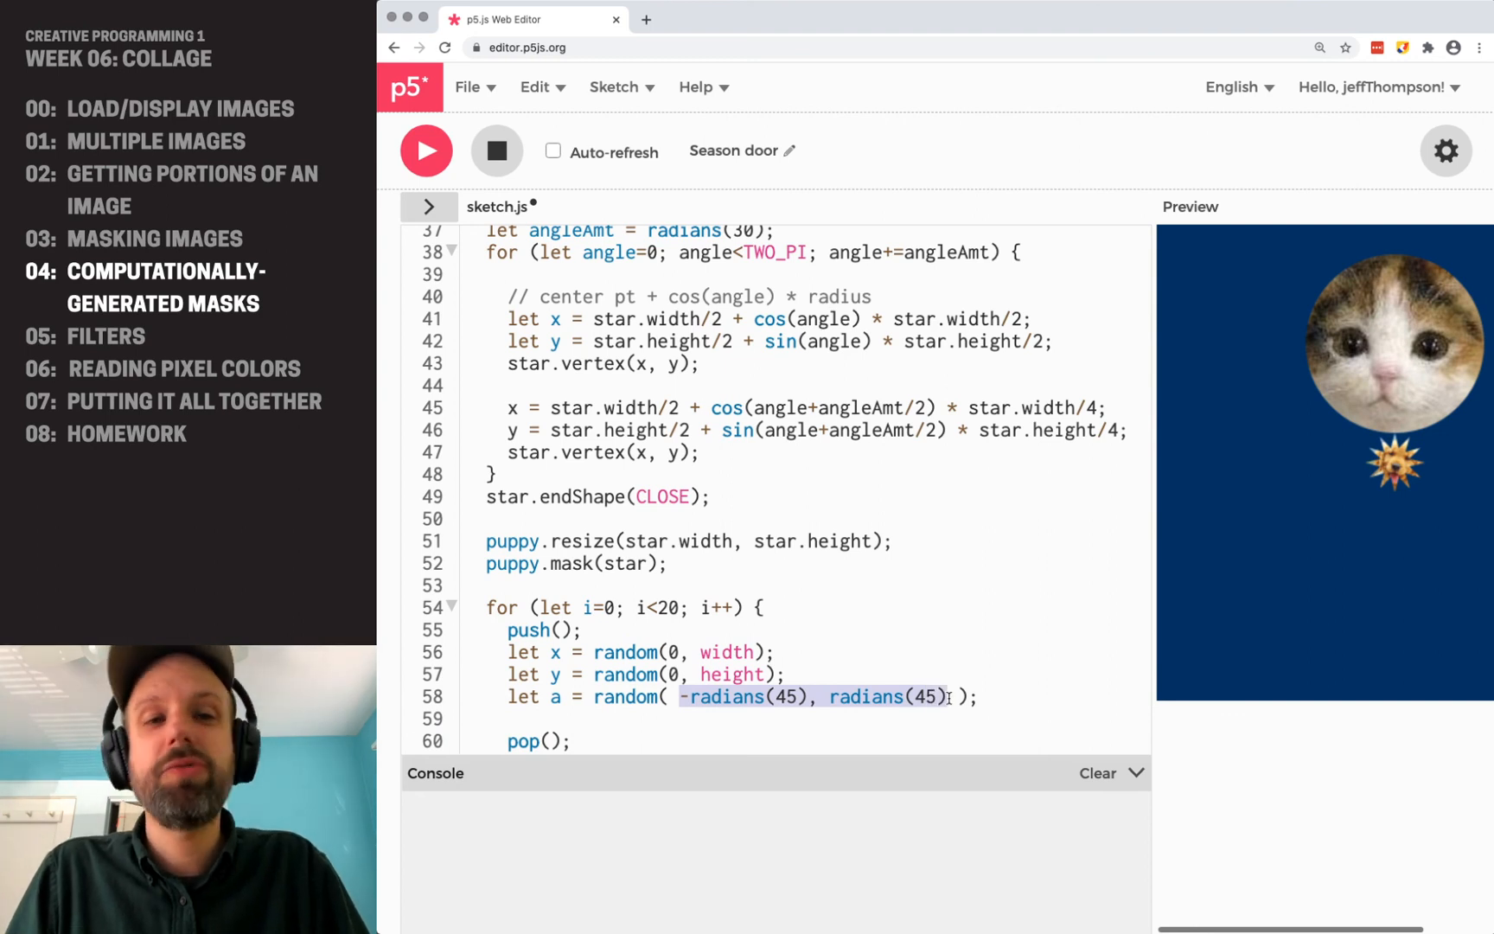
scroll(down, 3)
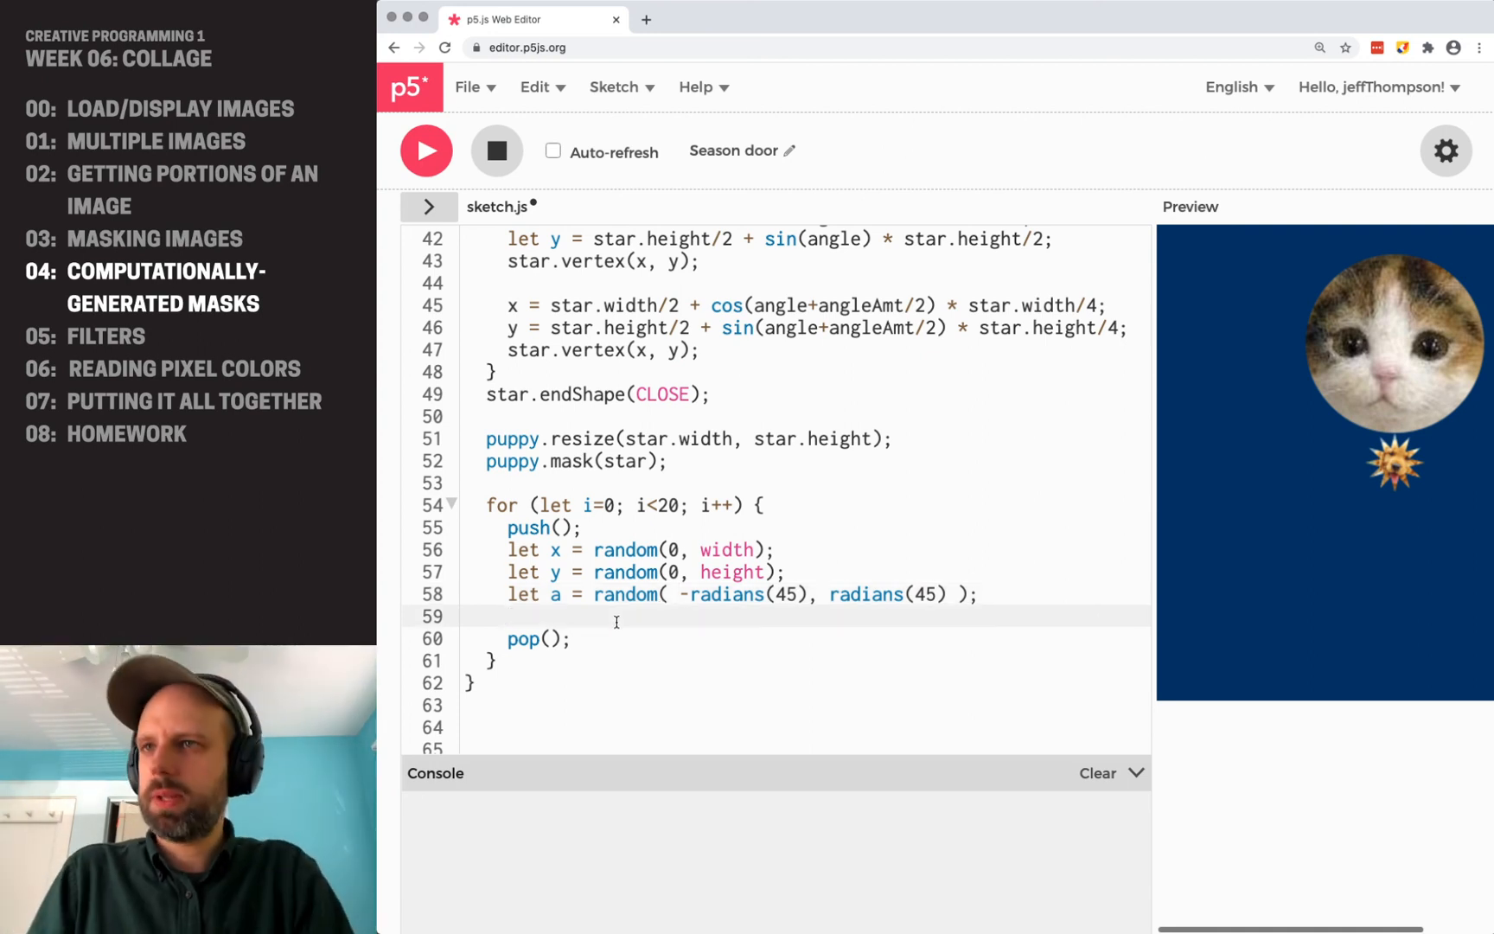
Translate to (x, y), rotate by a, draw image(puppy, 0, 0), and run the sketch.
text(translate(x, y))
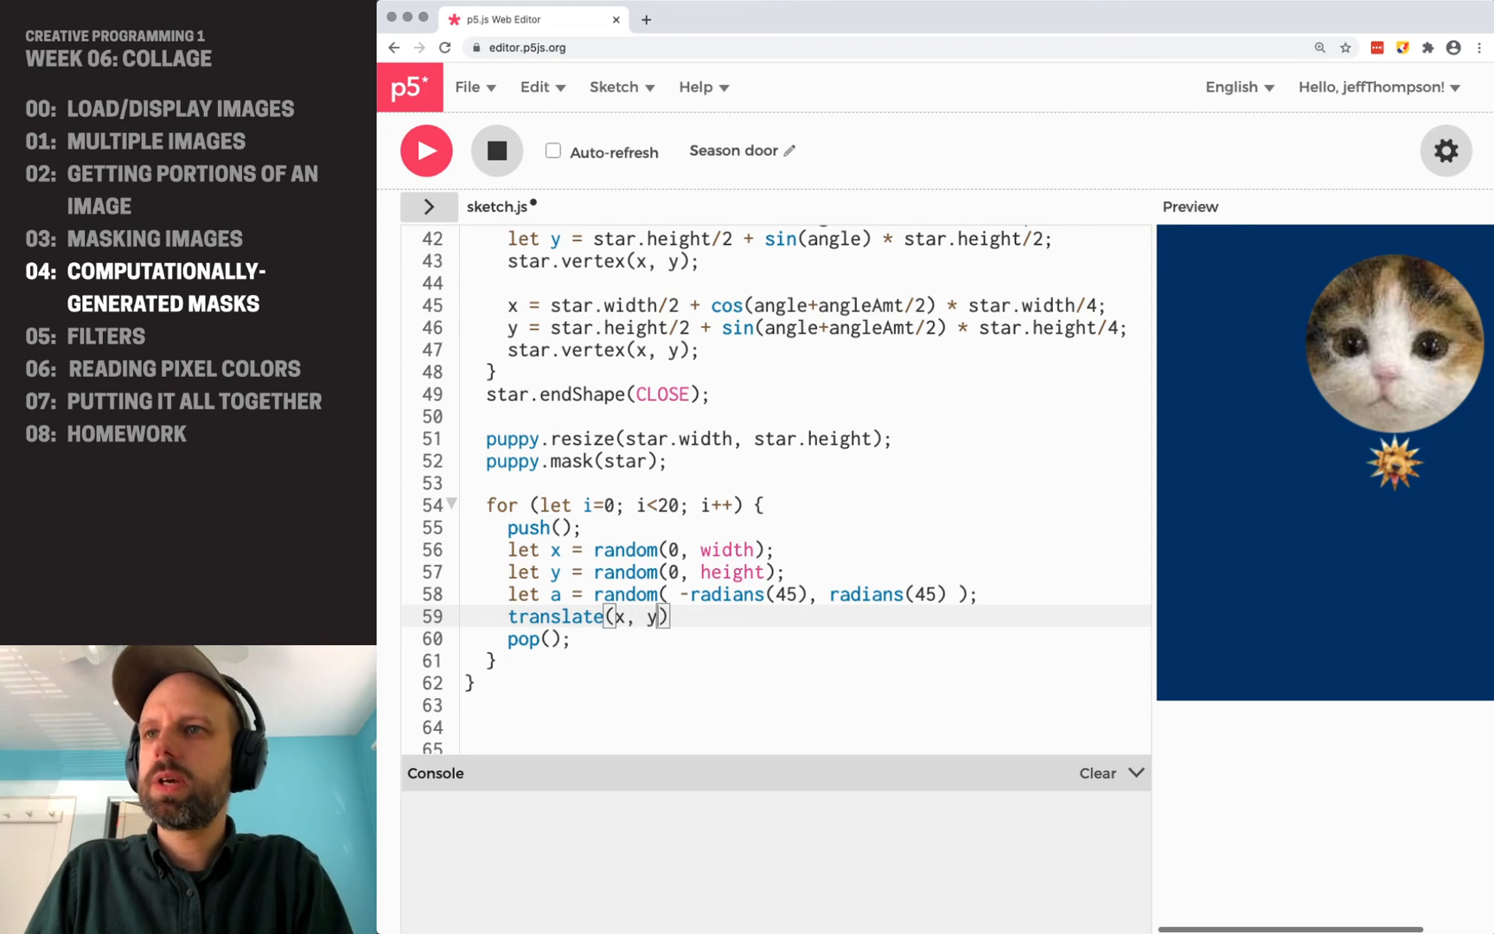
key(Enter)
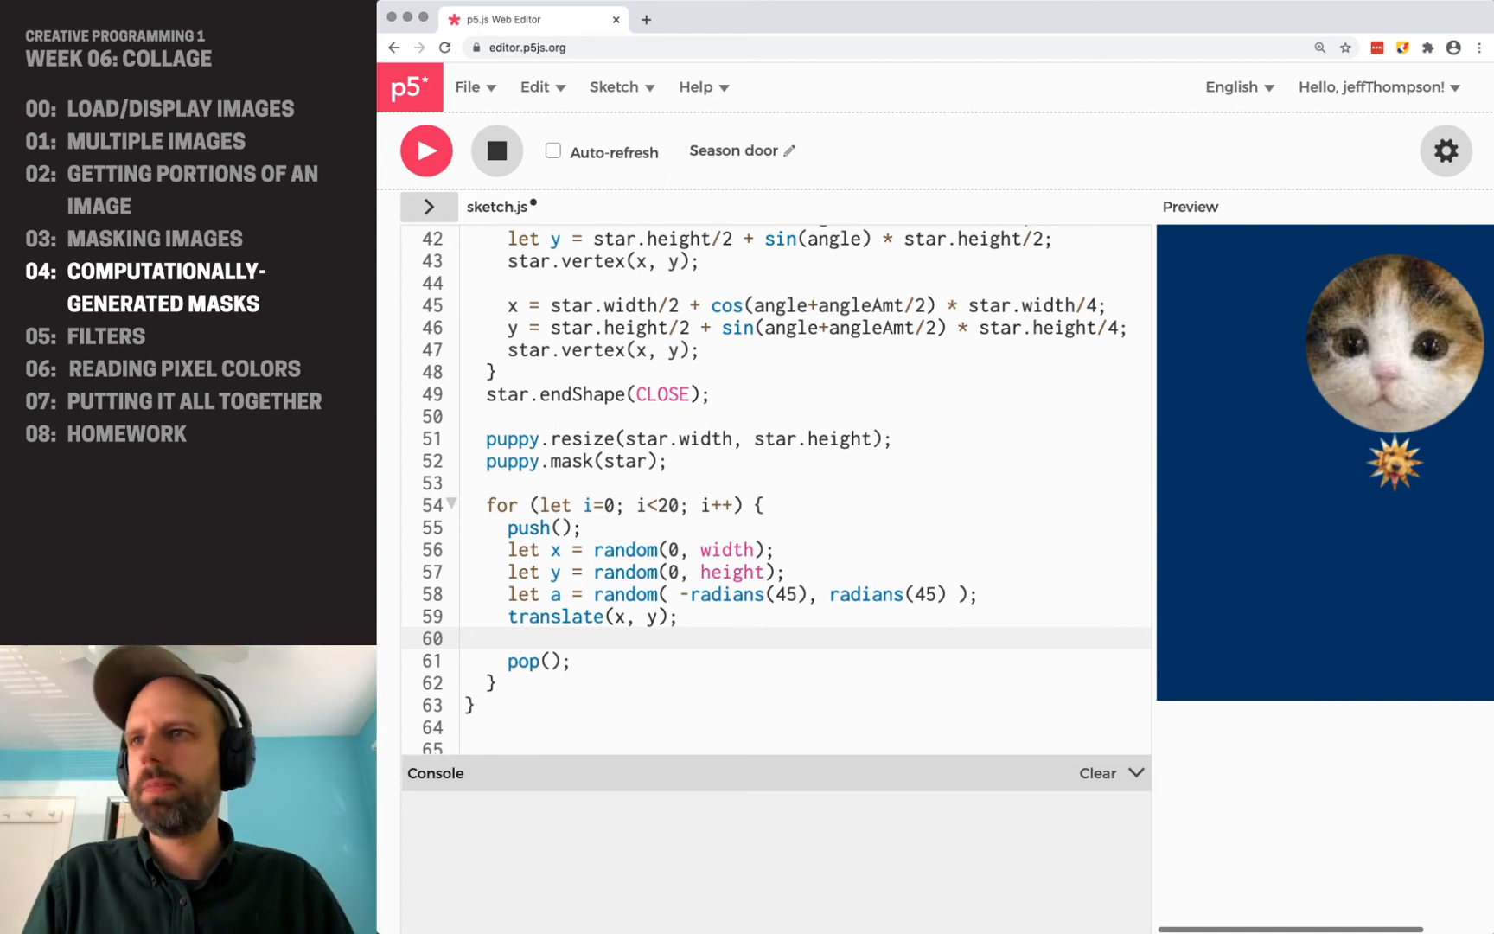
text(rotate(a))
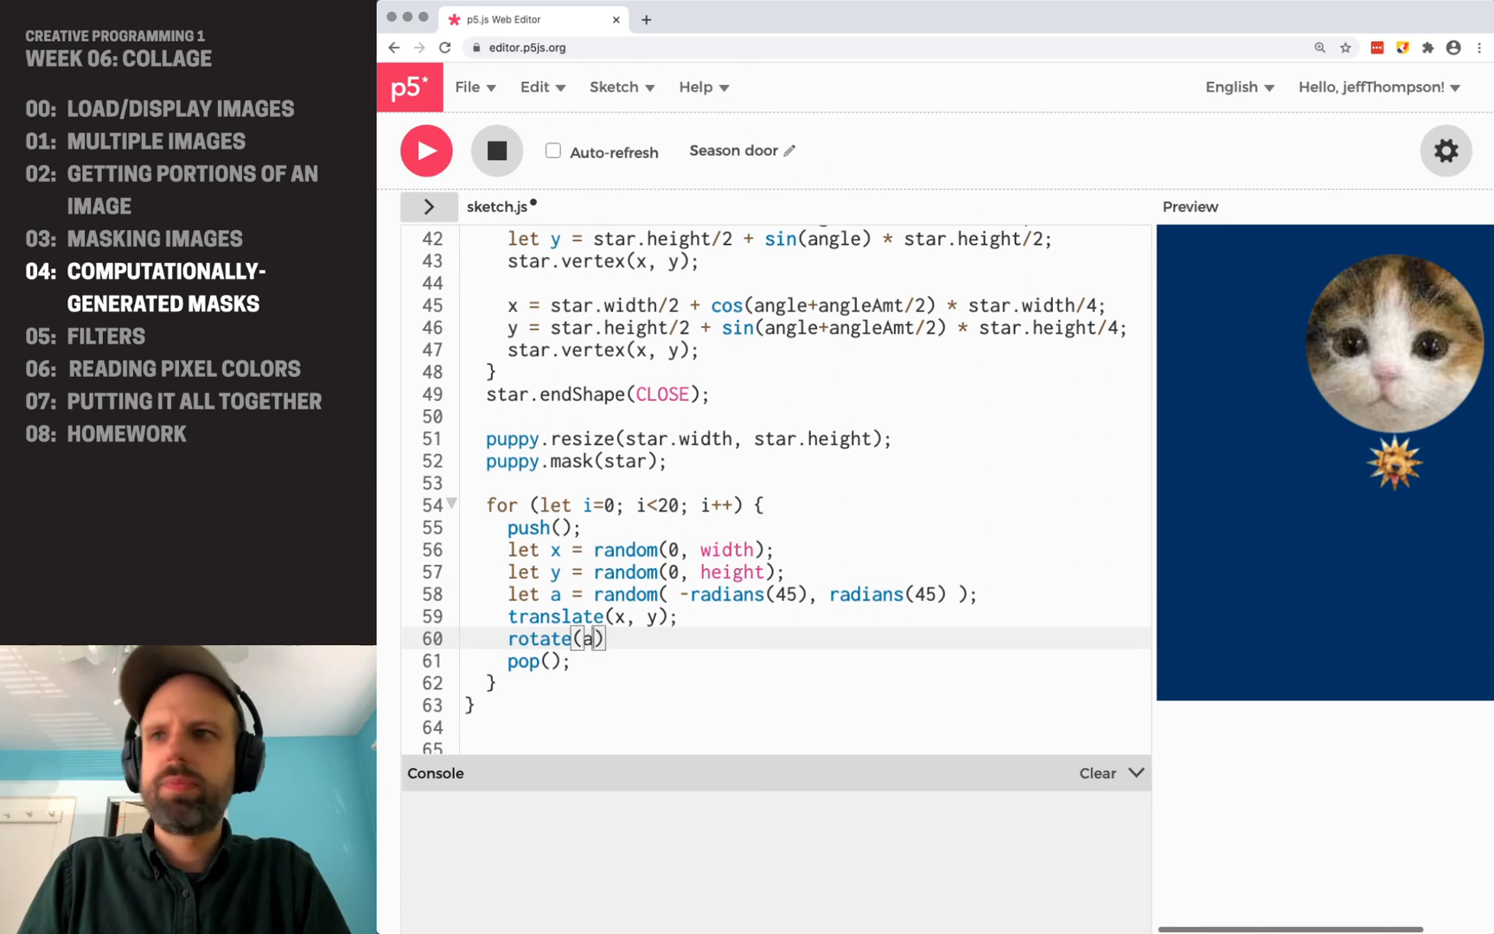
text(image(p)
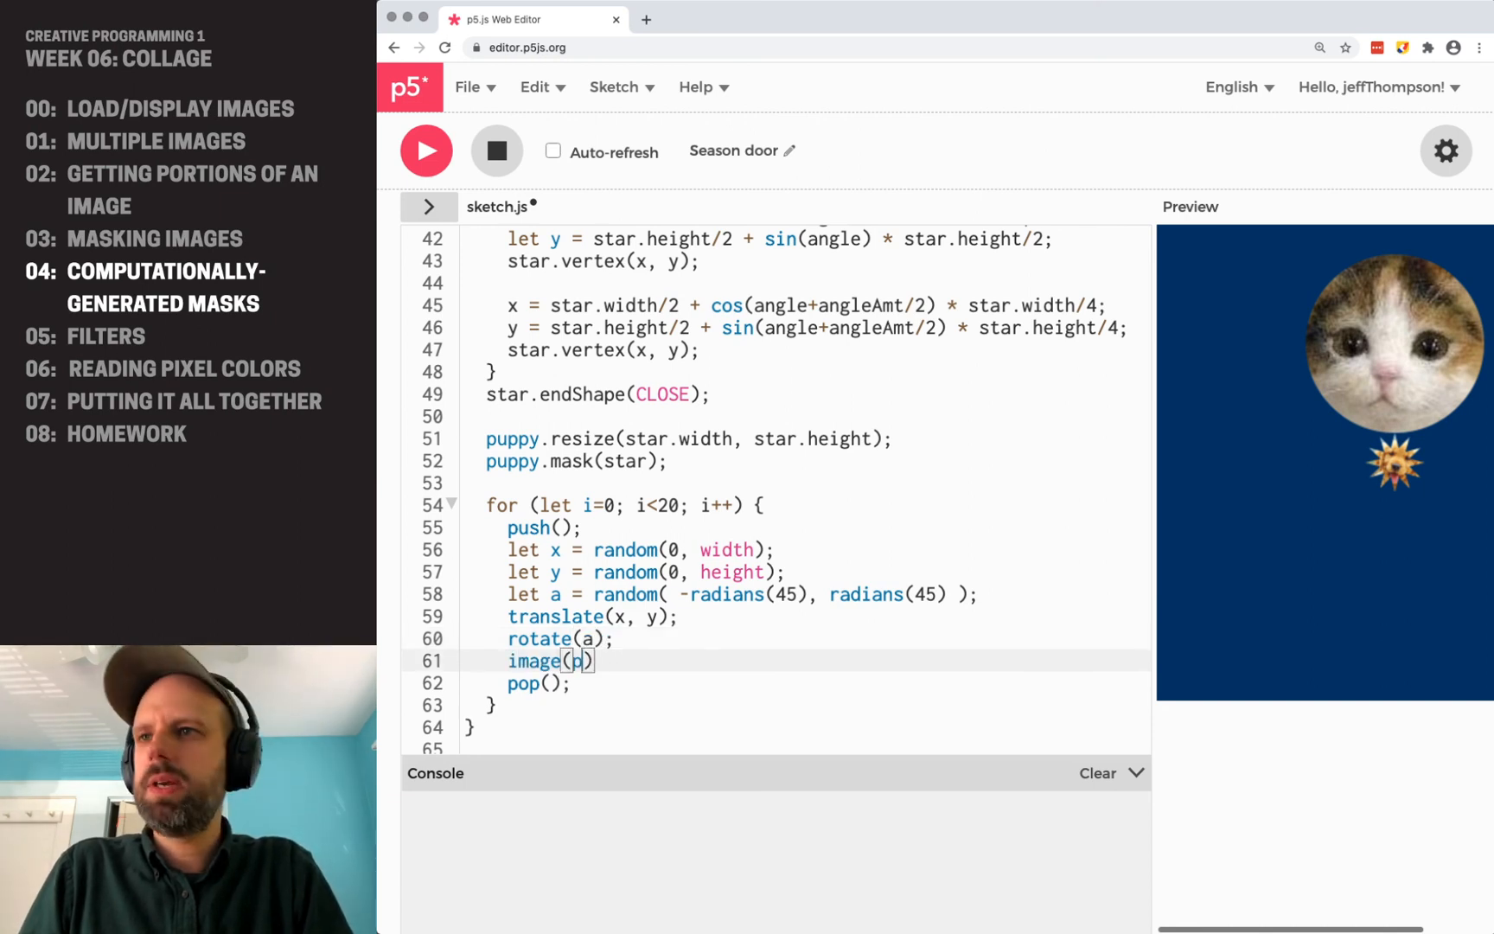
text(uppy 0,)
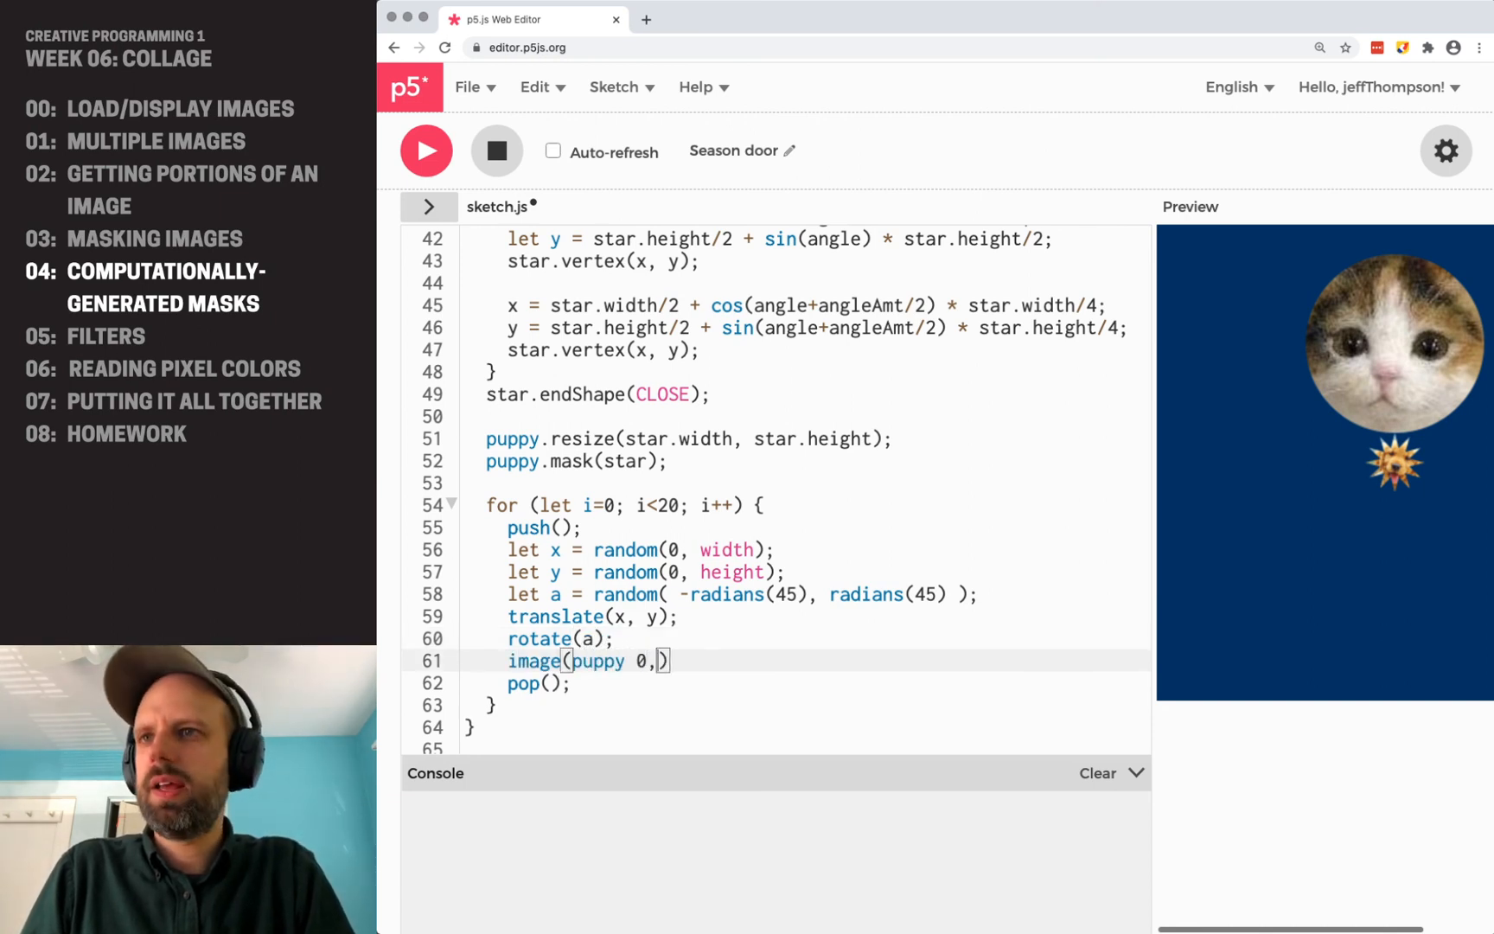
text(0)
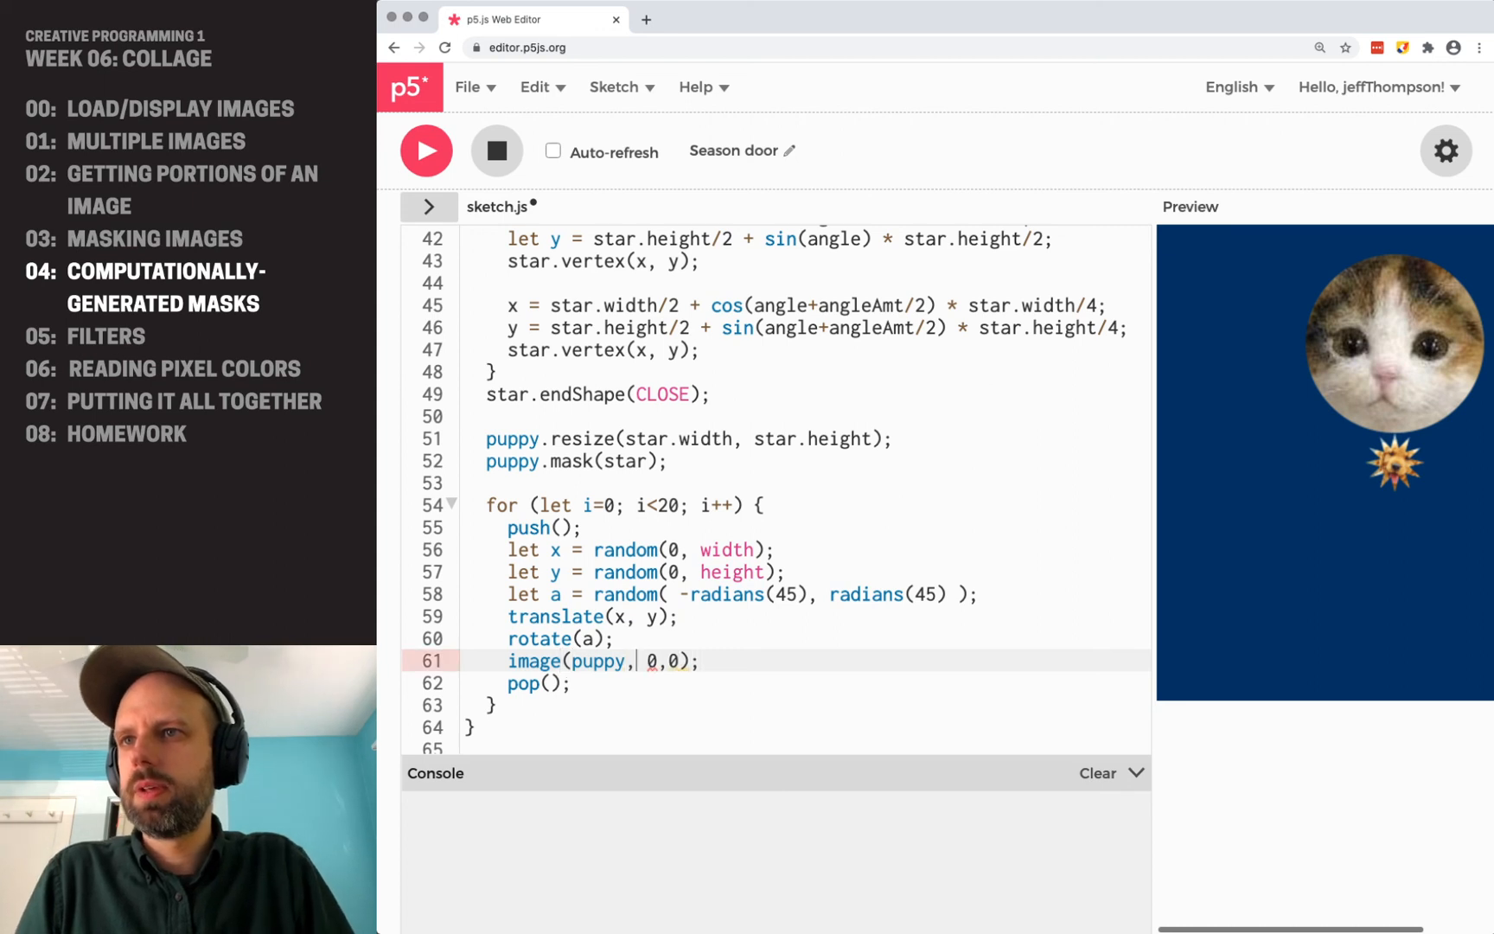
click(426, 151)
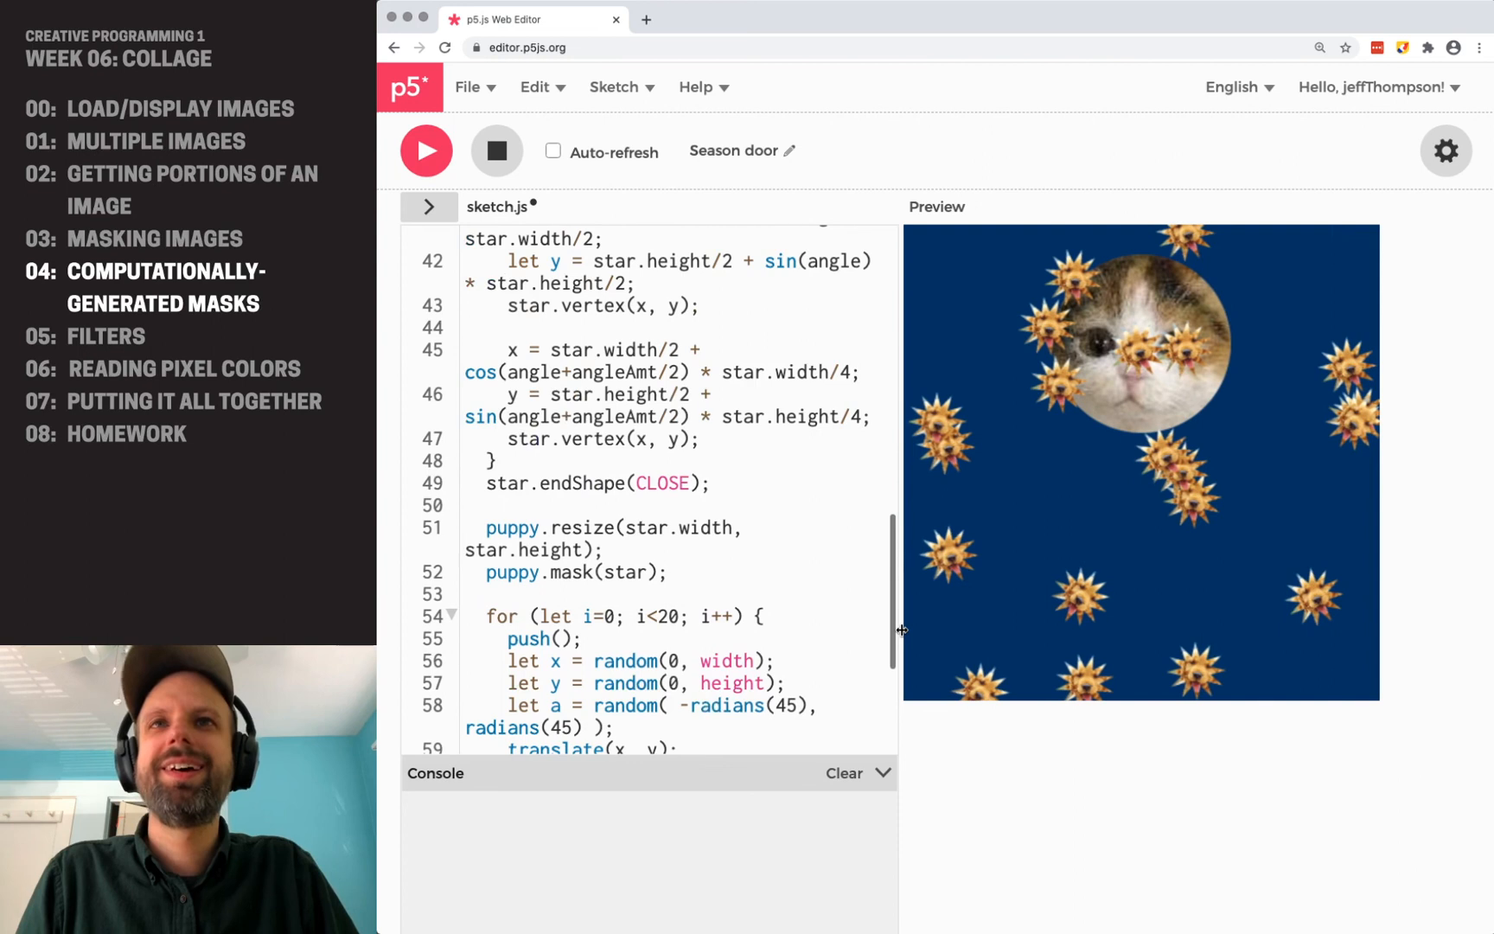
Rerun the sketch for a fresh random scatter of the twenty puppy stars.
scroll(down, 3)
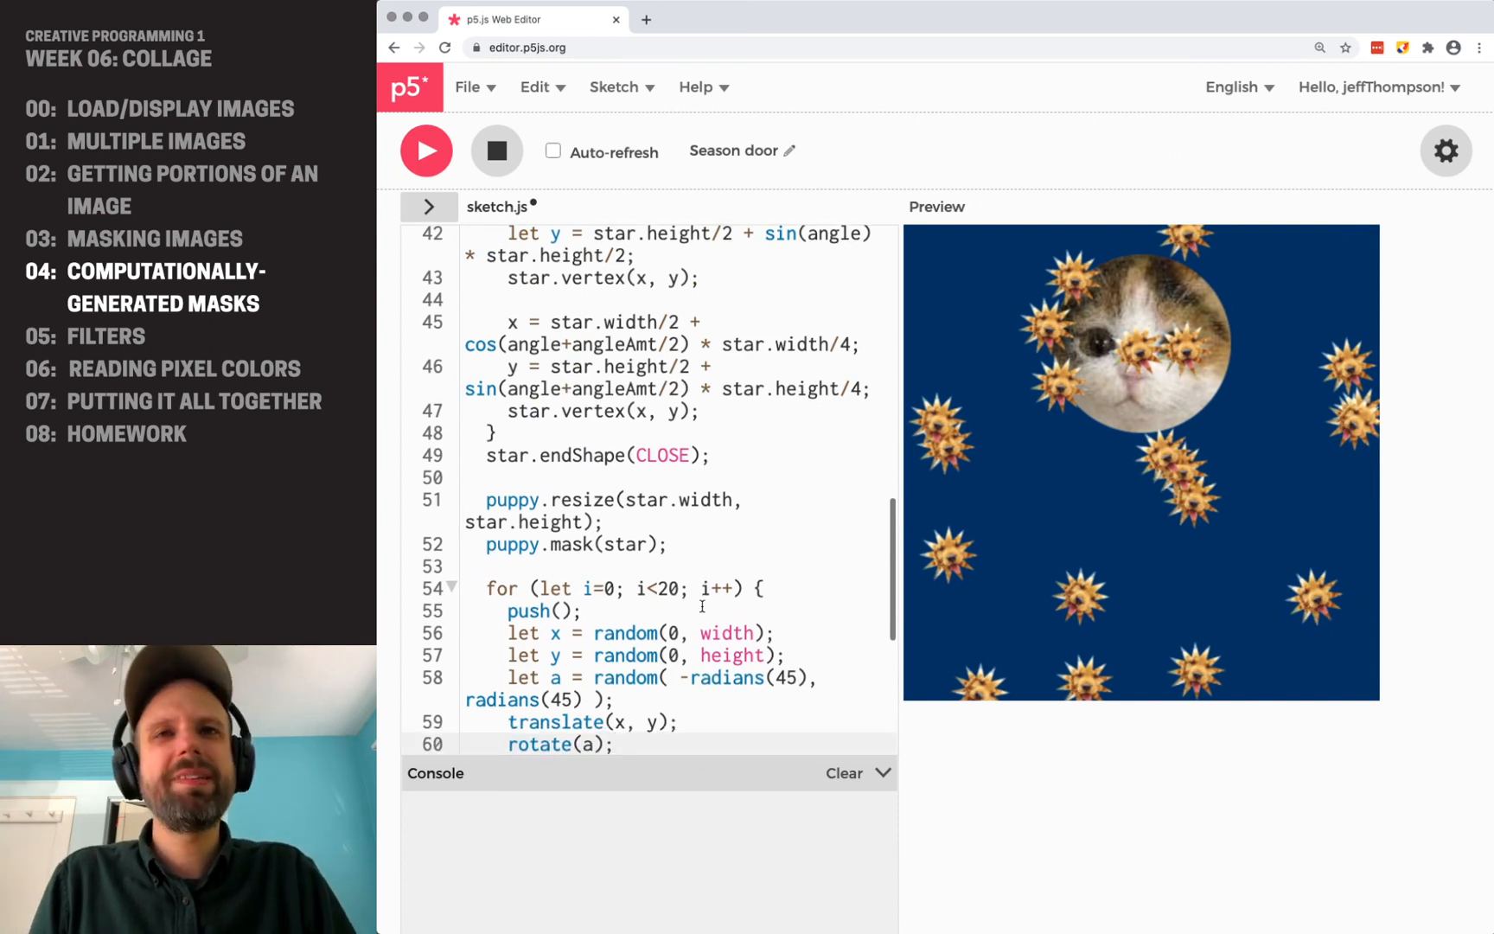
click(425, 151)
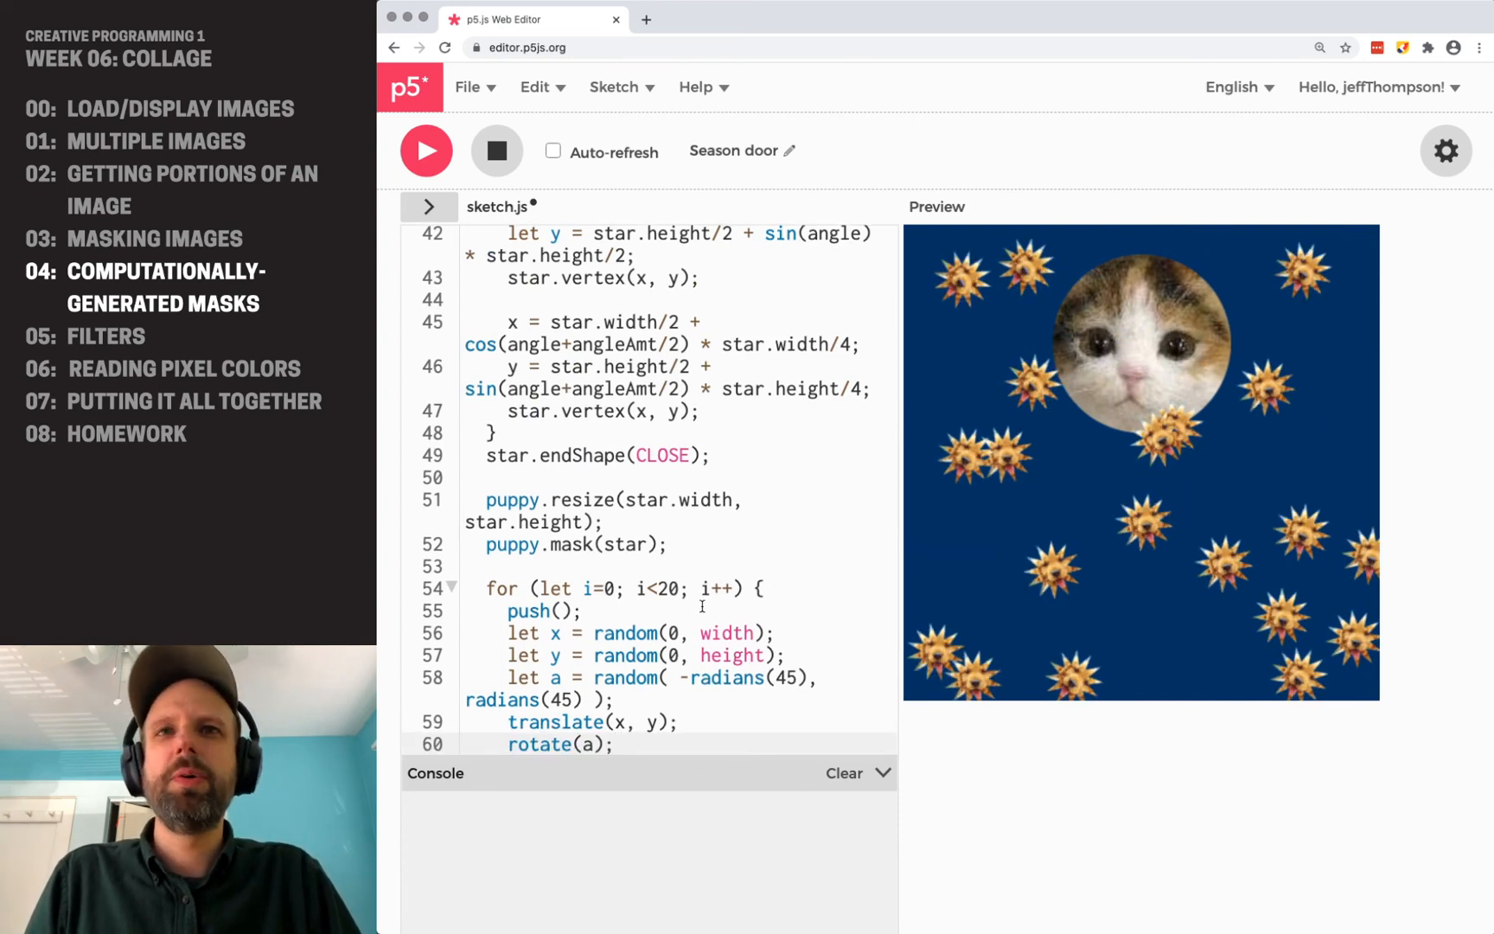